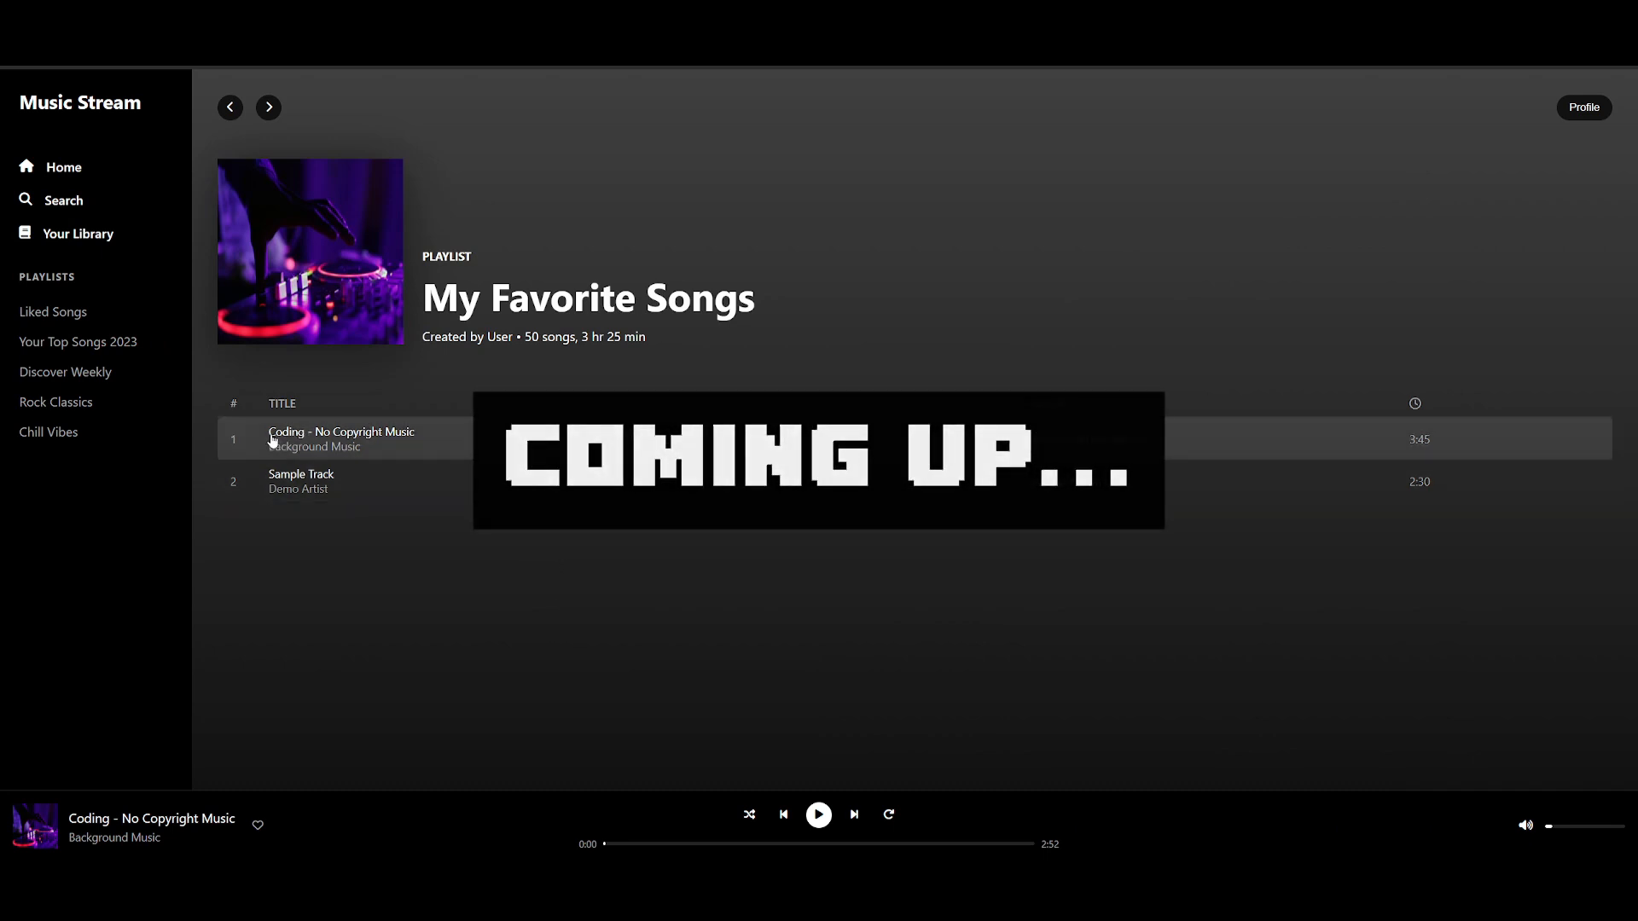
Play 'Coding - No Copyright Music' and raise the playback volume.
click(819, 814)
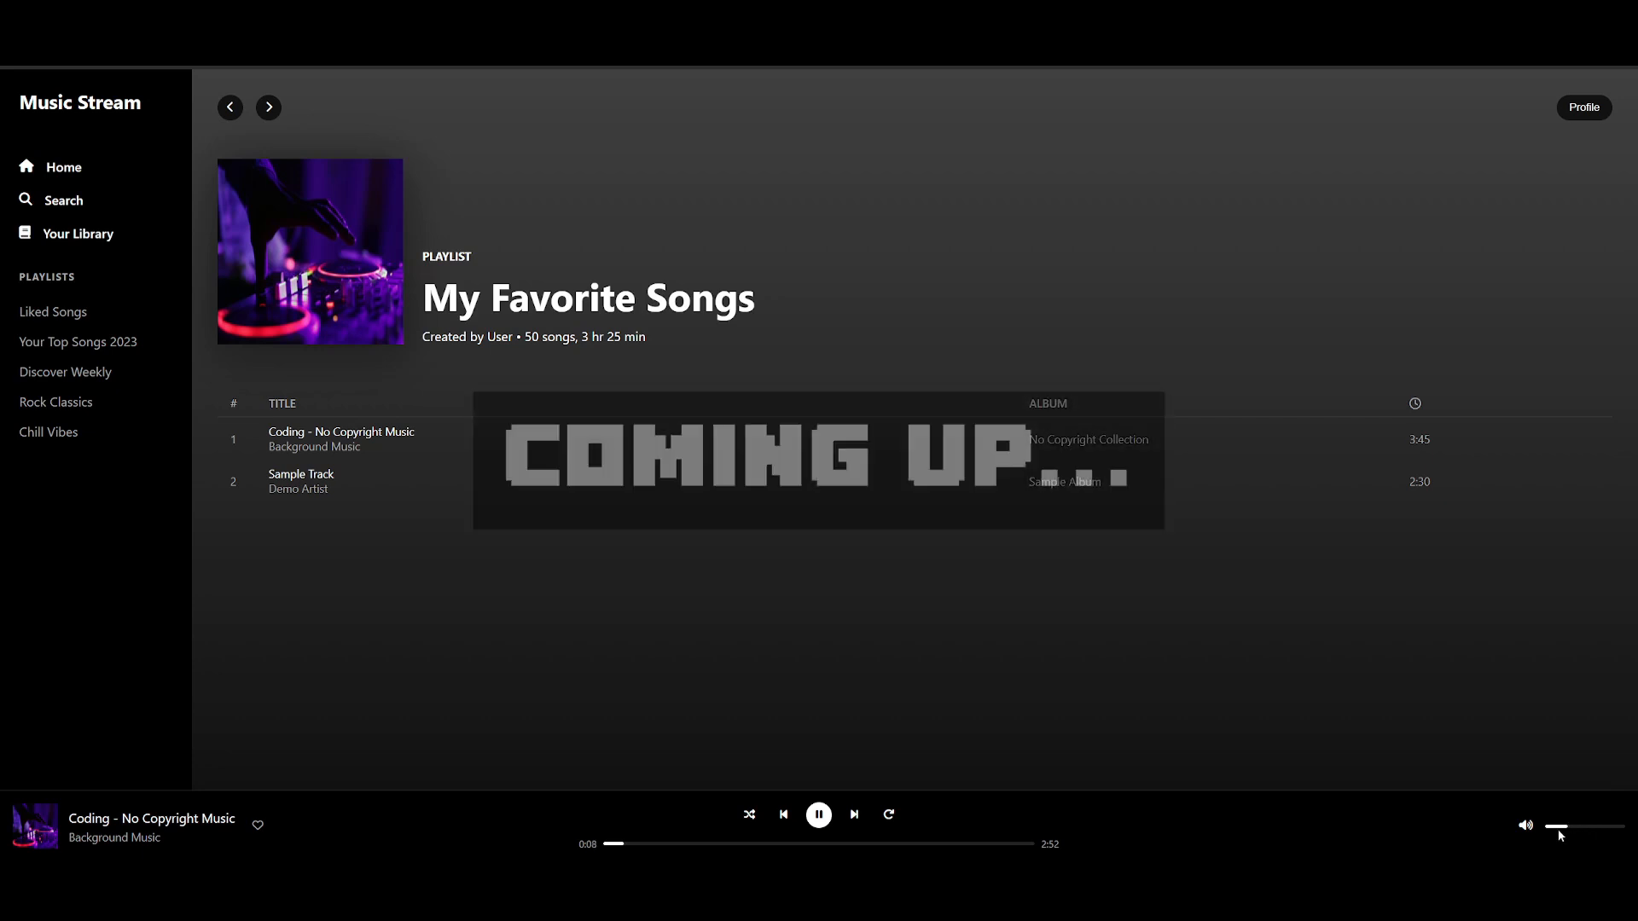
click(818, 814)
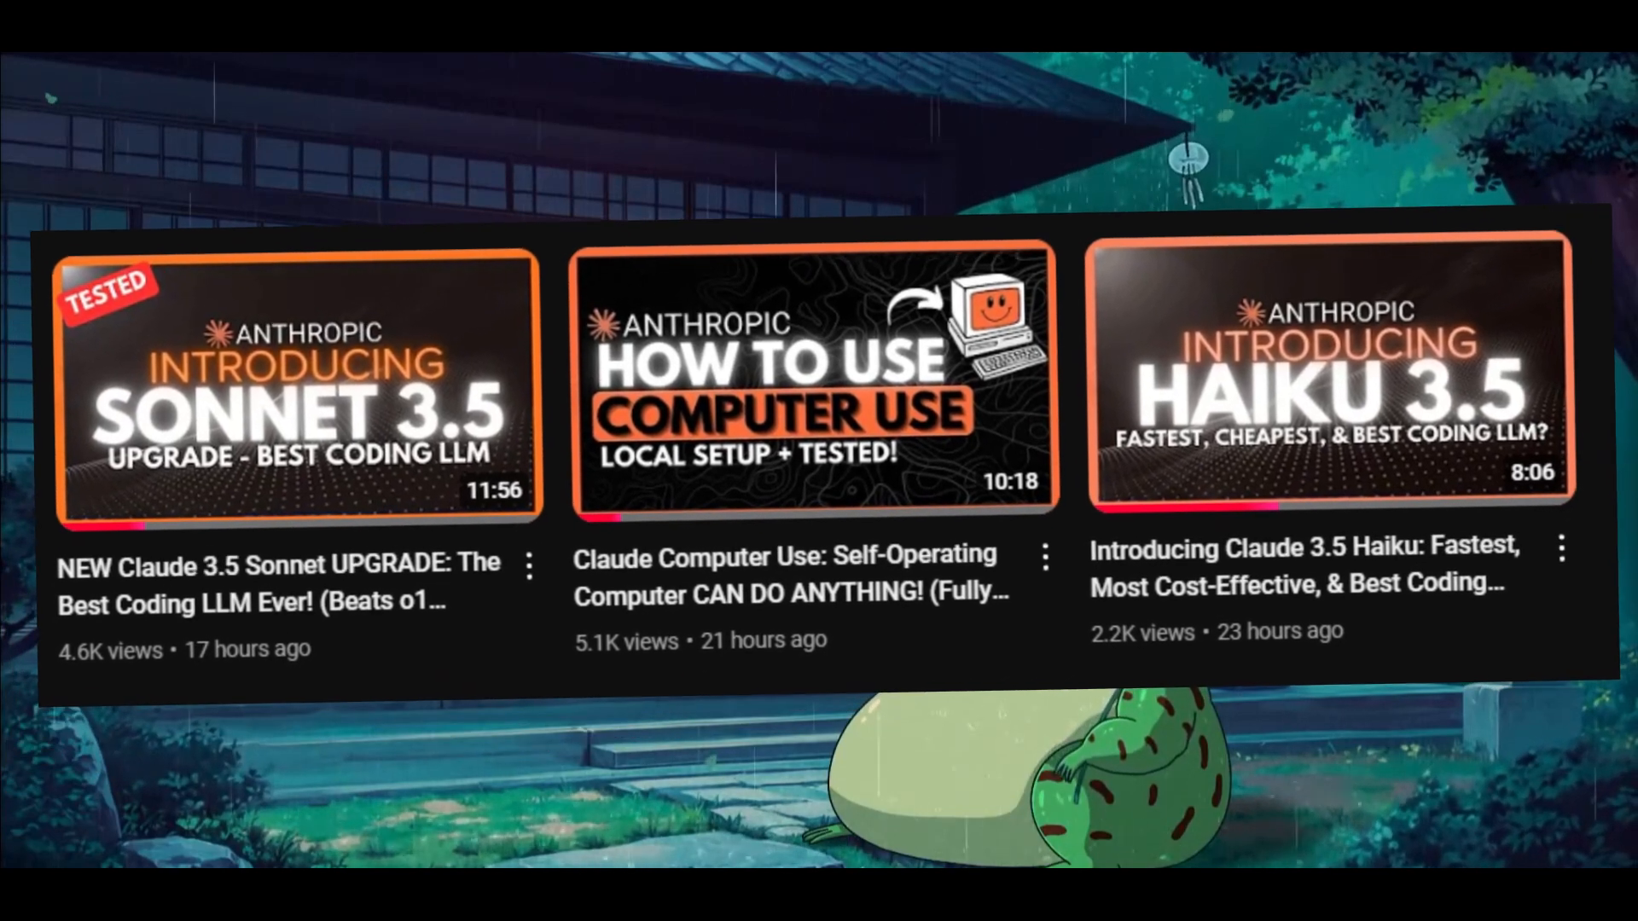
Send the task 'Go to firecrawl.dev and test out their playground by scraping anthropic.com'.
click(810, 379)
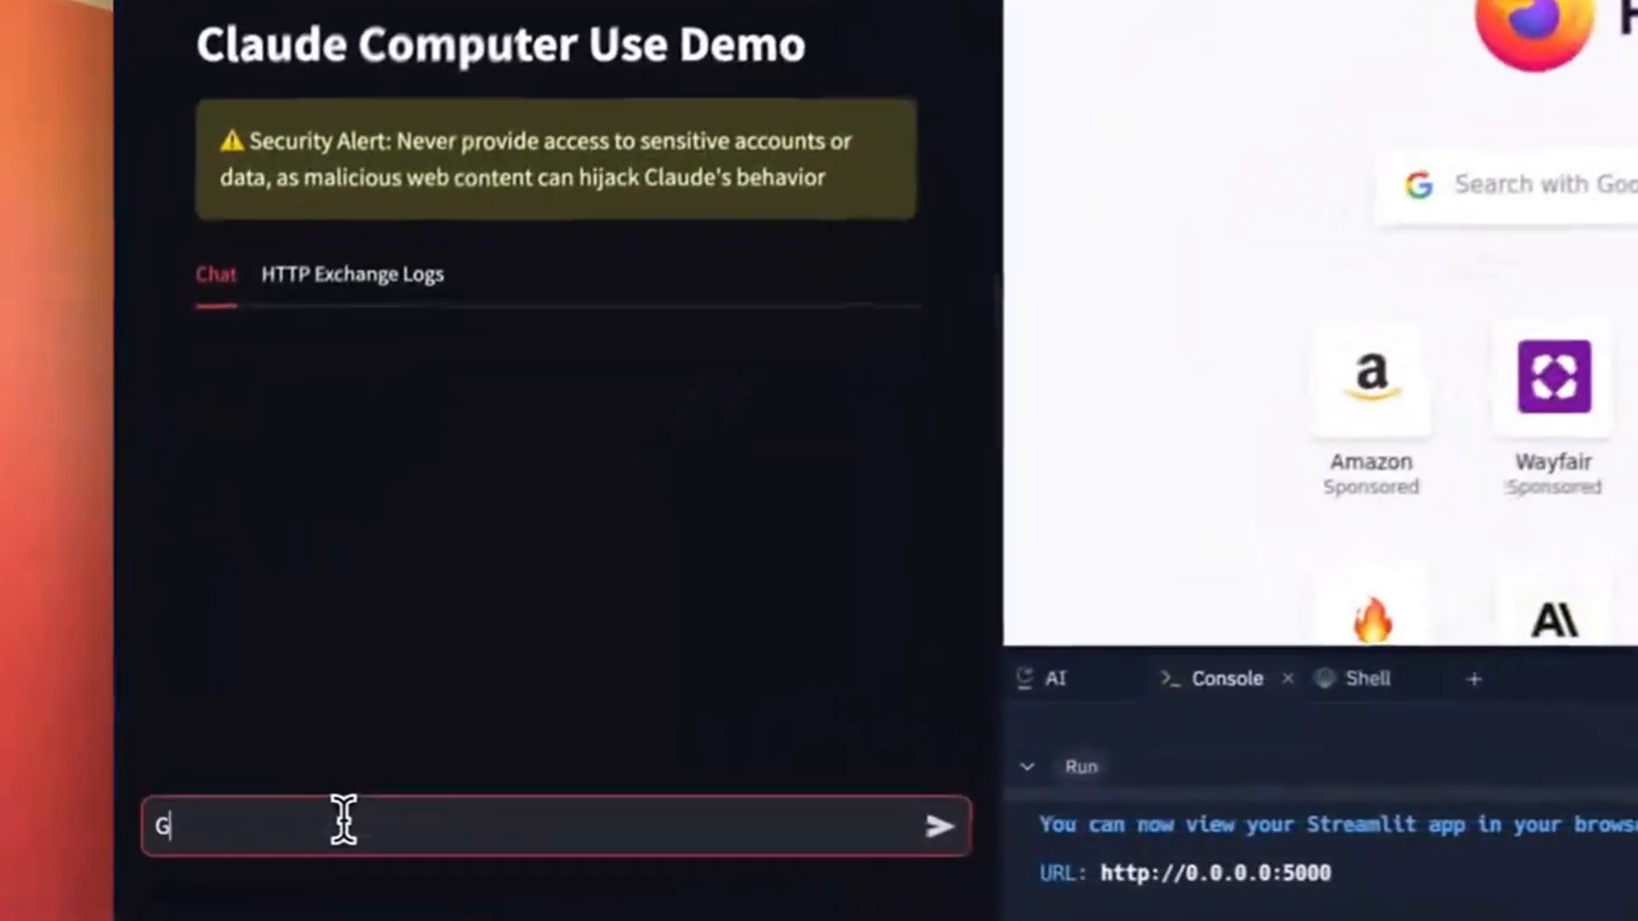
text(Go to firecrawl.dev and test out their)
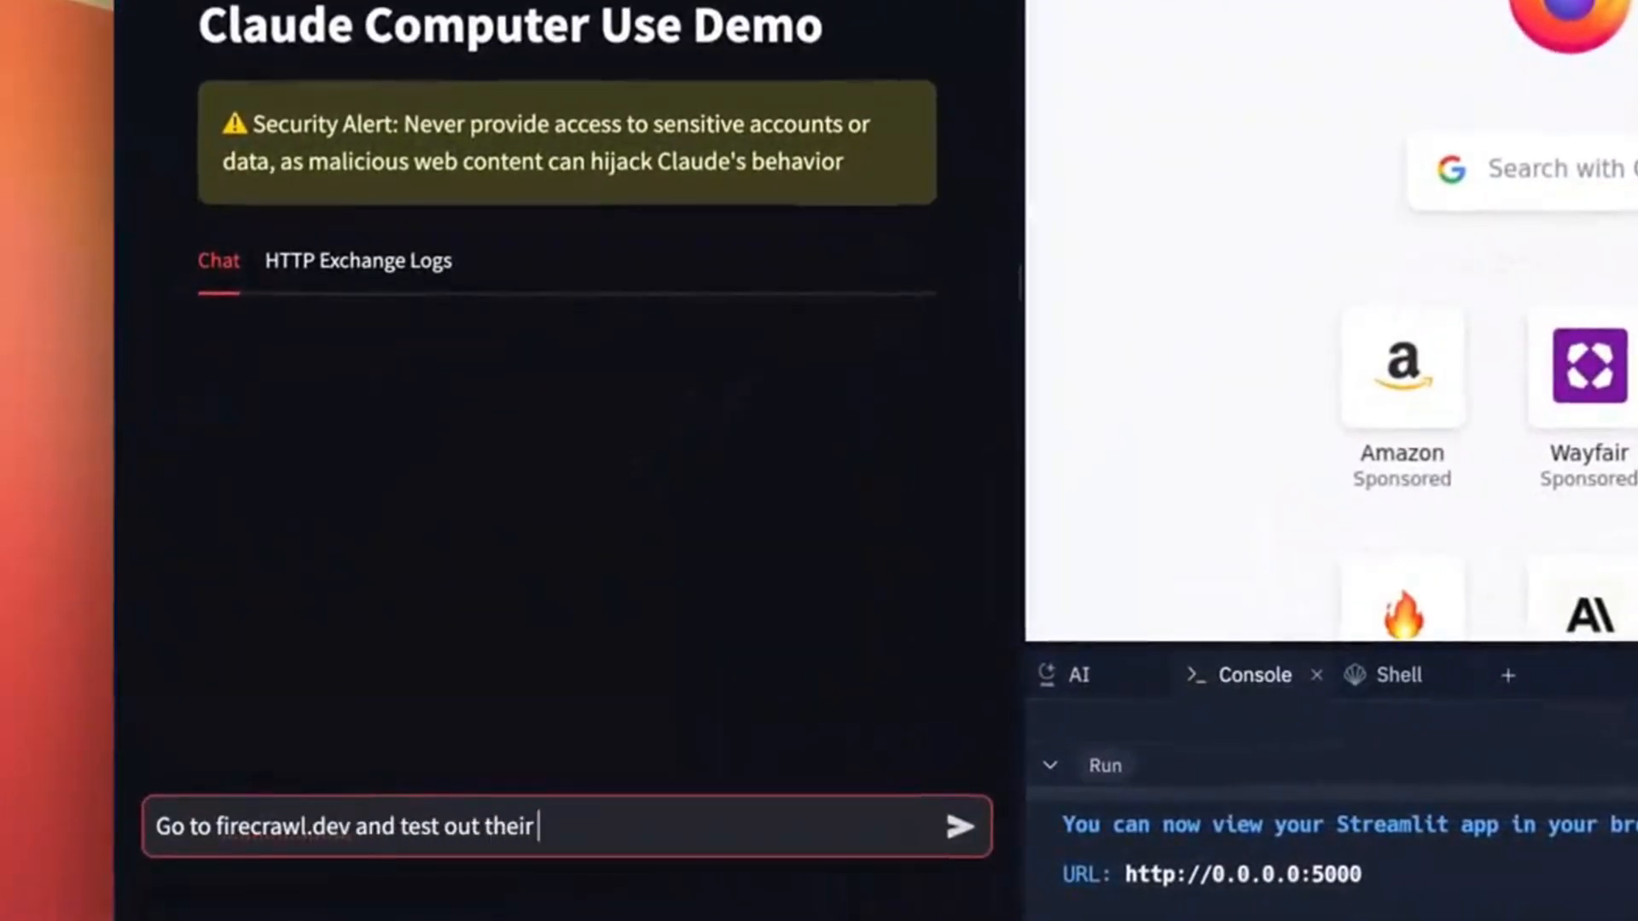
text(playground by scraping anthropic.com)
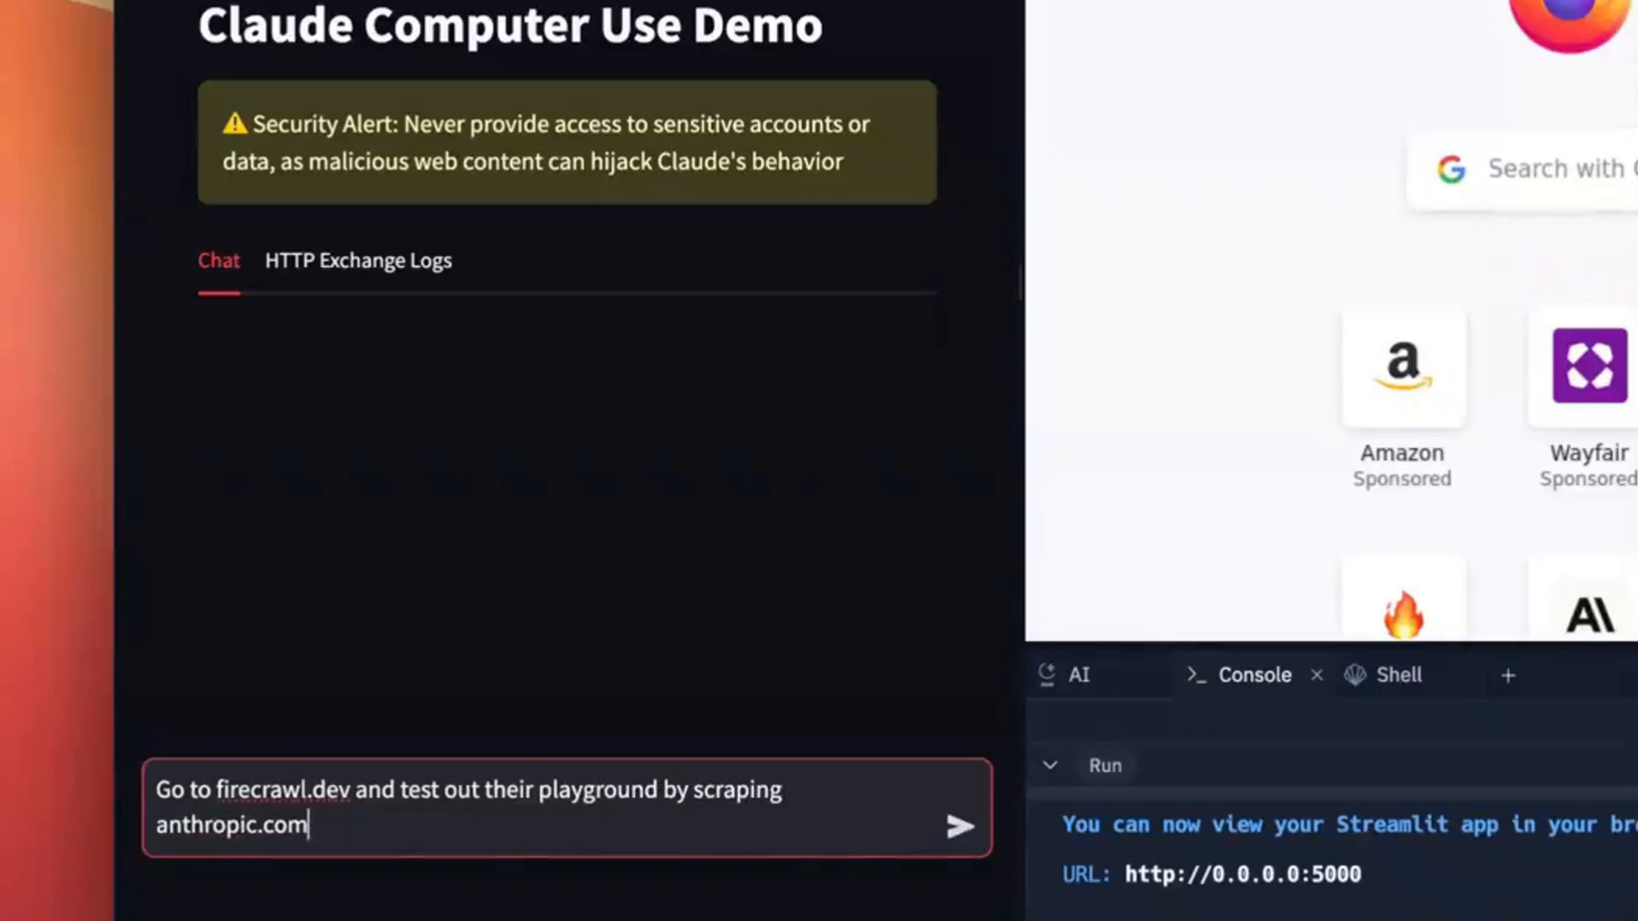
click(968, 809)
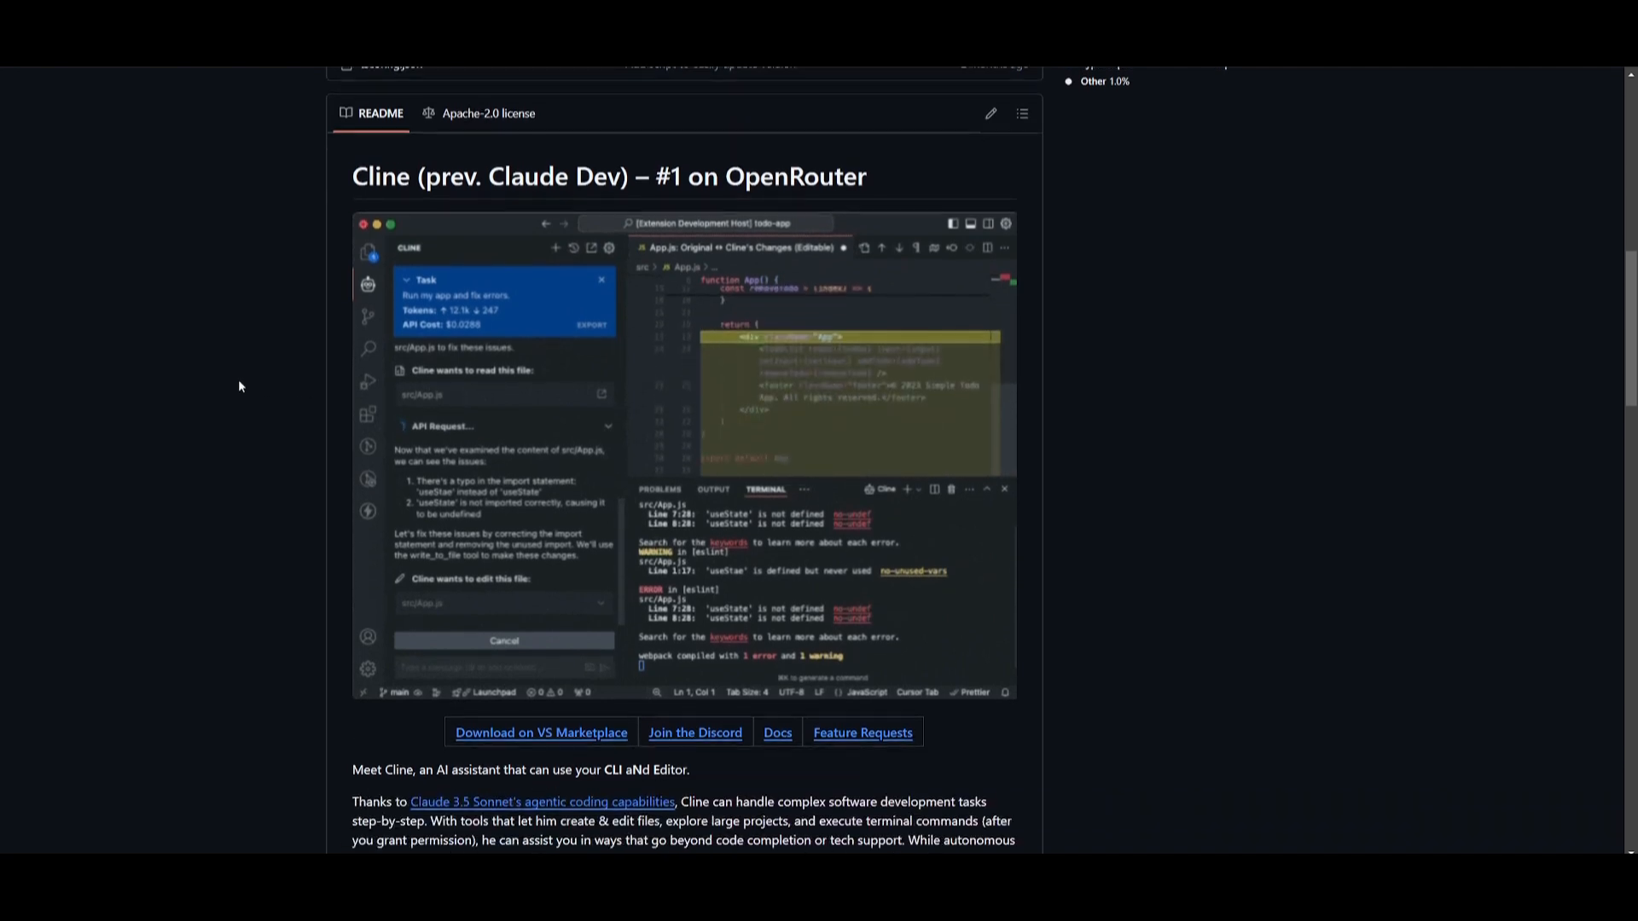
scroll(down, 3)
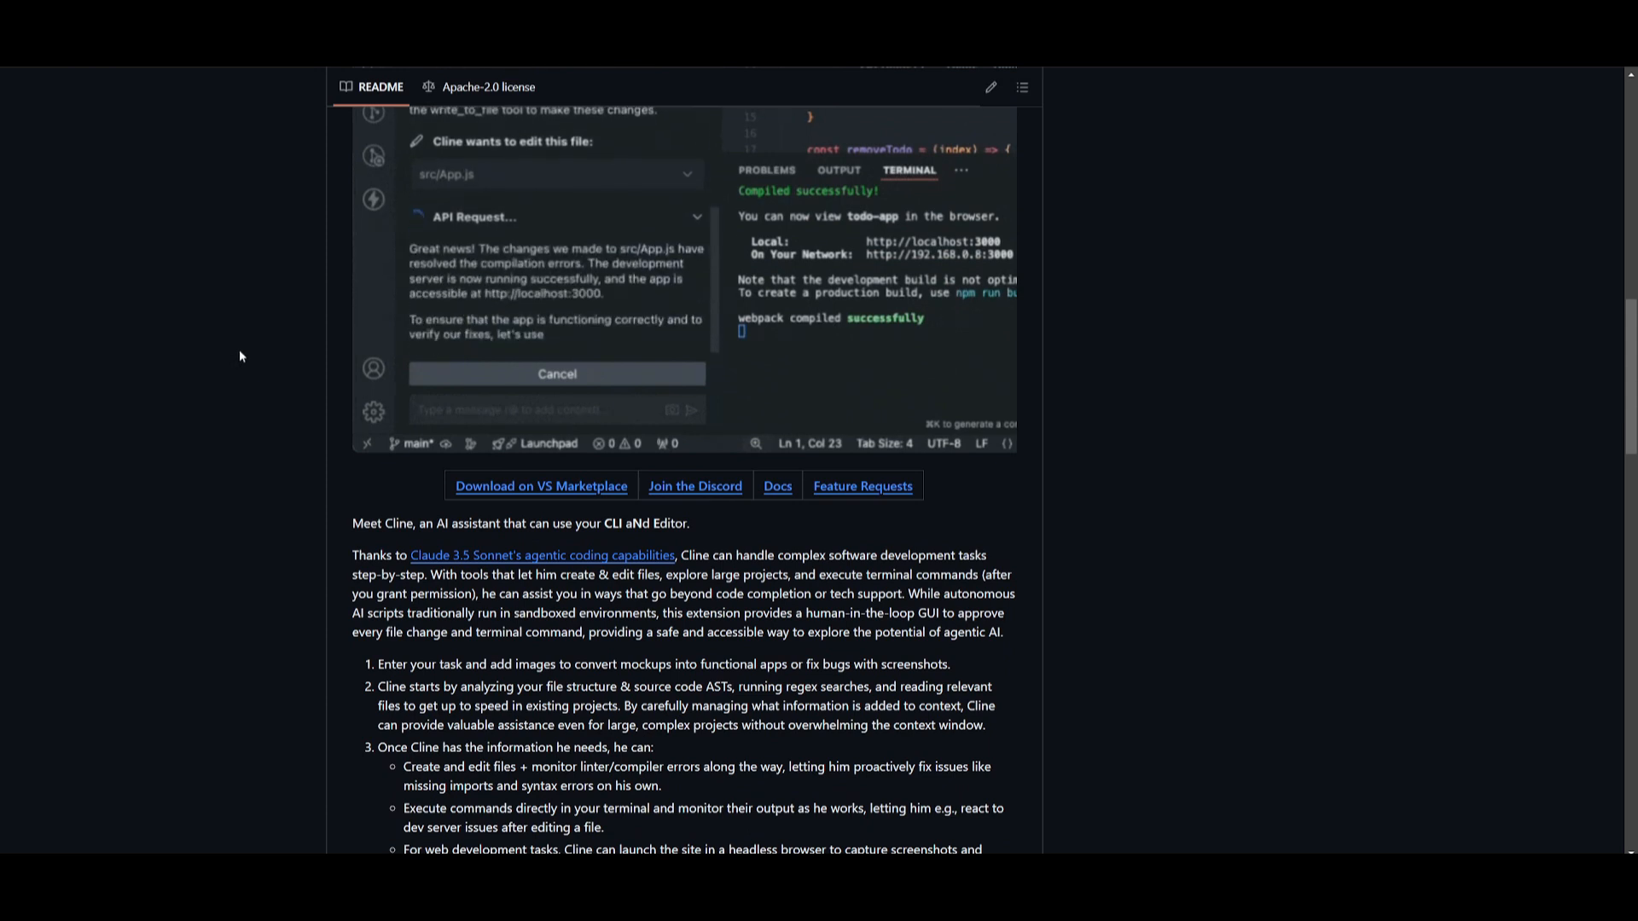
click(557, 372)
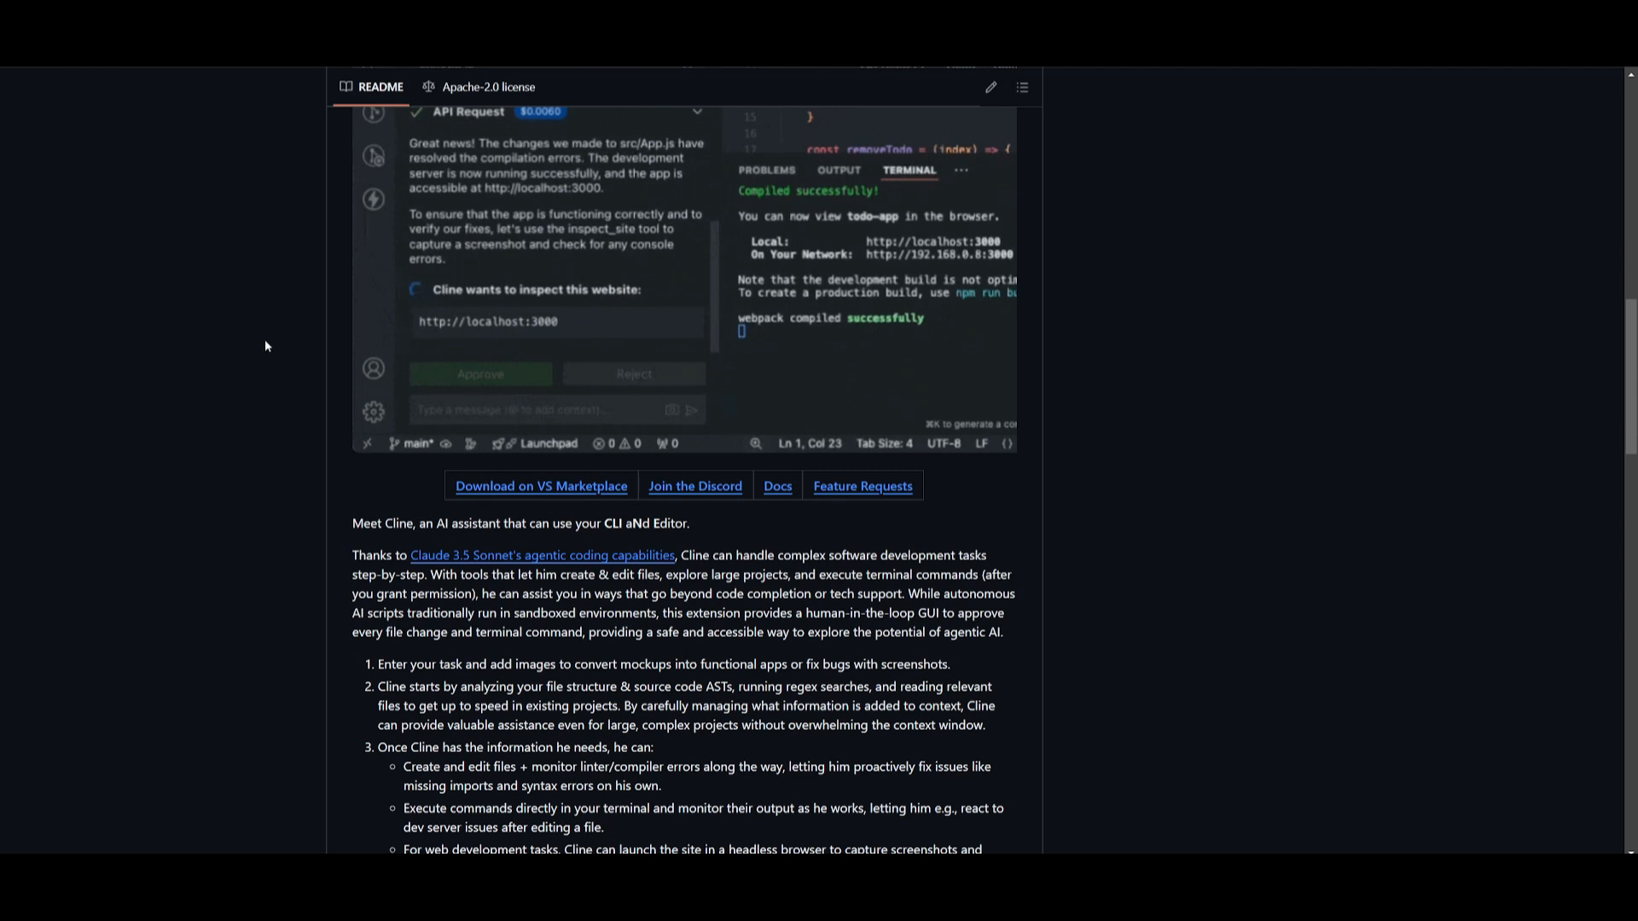
click(479, 373)
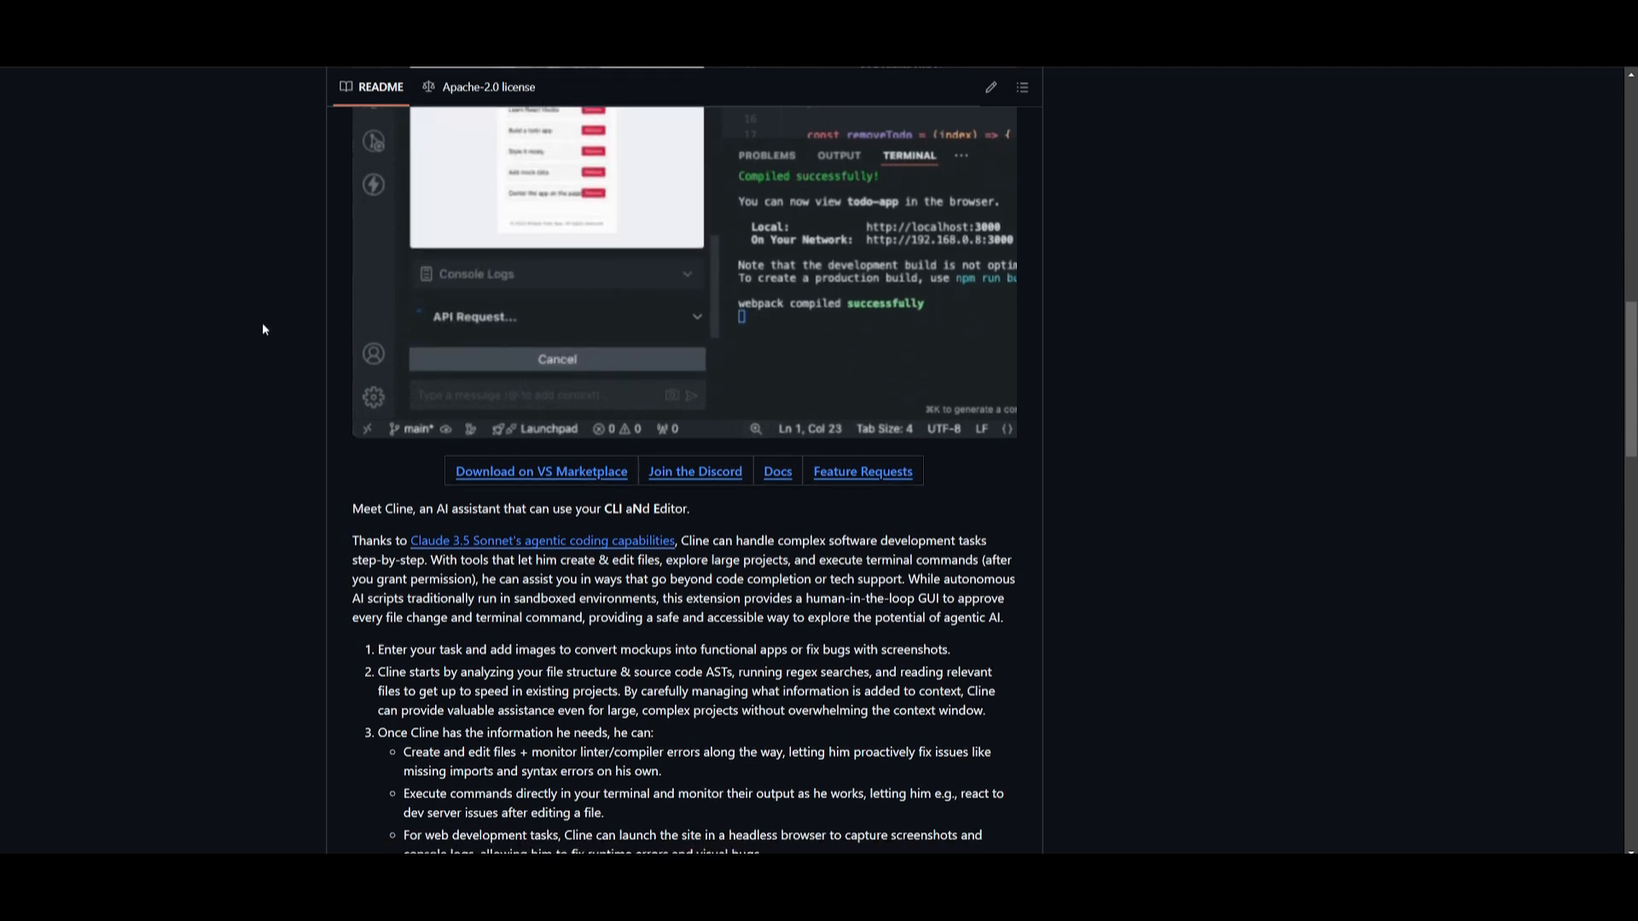
scroll(down, 3)
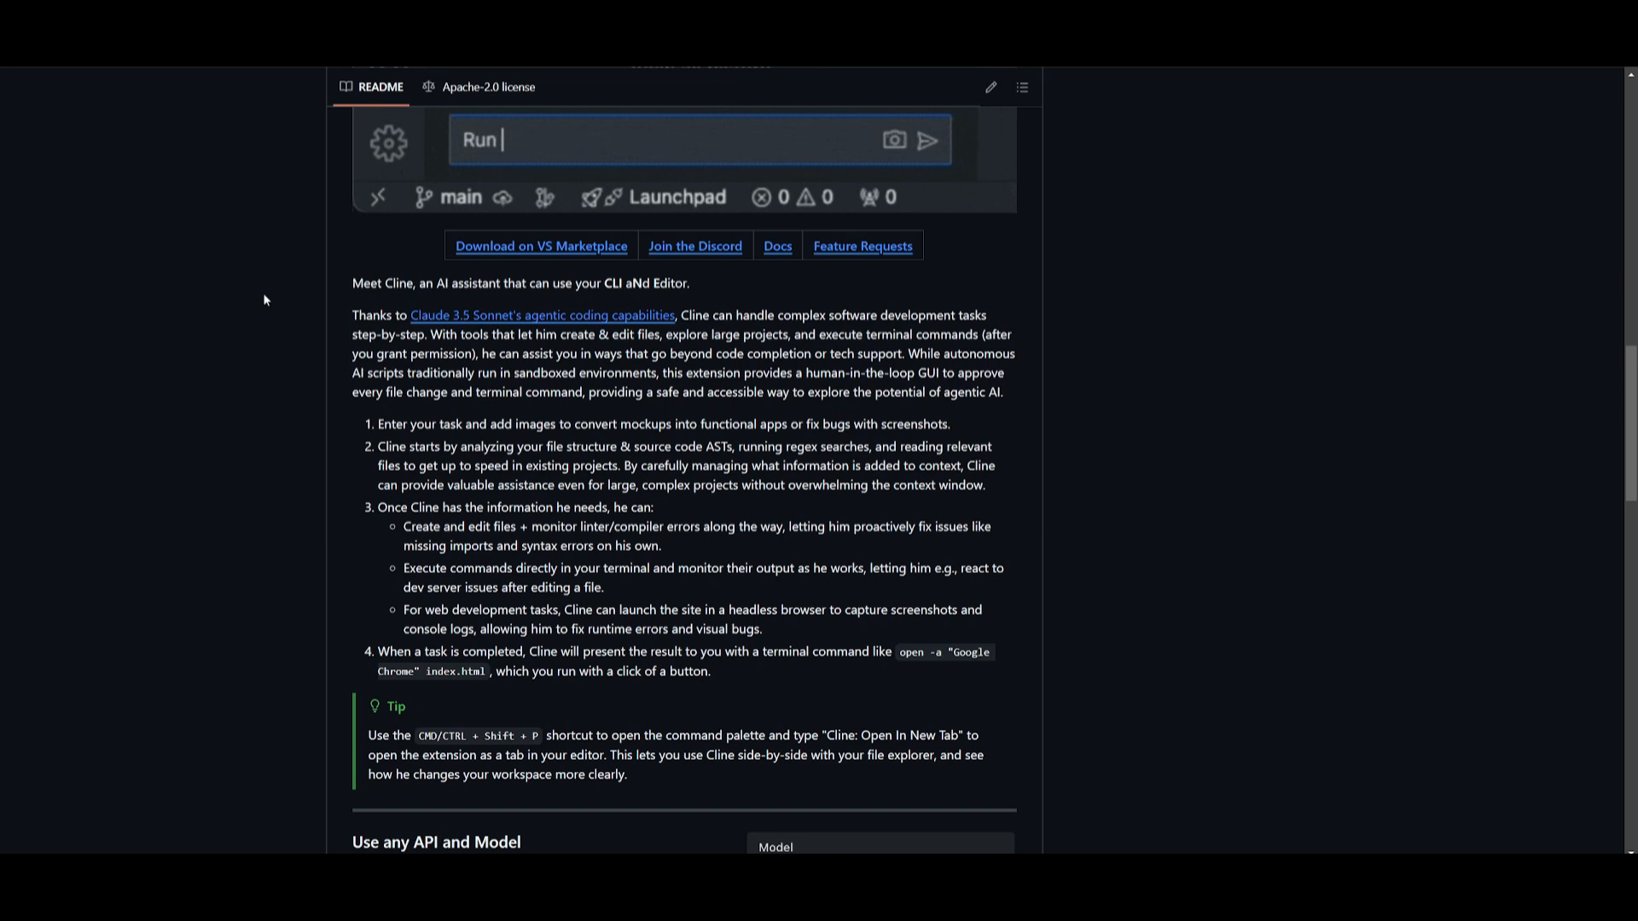
text(my app and fix errors)
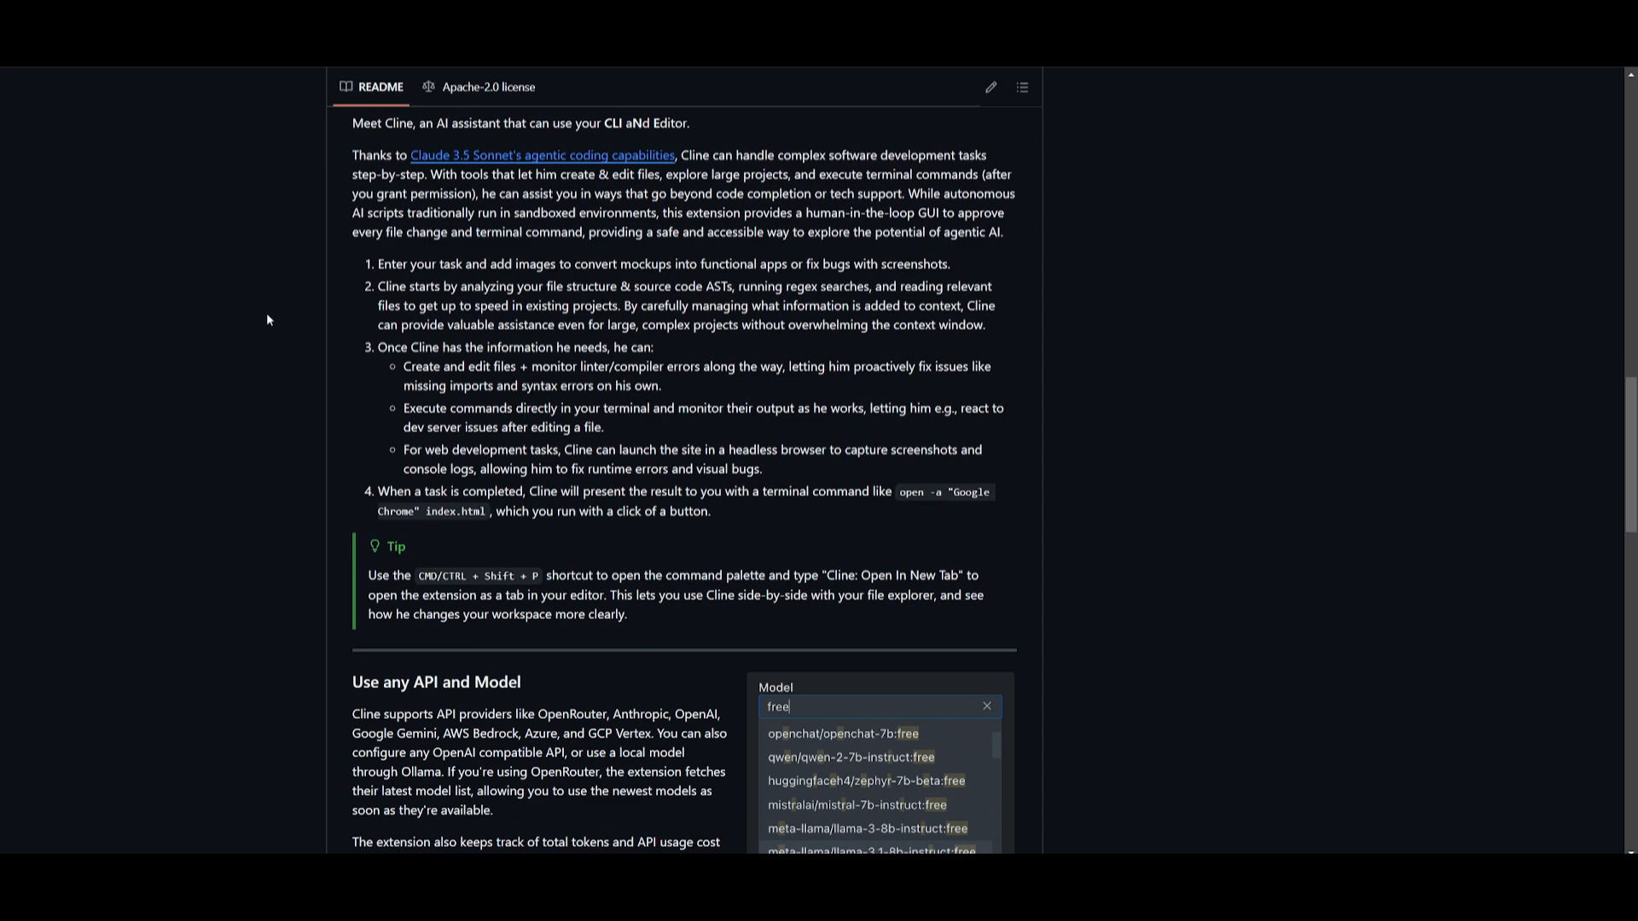
mouse_move(279, 318)
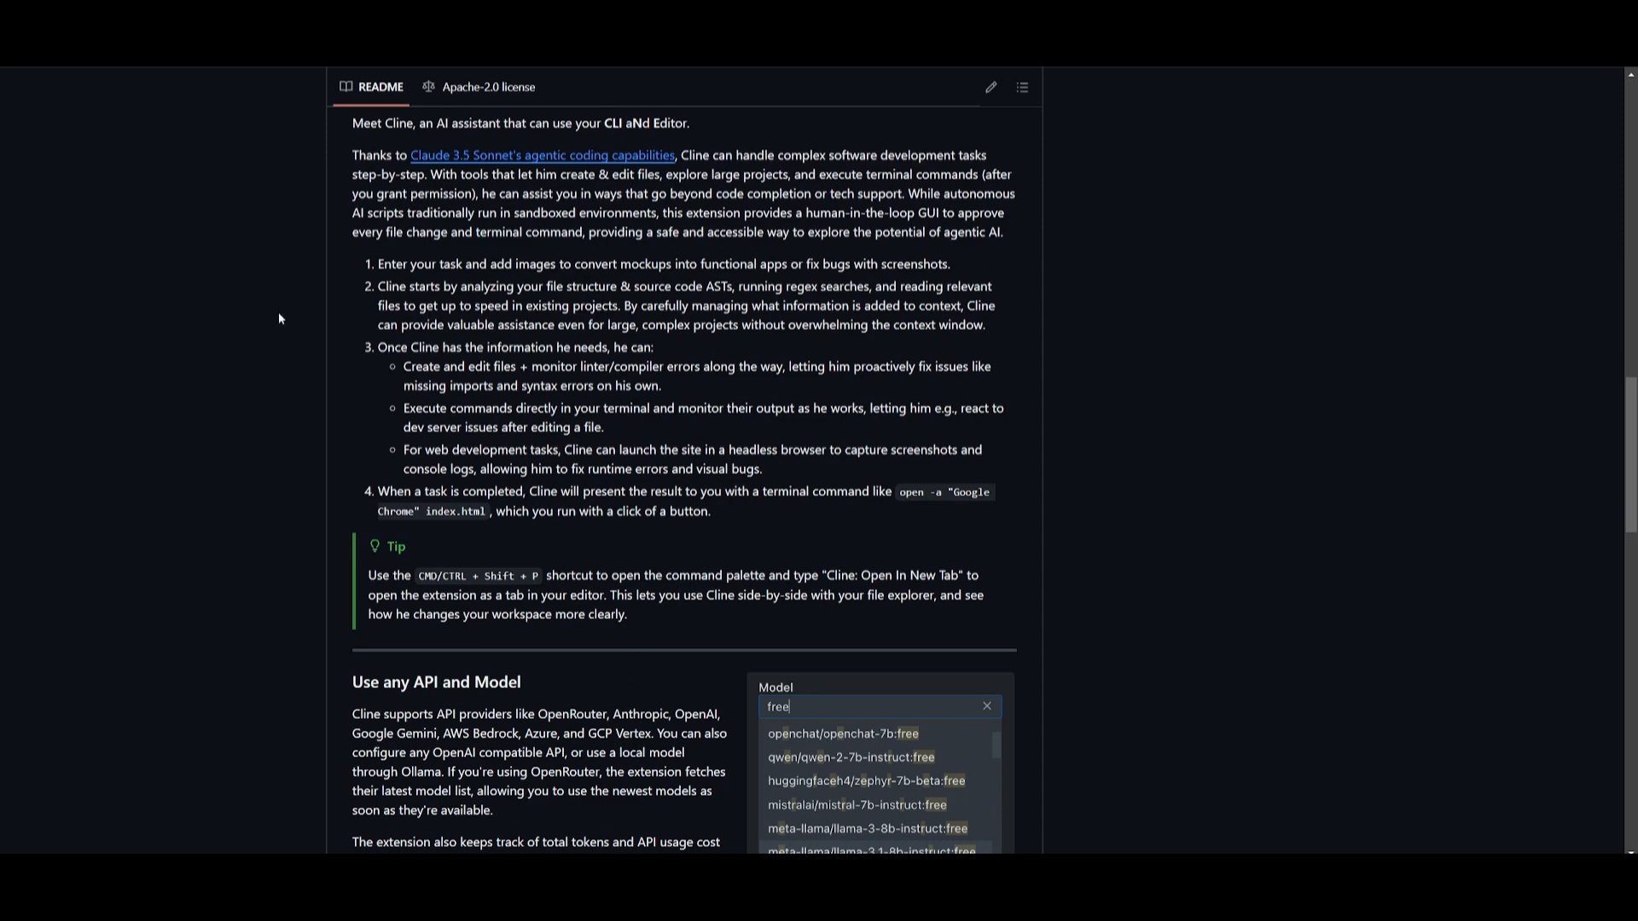
scroll(down, 3)
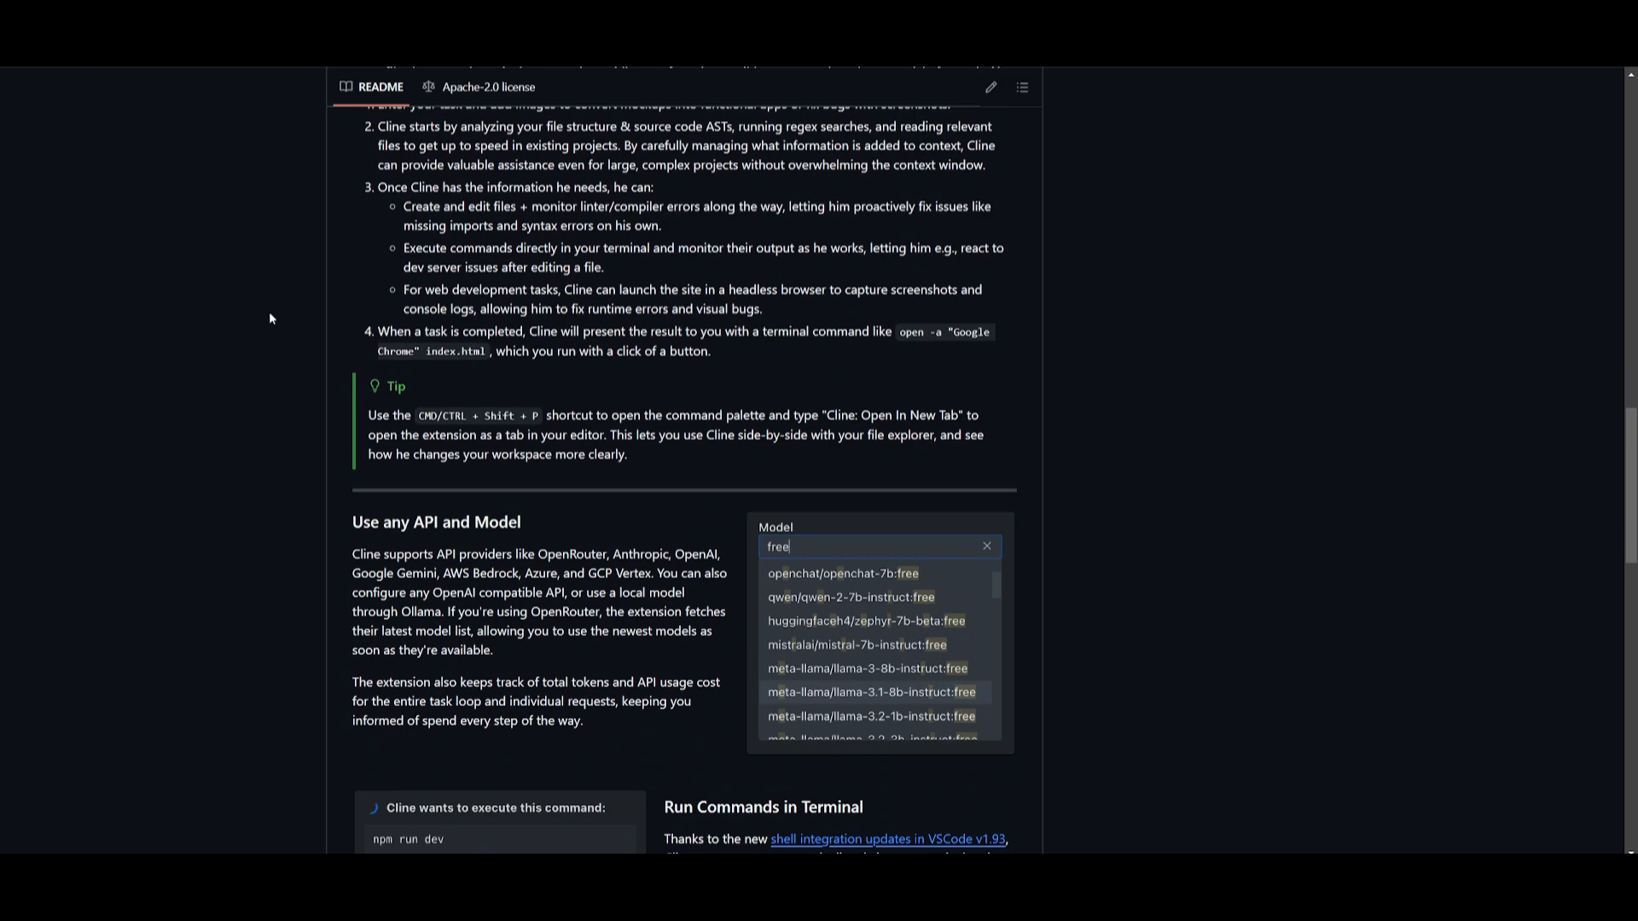
scroll(down, 3)
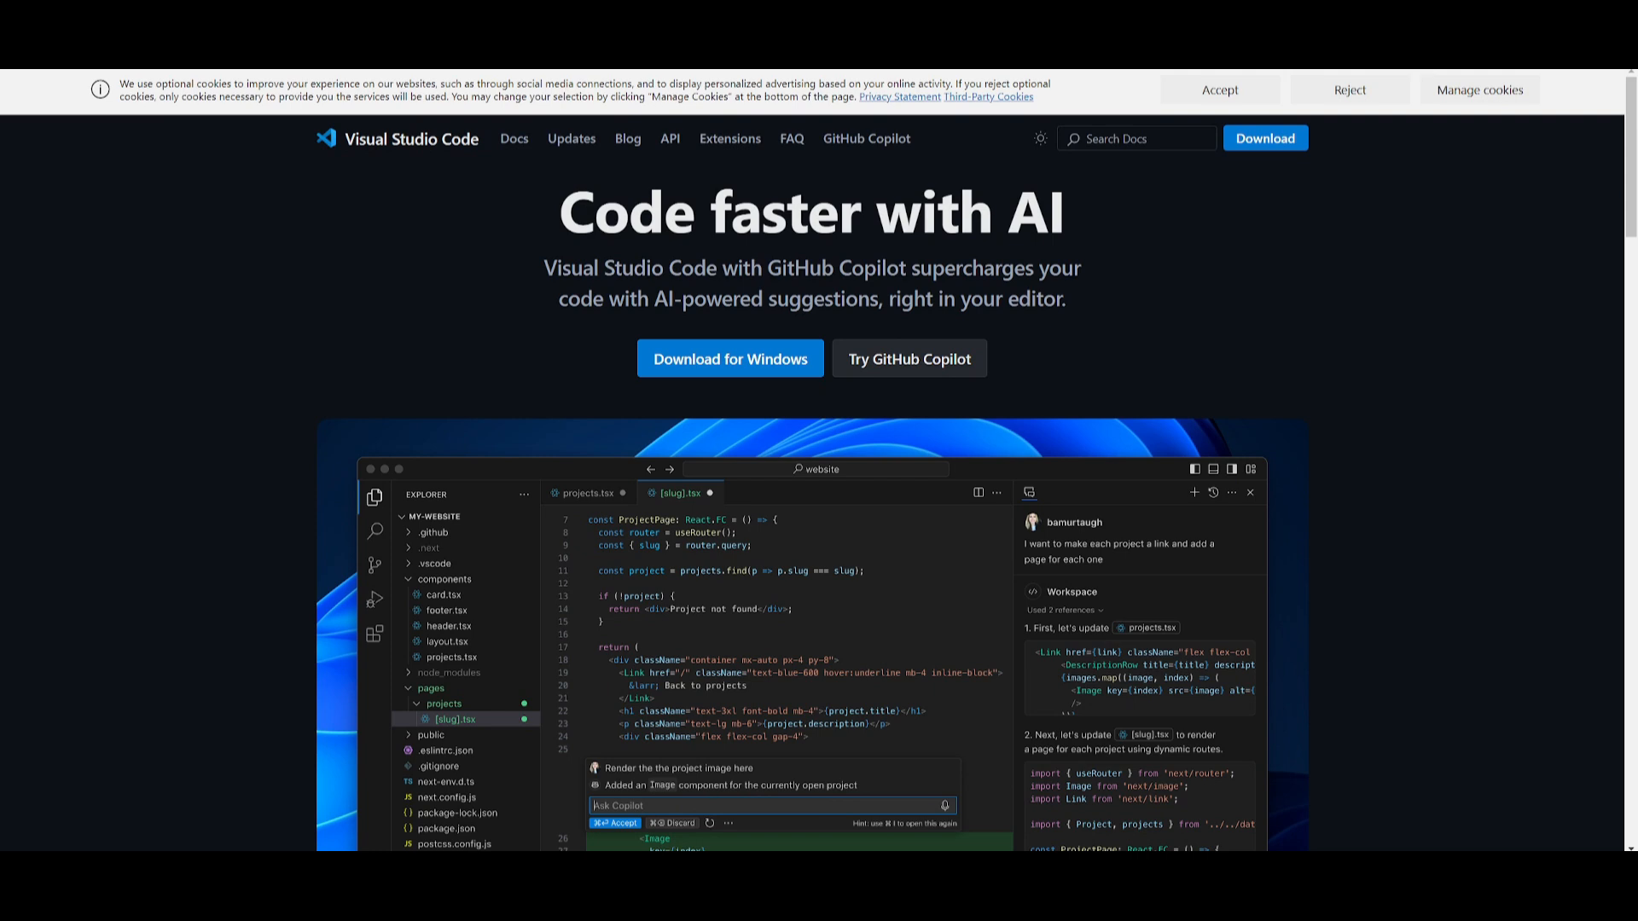
mouse_move(711, 171)
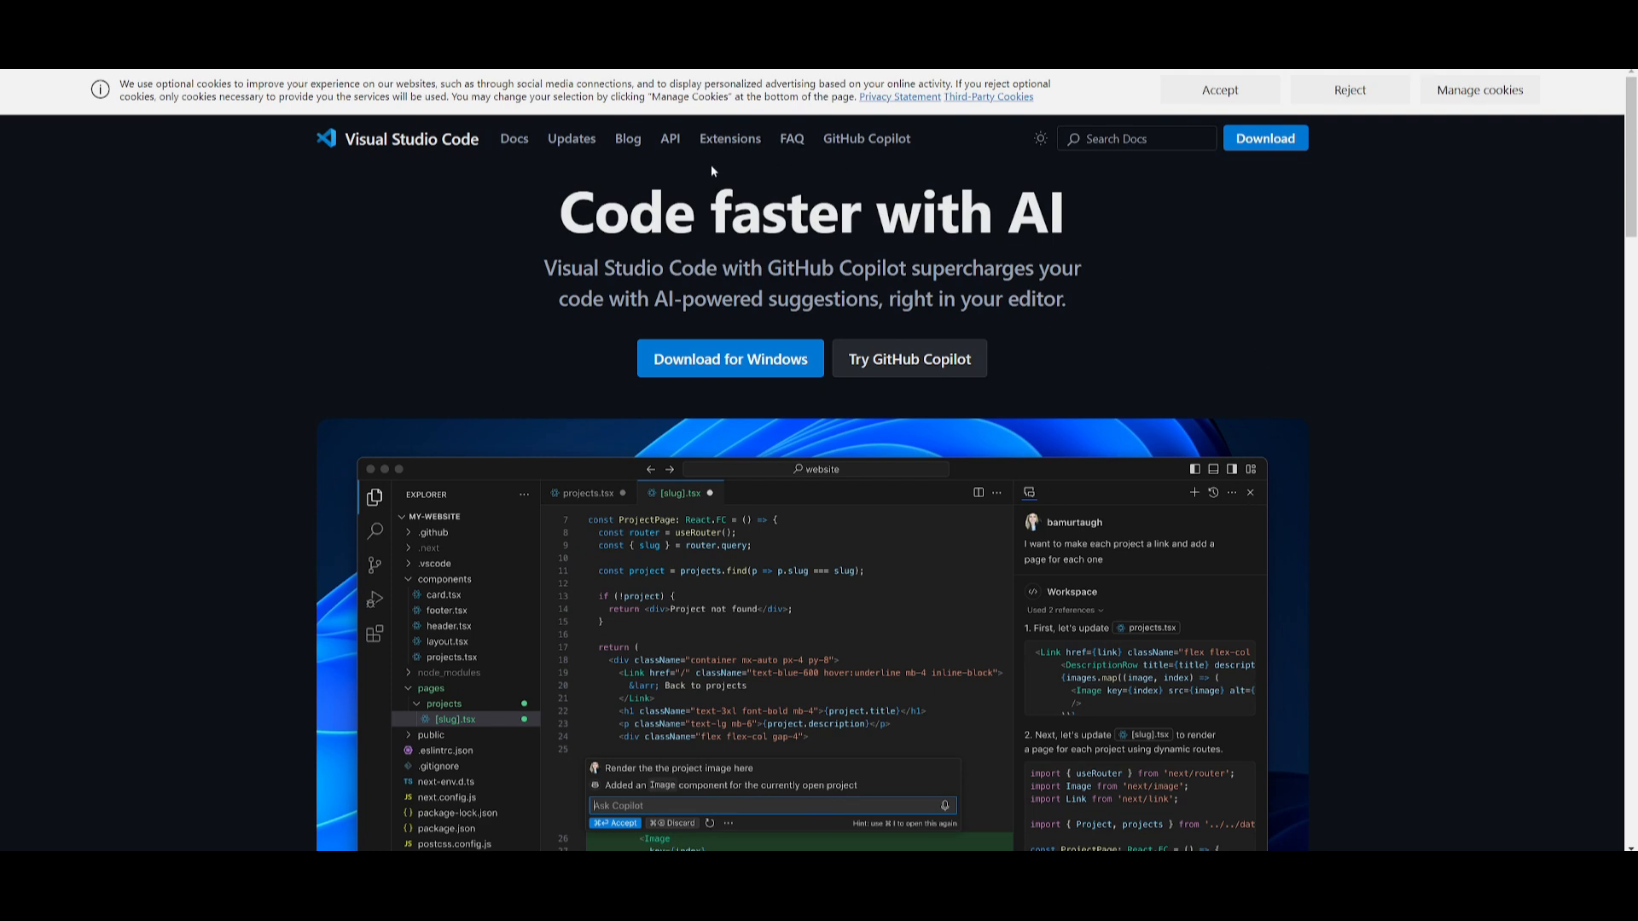
mouse_move(712, 171)
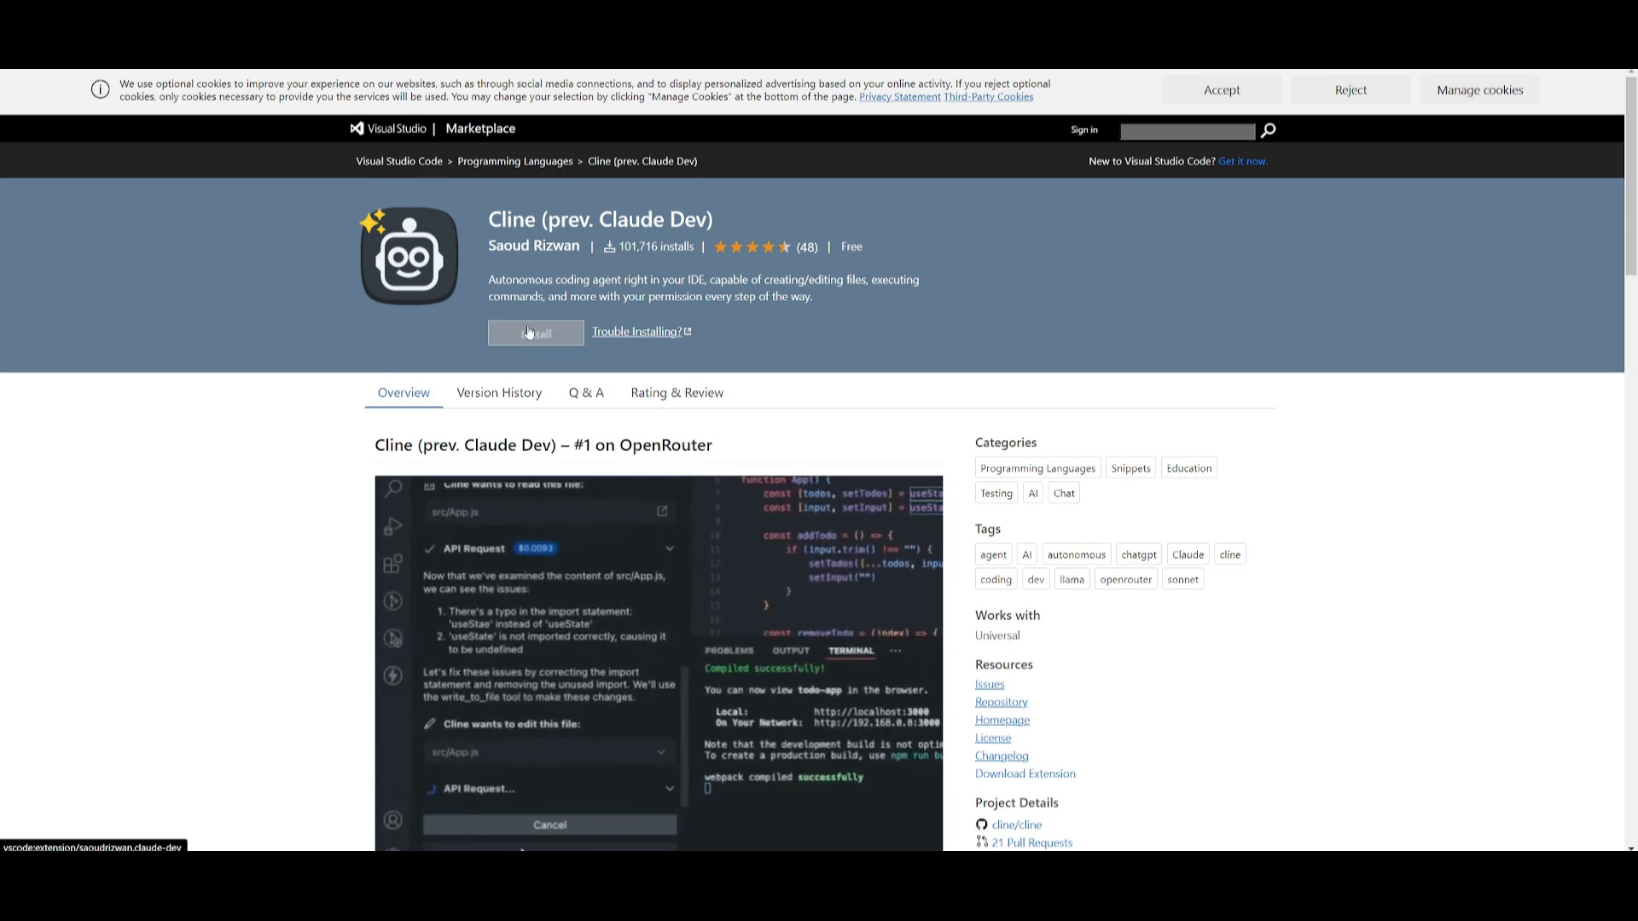
Install Cline from the Marketplace and hand off to Visual Studio Code.
click(535, 332)
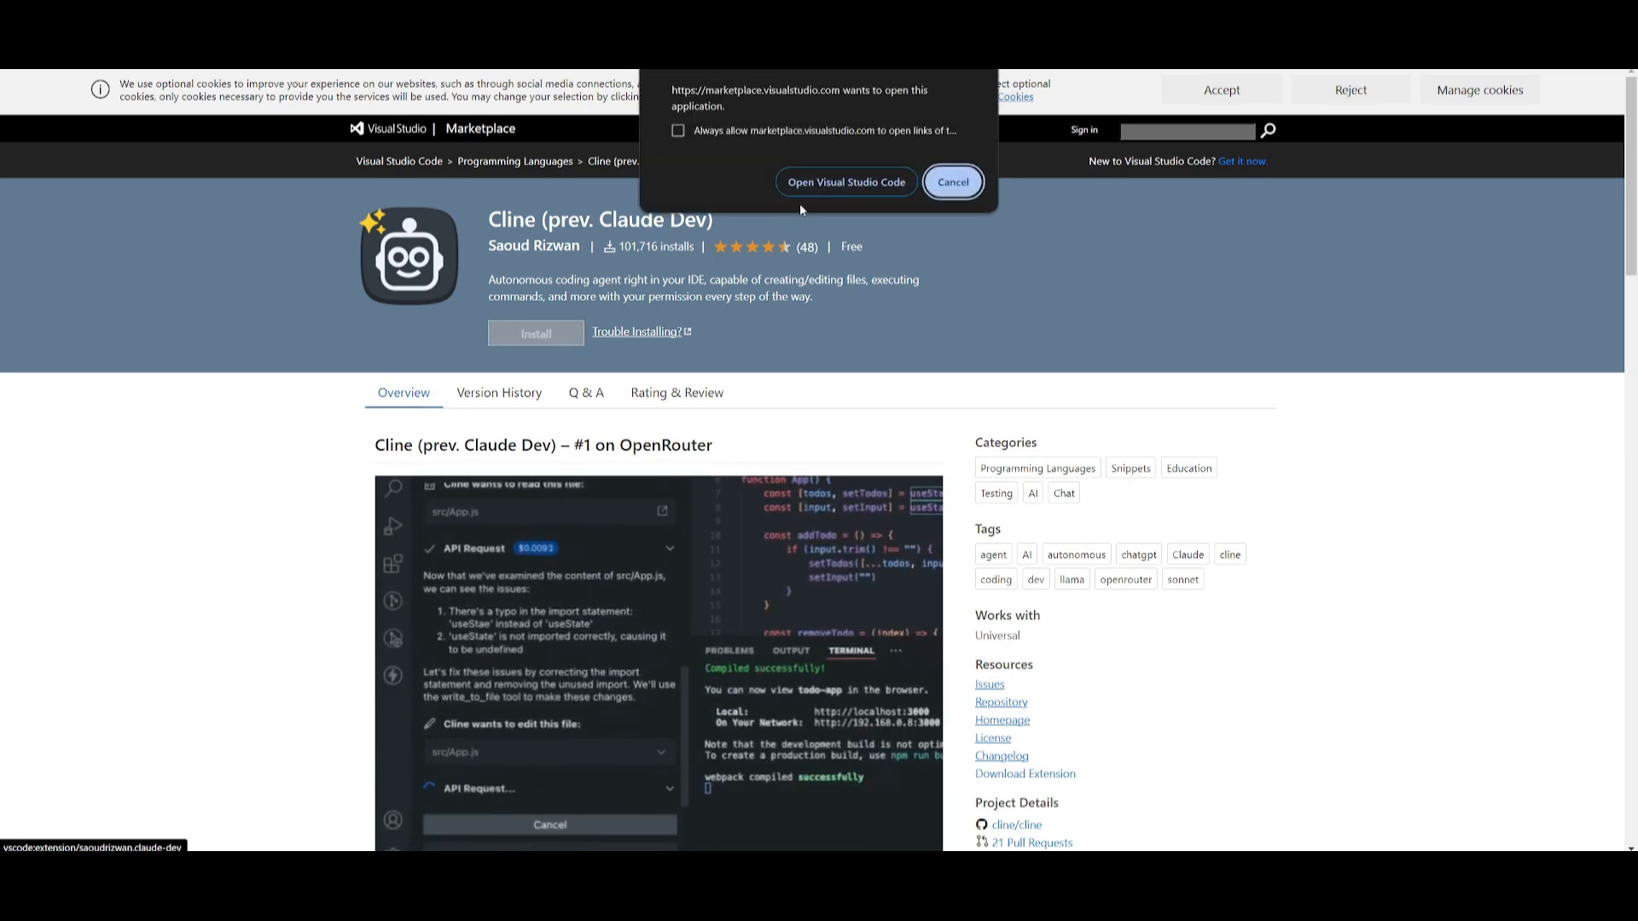
click(846, 181)
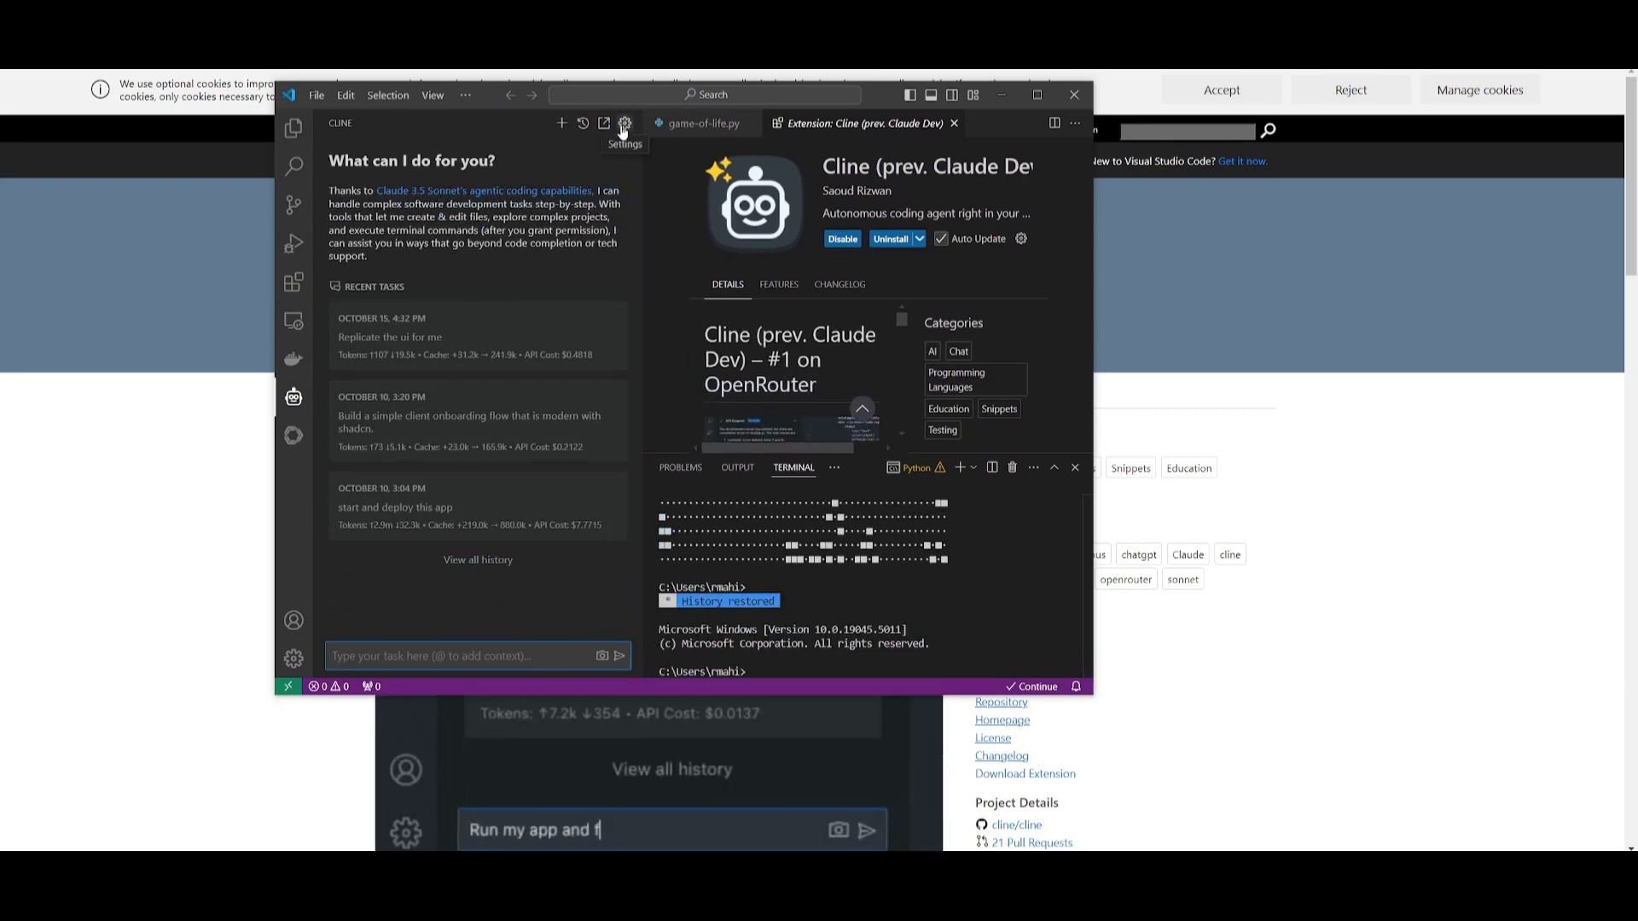
Choose claude-3-5-sonnet-20241022 as the model in Cline's settings.
click(625, 122)
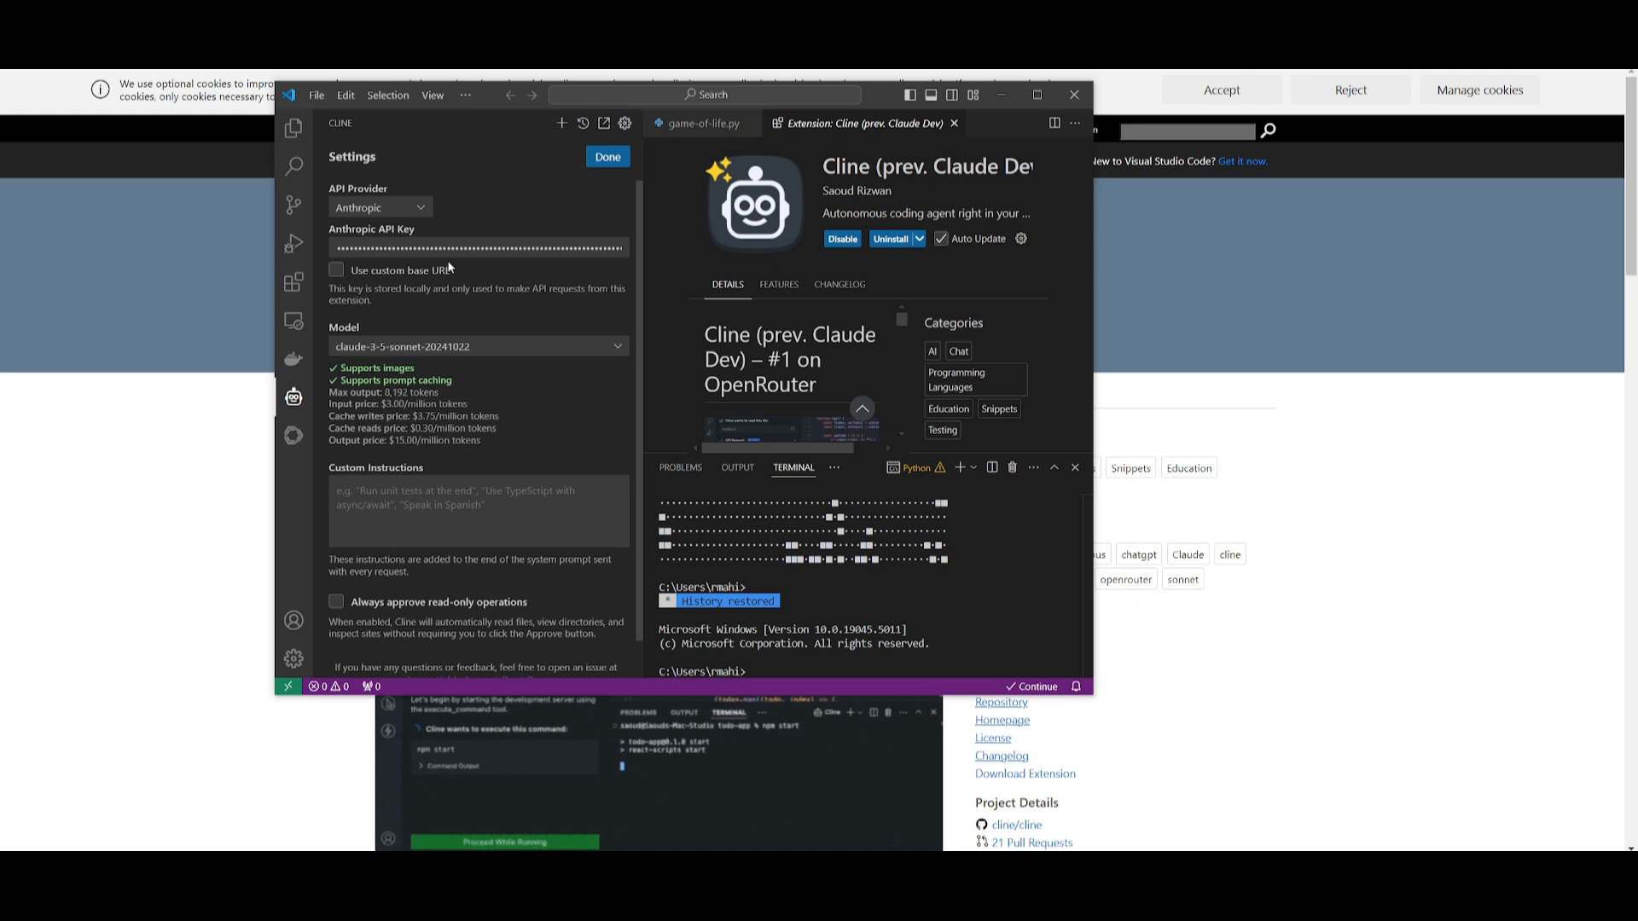
click(477, 345)
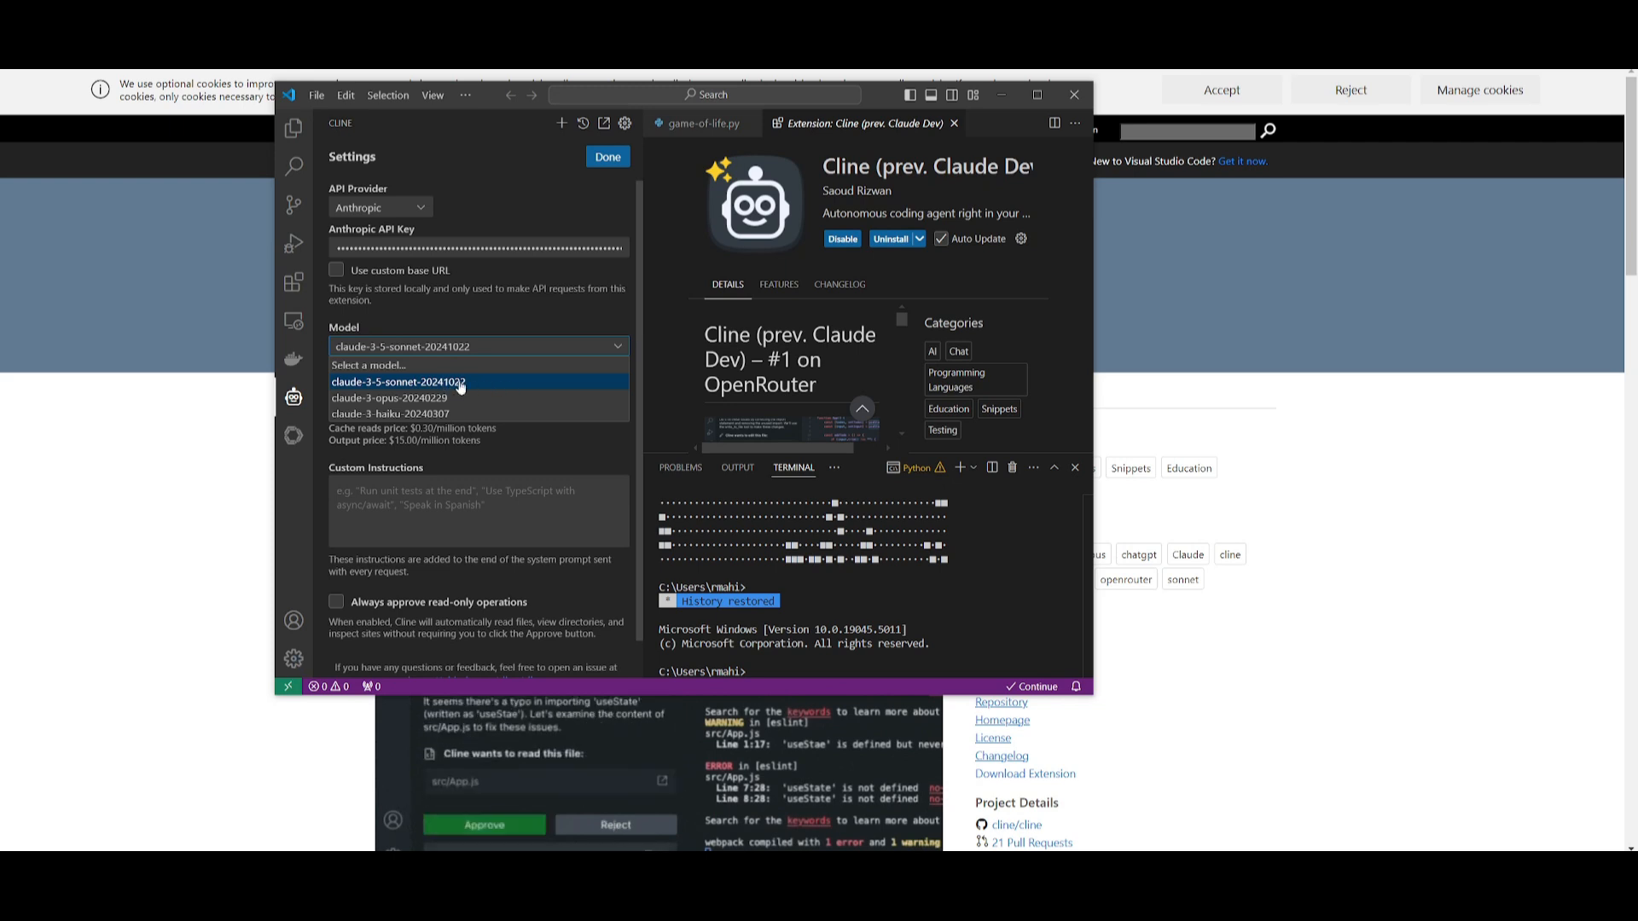
click(397, 382)
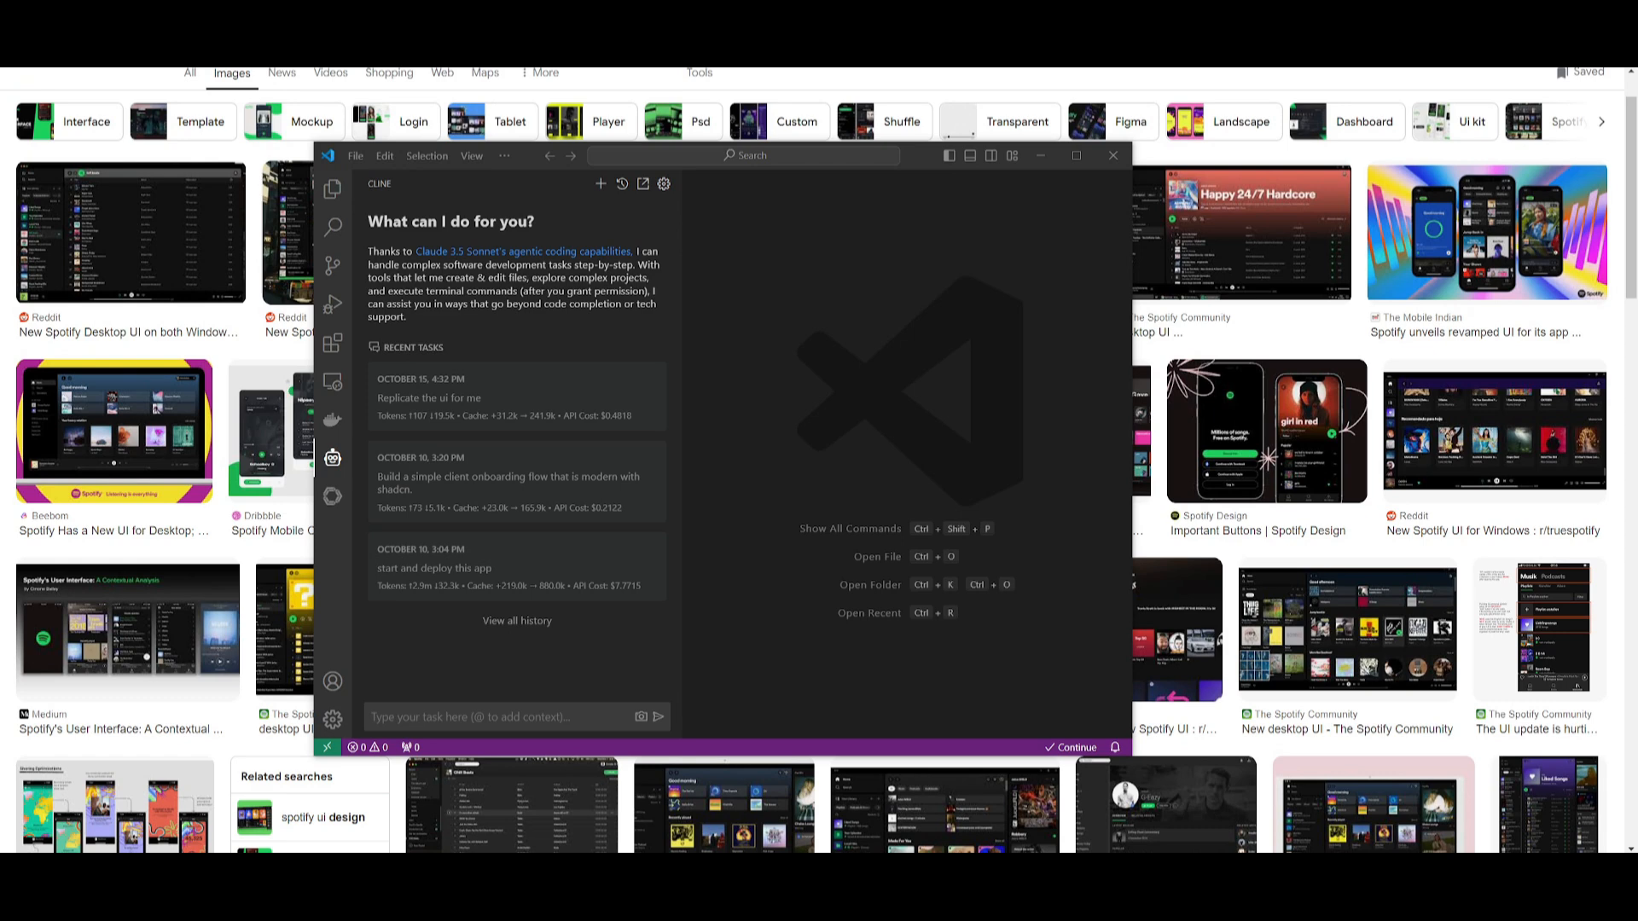
mouse_move(145, 254)
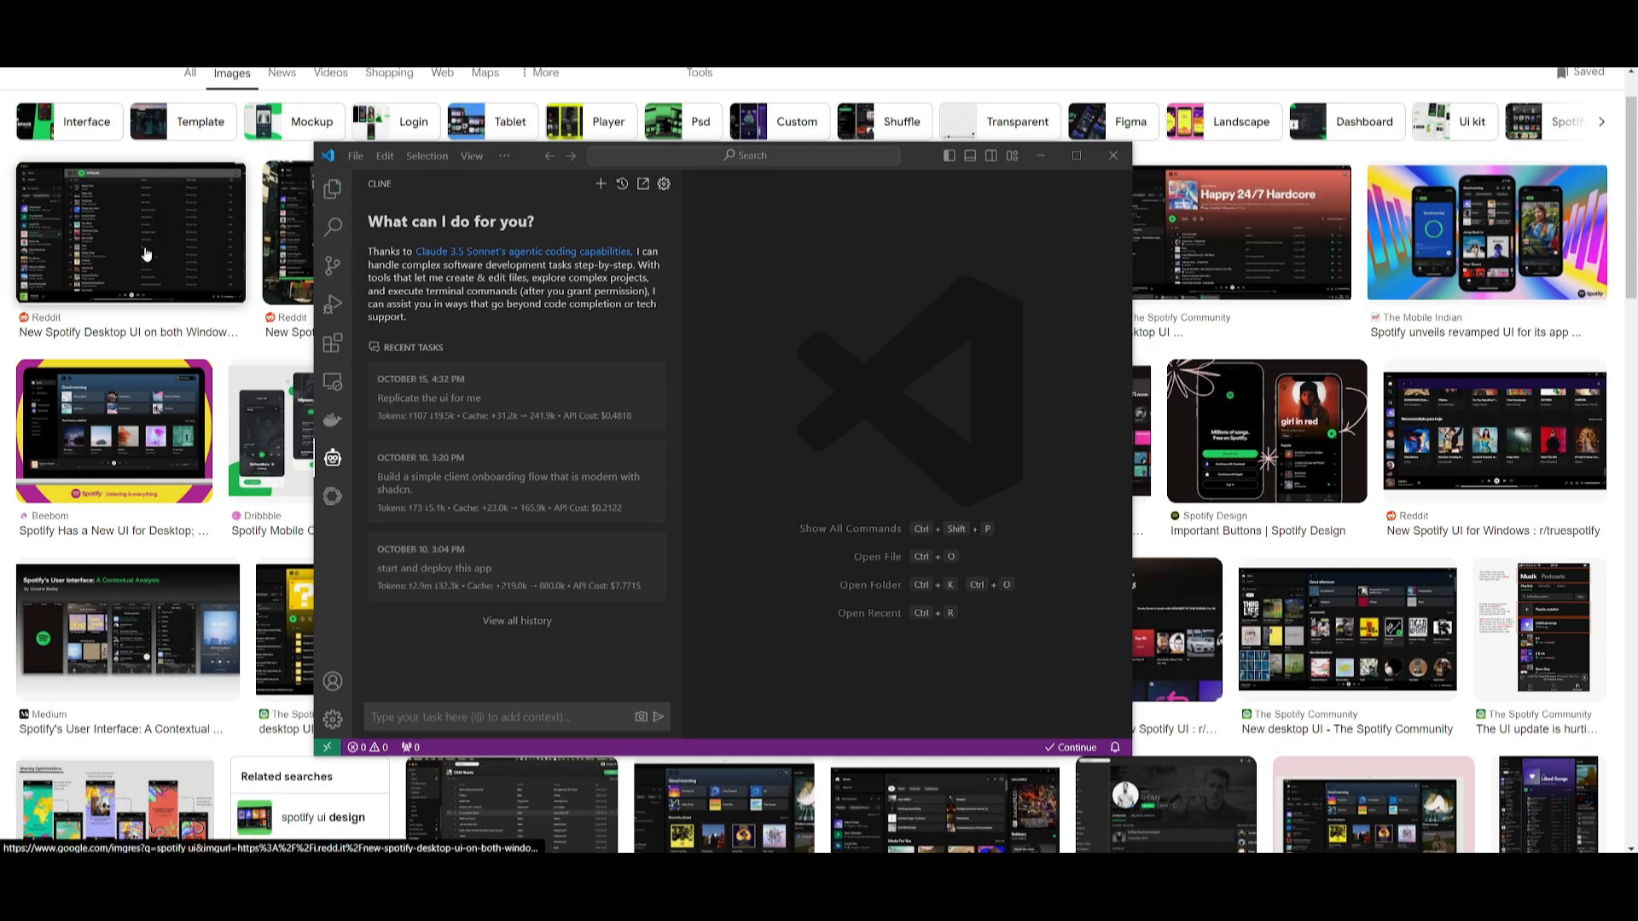
mouse_move(131, 329)
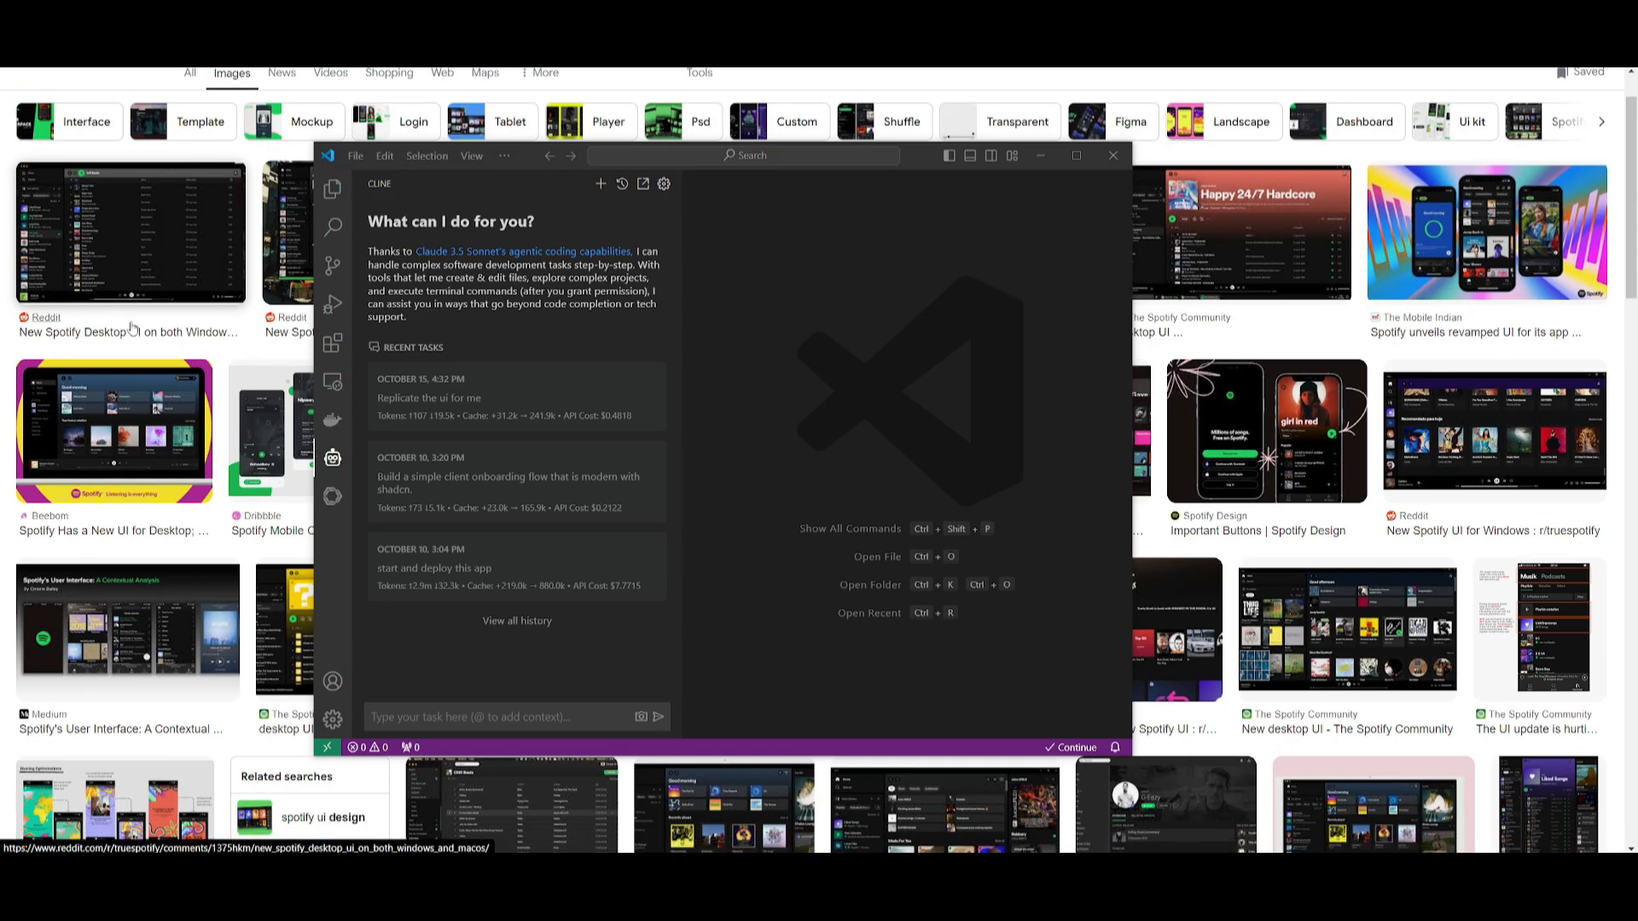
mouse_move(118, 290)
text(This is the ui of spotify. I want you to make a similar app for music streaming. Doesn't need to be contacted to any apis yet. Just create the app for me.)
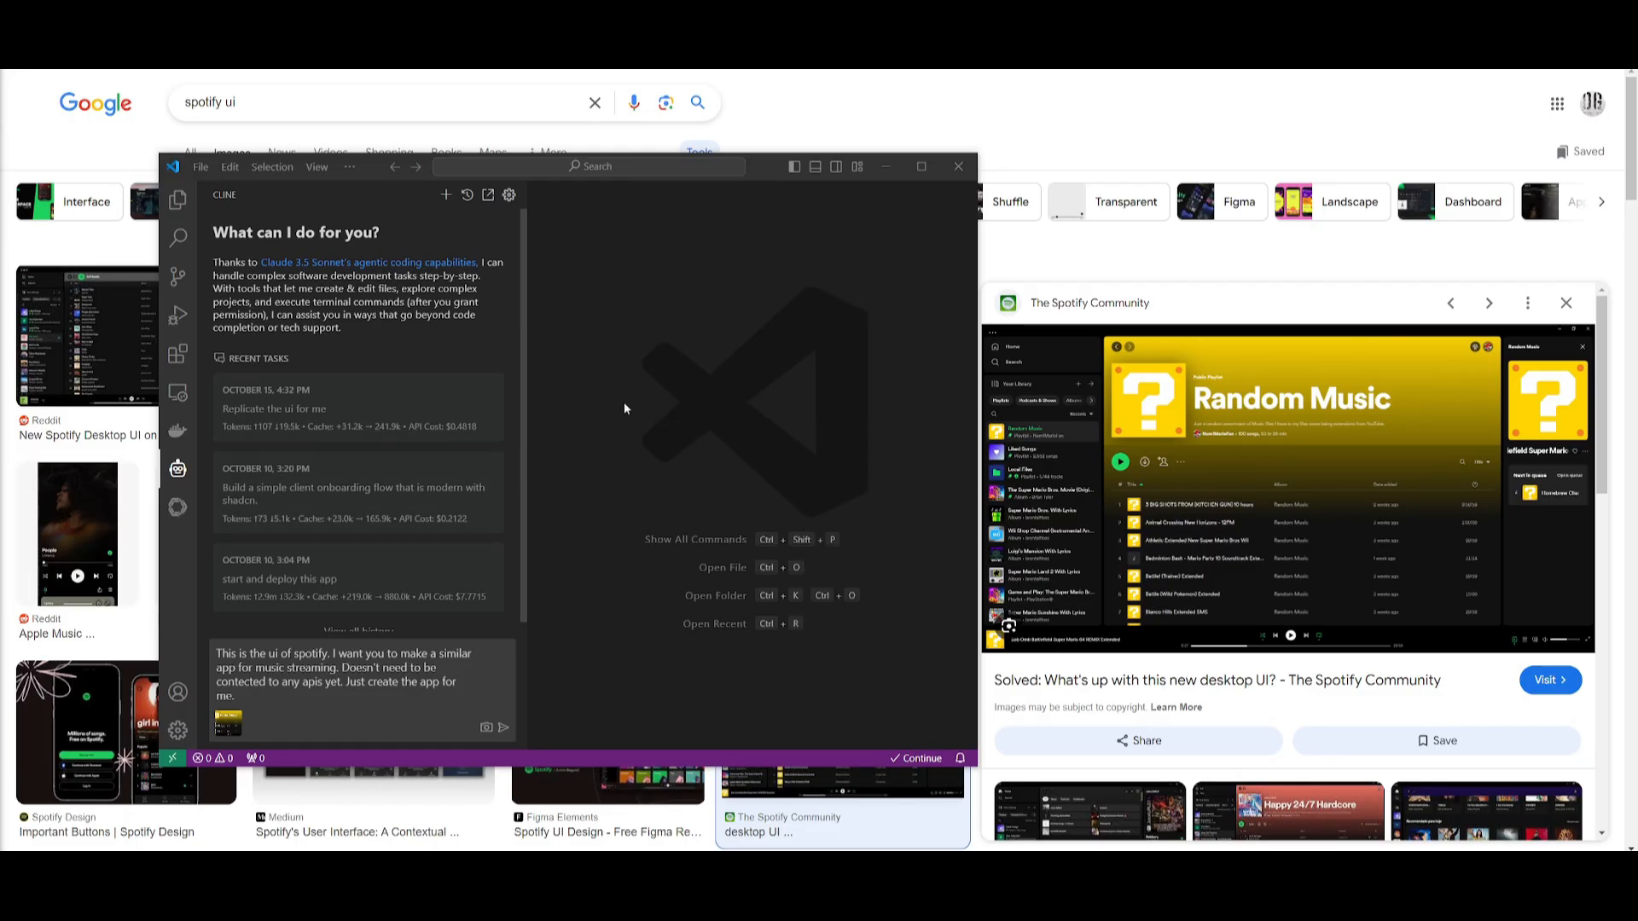
mouse_move(378, 466)
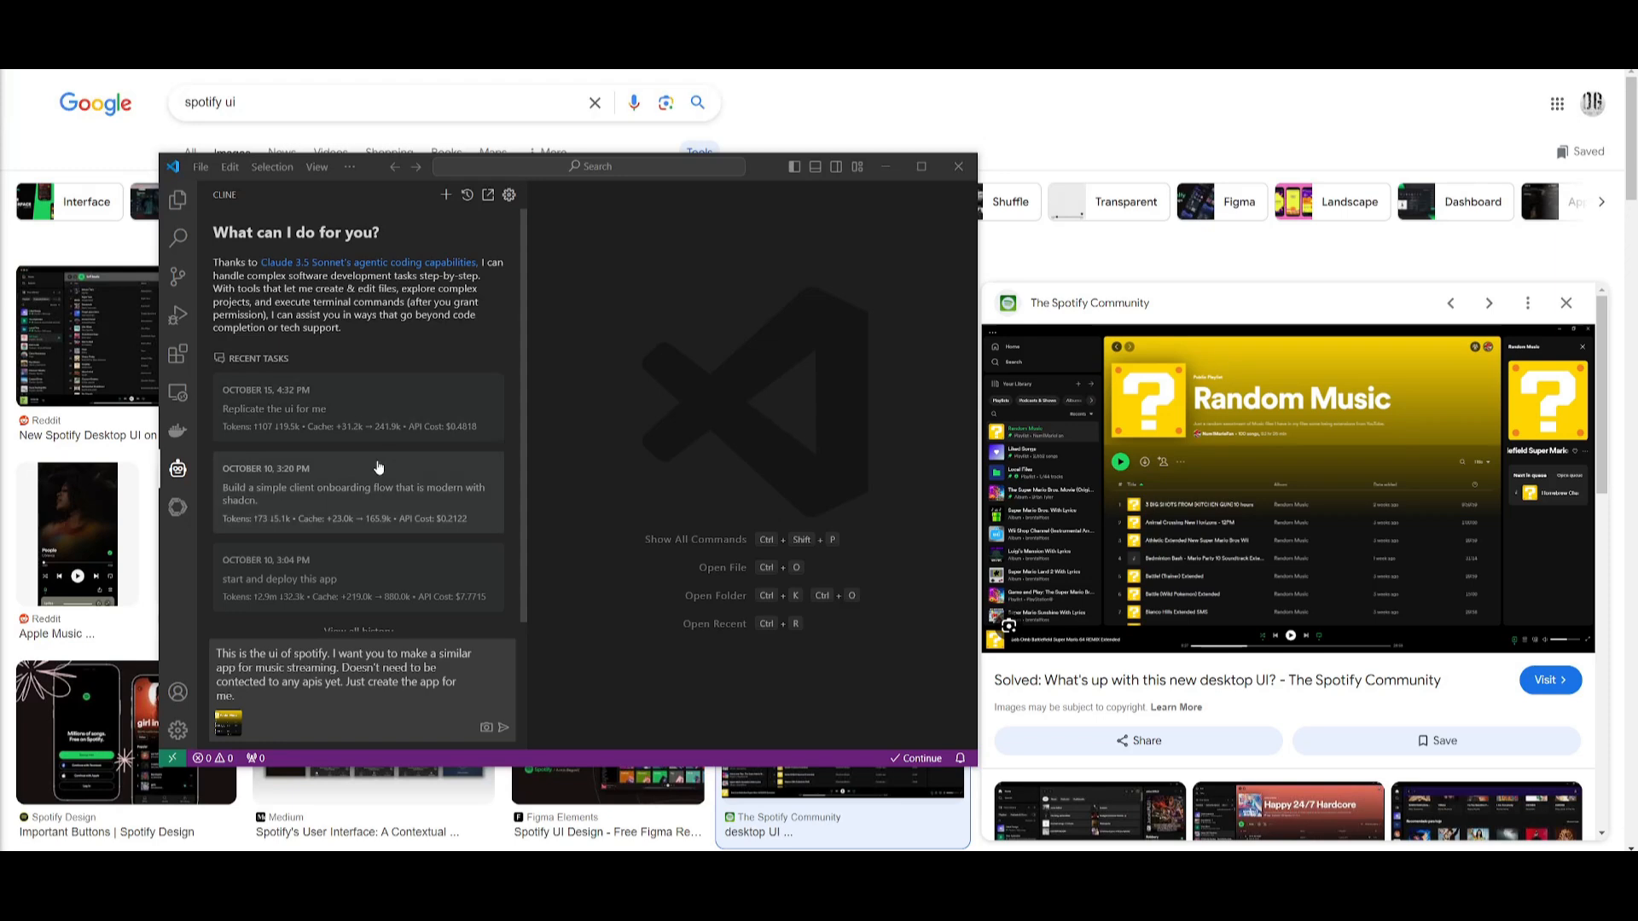
mouse_move(465, 466)
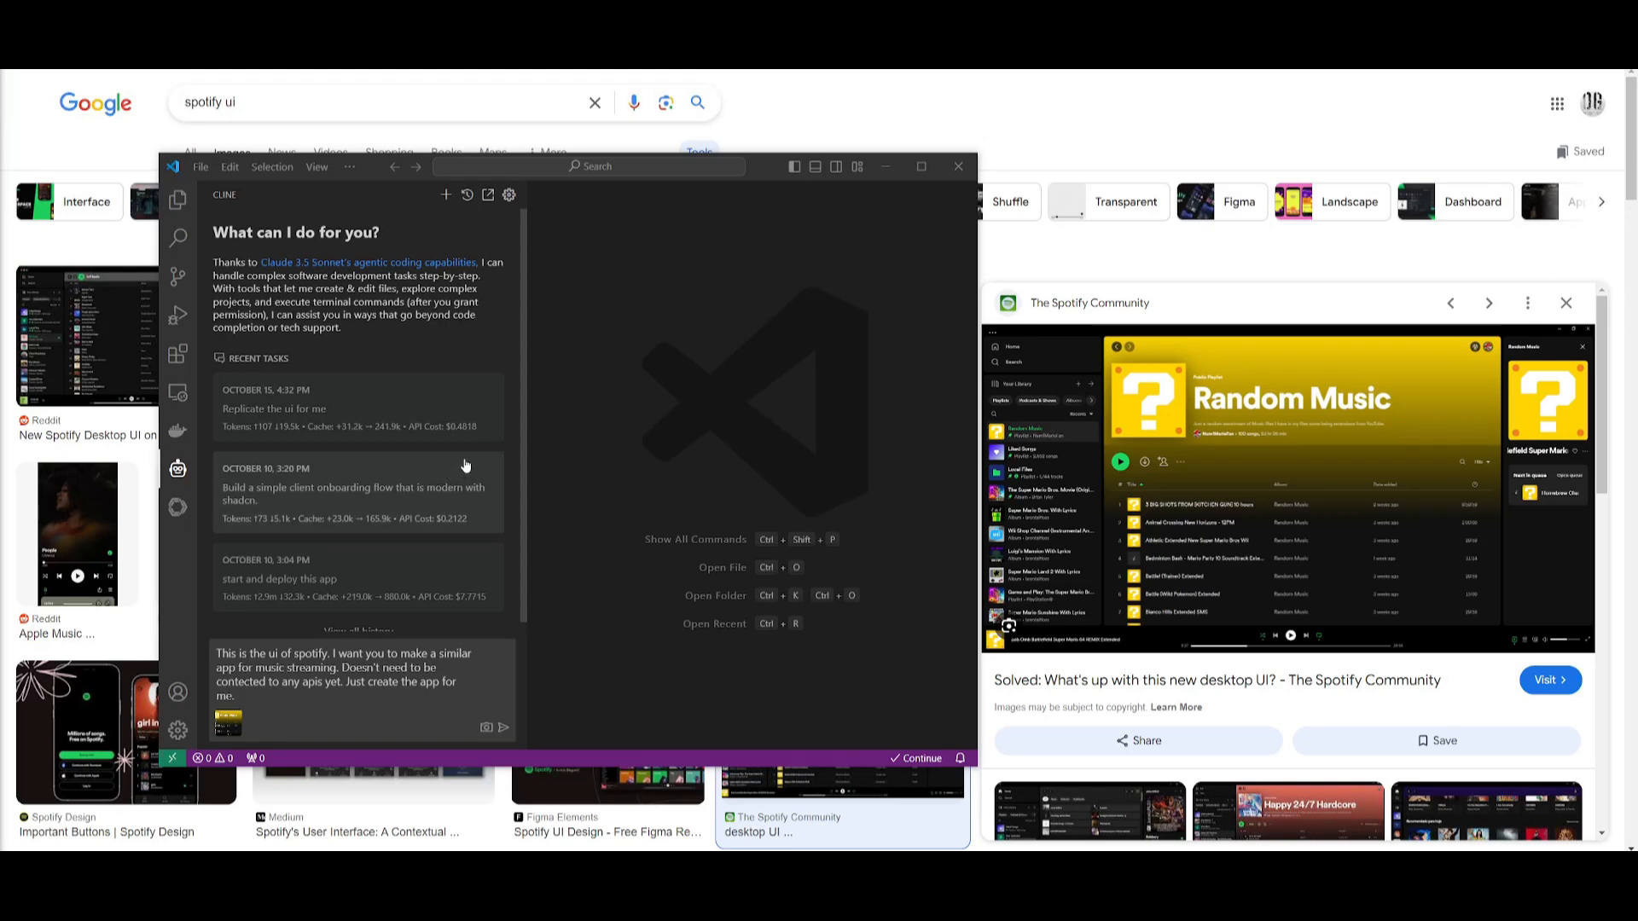
mouse_move(731, 452)
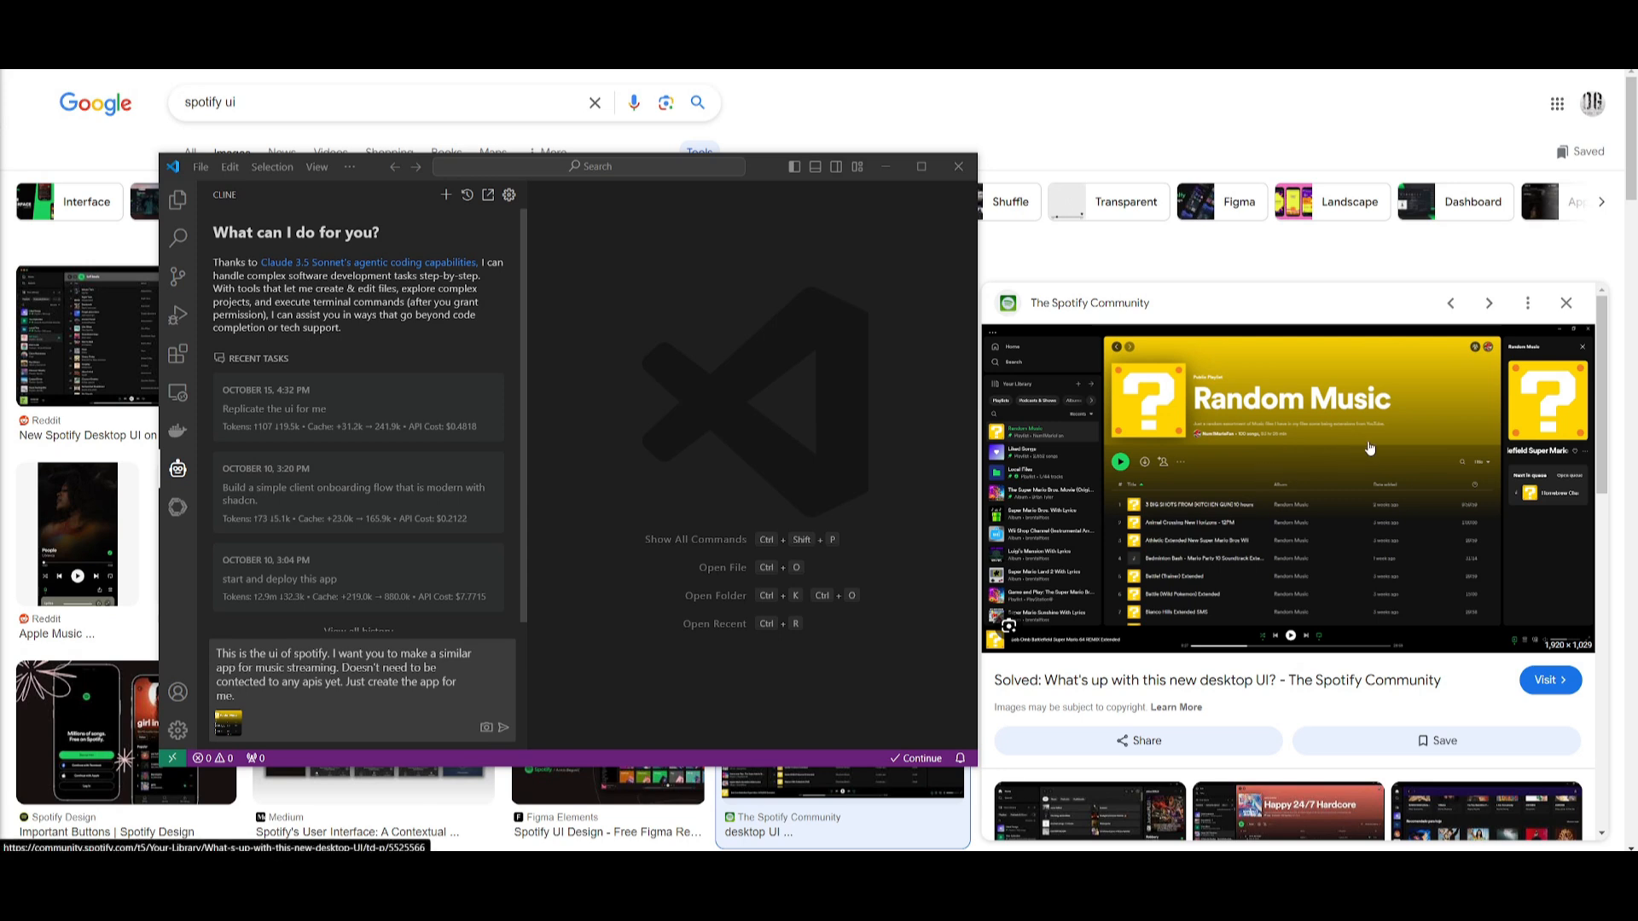
mouse_move(1217, 441)
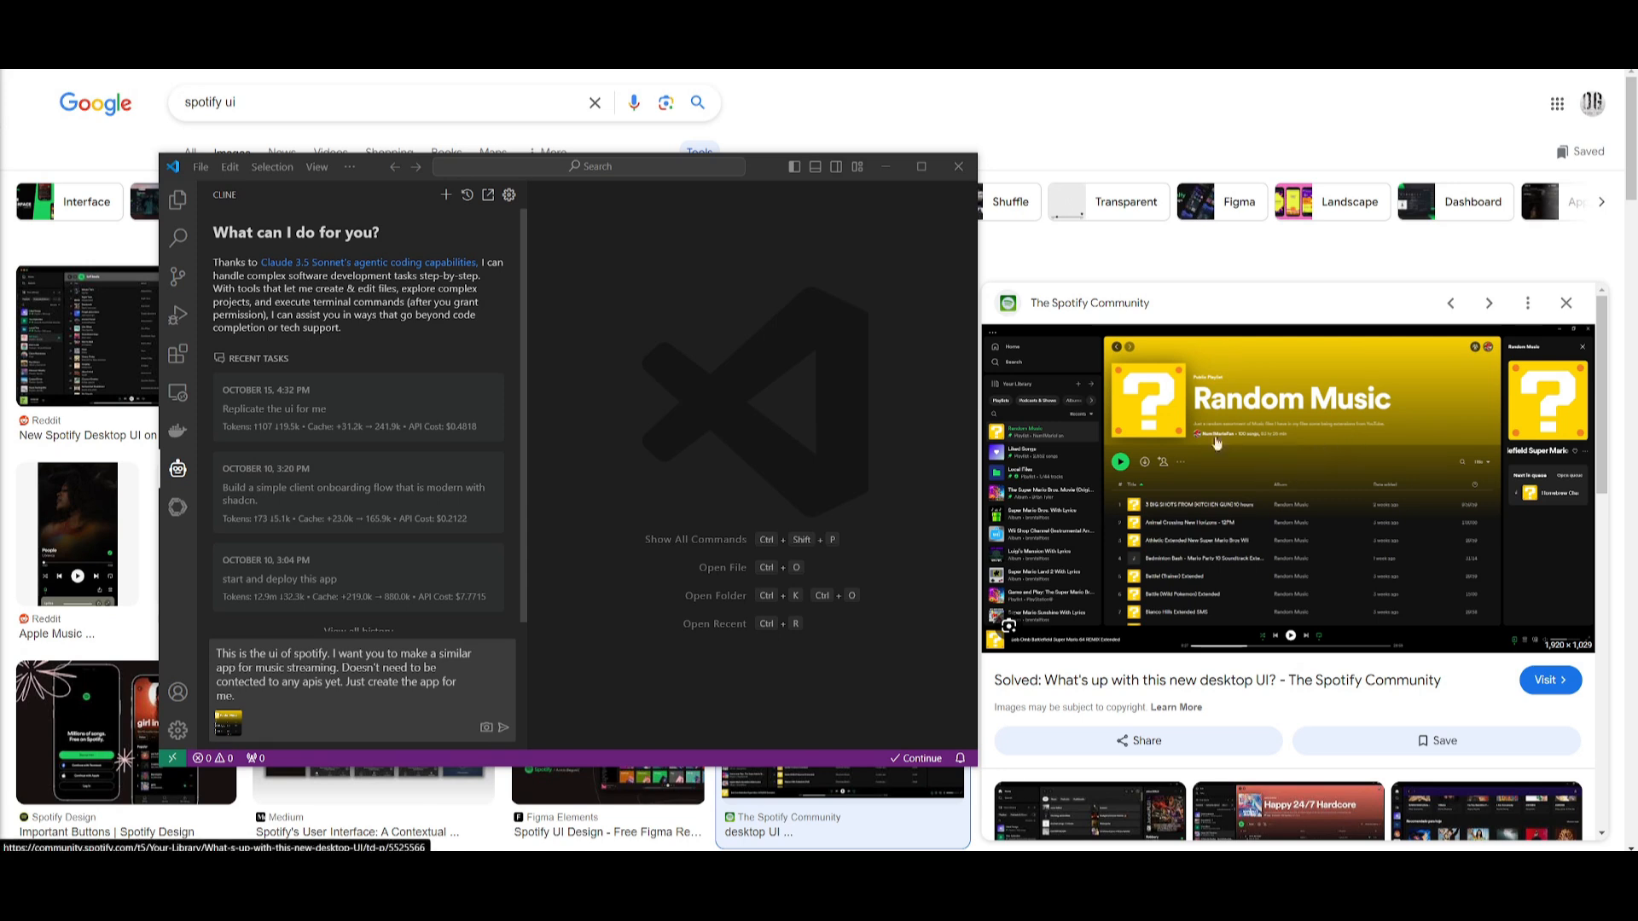
mouse_move(1253, 447)
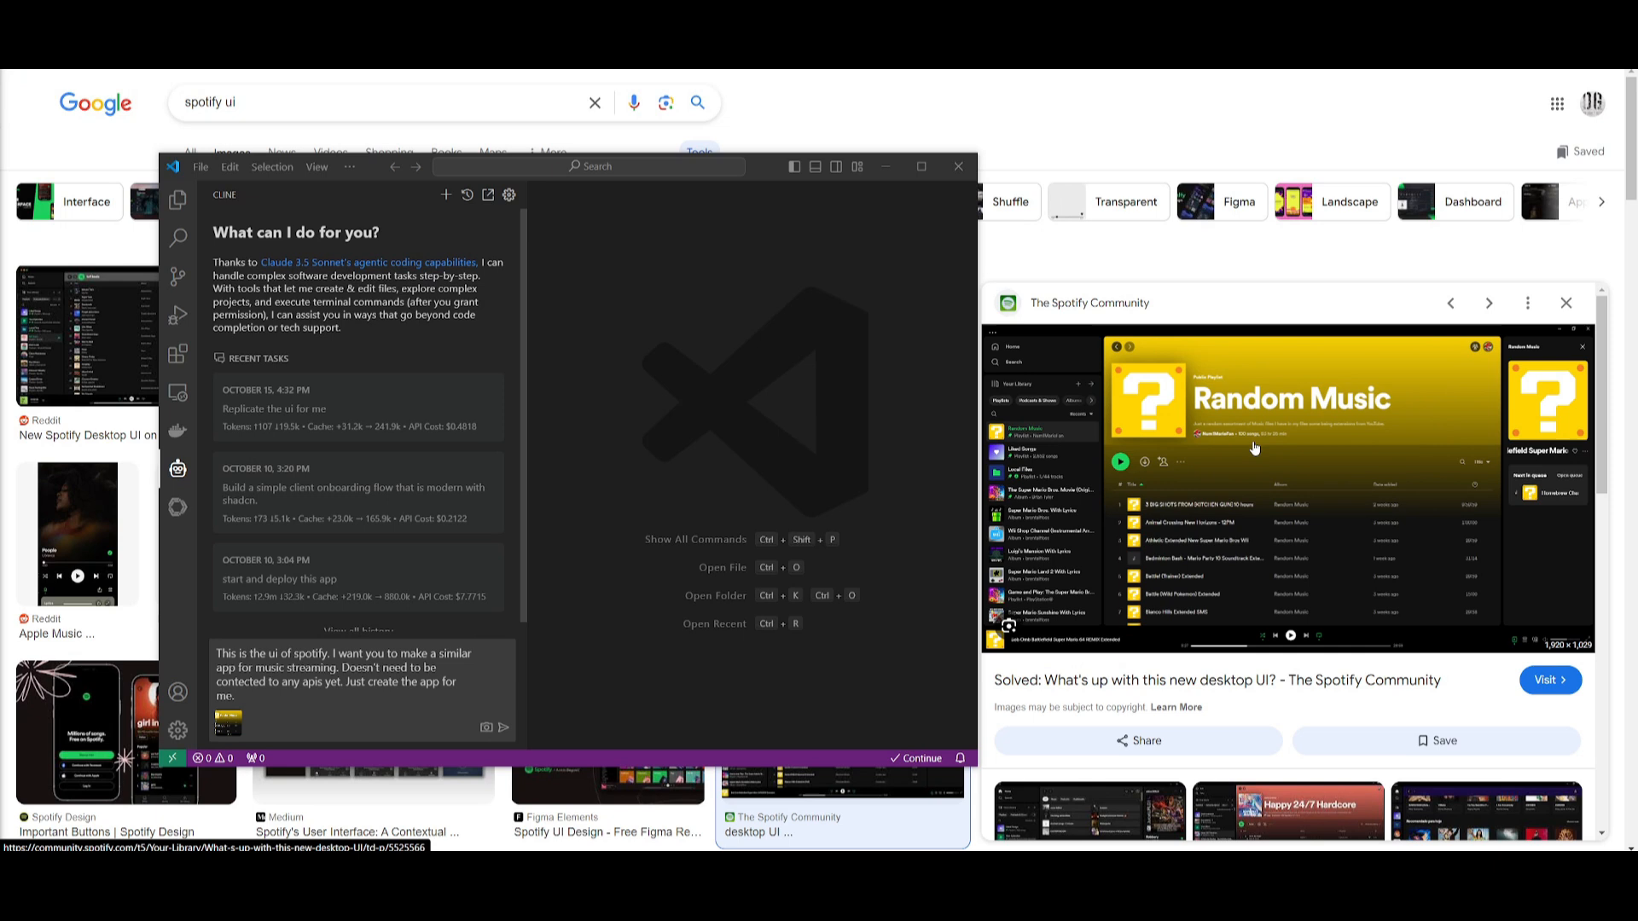
mouse_move(1181, 358)
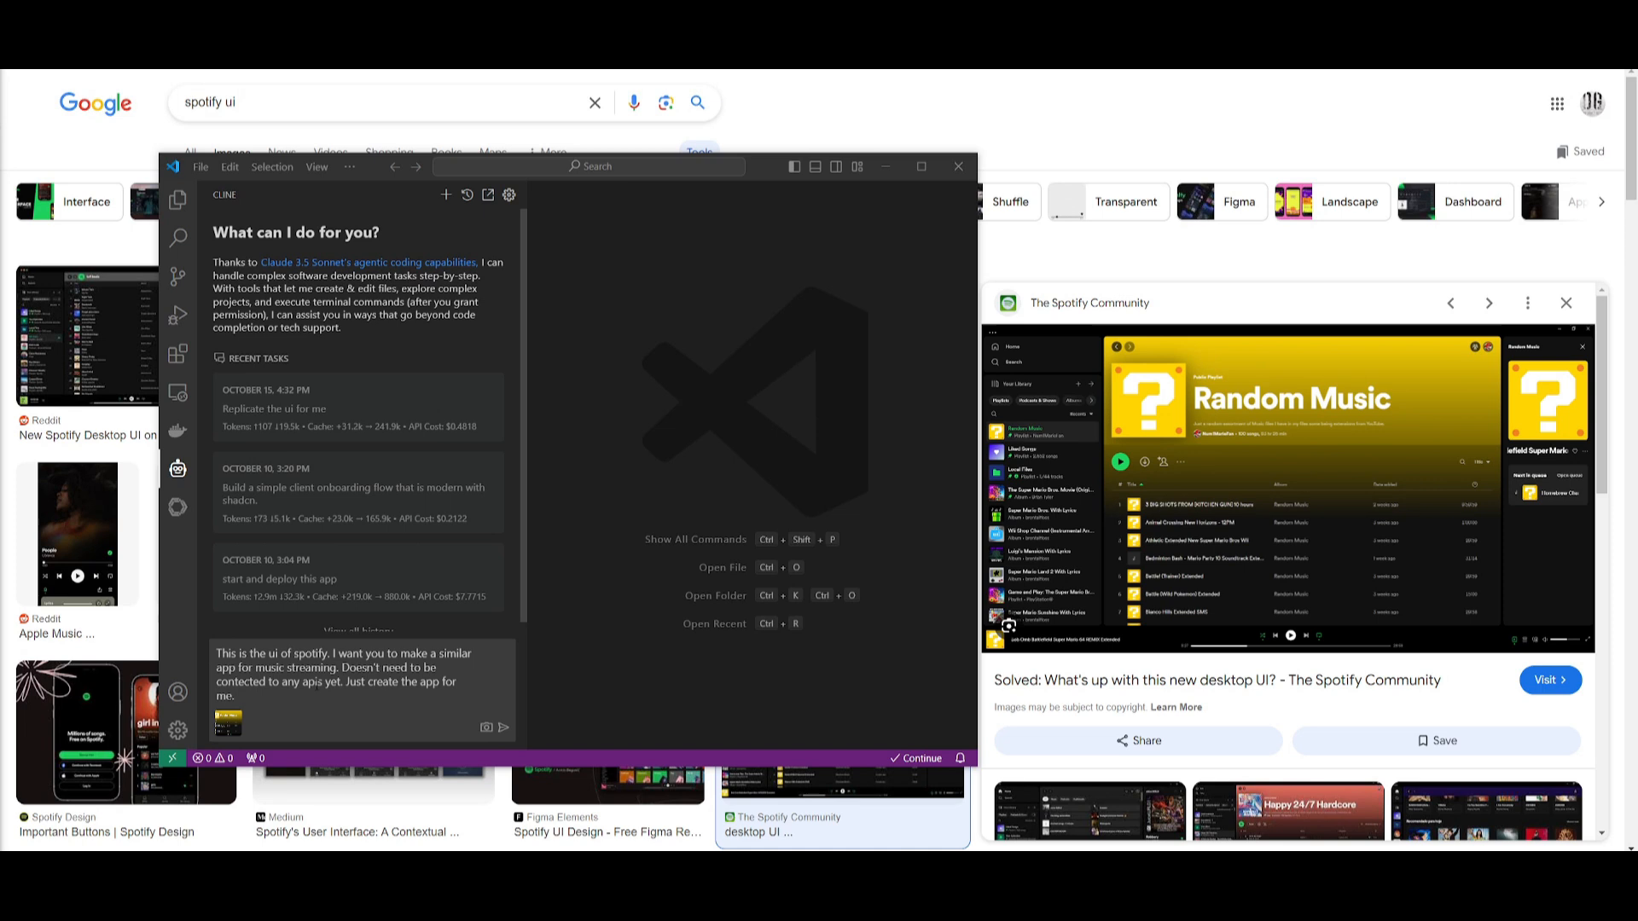
mouse_move(506, 731)
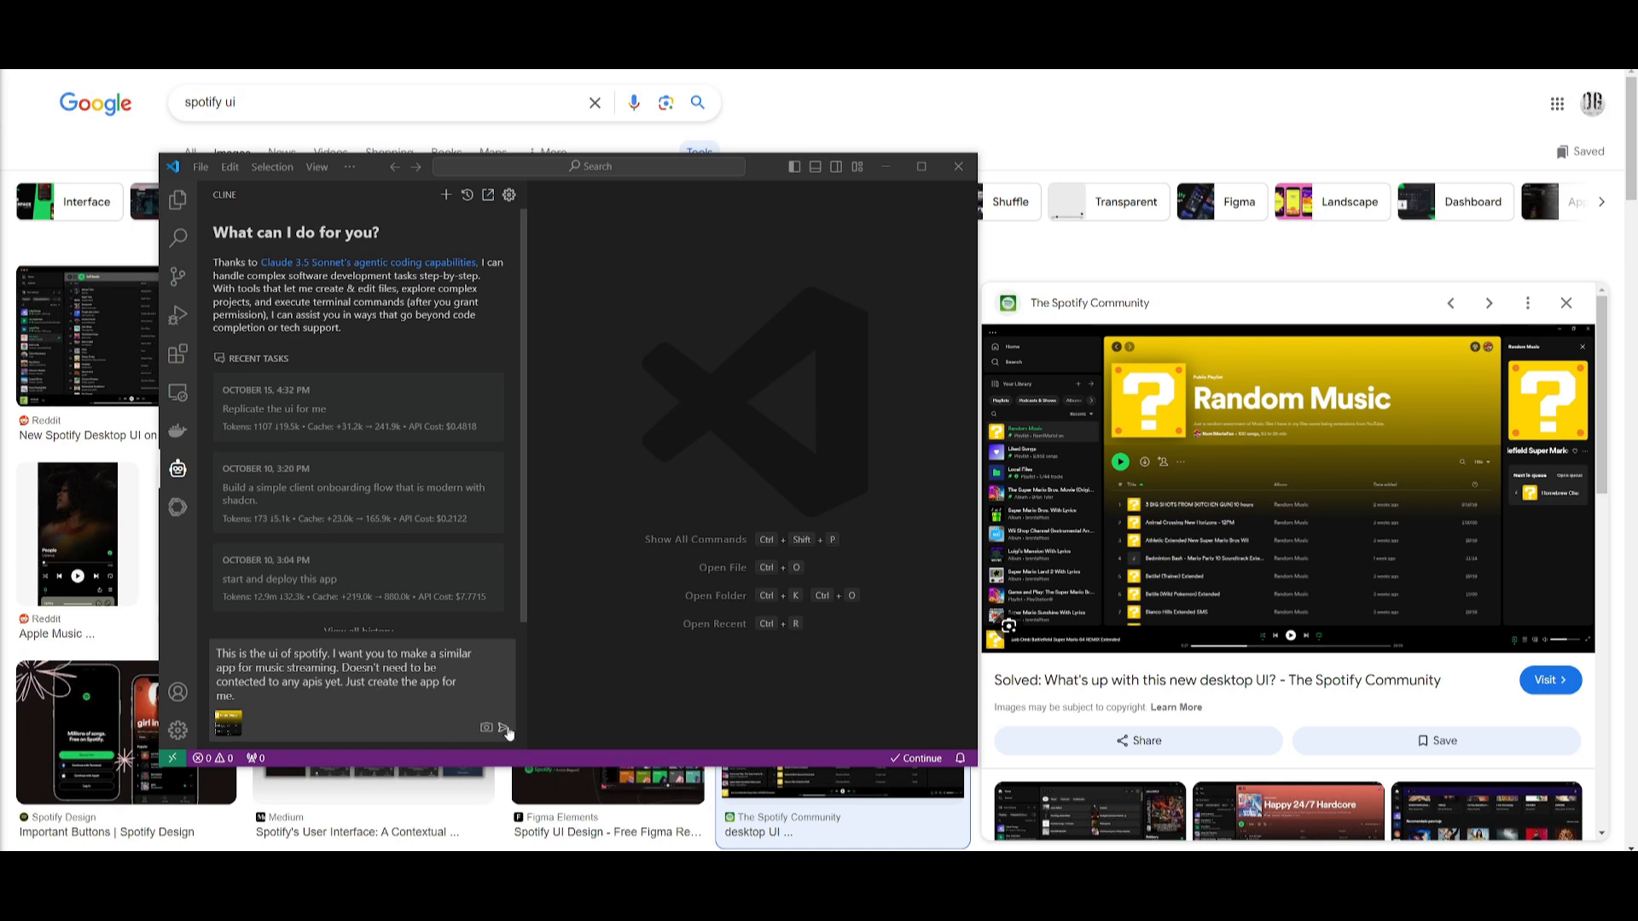
Send the app request to Cline and approve the command opening index.html.
click(504, 728)
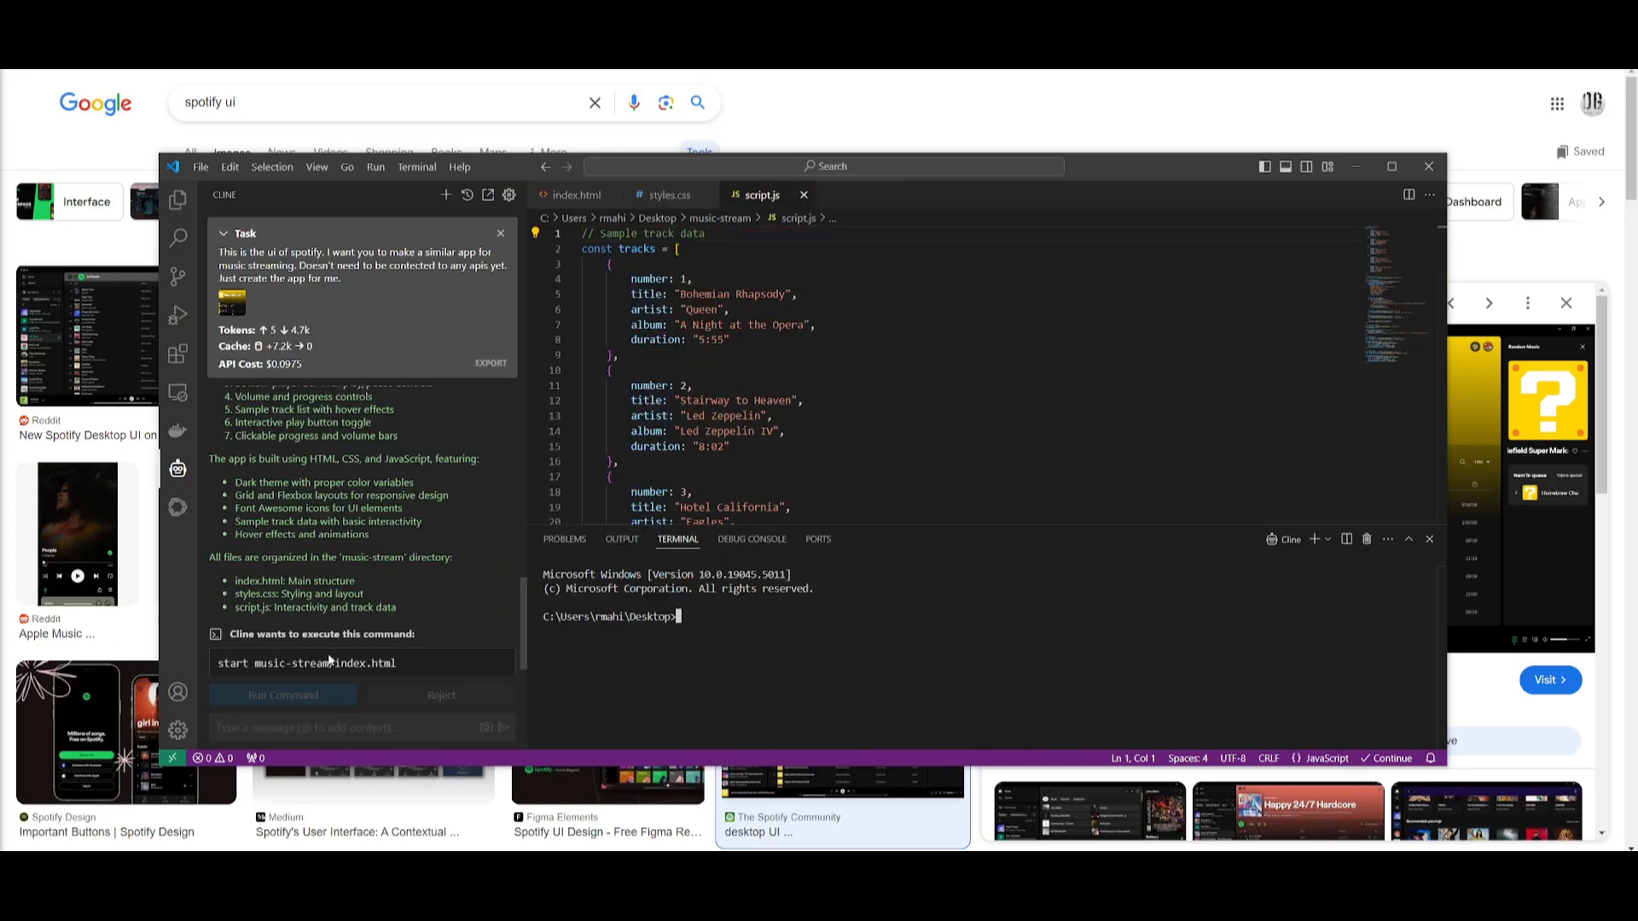
click(283, 694)
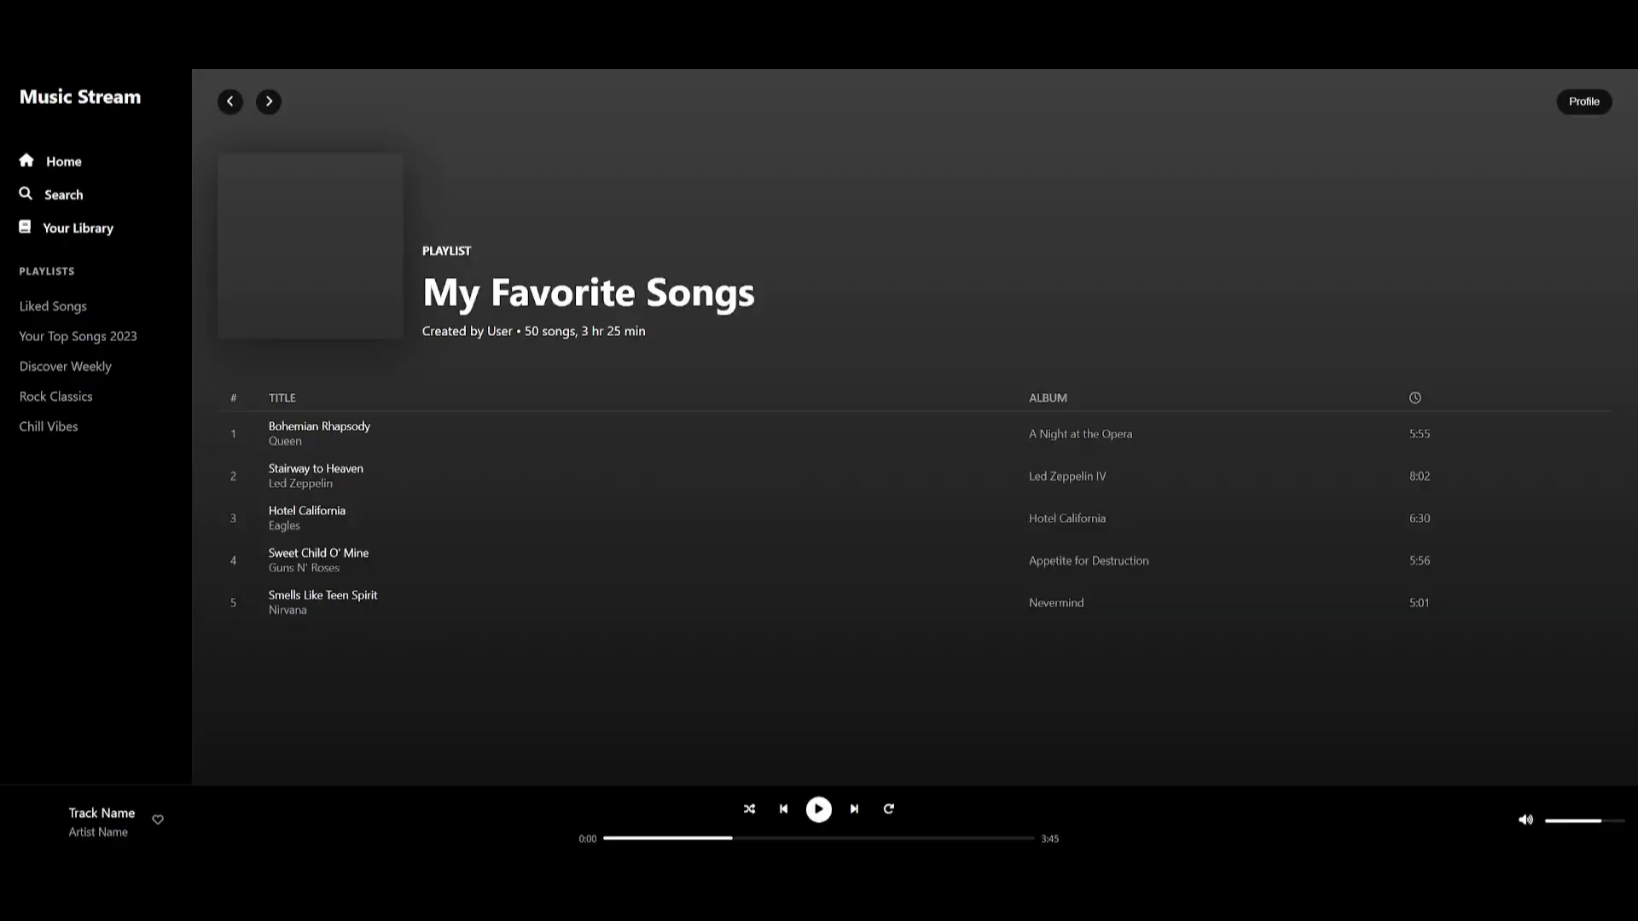
mouse_move(771, 97)
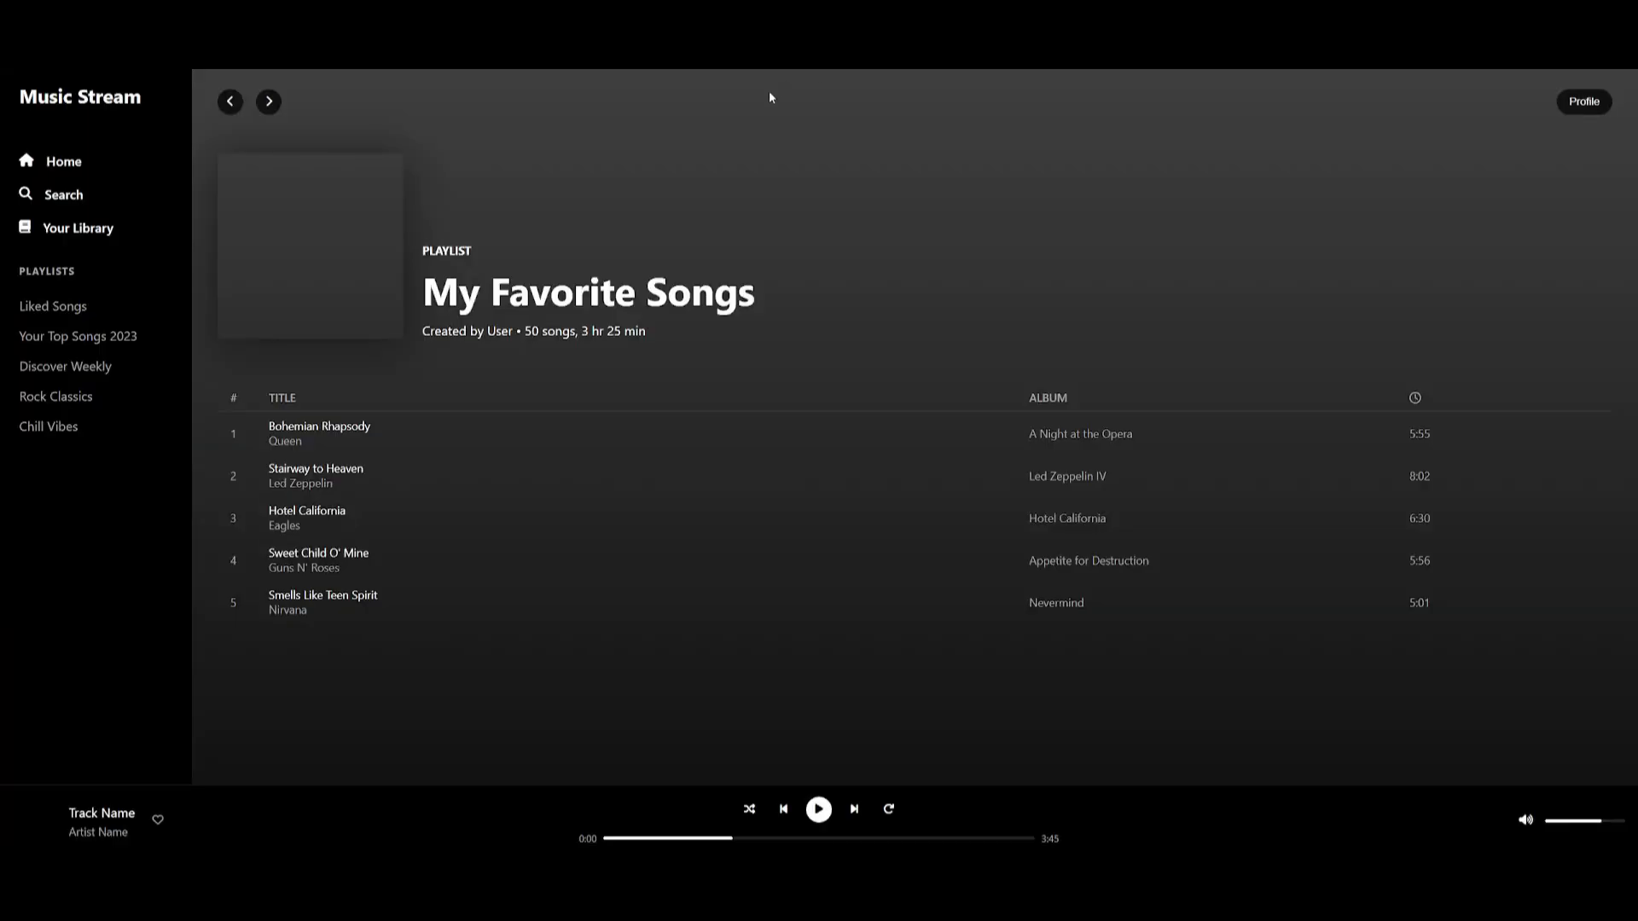
mouse_move(667, 222)
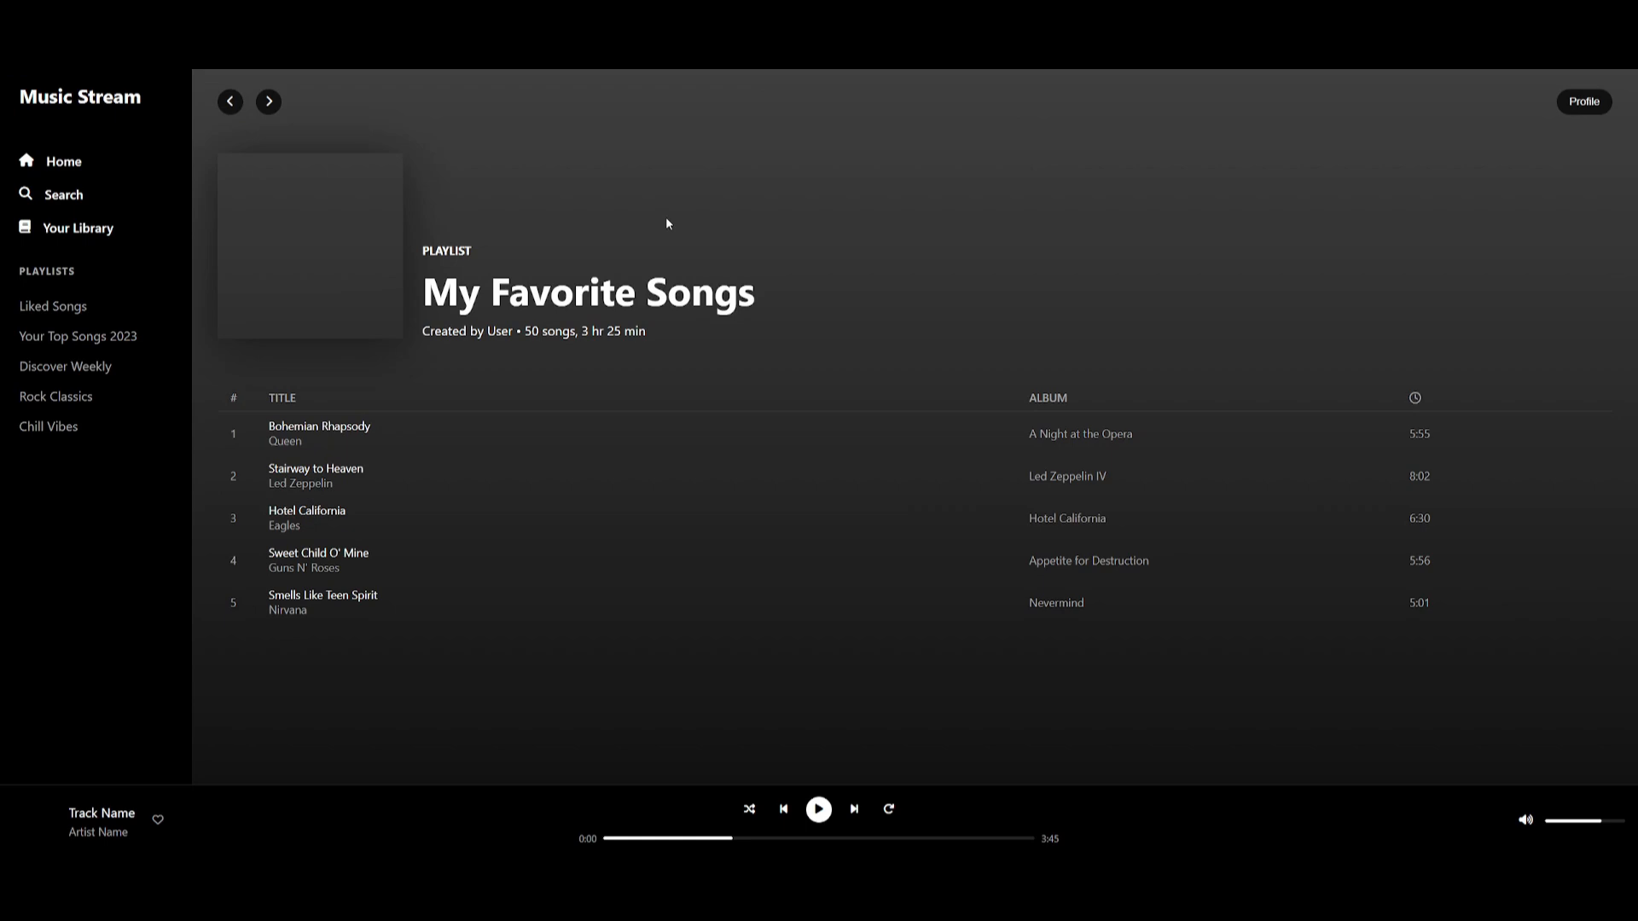
mouse_move(318, 433)
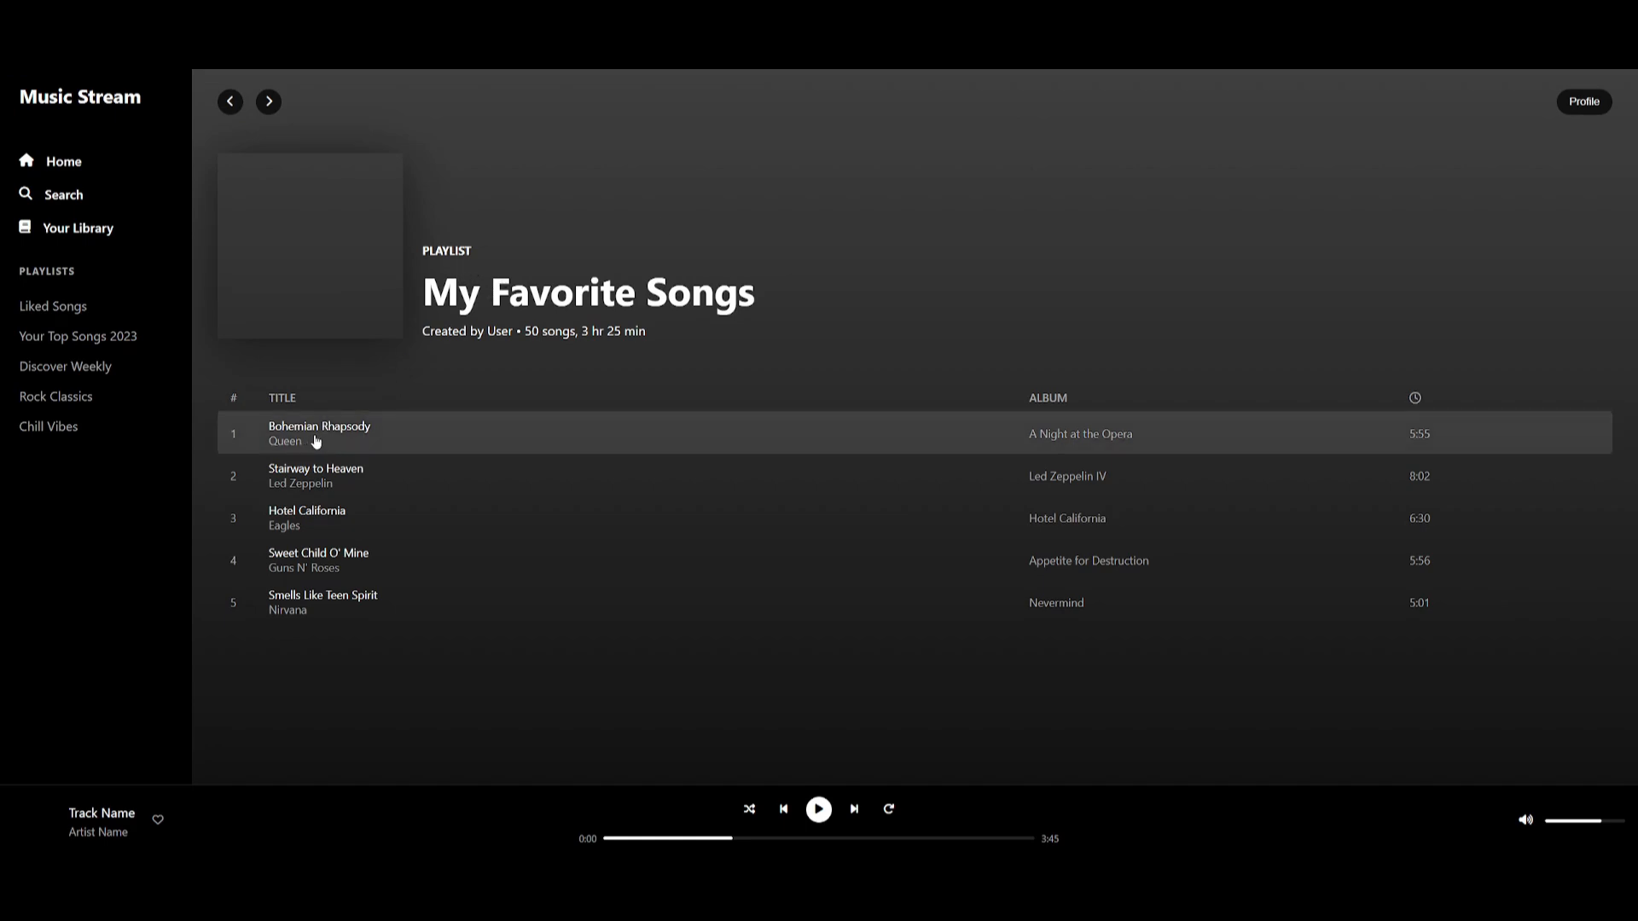
mouse_move(520, 550)
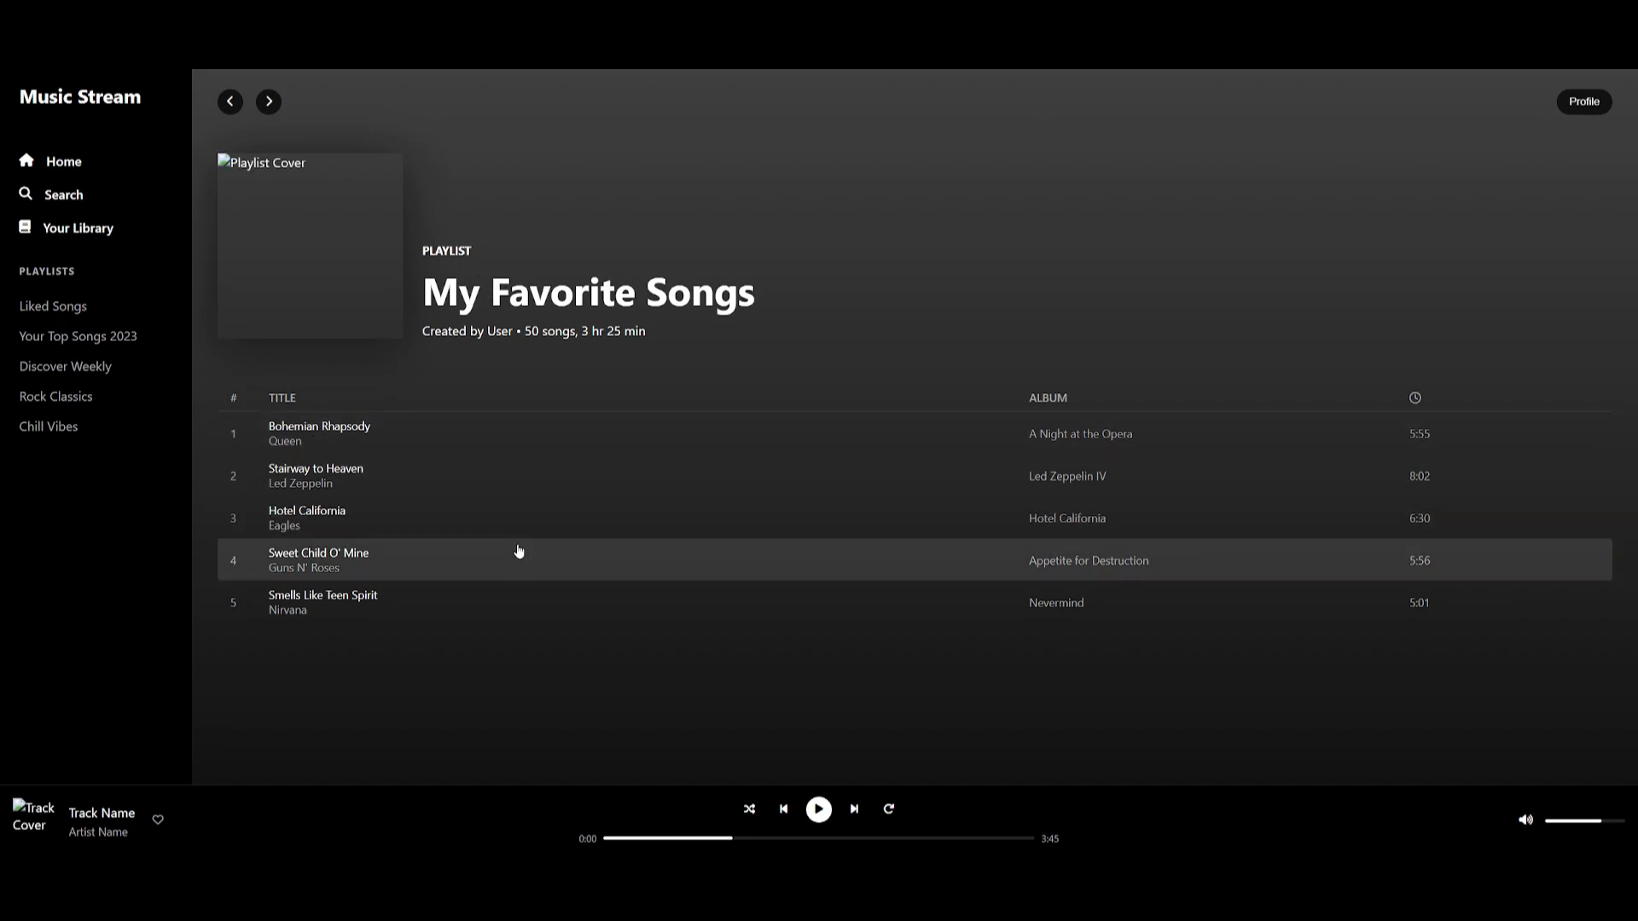
mouse_move(437, 404)
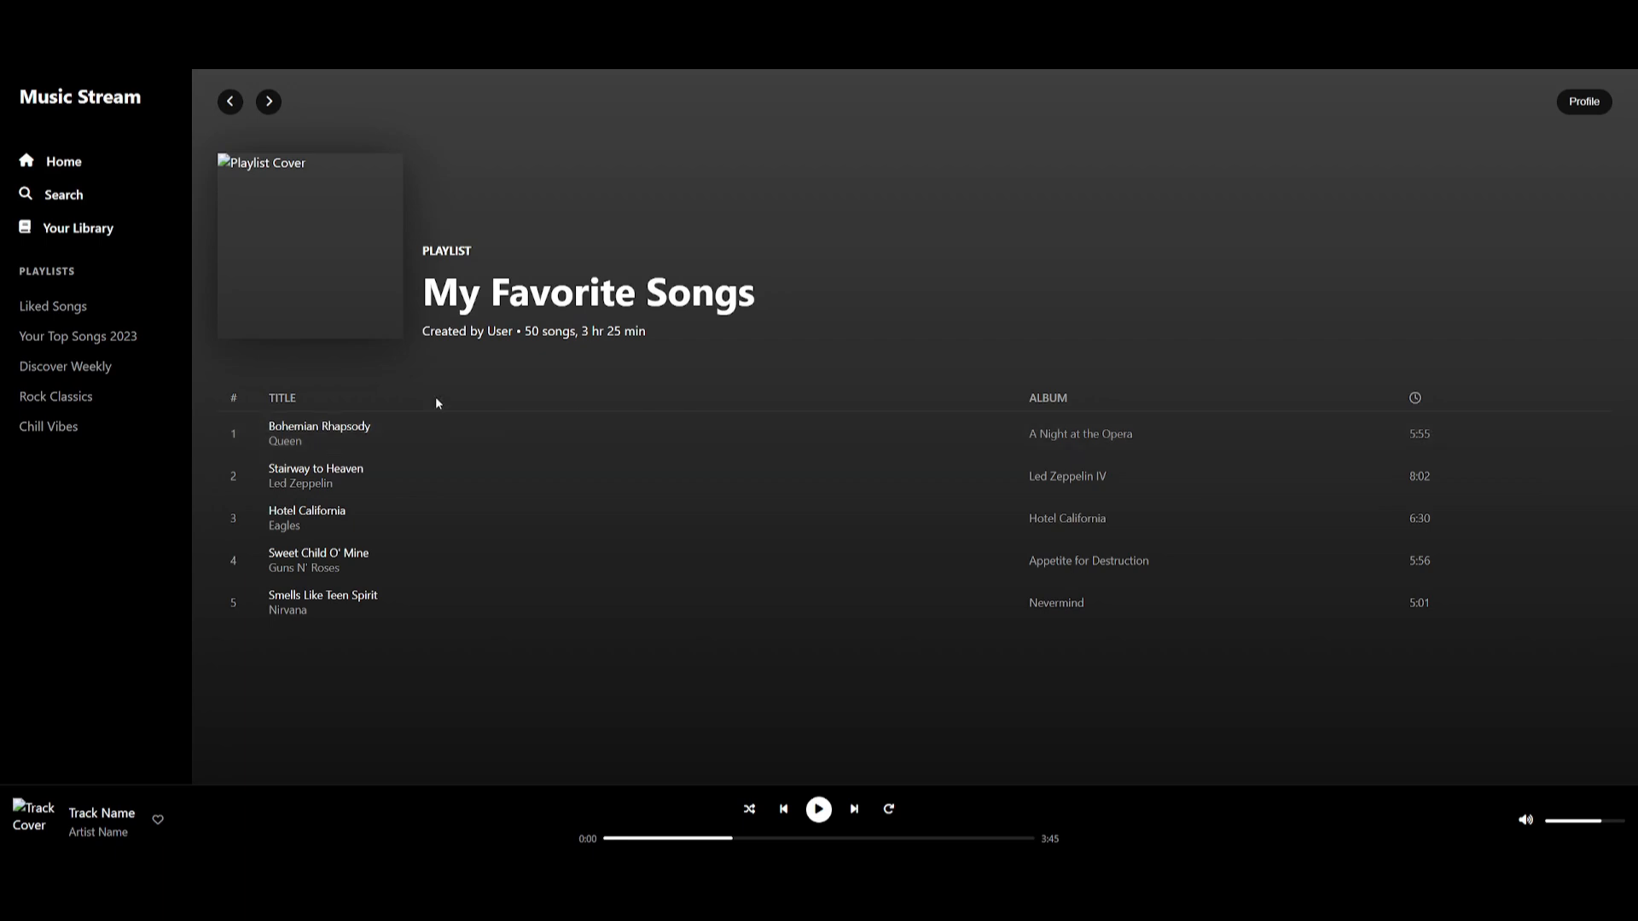
mouse_move(921, 255)
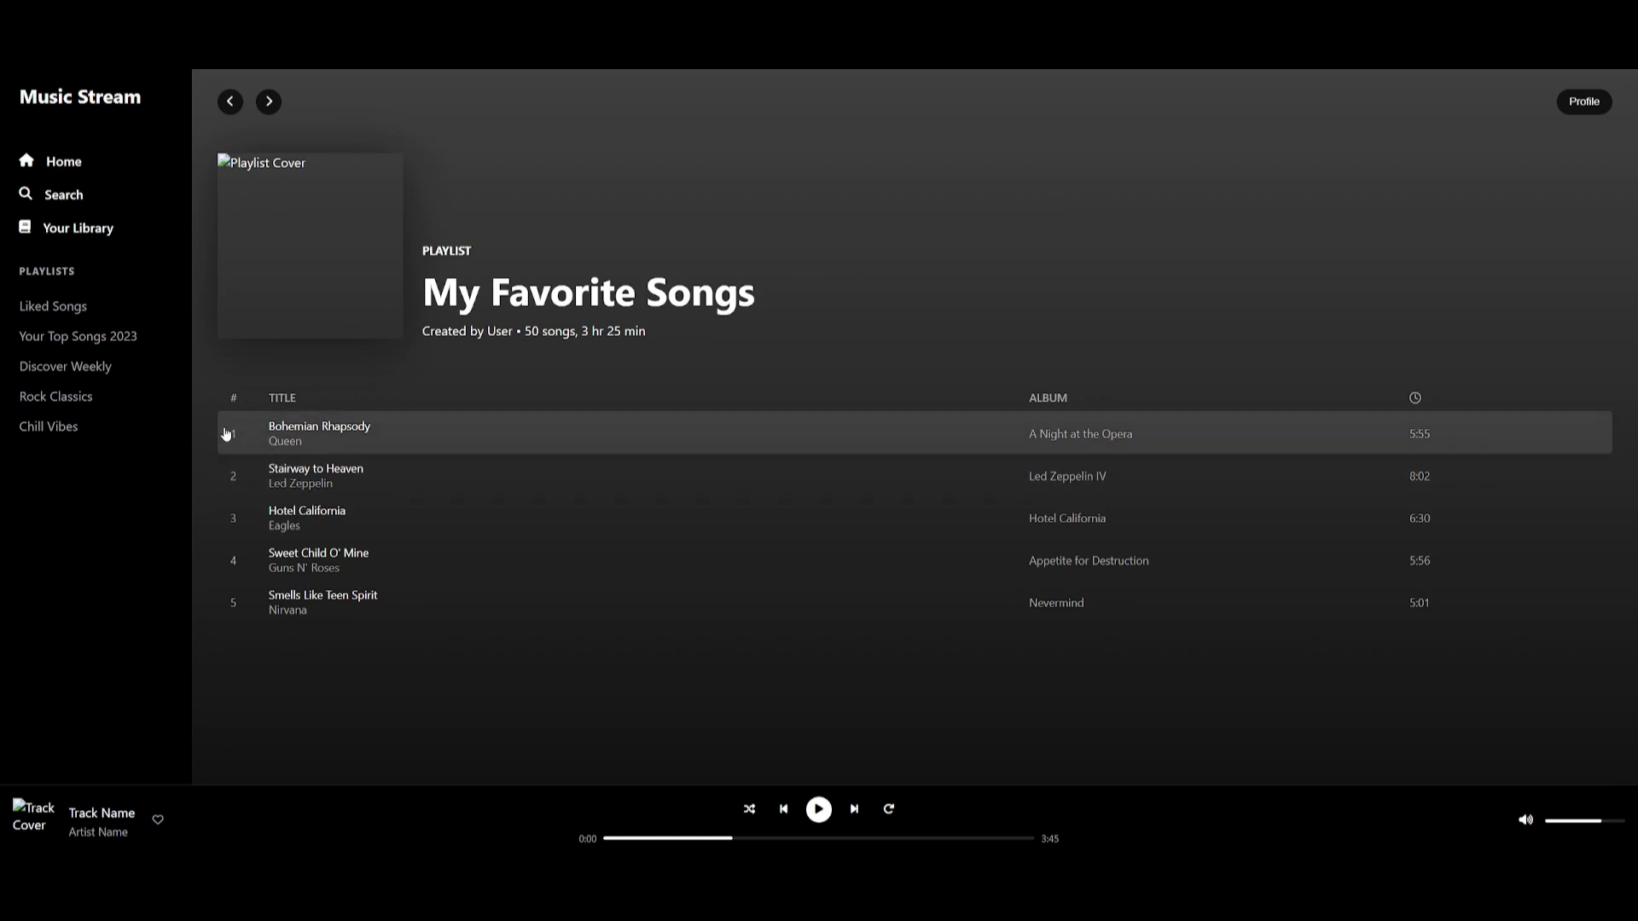
mouse_move(619, 431)
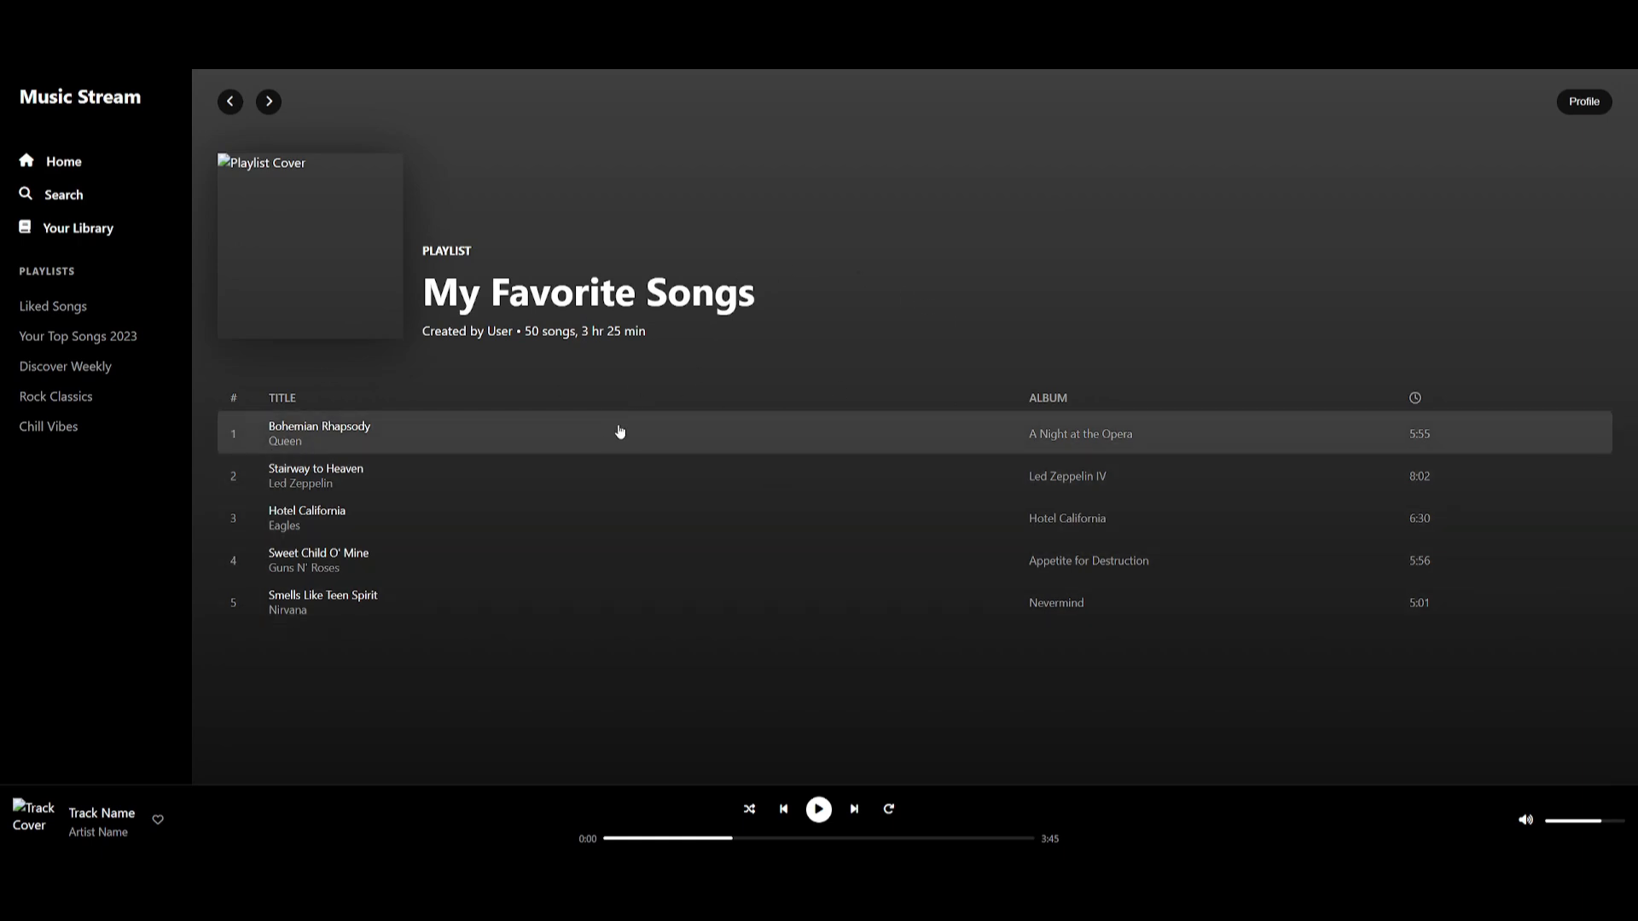
mouse_move(74, 228)
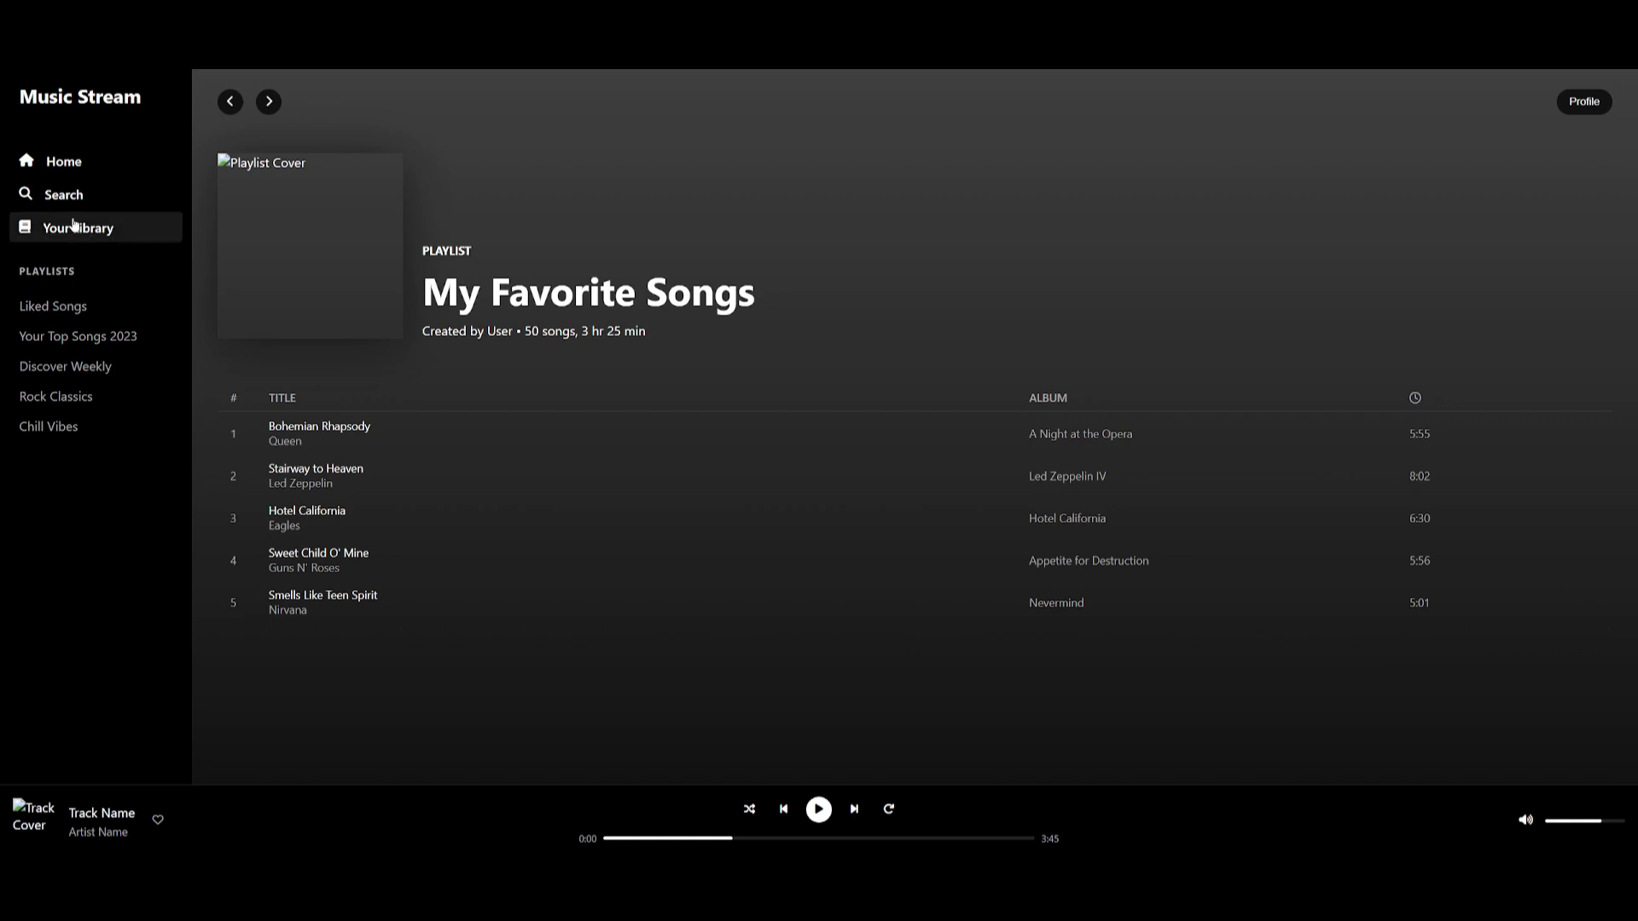
mouse_move(498, 377)
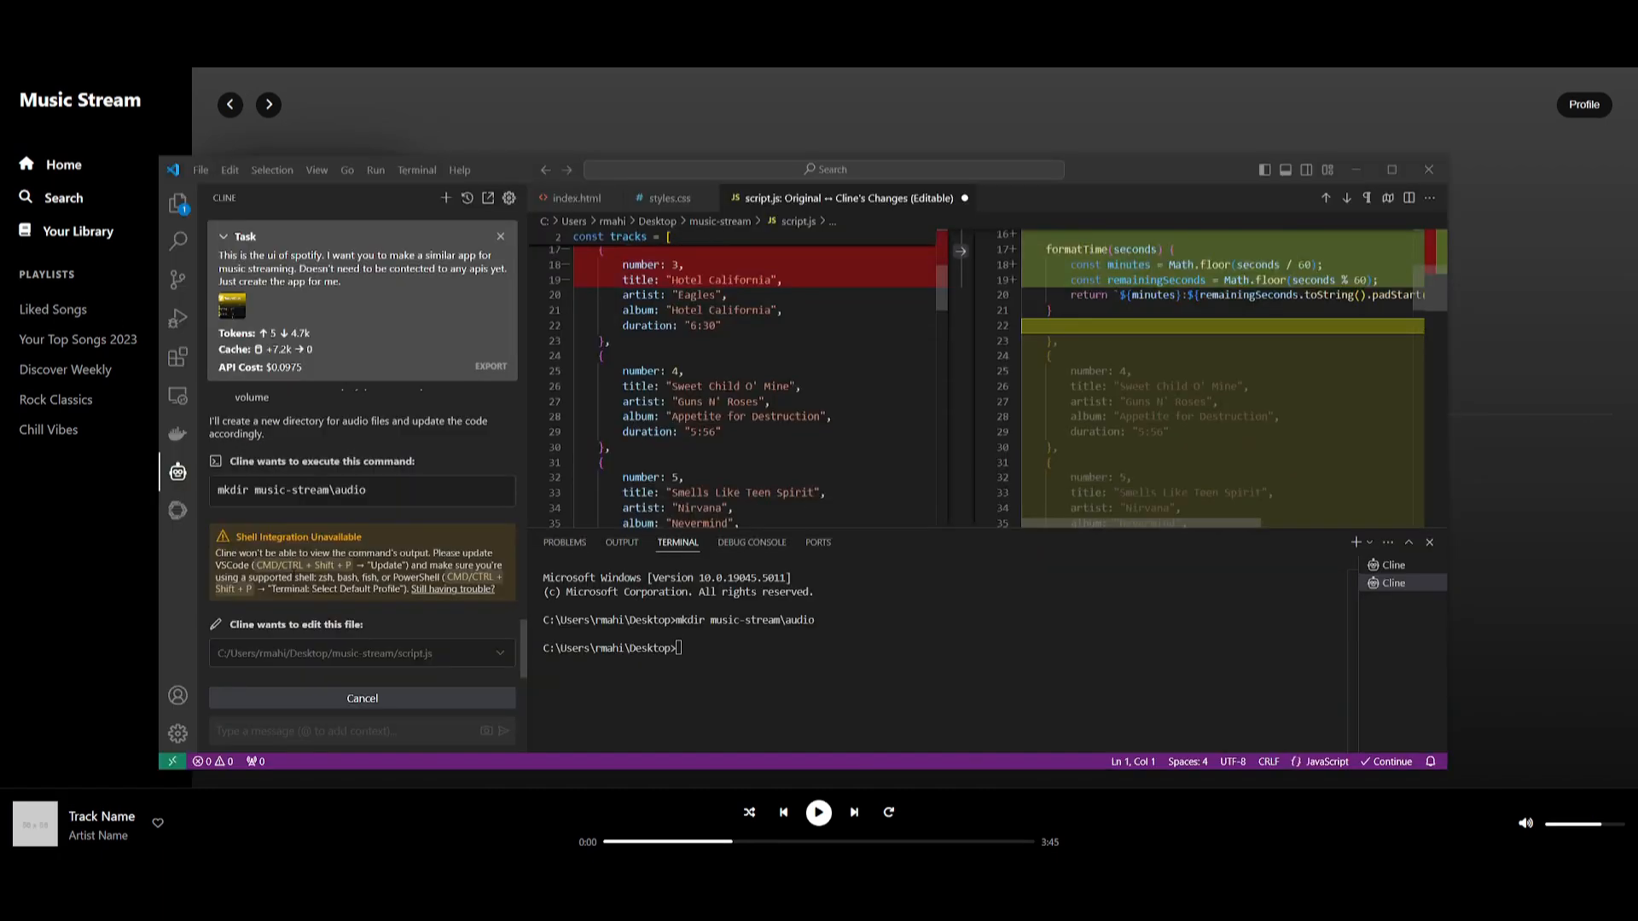
Scroll through Cline's script.js diff adding the AudioPlayer class.
scroll(down, 3)
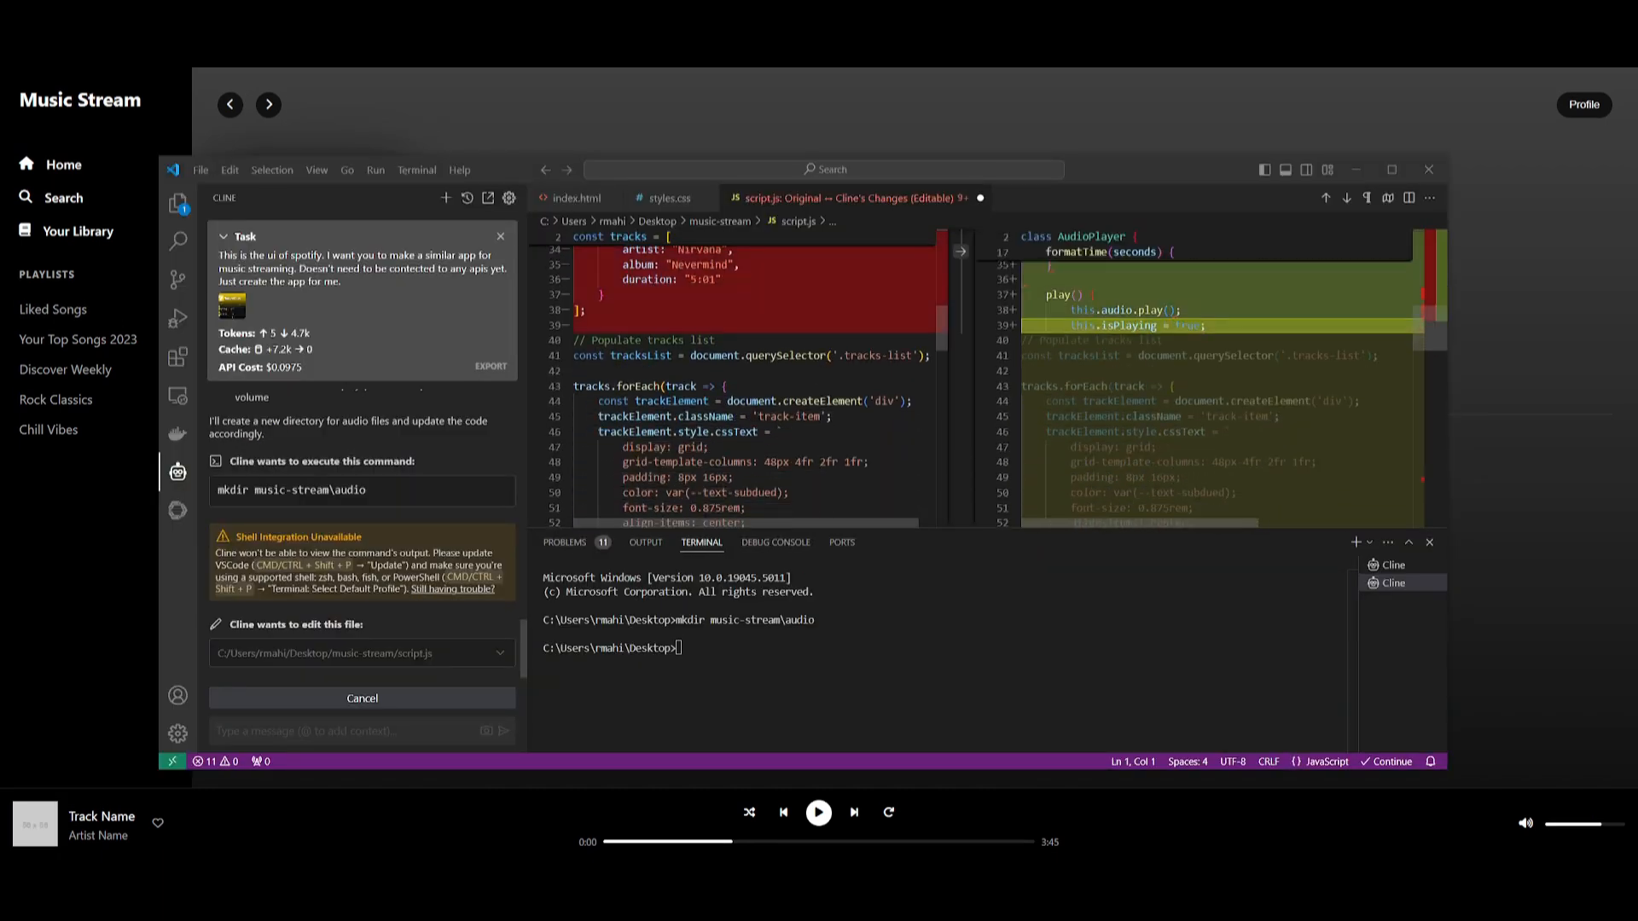
scroll(down, 3)
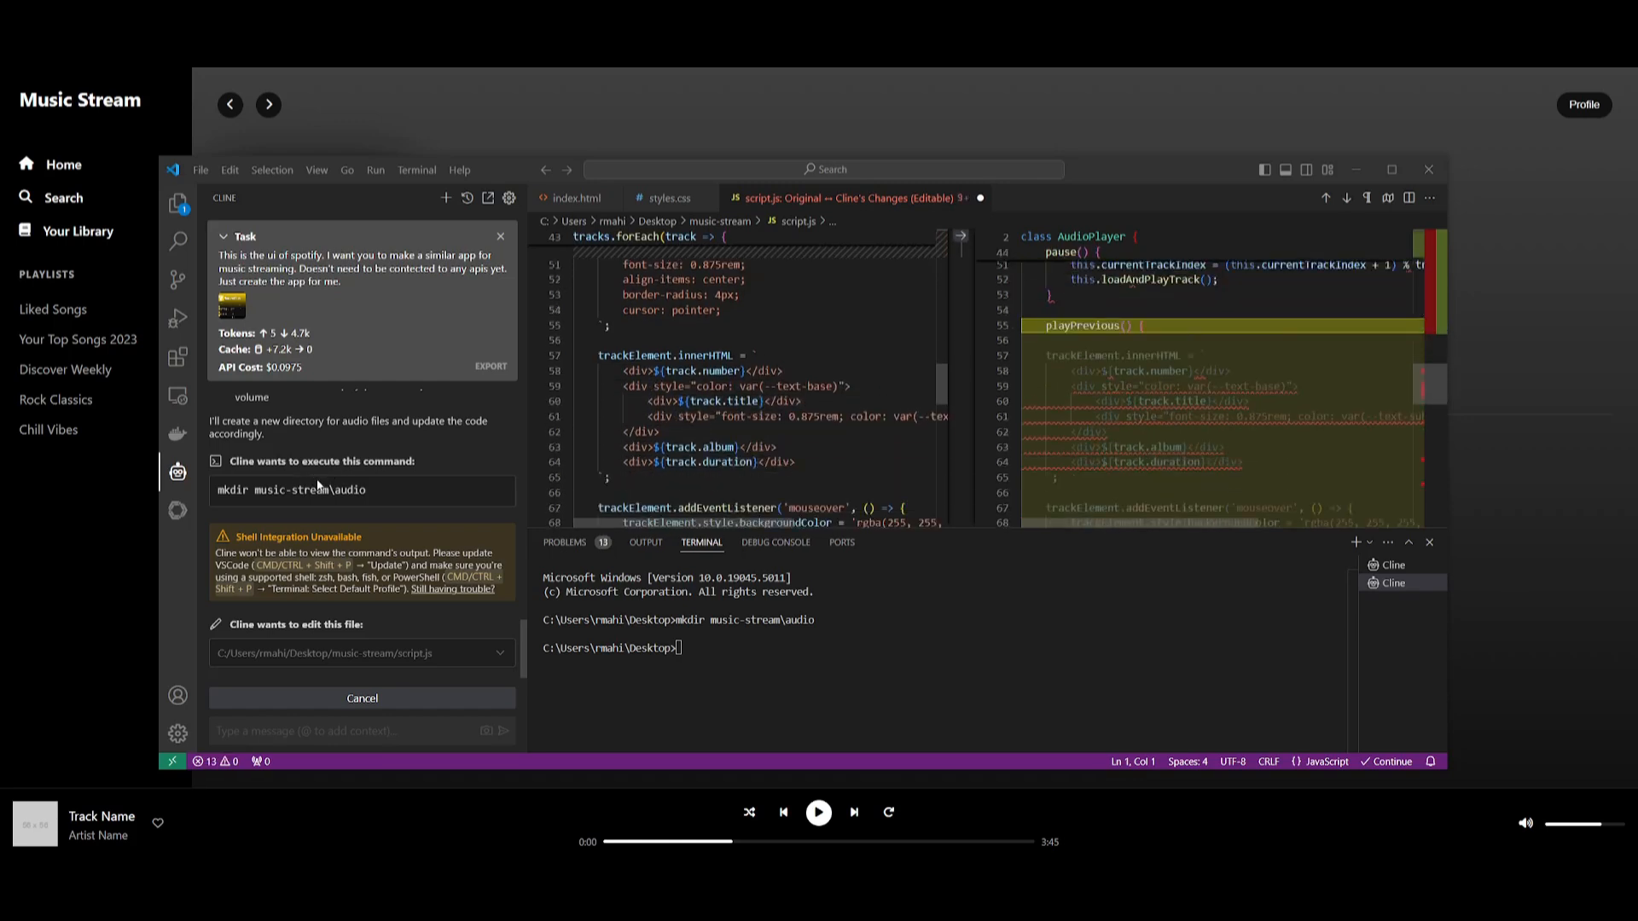
scroll(down, 3)
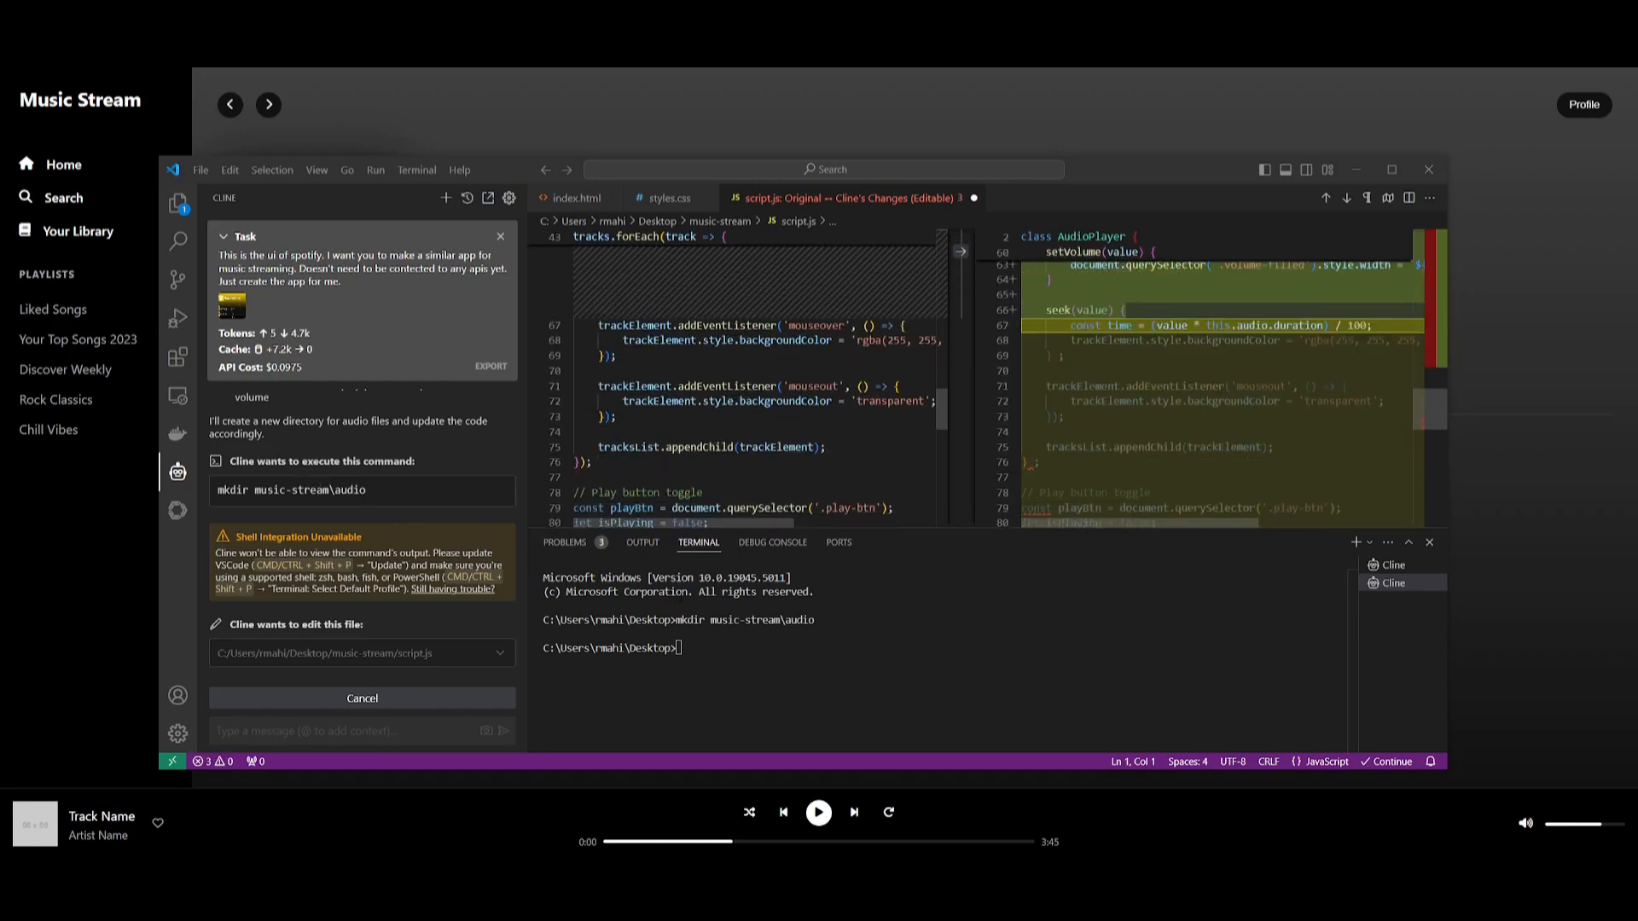
scroll(down, 3)
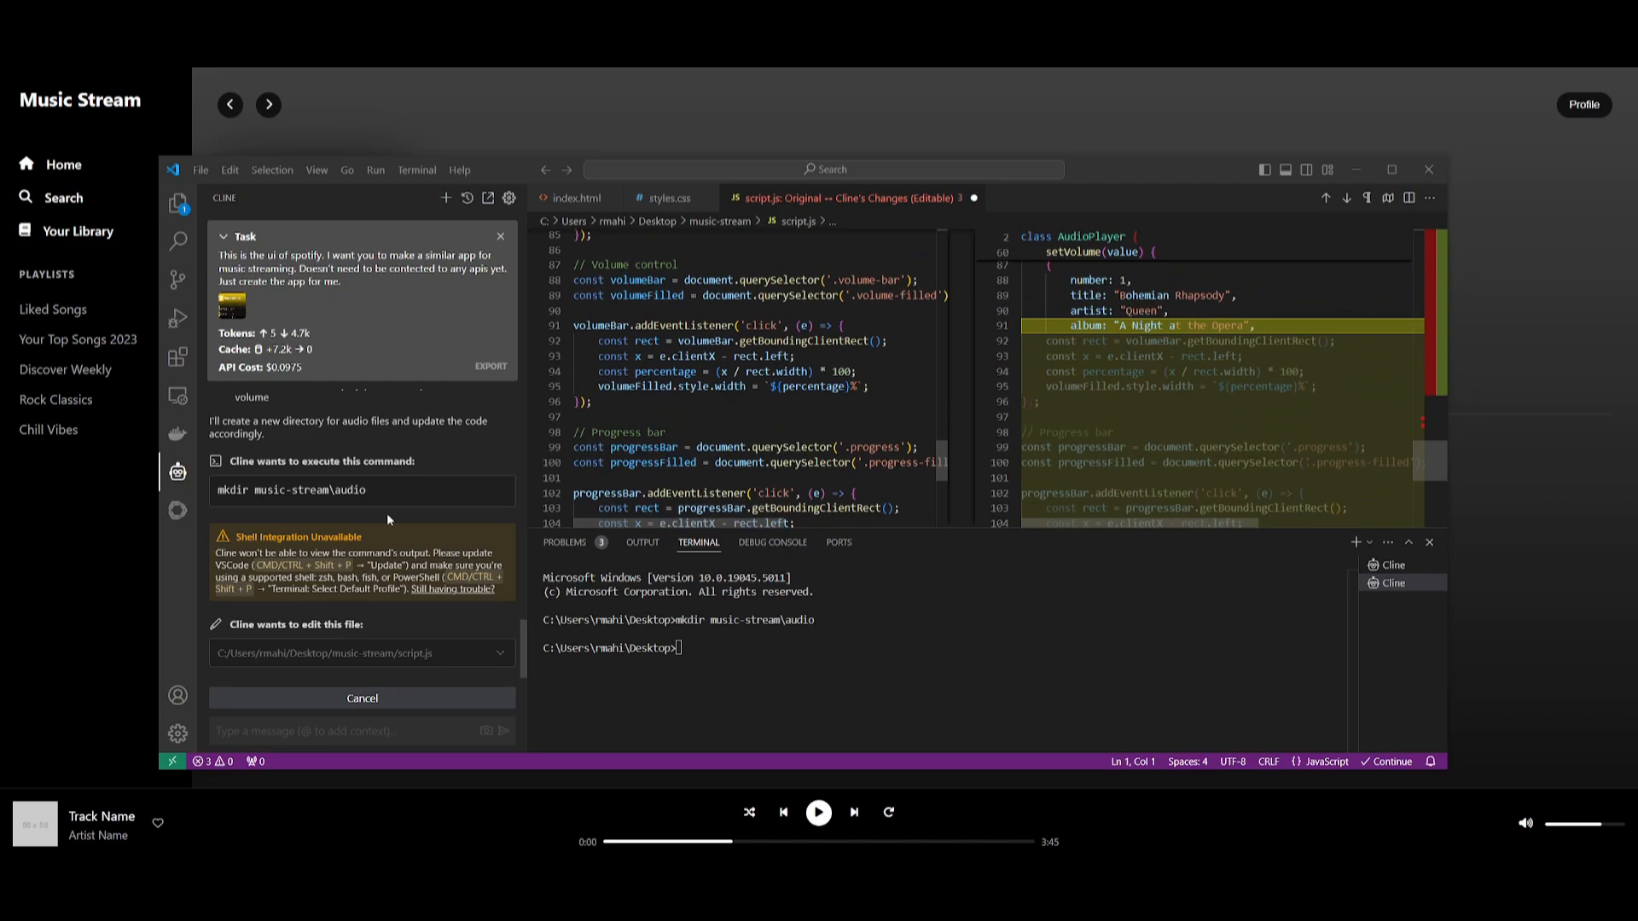
scroll(down, 3)
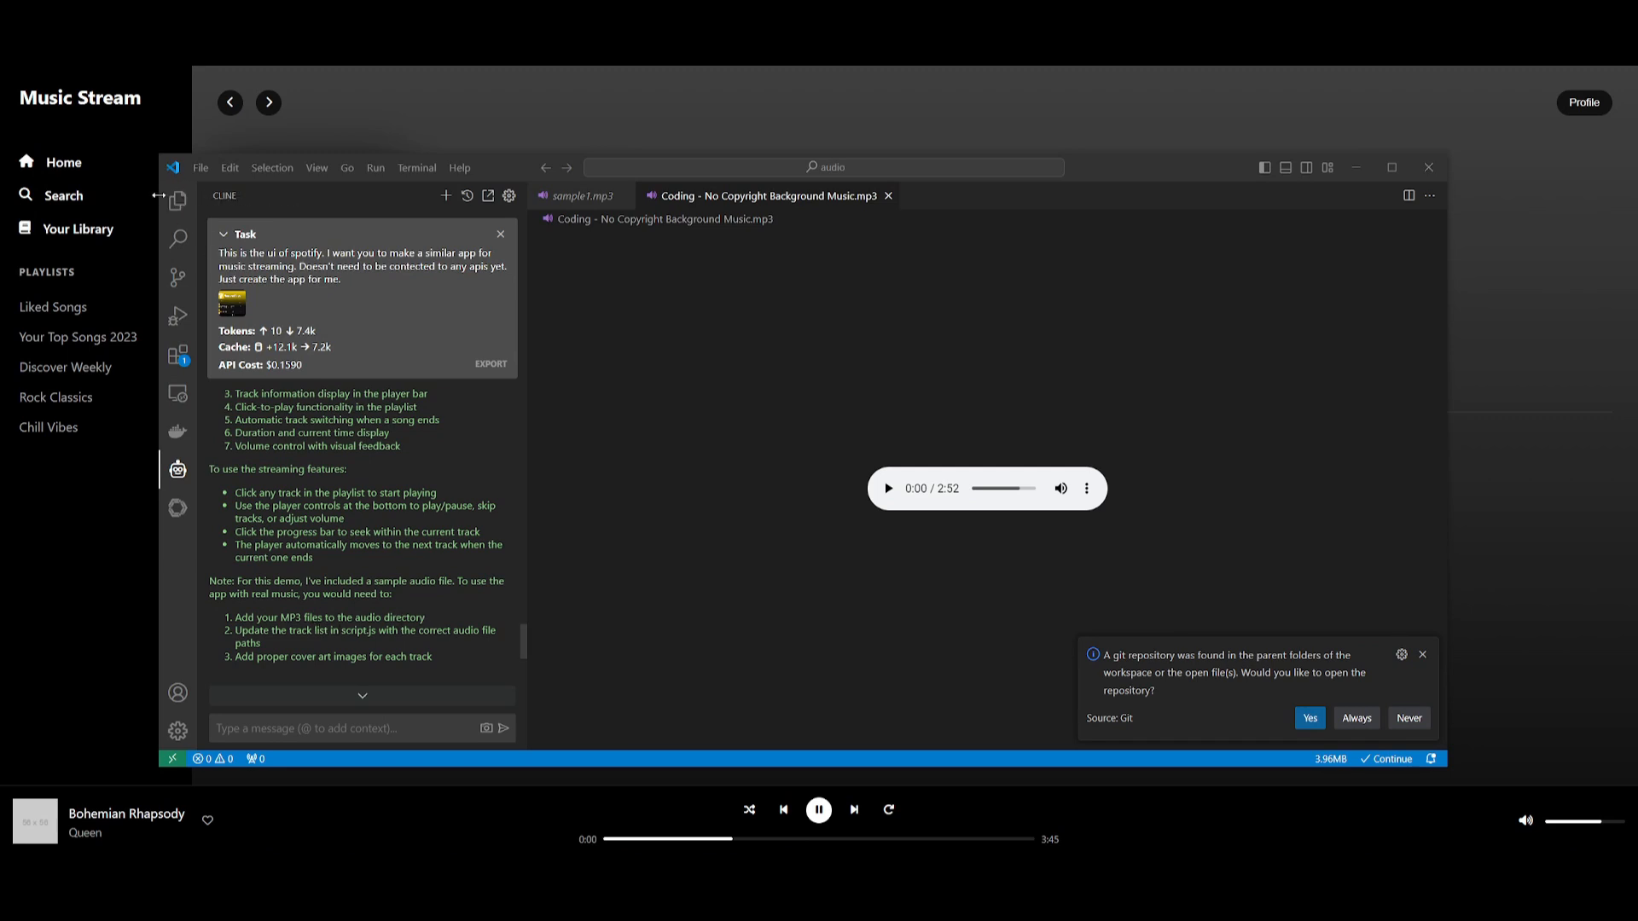
Expand the audio folder to reveal the MP3 files.
click(177, 199)
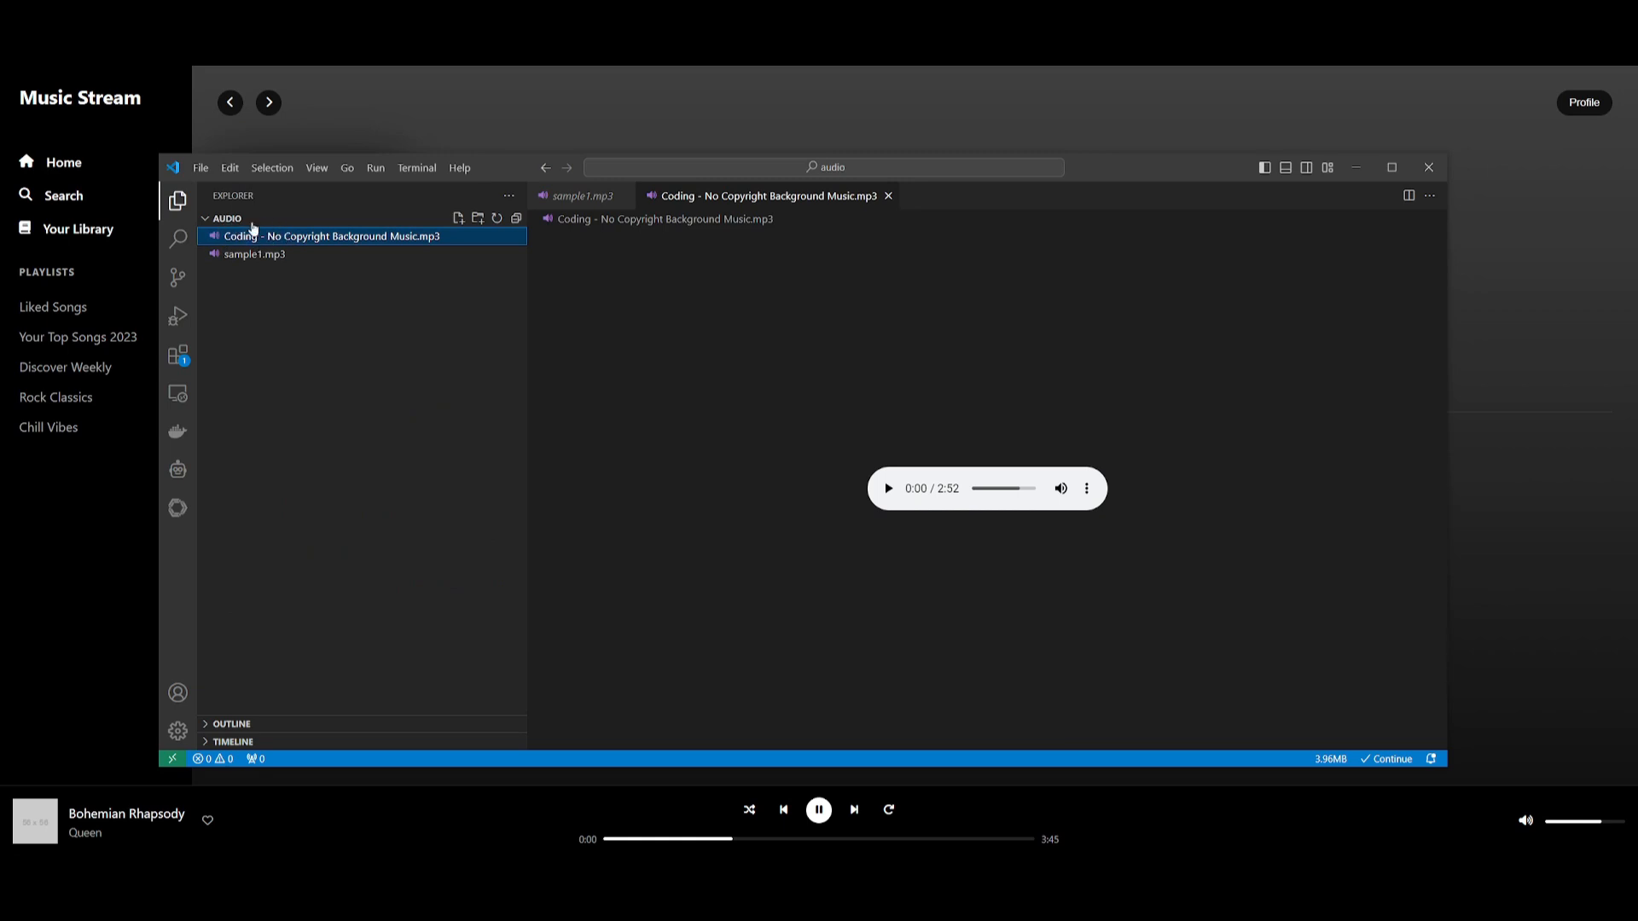
mouse_move(397, 250)
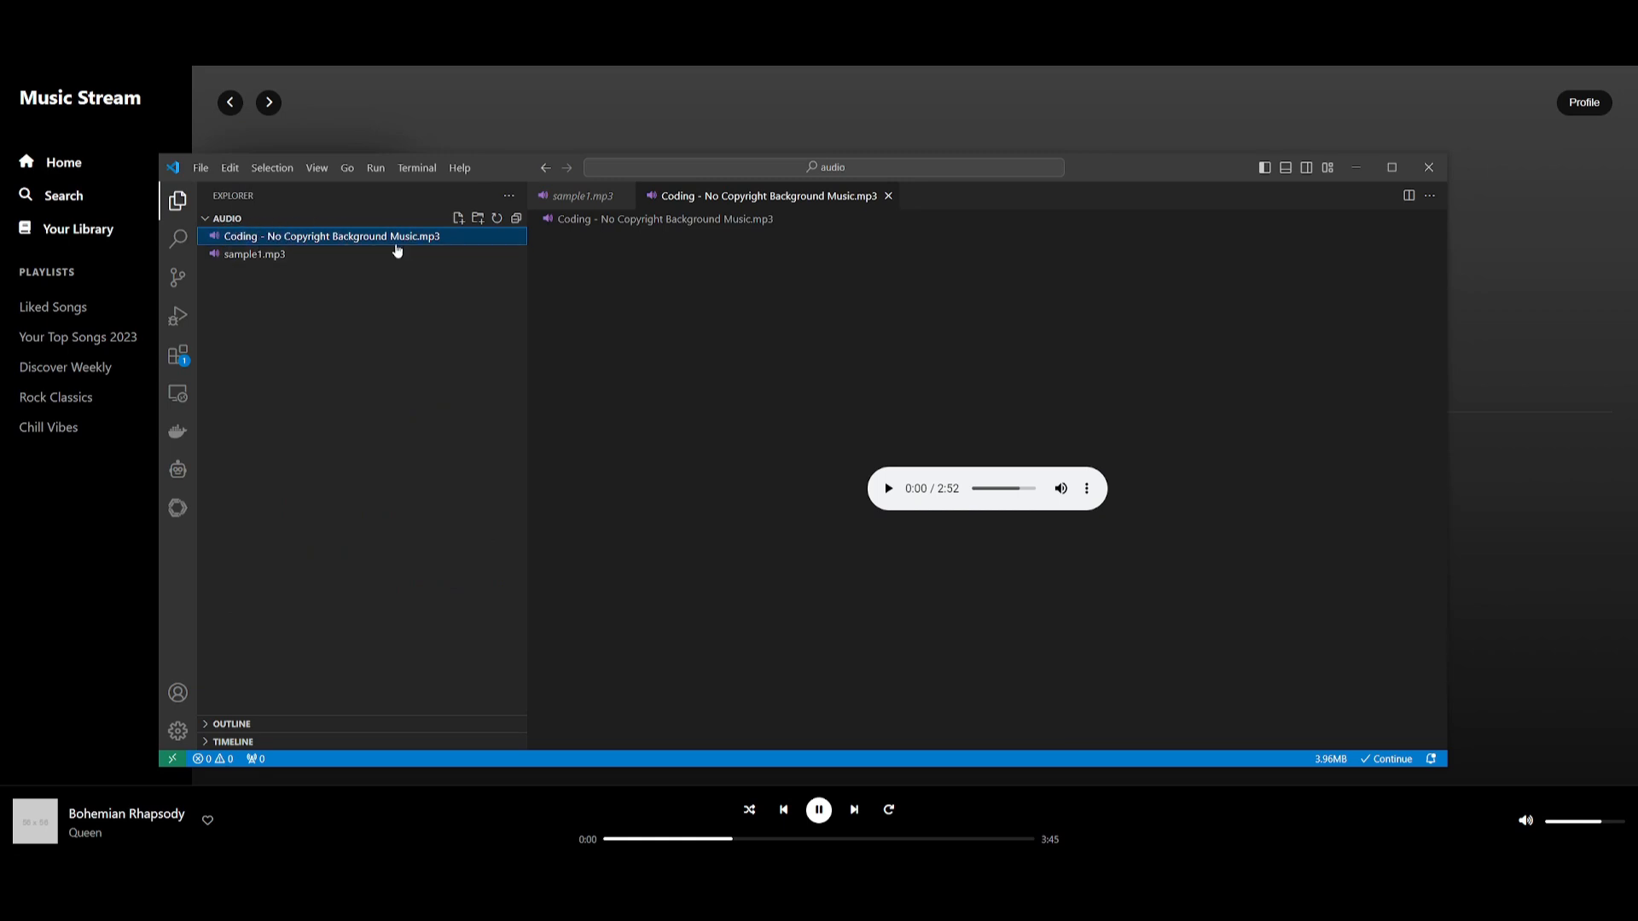
mouse_move(627, 322)
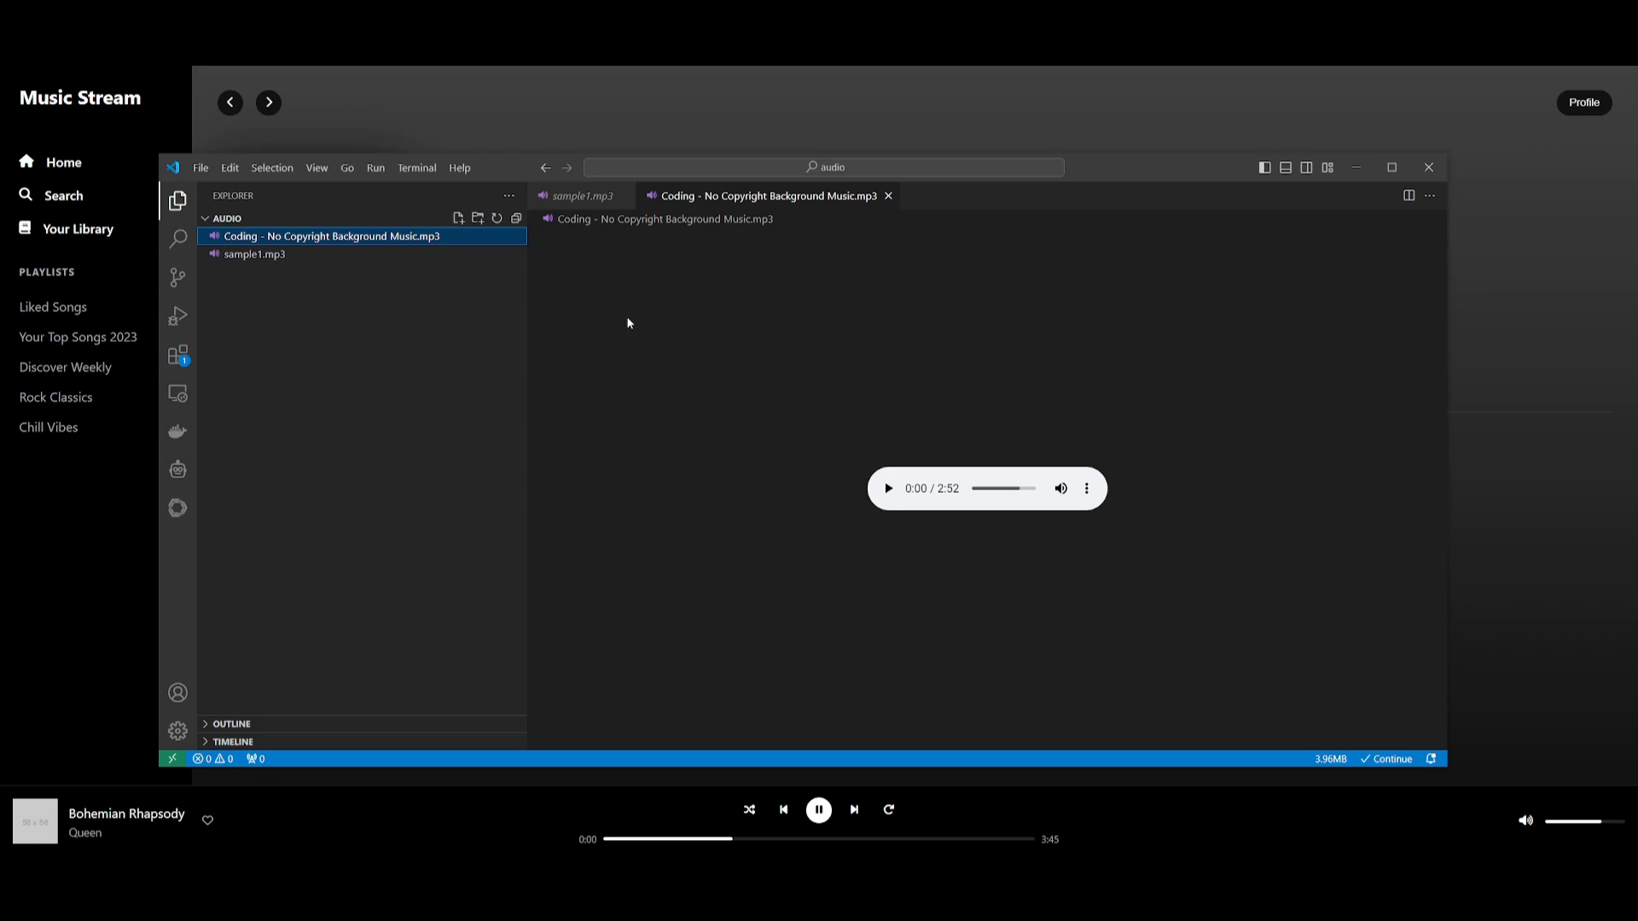
mouse_move(204, 91)
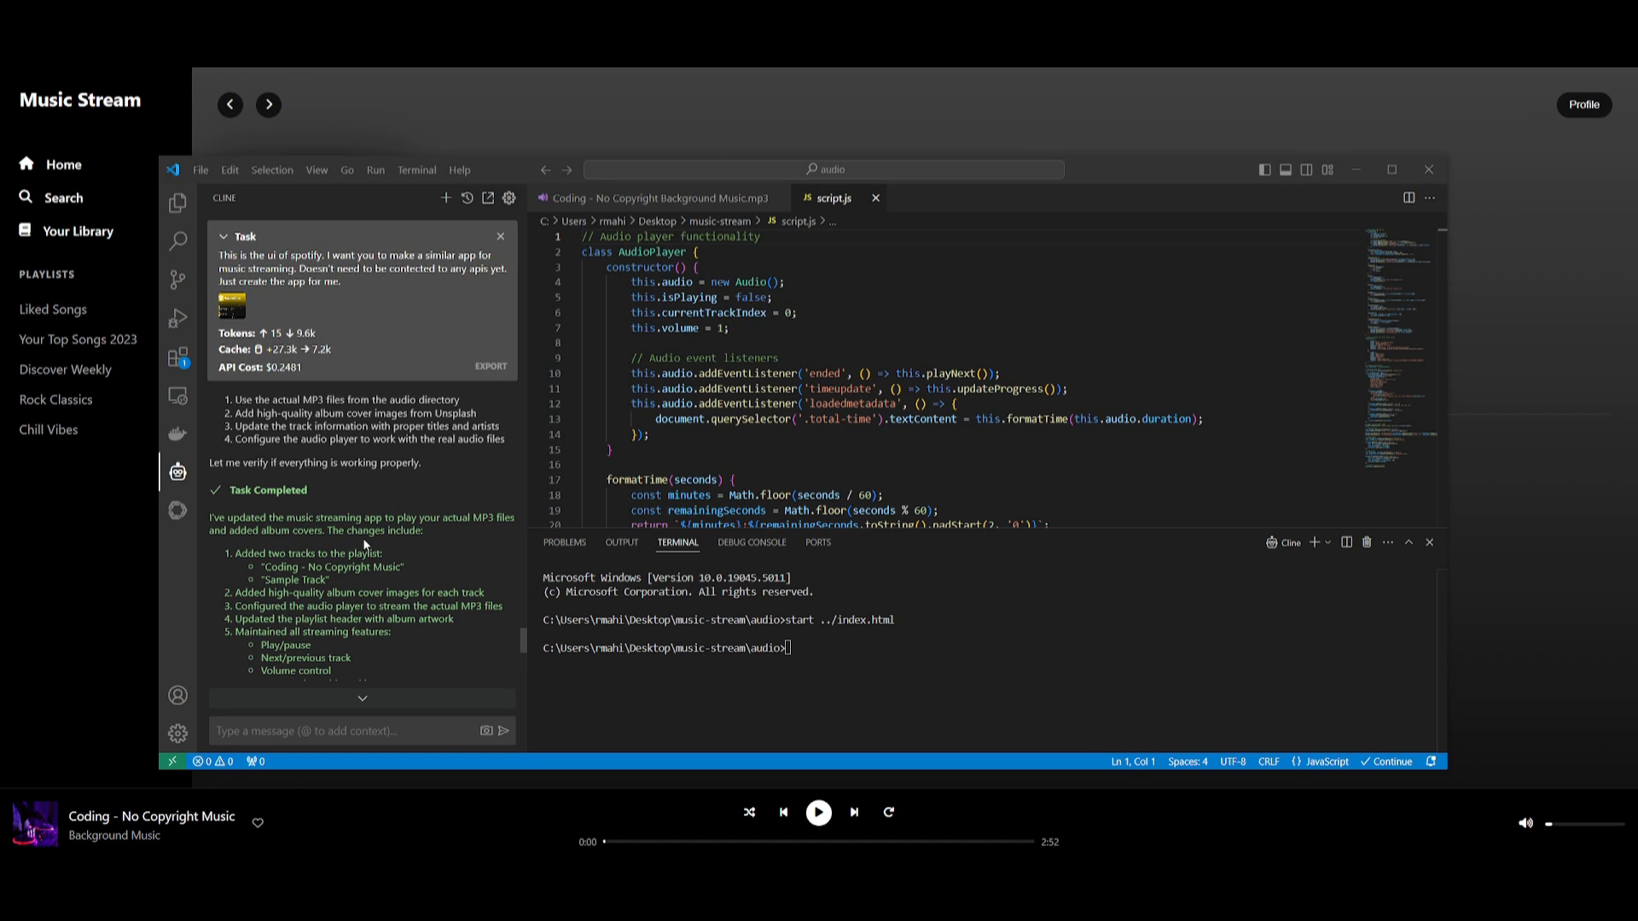
Scroll down through Cline's output as it relaunches the Music Stream page.
scroll(down, 3)
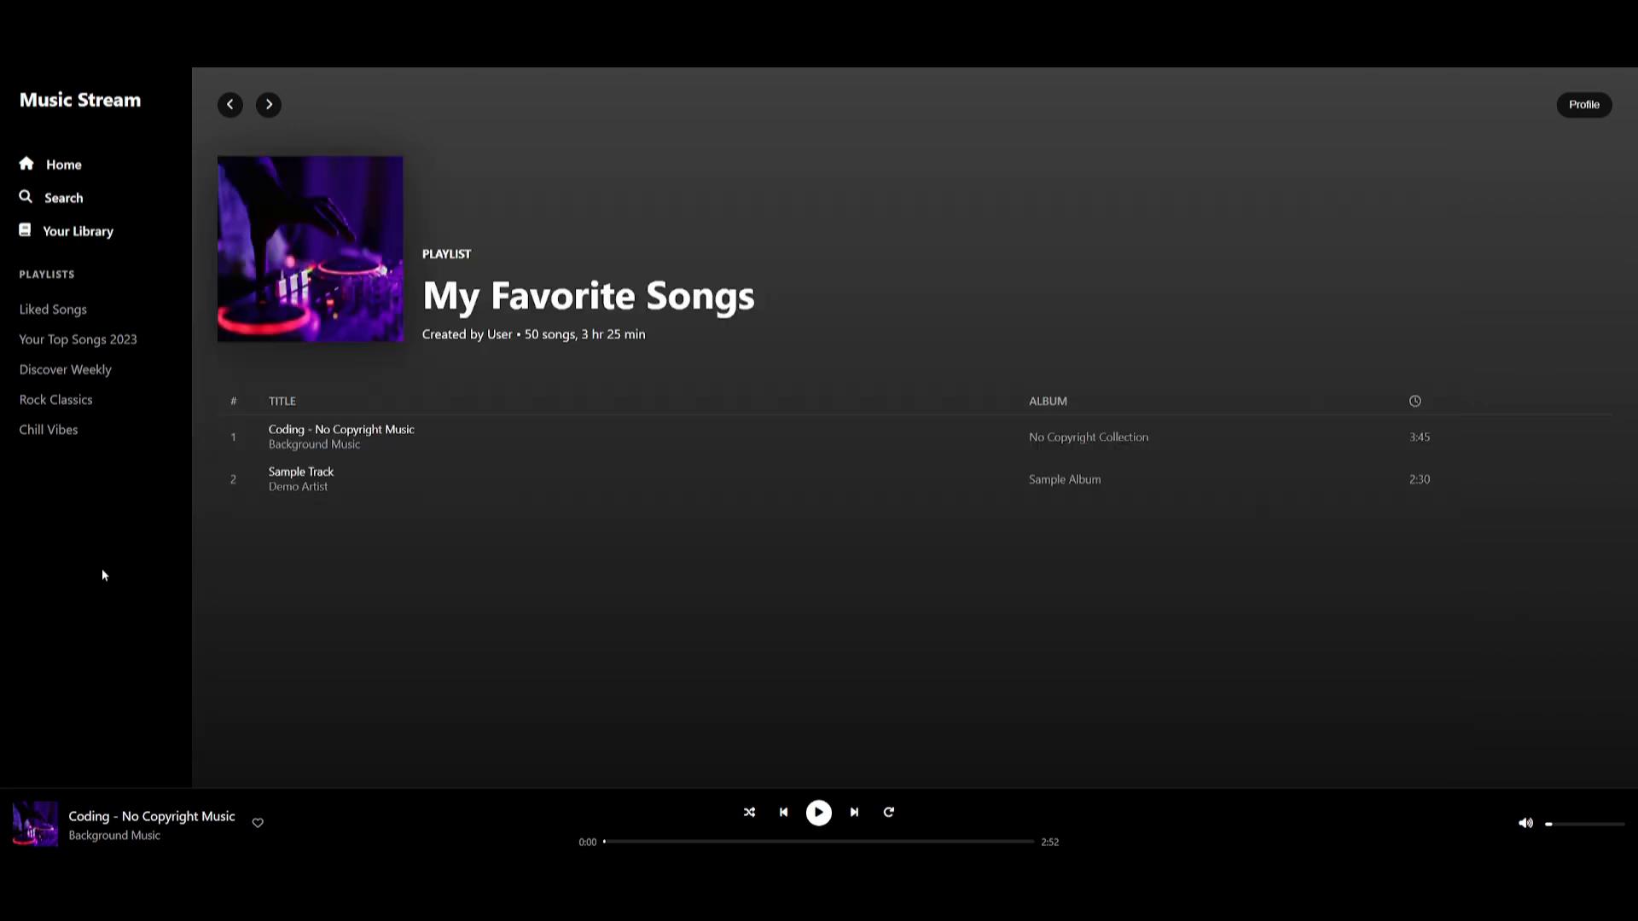
mouse_move(558, 550)
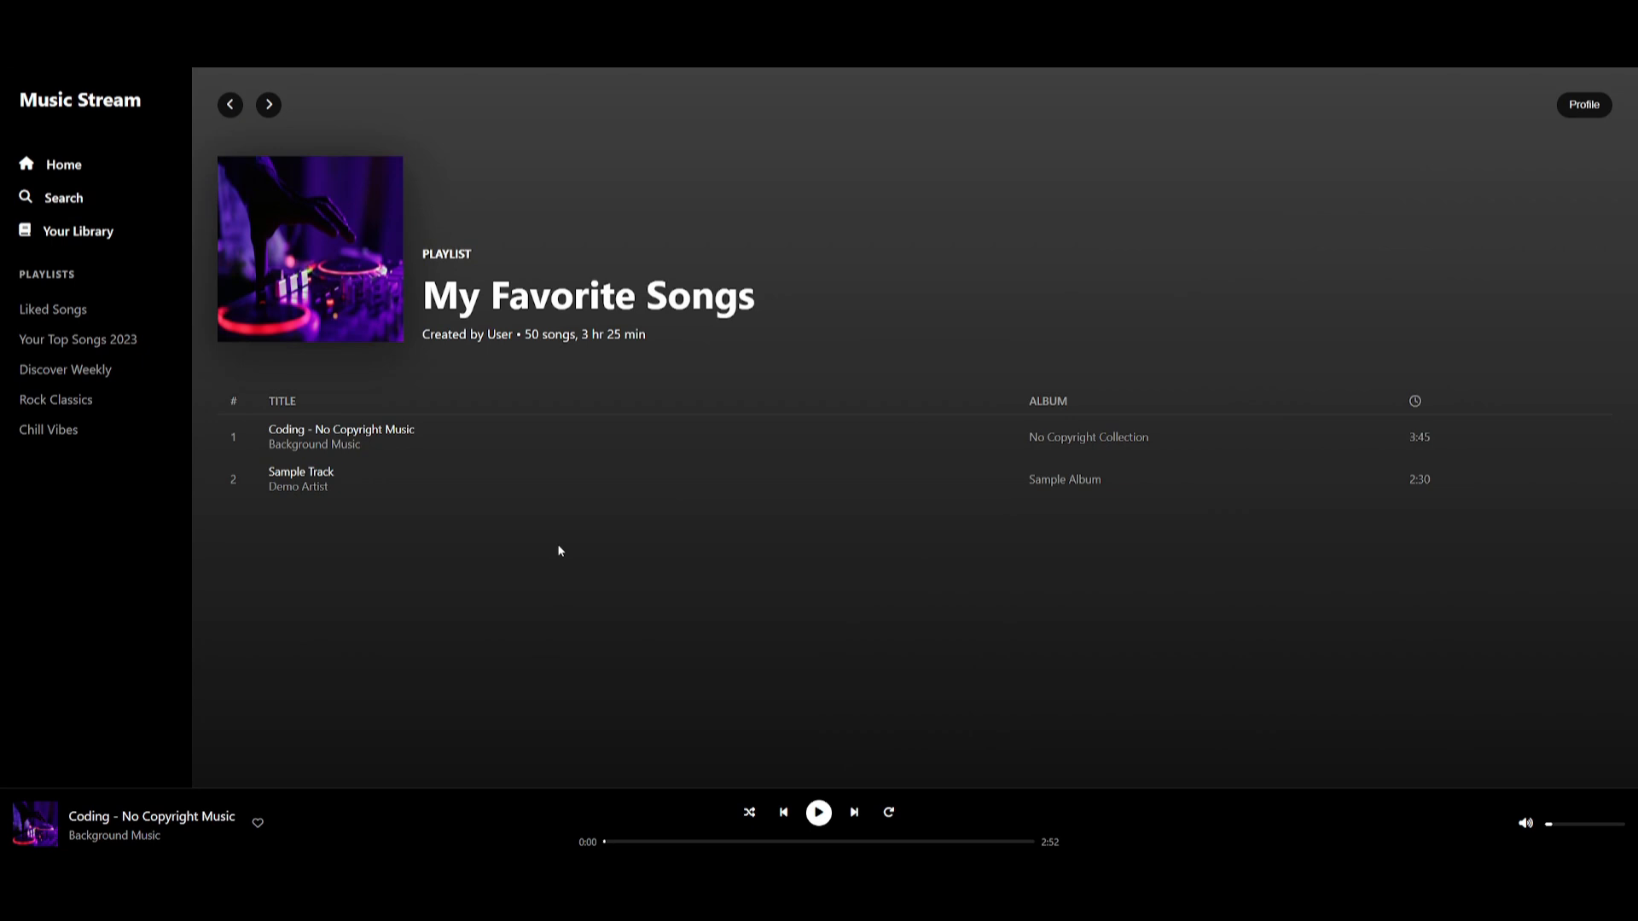
mouse_move(271, 437)
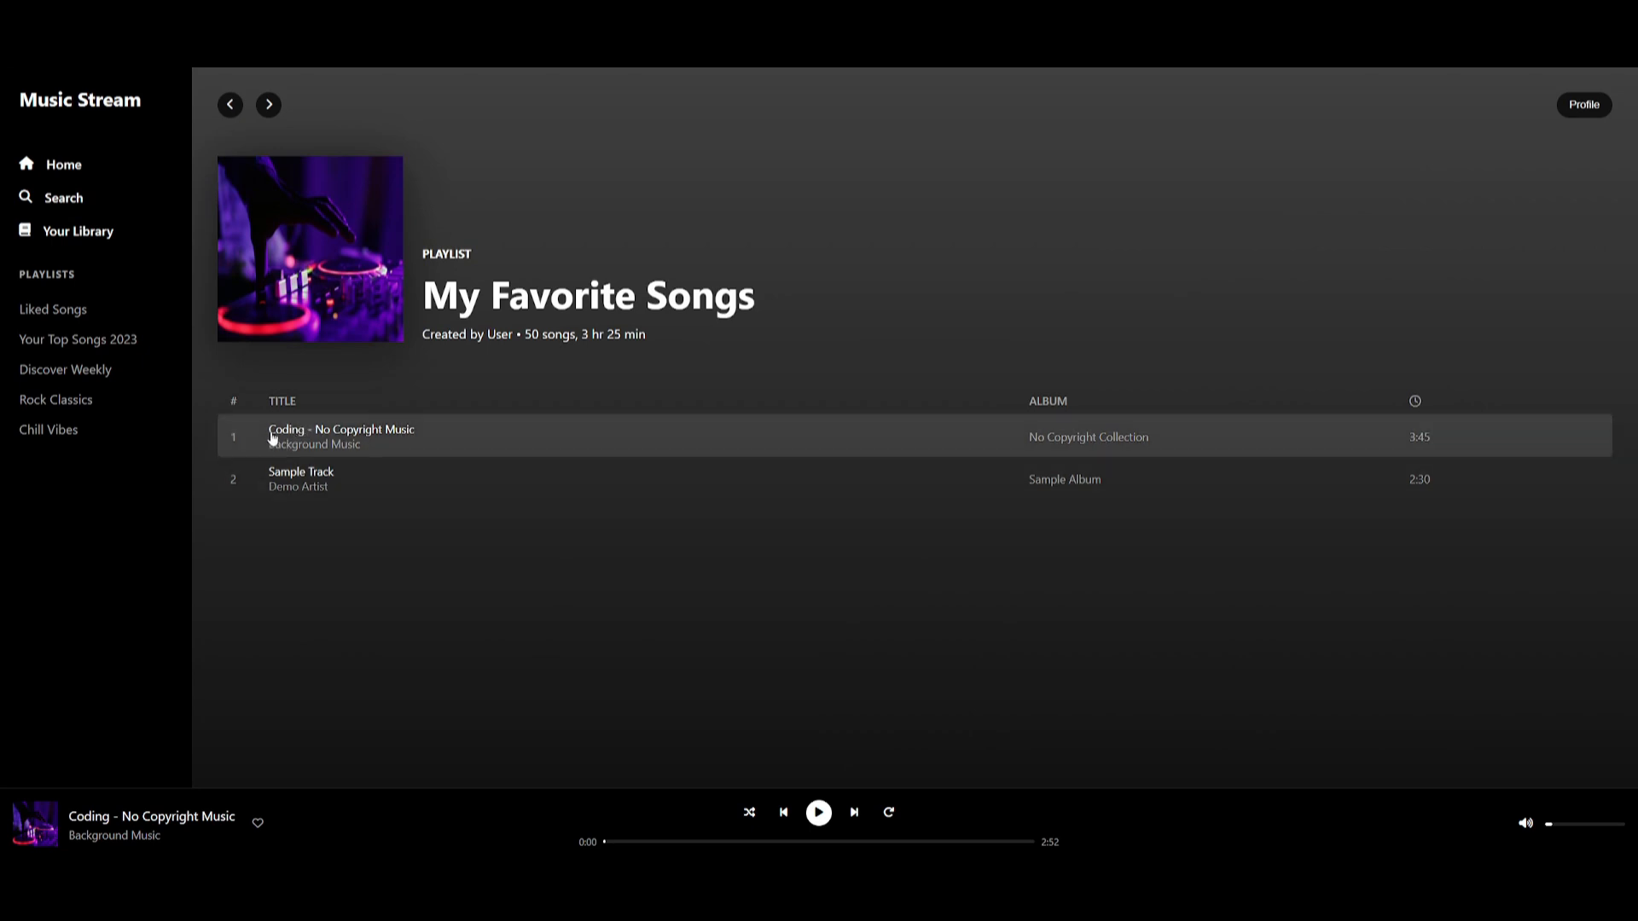
Play 'Coding - No Copyright Music', then pause it after a few seconds.
click(818, 811)
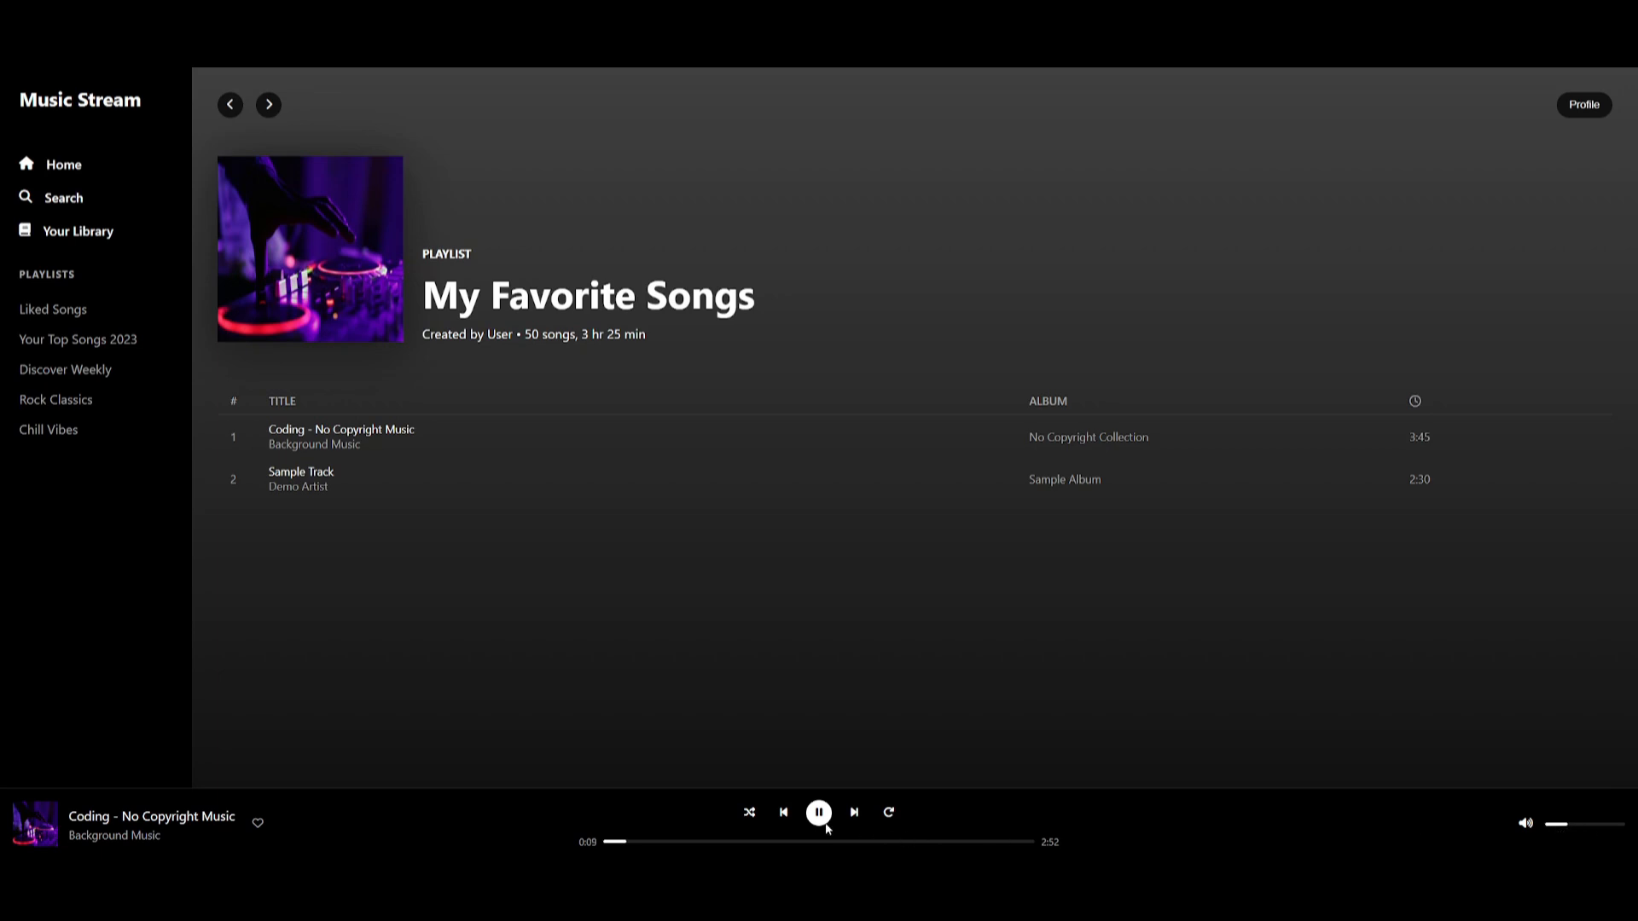
click(819, 813)
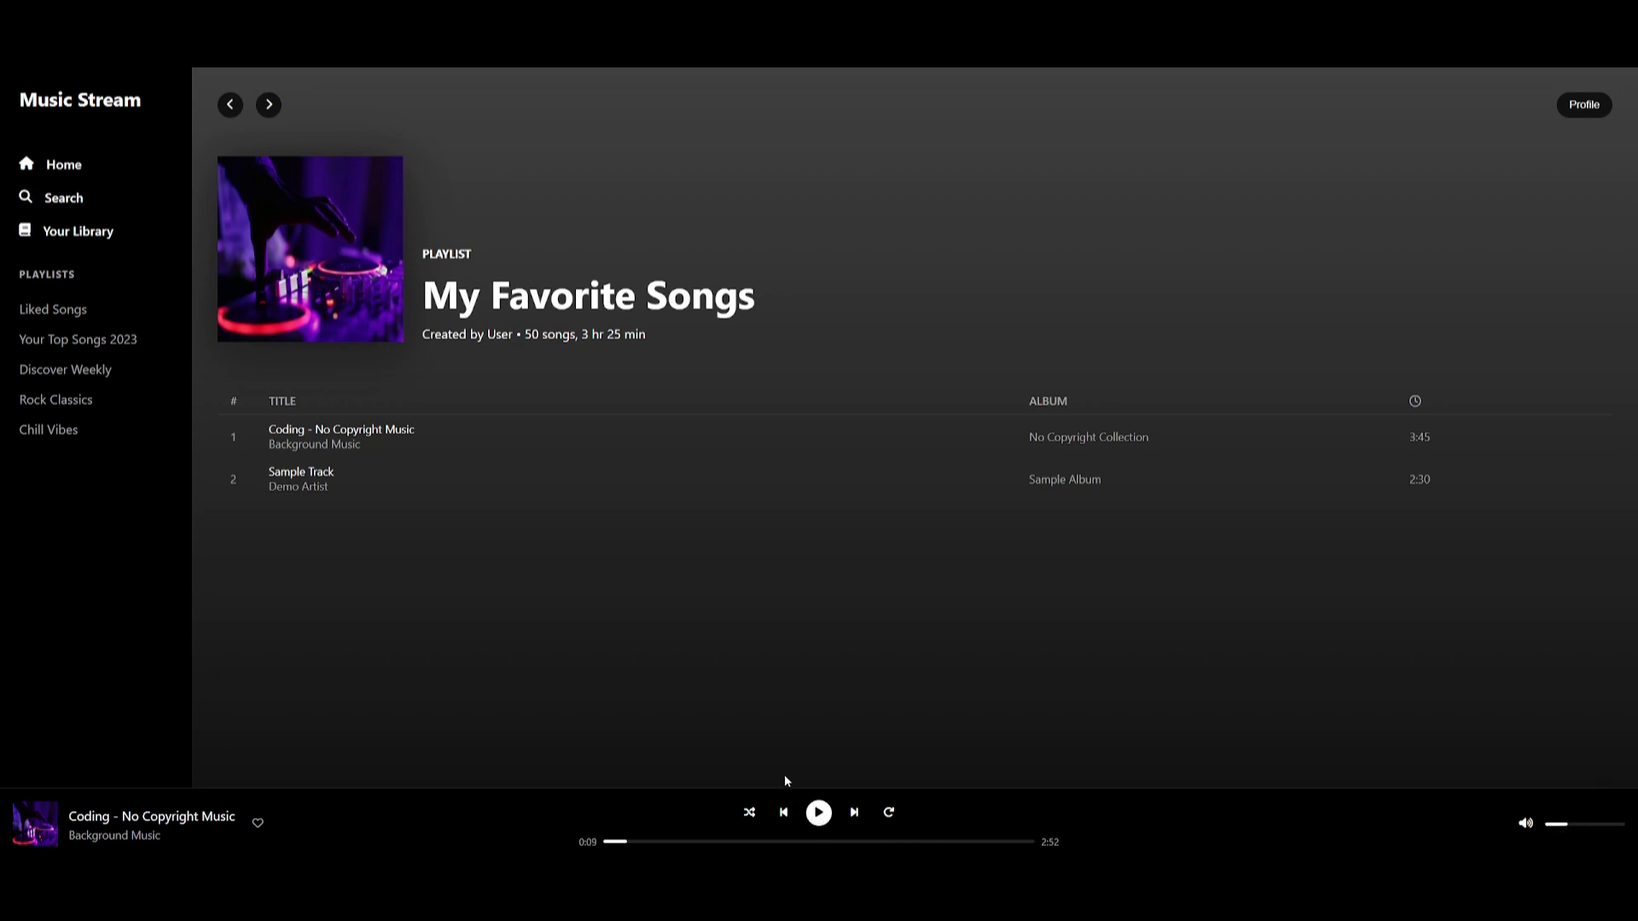
mouse_move(804, 601)
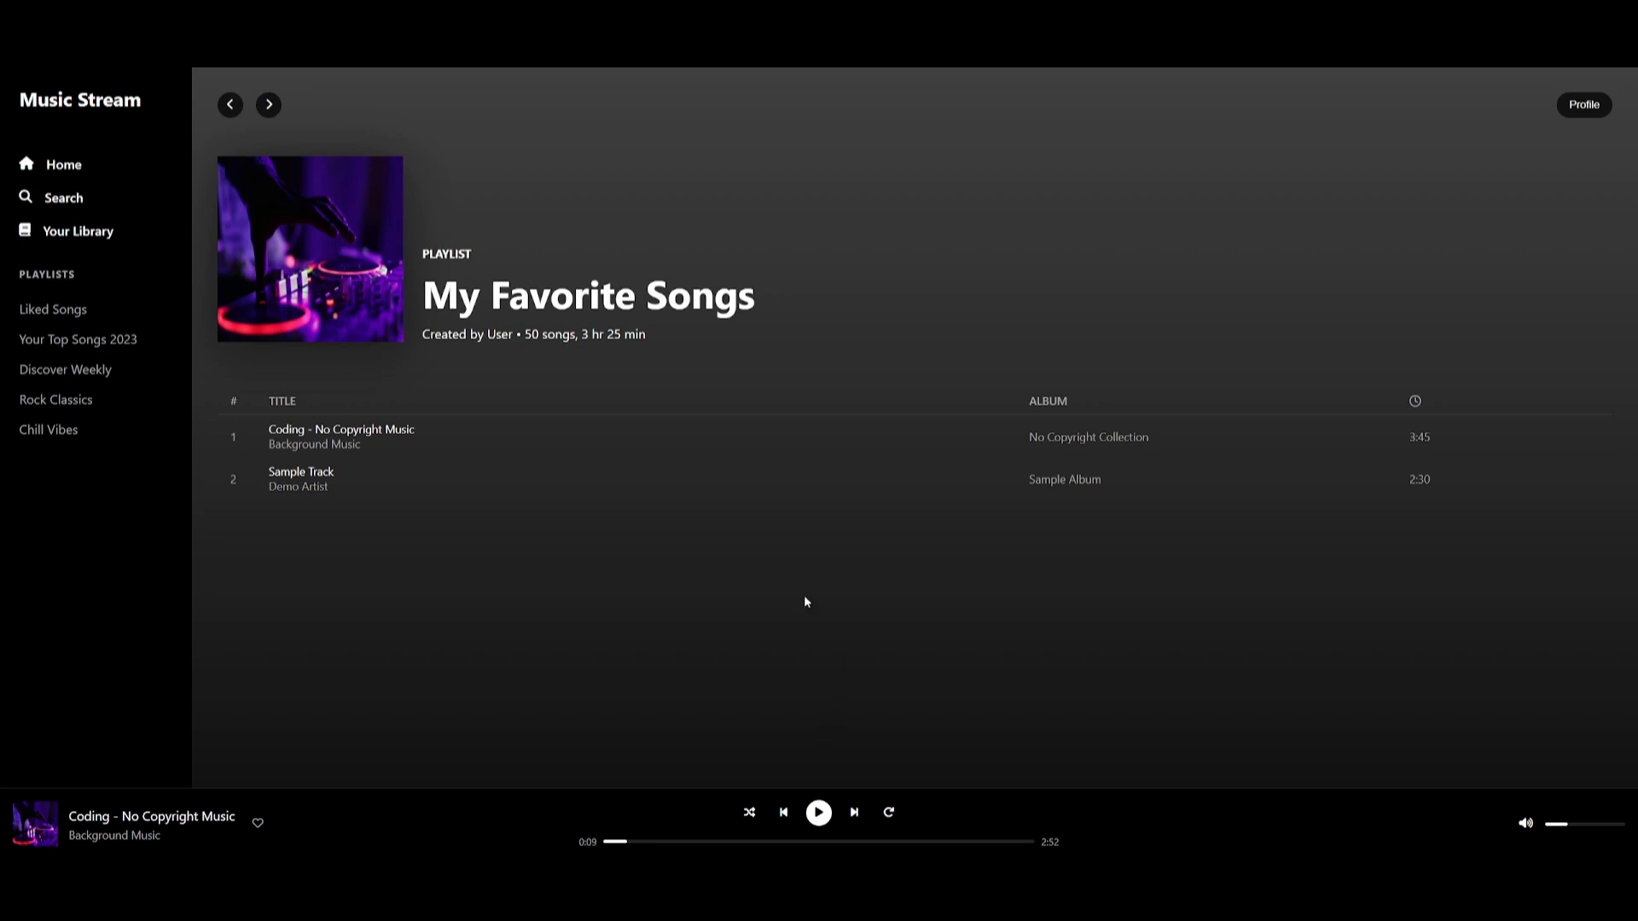
mouse_move(879, 544)
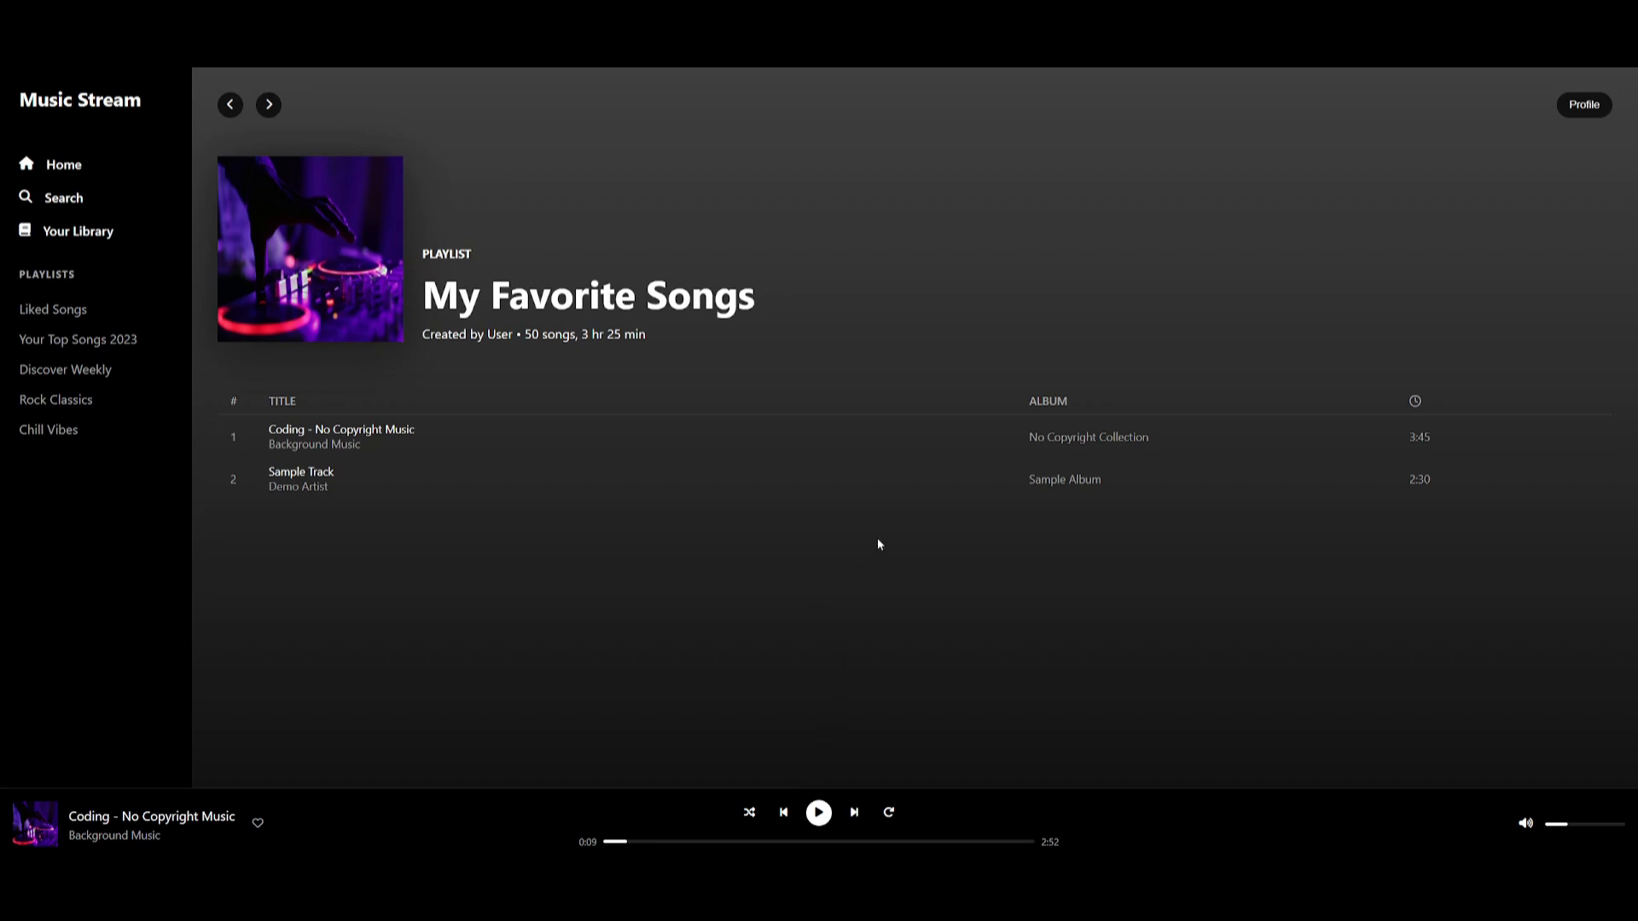
mouse_move(860, 546)
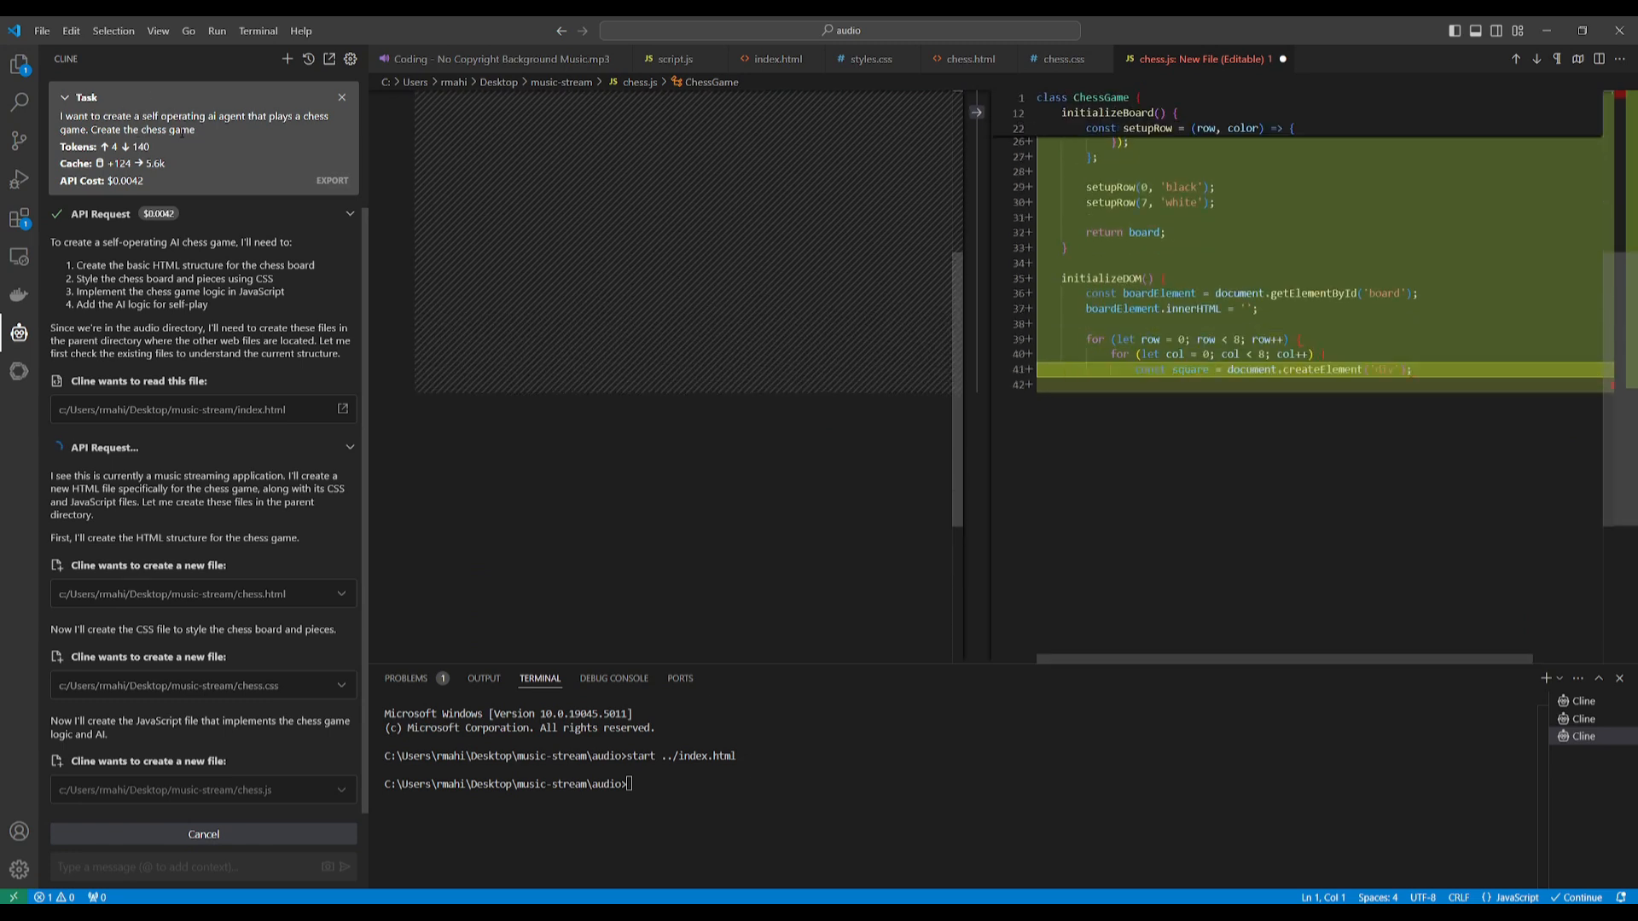
Scroll through Cline creating chess.html, chess.css and chess.js.
scroll(down, 3)
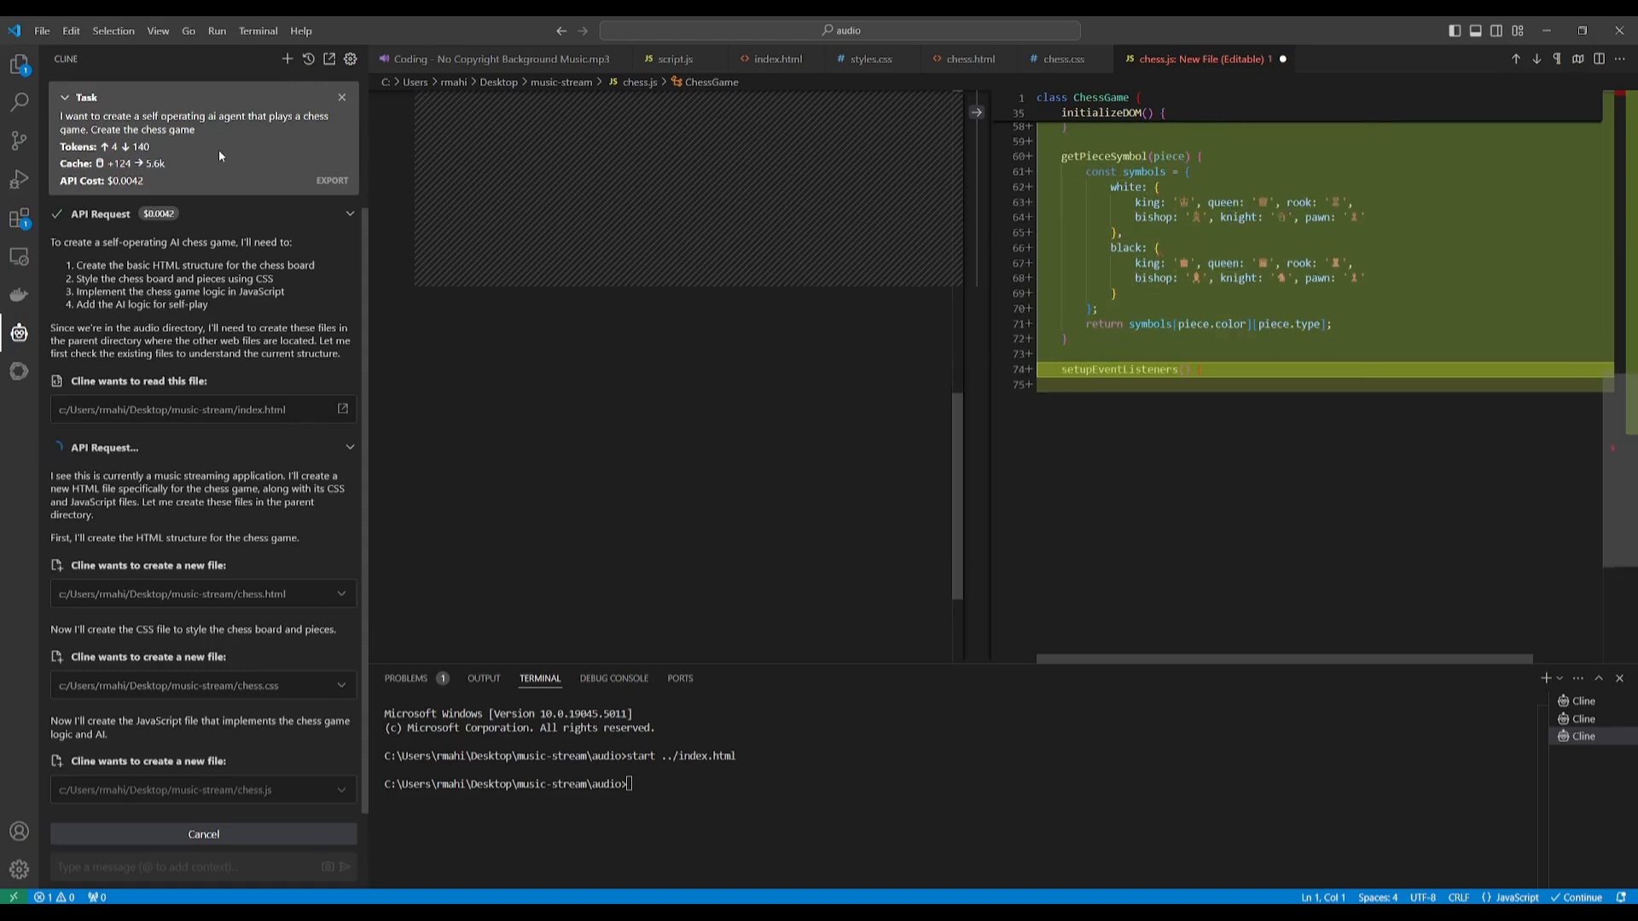
scroll(down, 3)
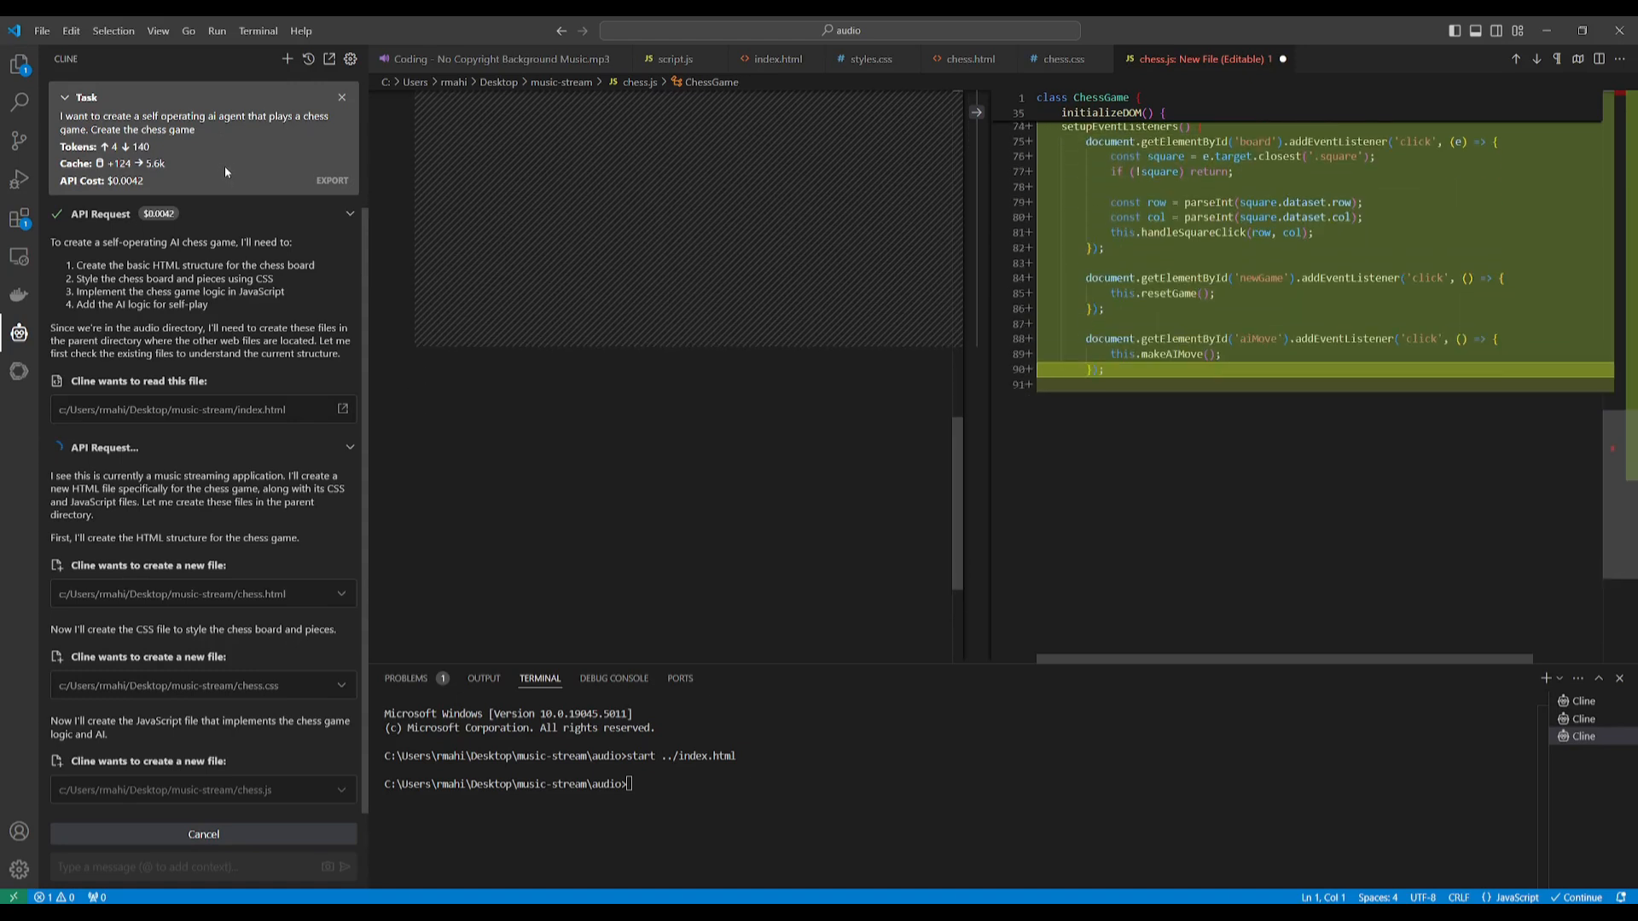
scroll(down, 3)
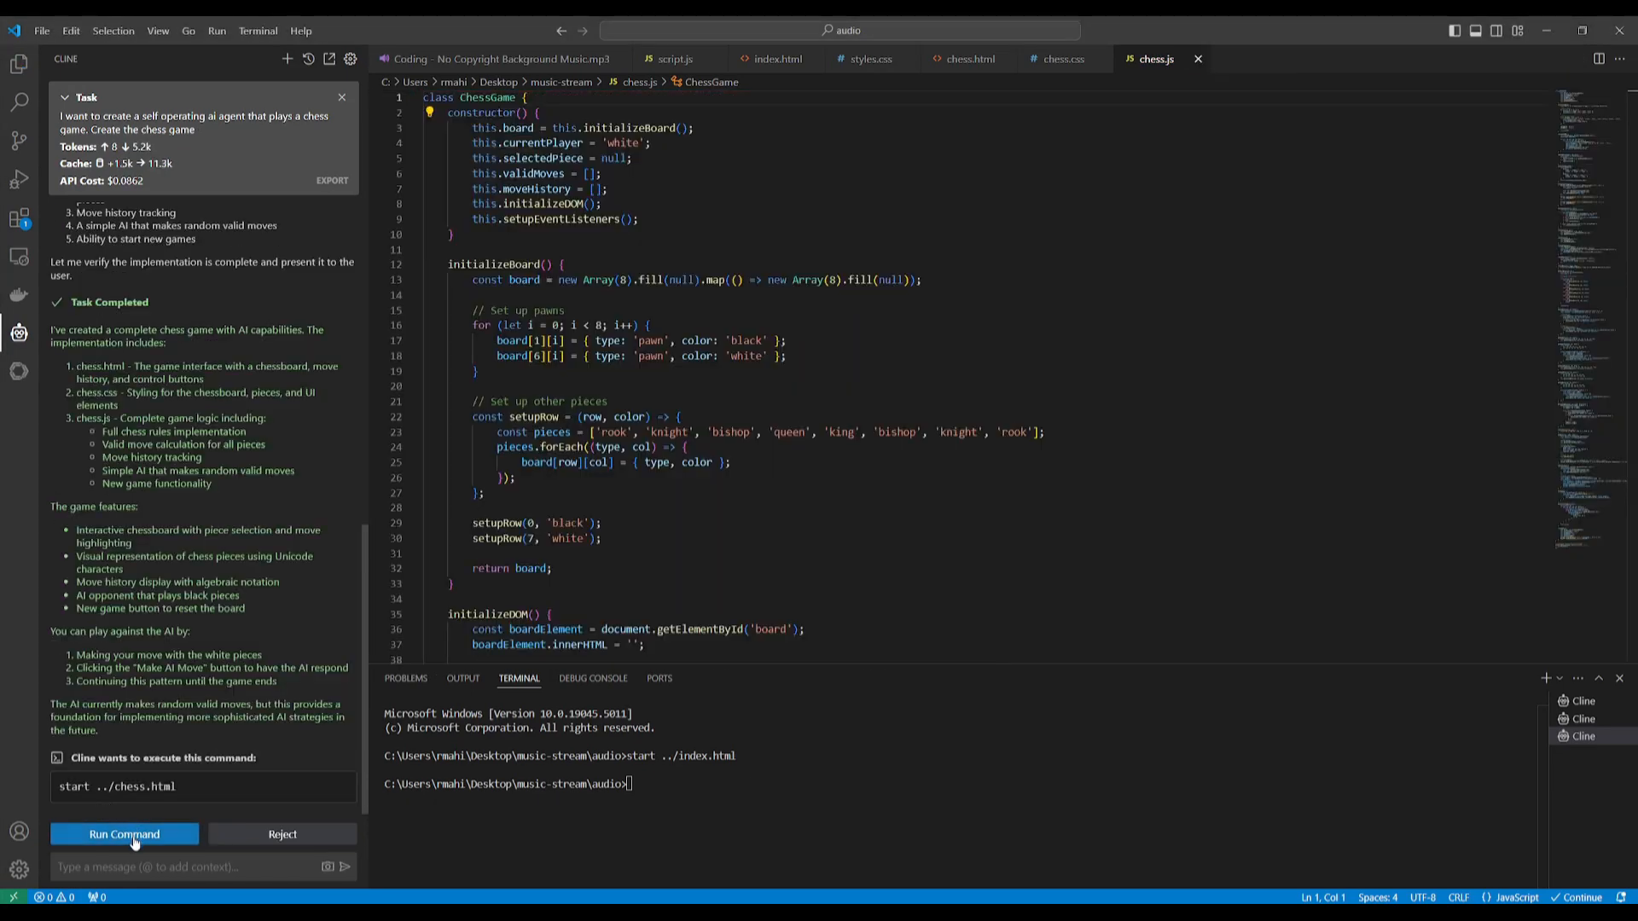
Run Cline's 'start ../chess.html' command to open the AI Chess Game page.
click(125, 833)
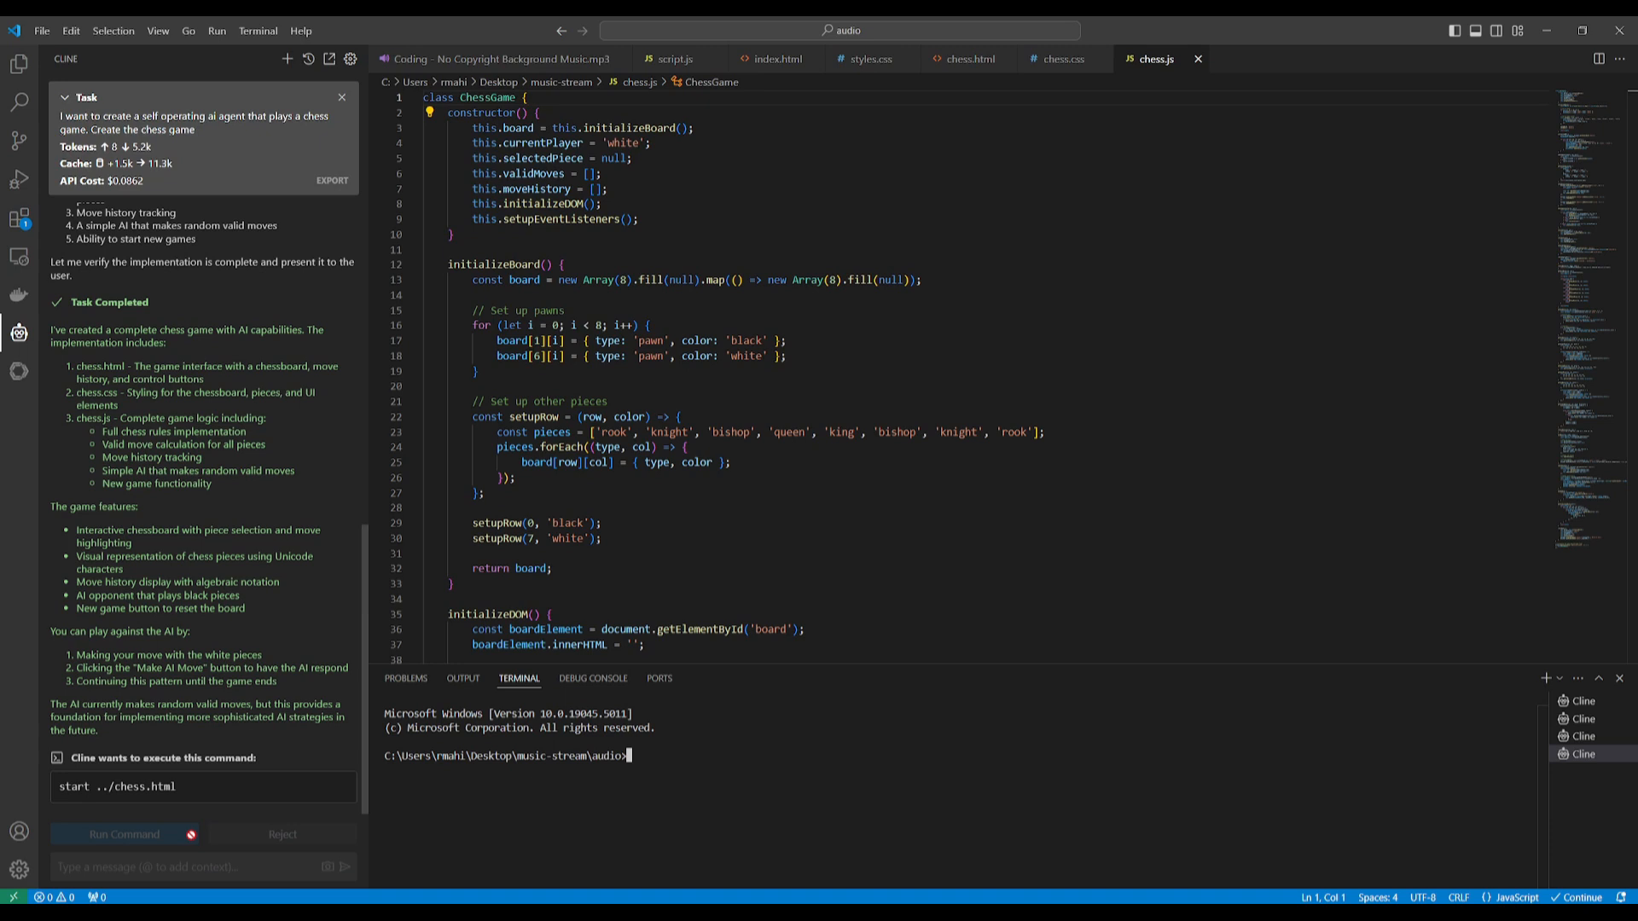
mouse_move(155, 643)
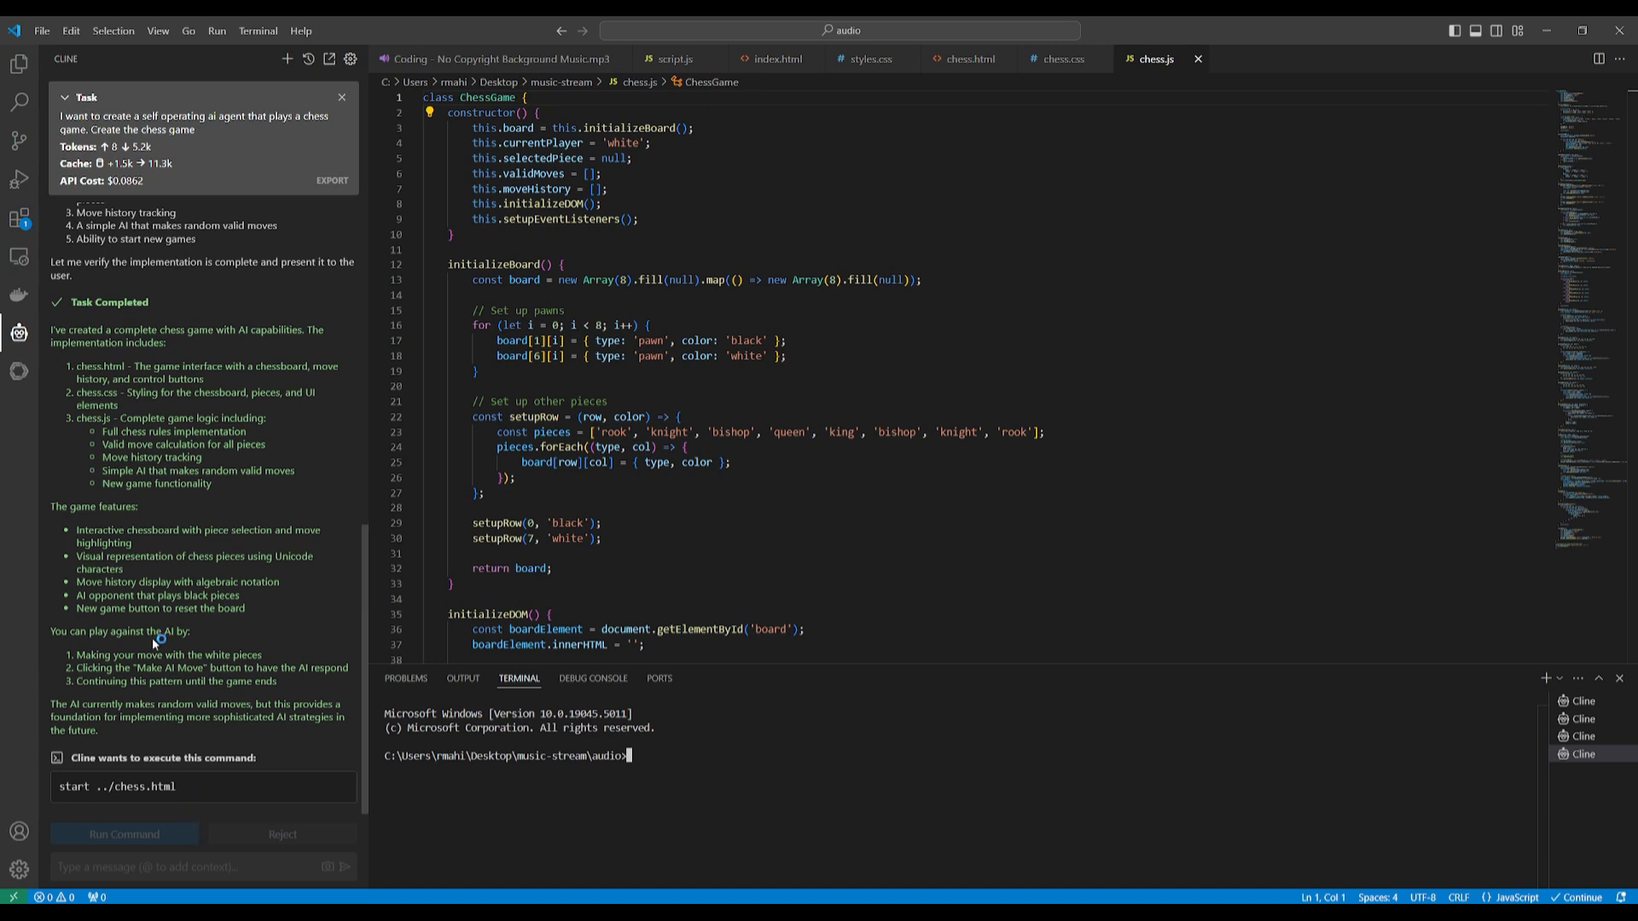
click(124, 833)
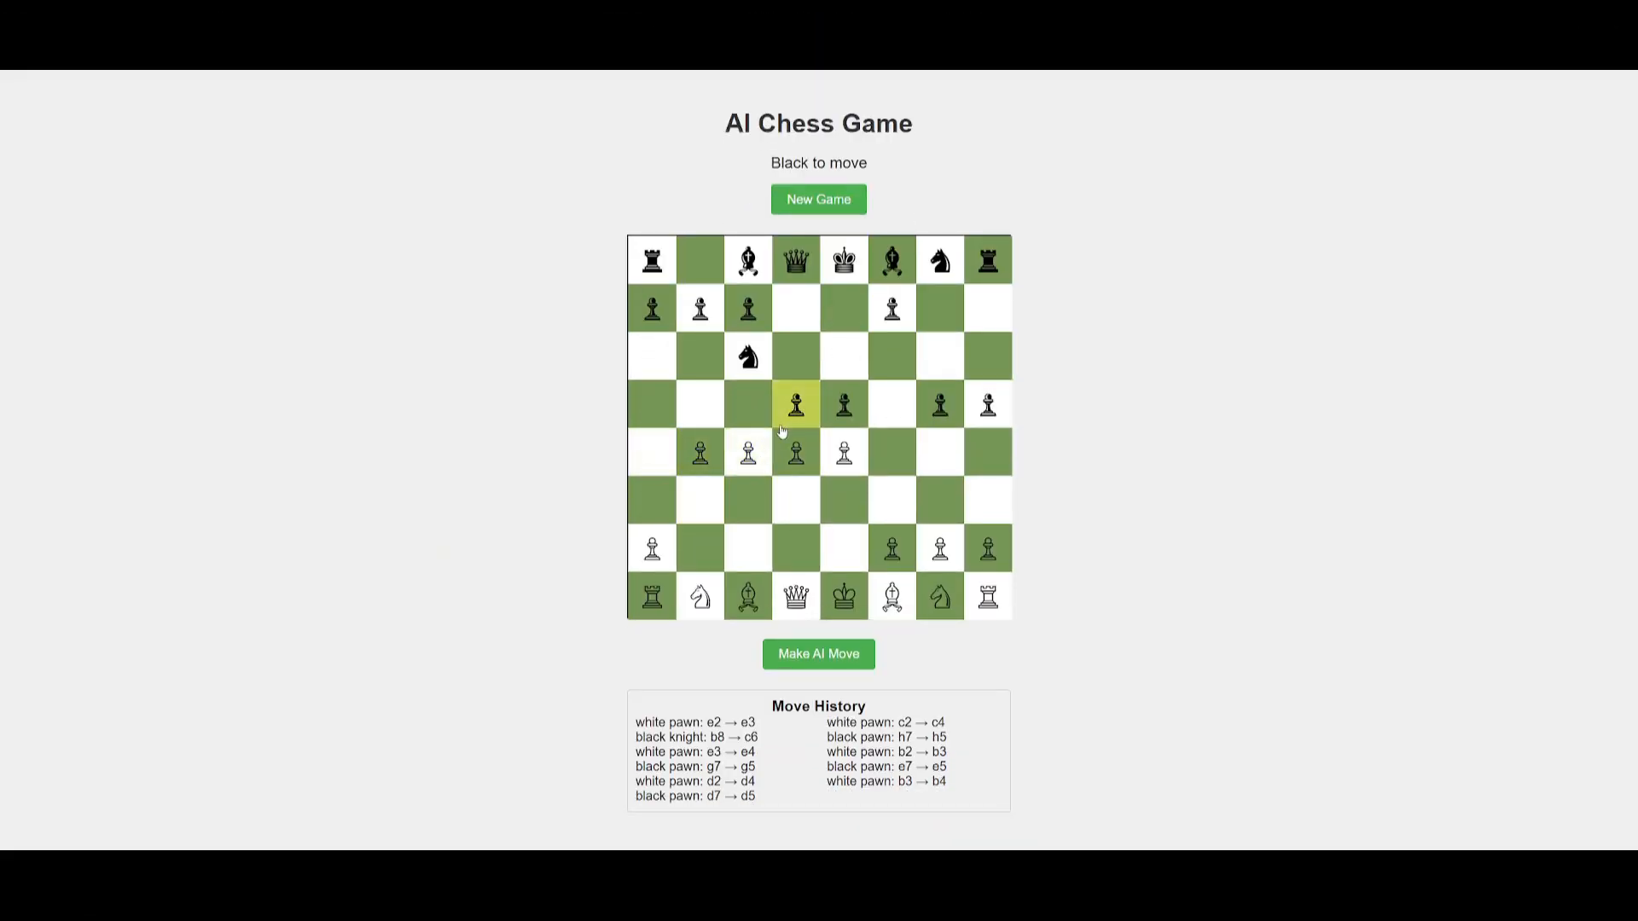
Have the AI play three moves: black's reply, white's next move, then another.
click(818, 654)
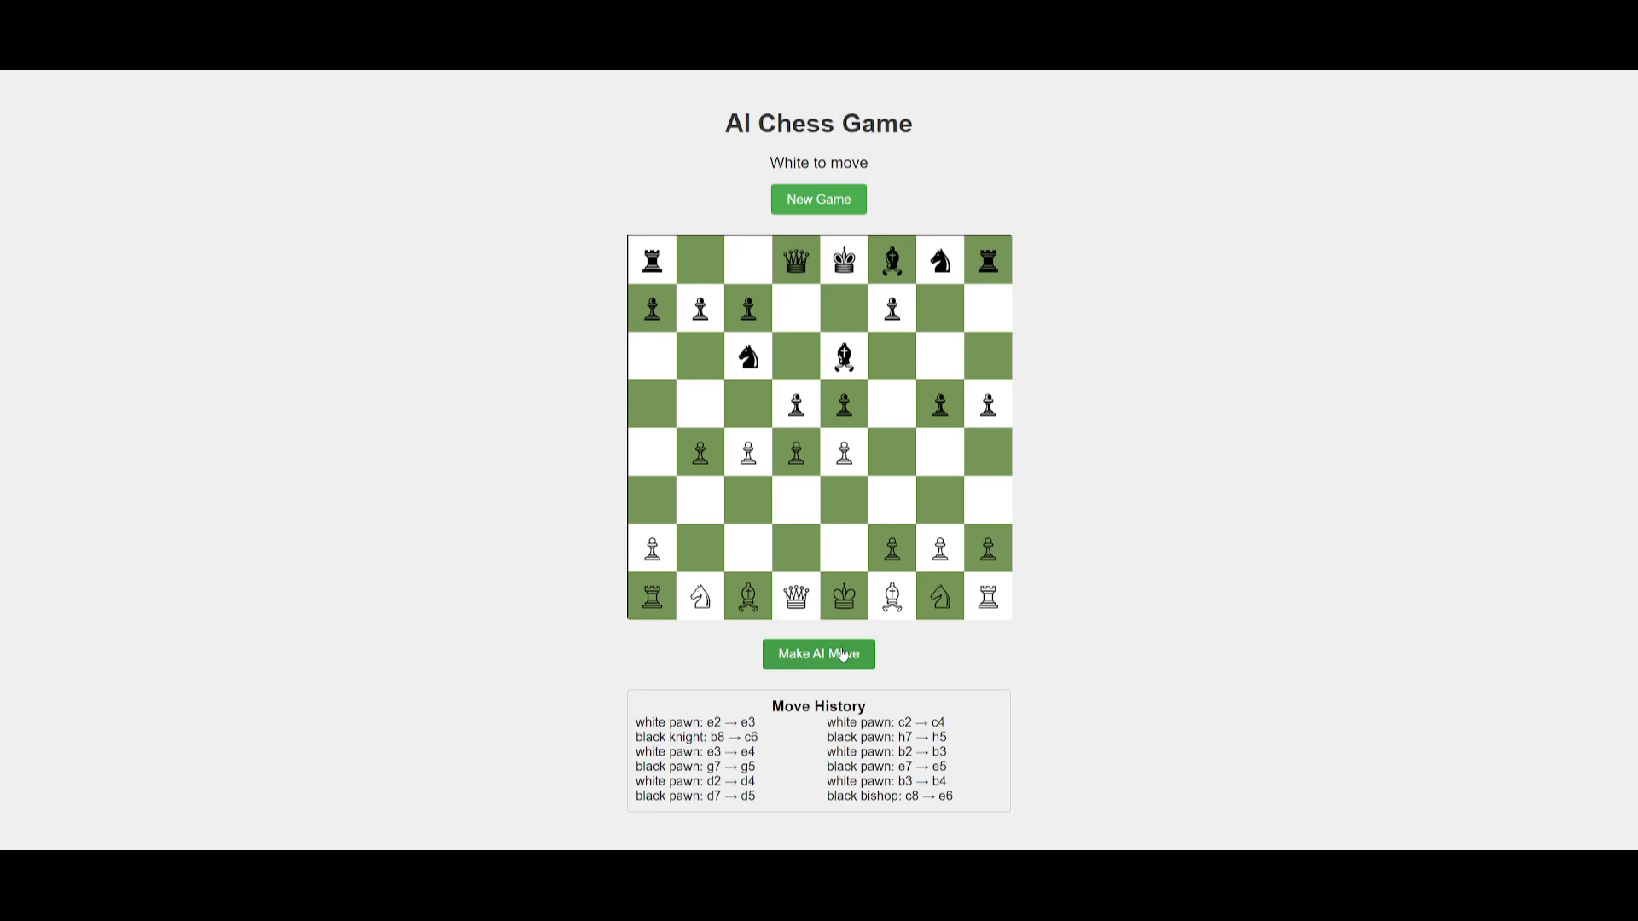
click(746, 453)
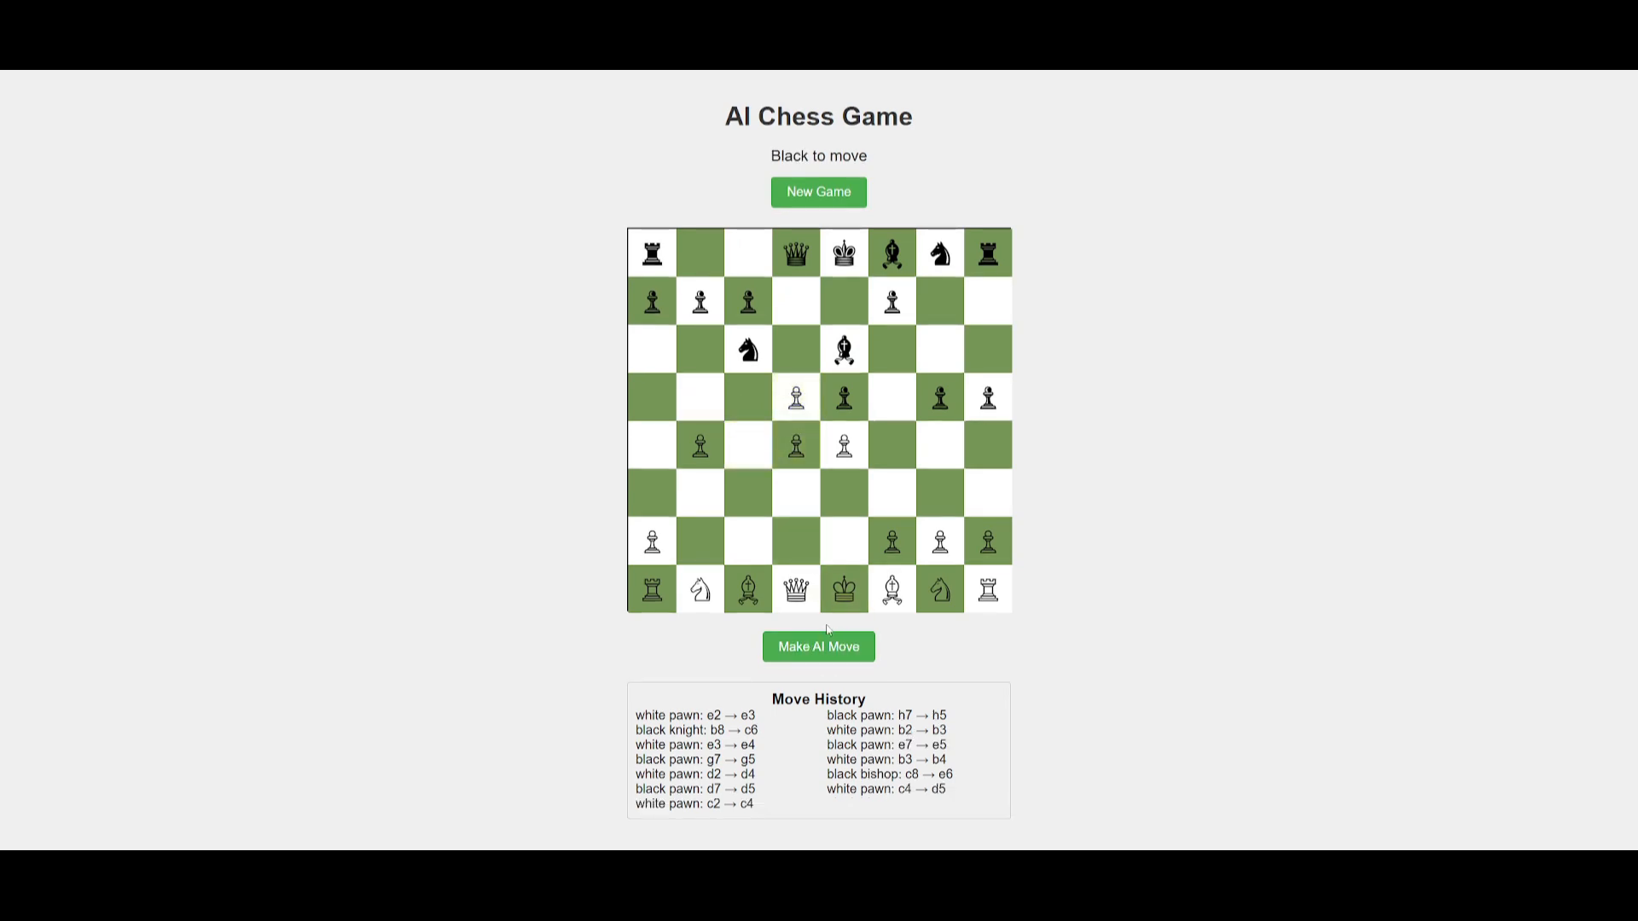
click(818, 646)
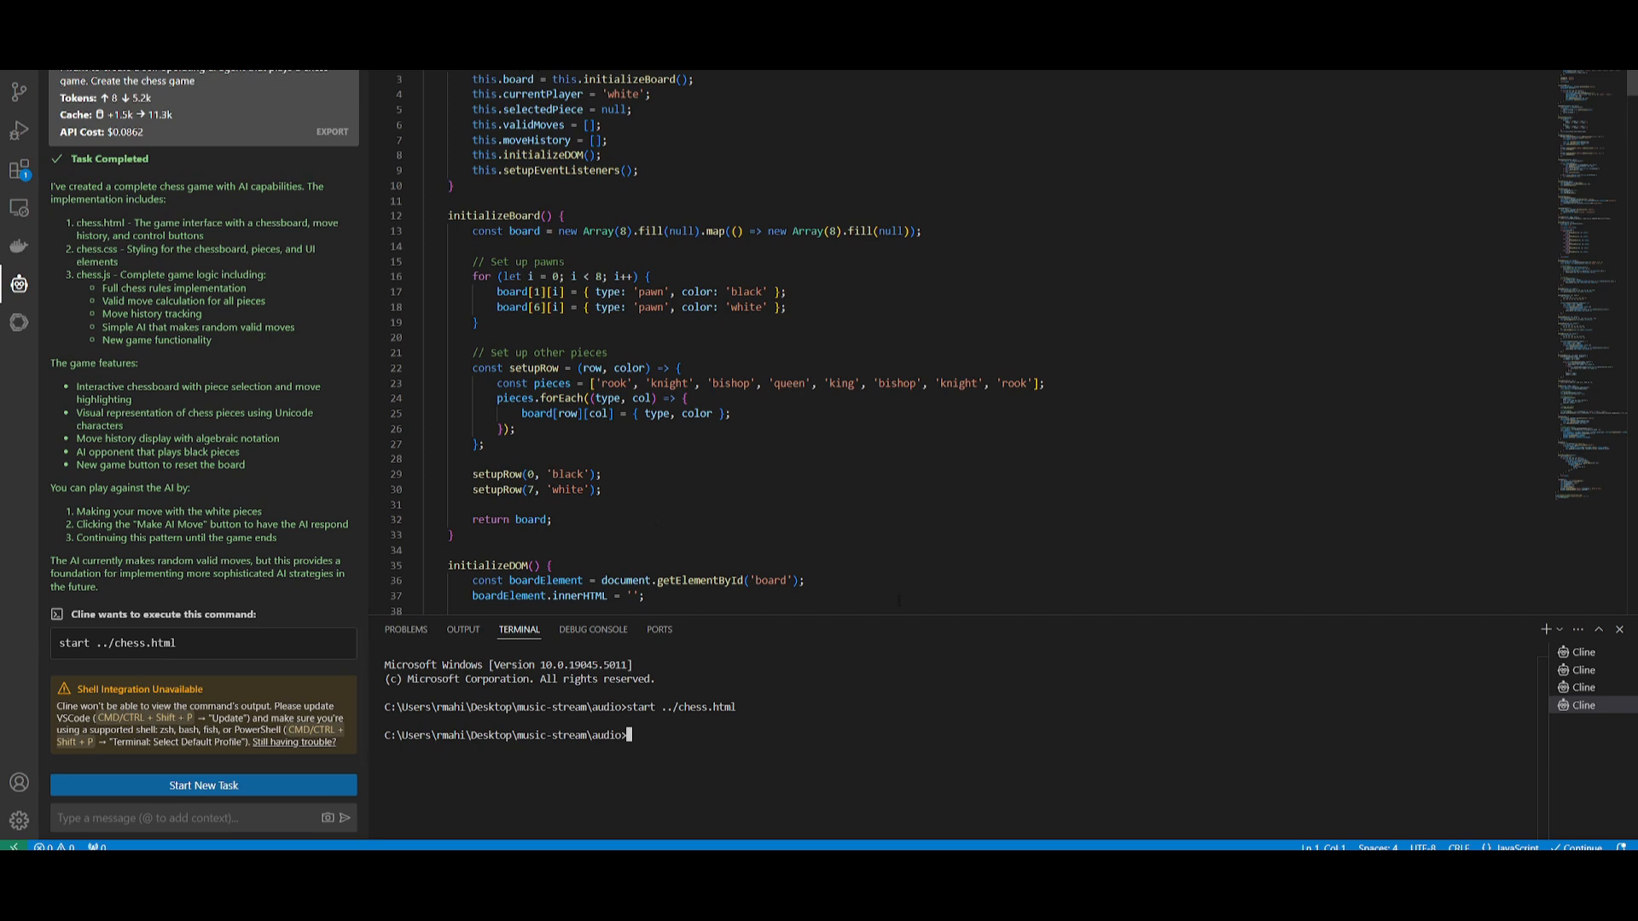
mouse_move(423, 629)
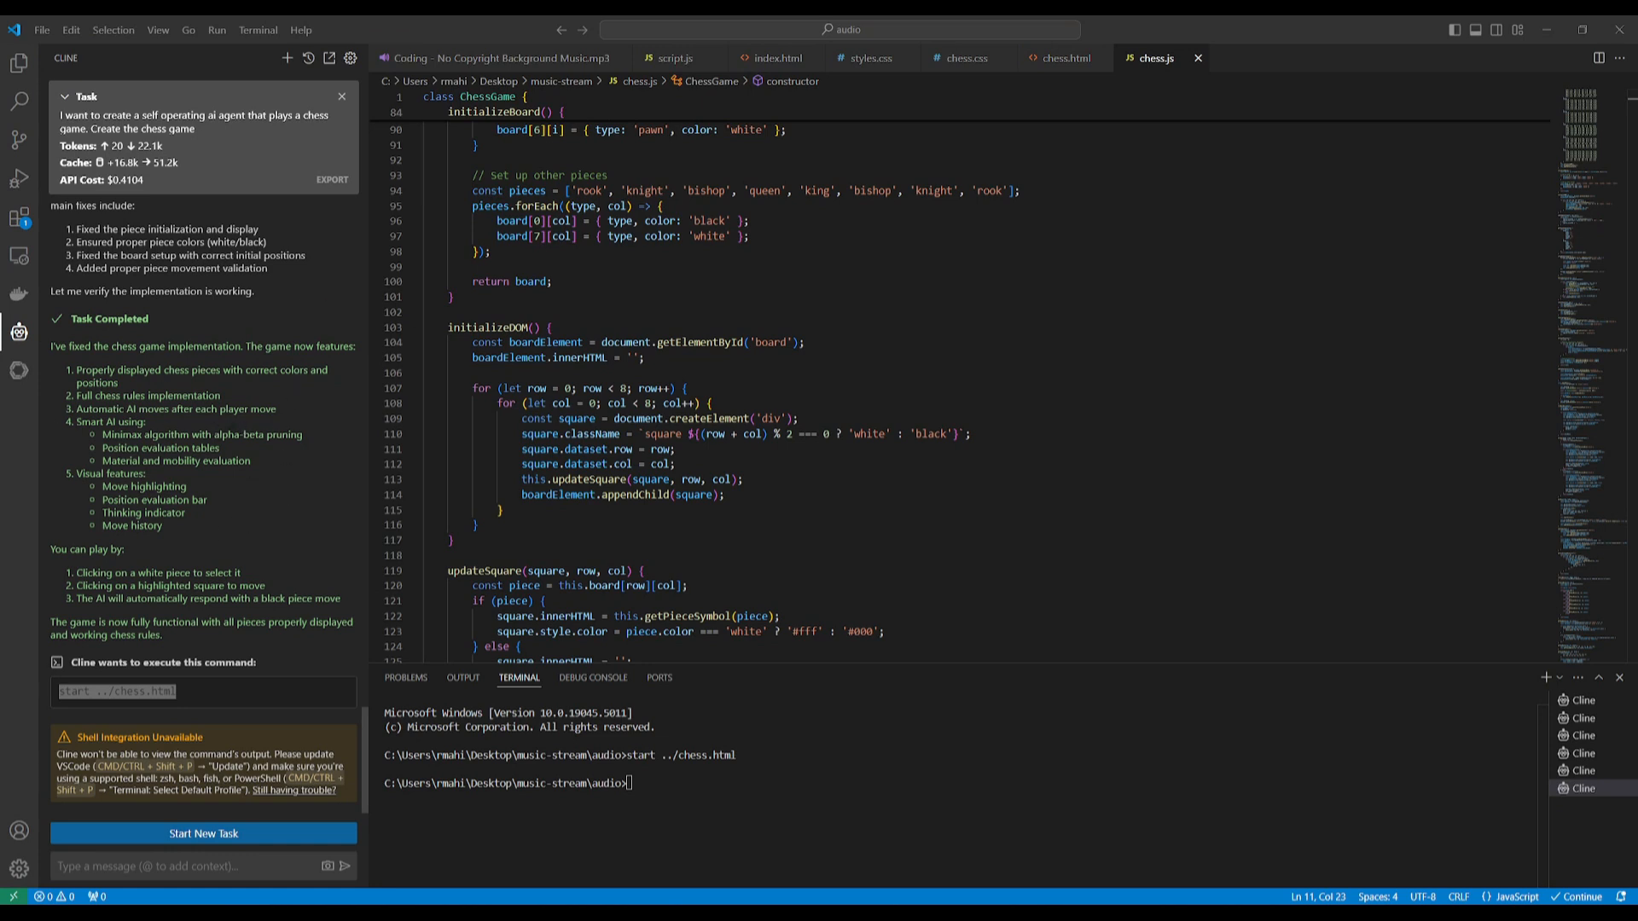
mouse_move(1609, 92)
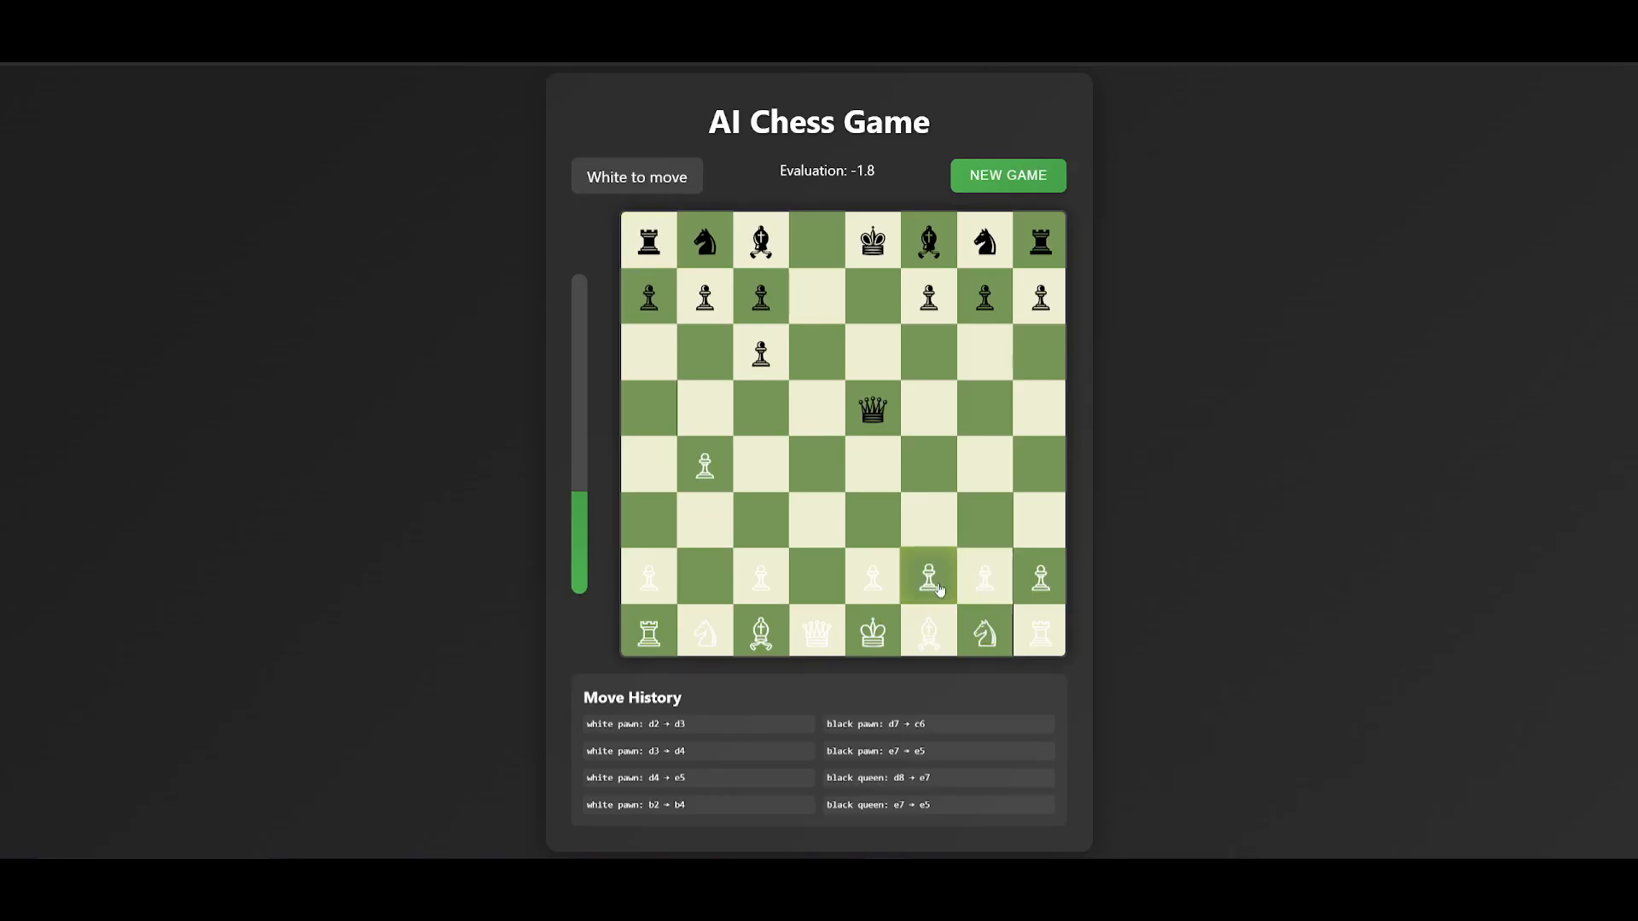
Move the white pawn from f2 to f3 and let the AI reply.
click(928, 577)
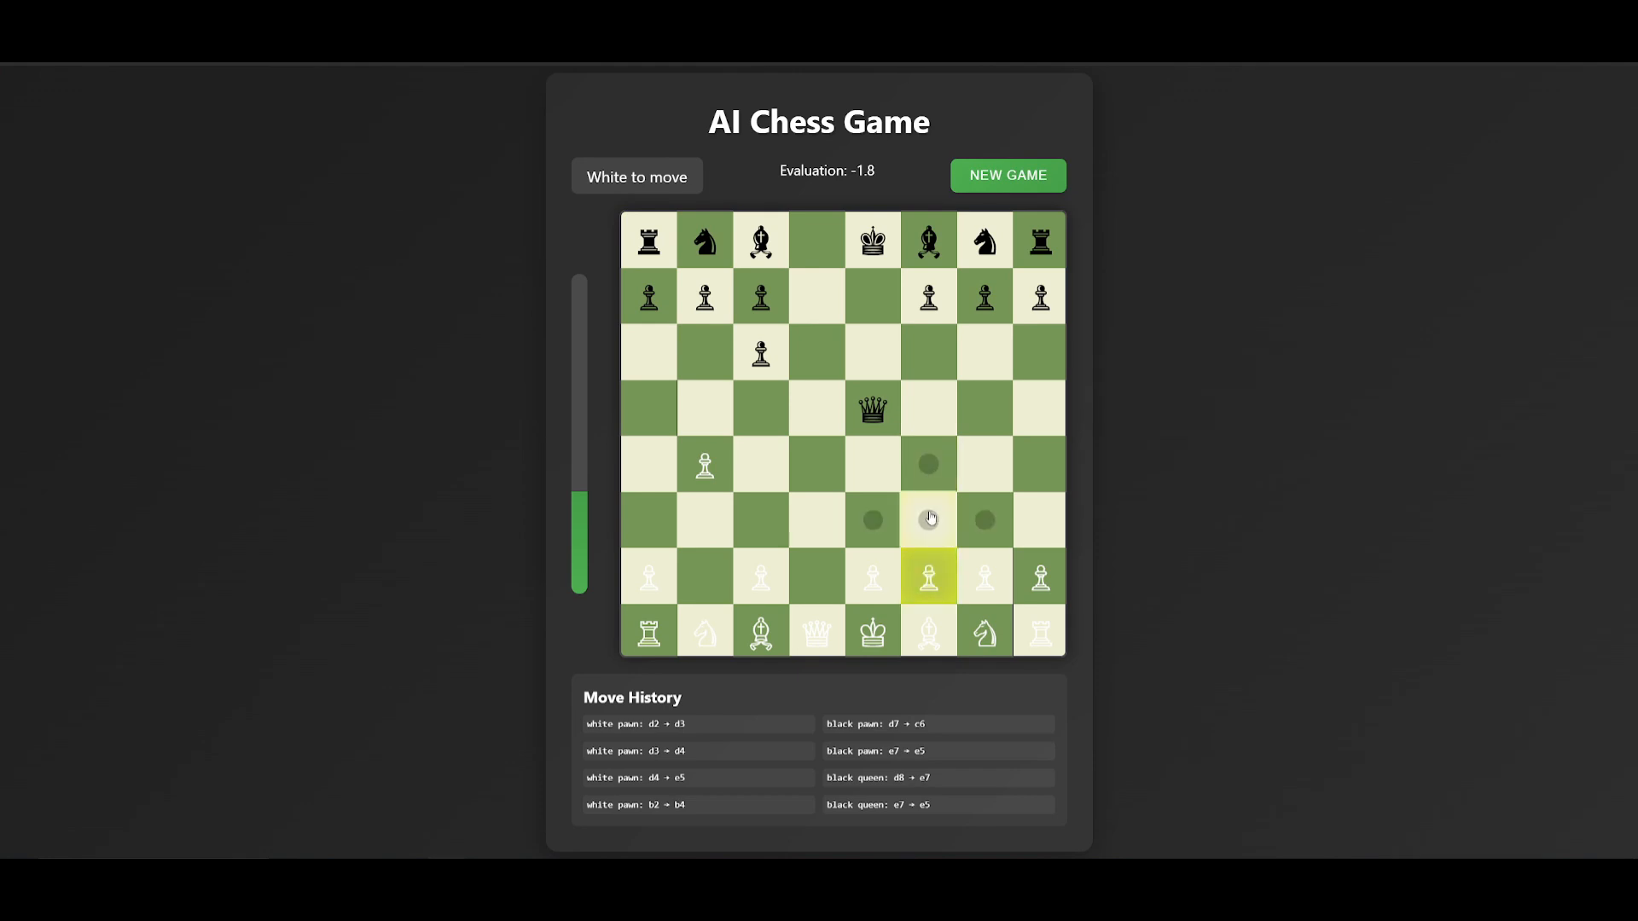
click(926, 576)
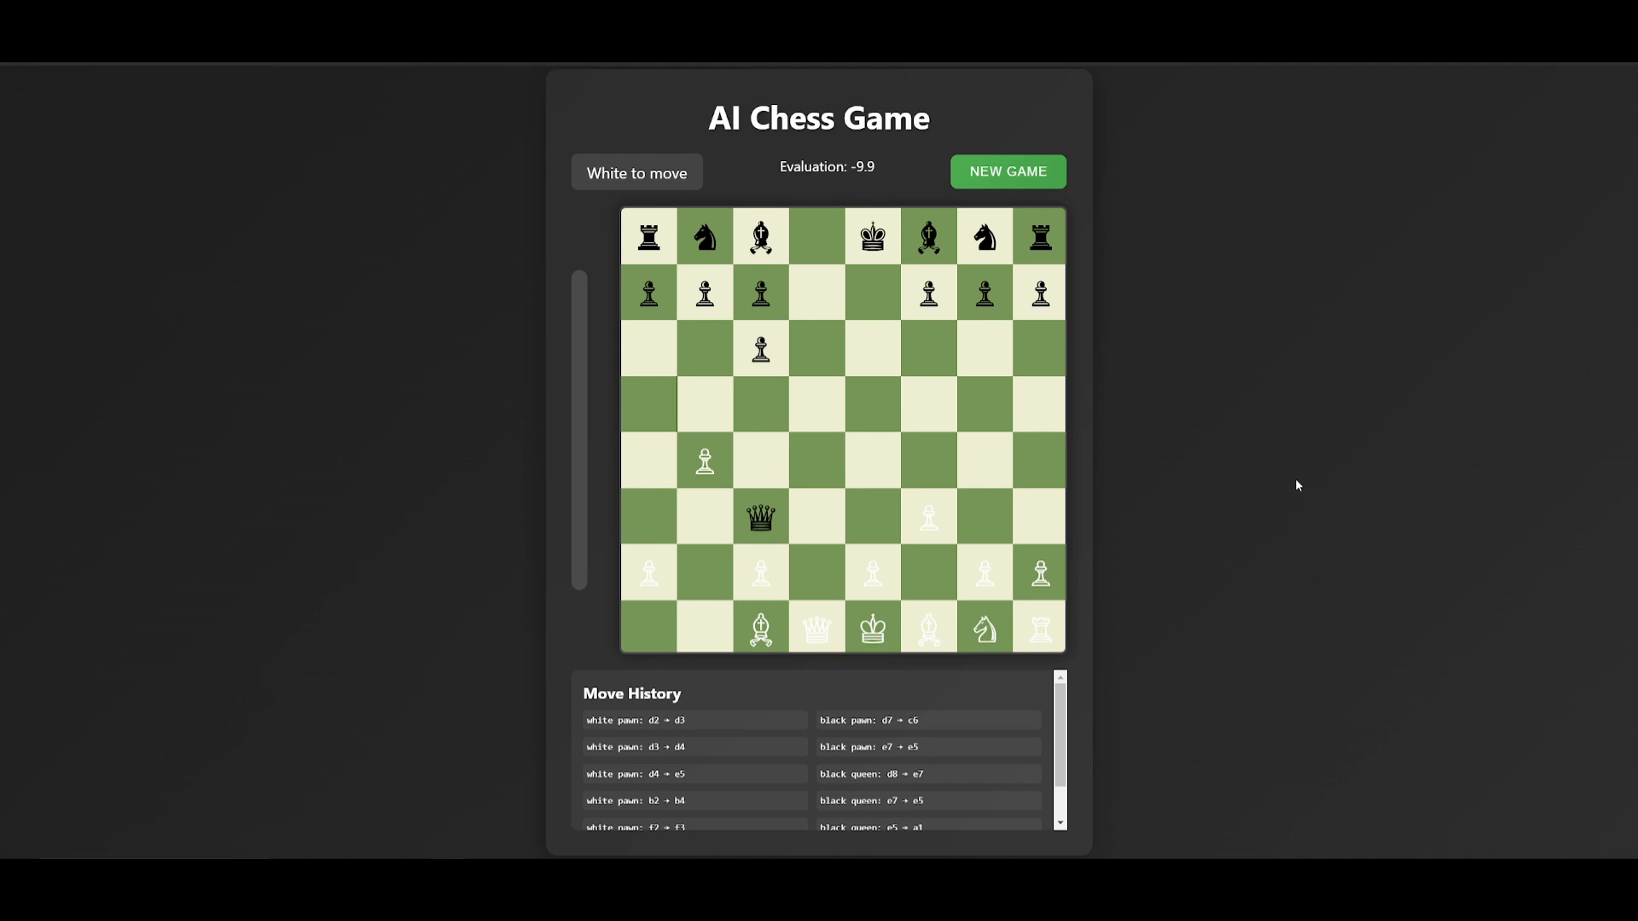
mouse_move(1234, 423)
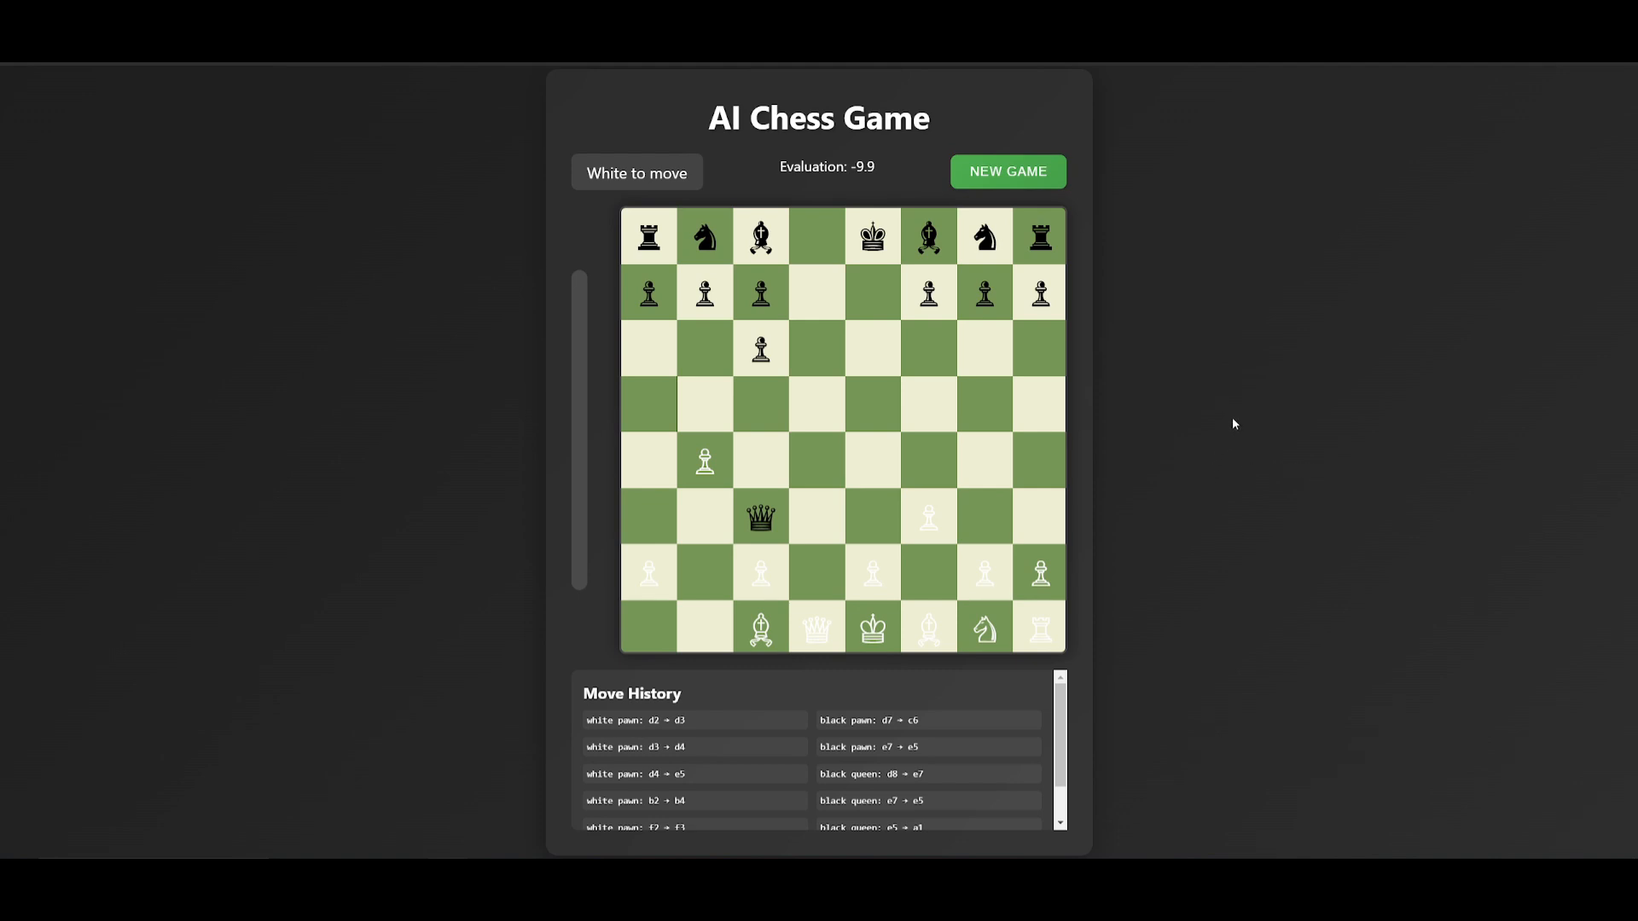
mouse_move(1405, 415)
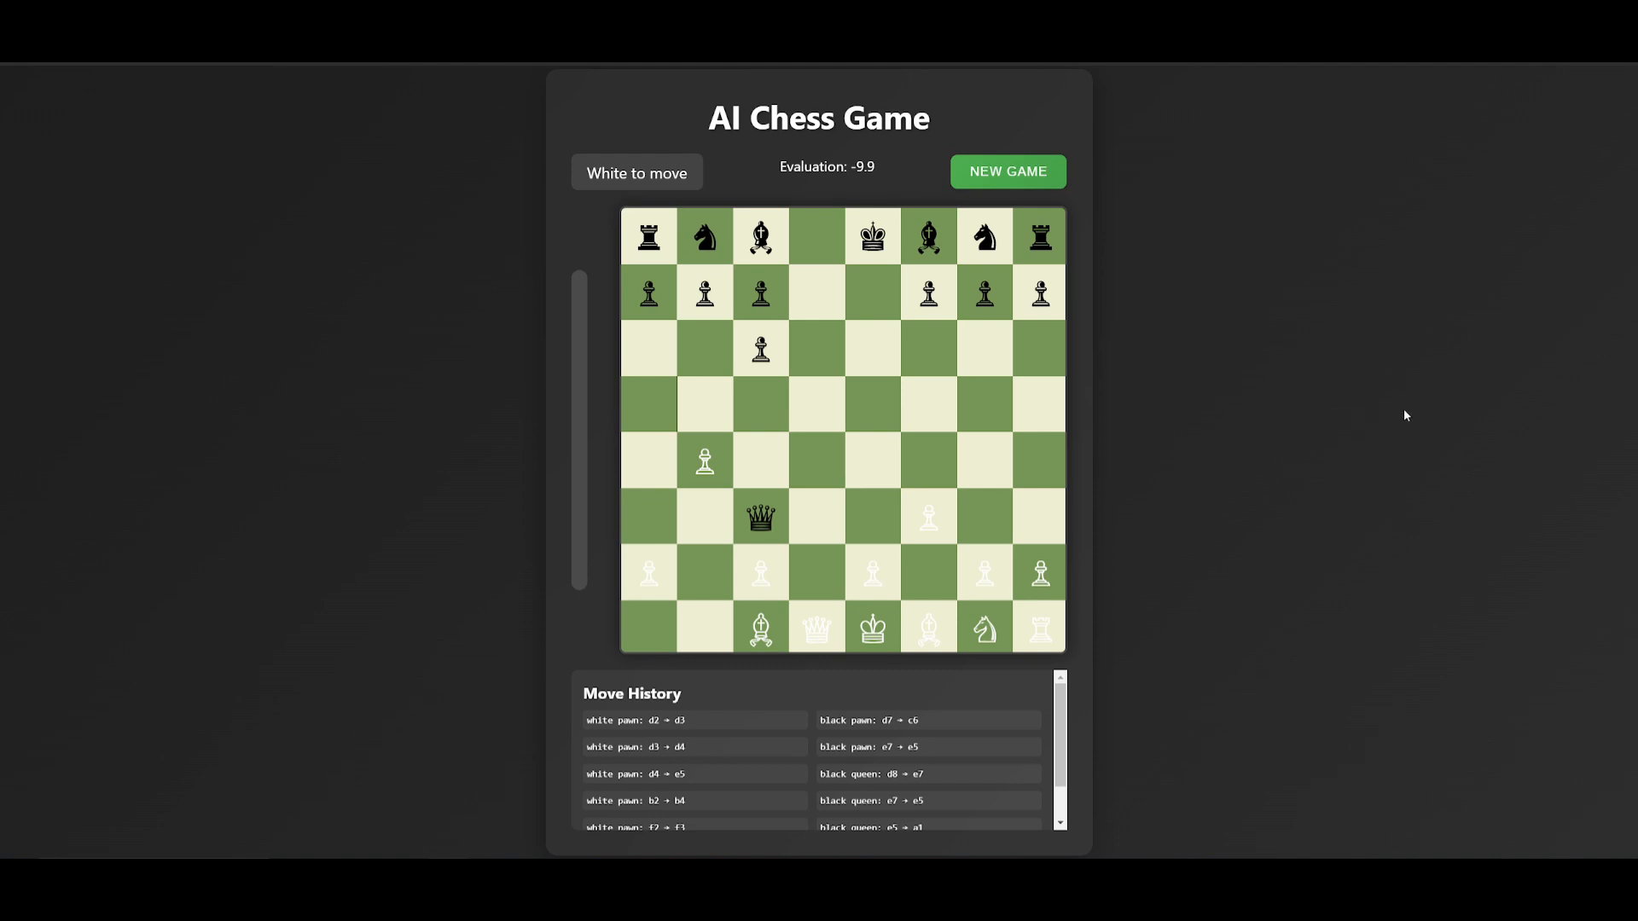
mouse_move(1477, 443)
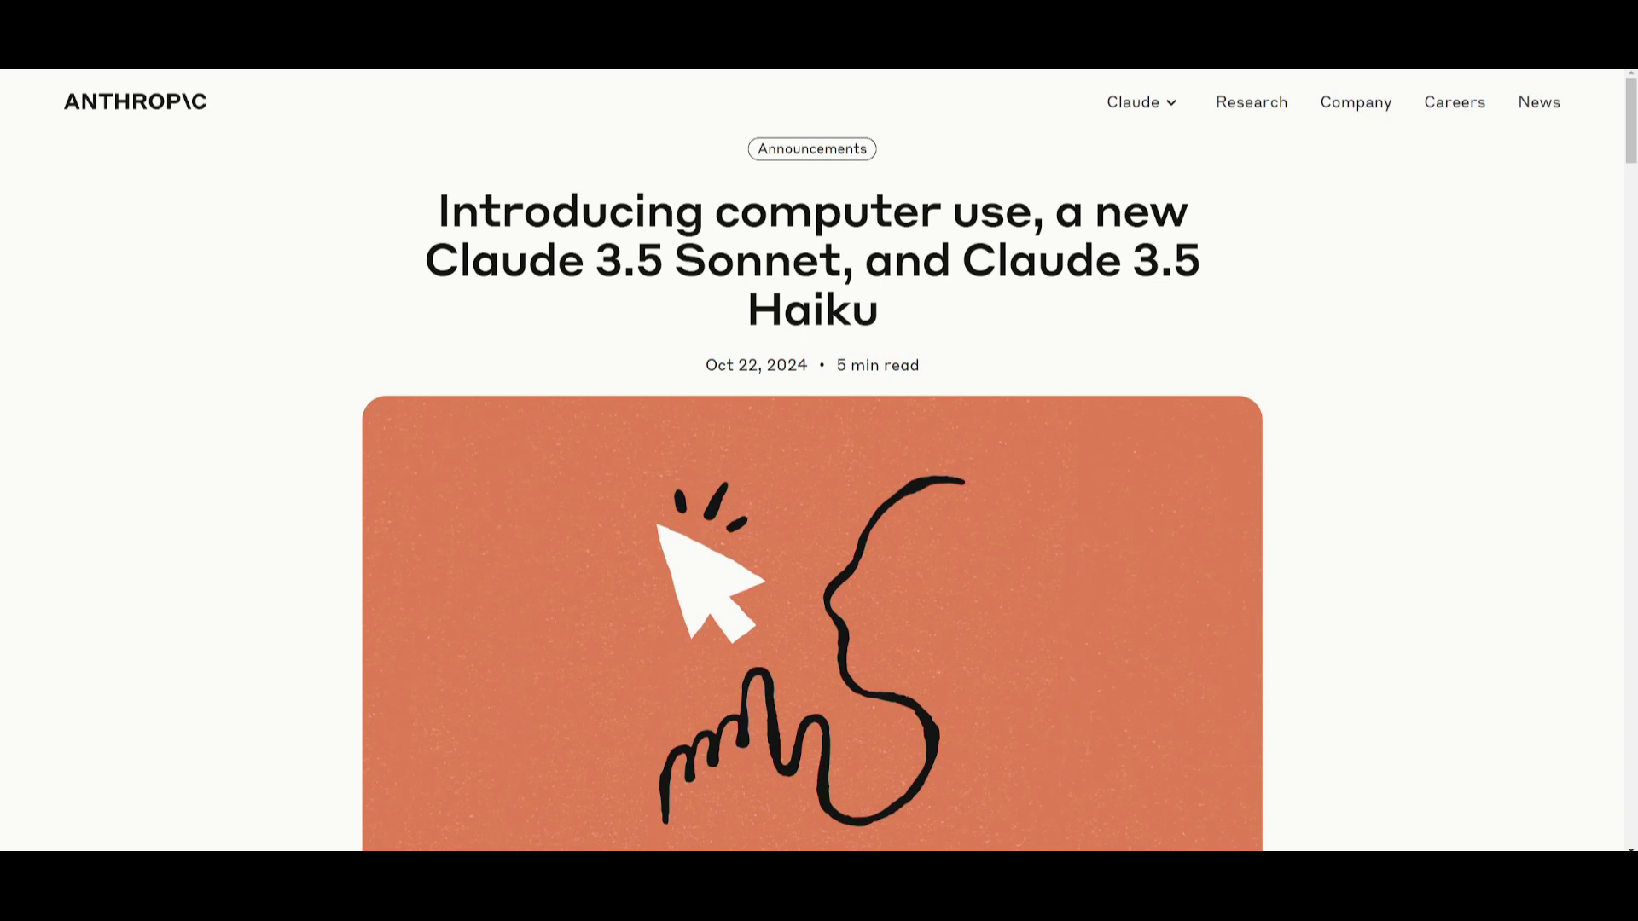
Scroll the 'Introducing computer use' article to the benchmark table and software engineering section.
scroll(down, 3)
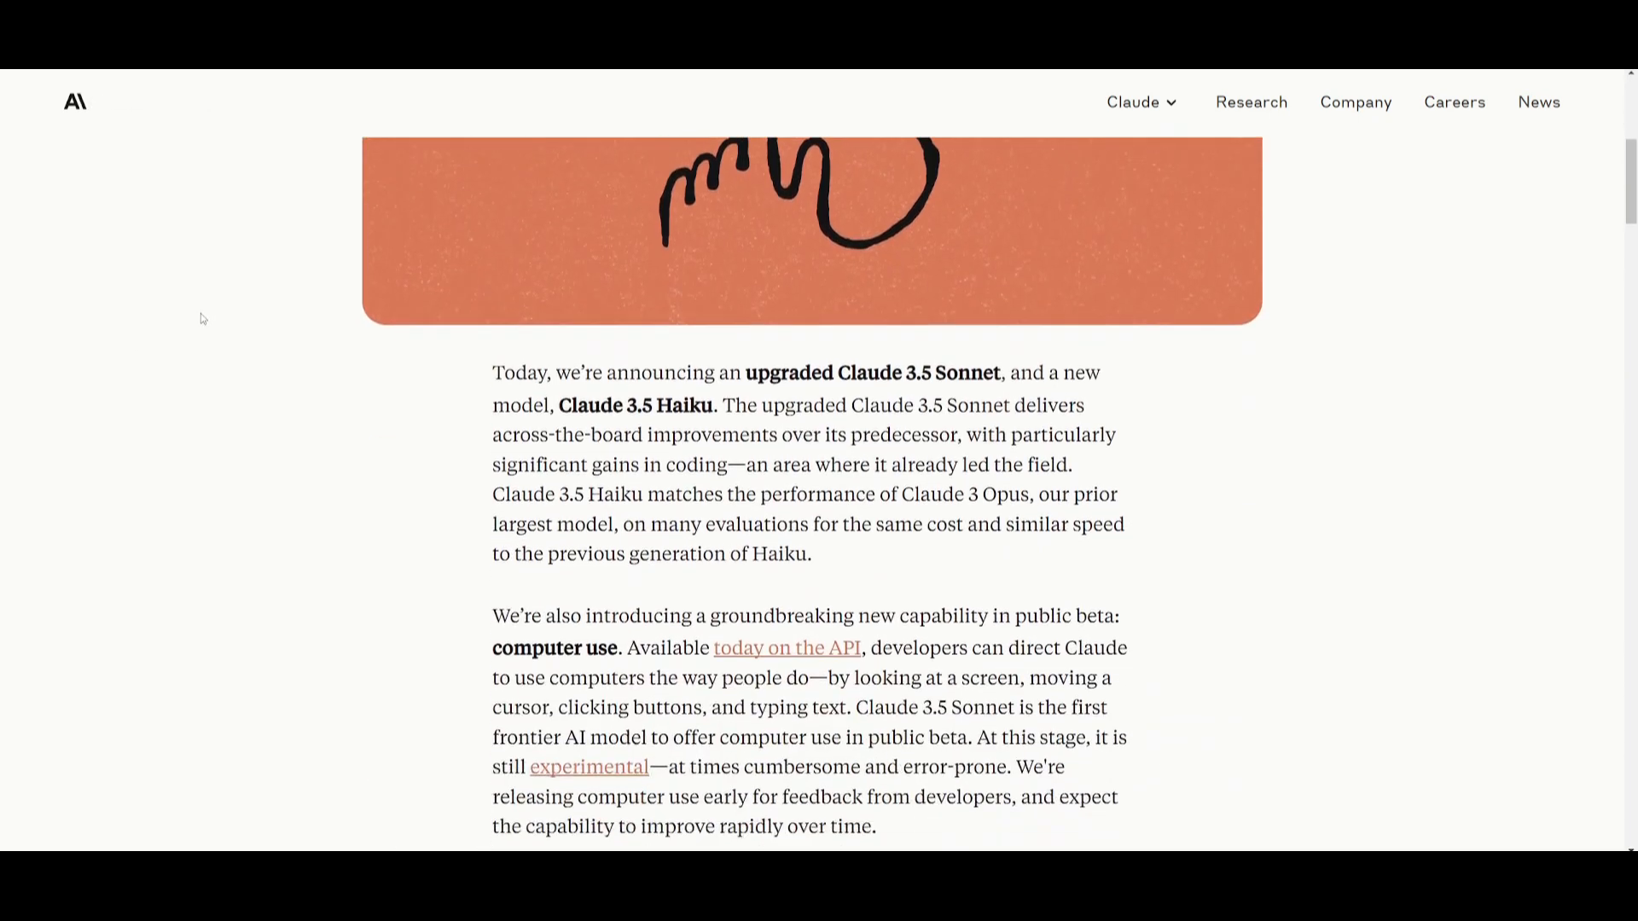
scroll(down, 3)
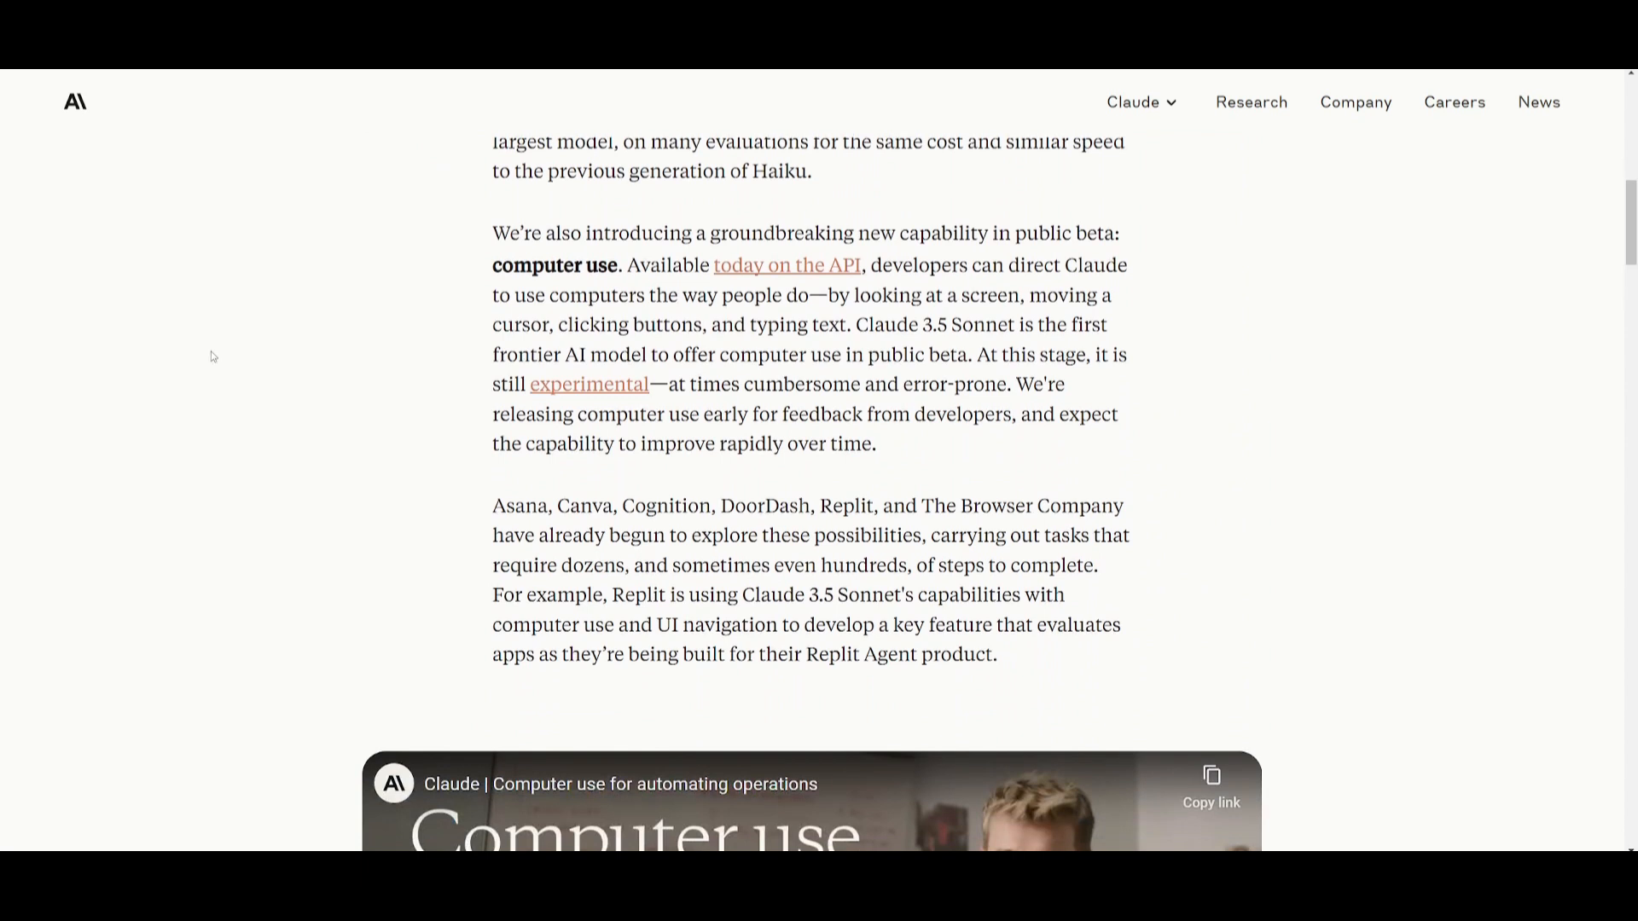
scroll(down, 3)
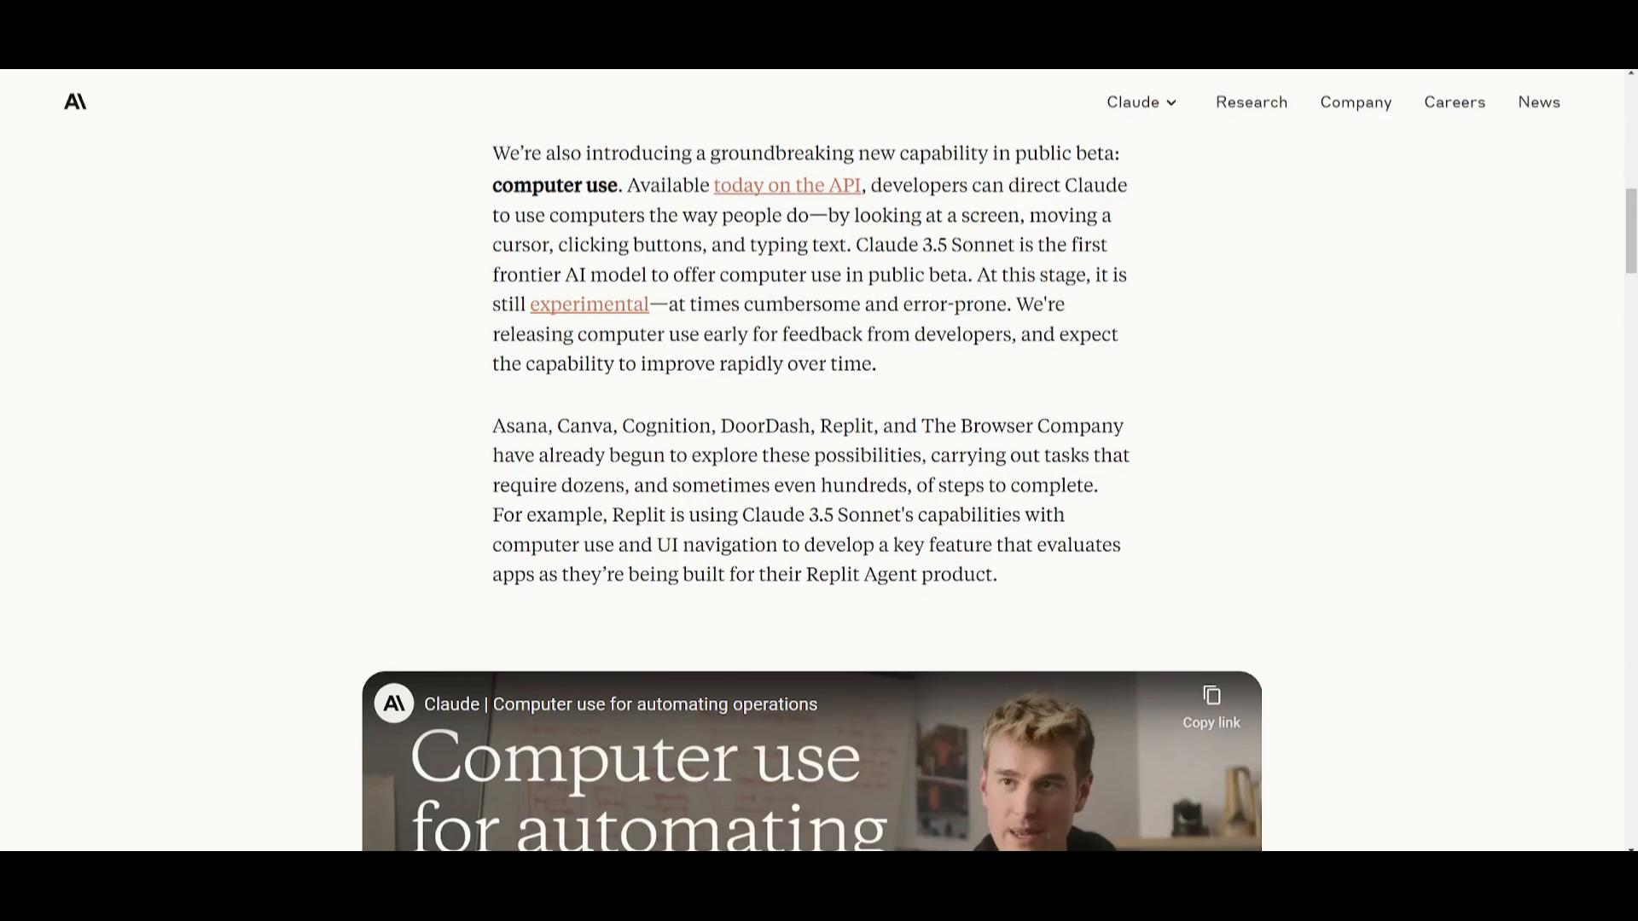
scroll(down, 3)
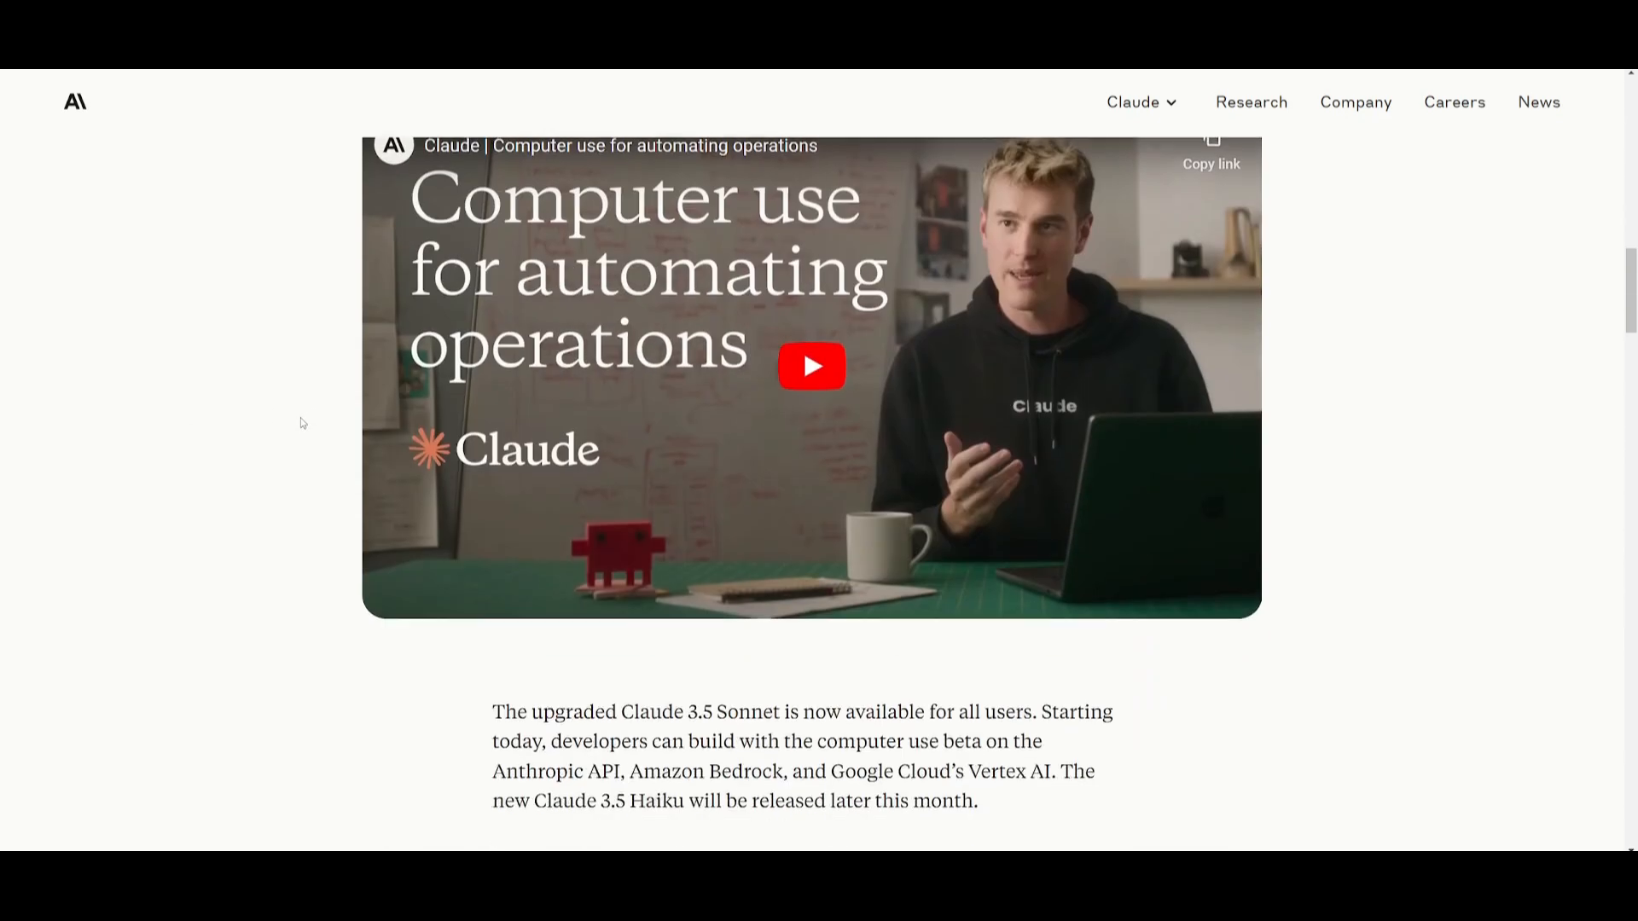
scroll(down, 3)
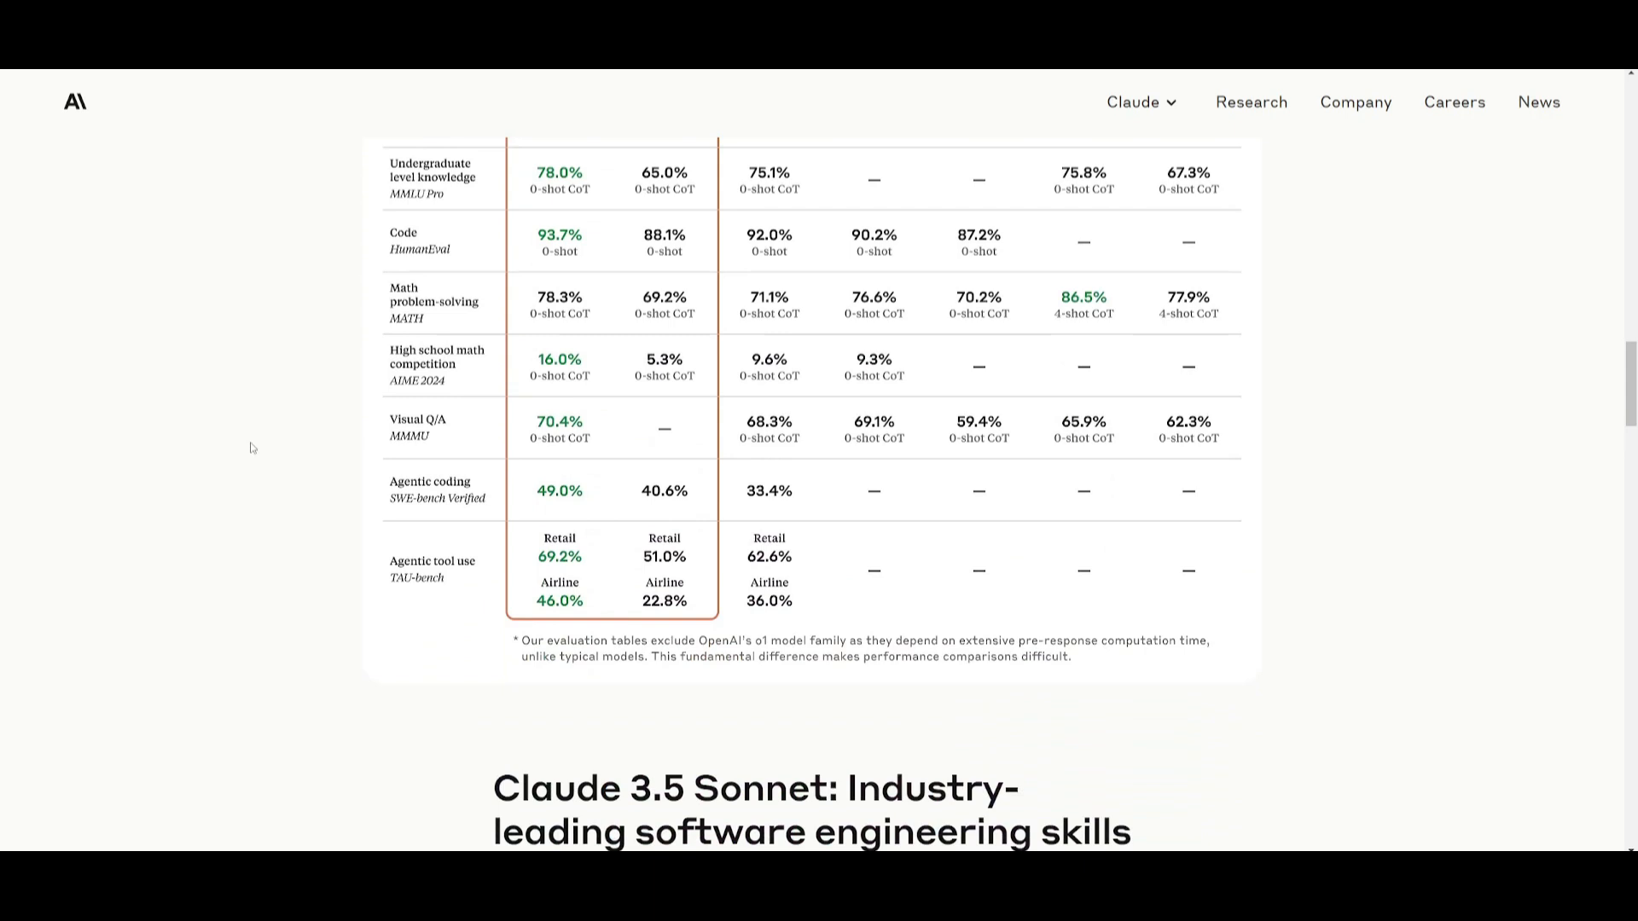
mouse_move(223, 475)
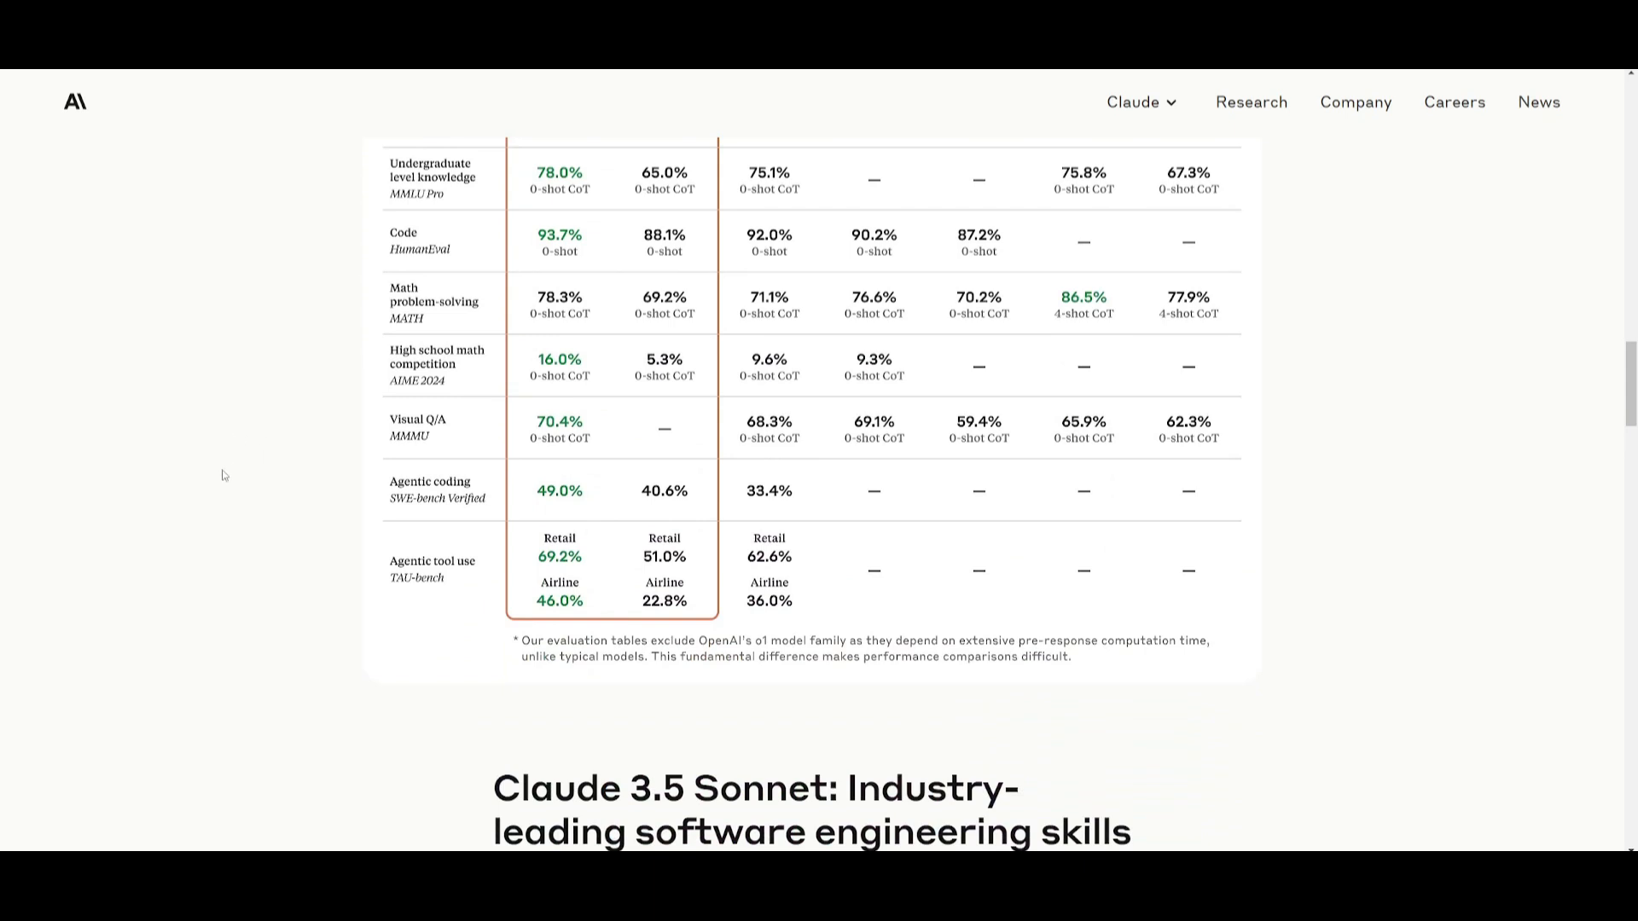
mouse_move(271, 289)
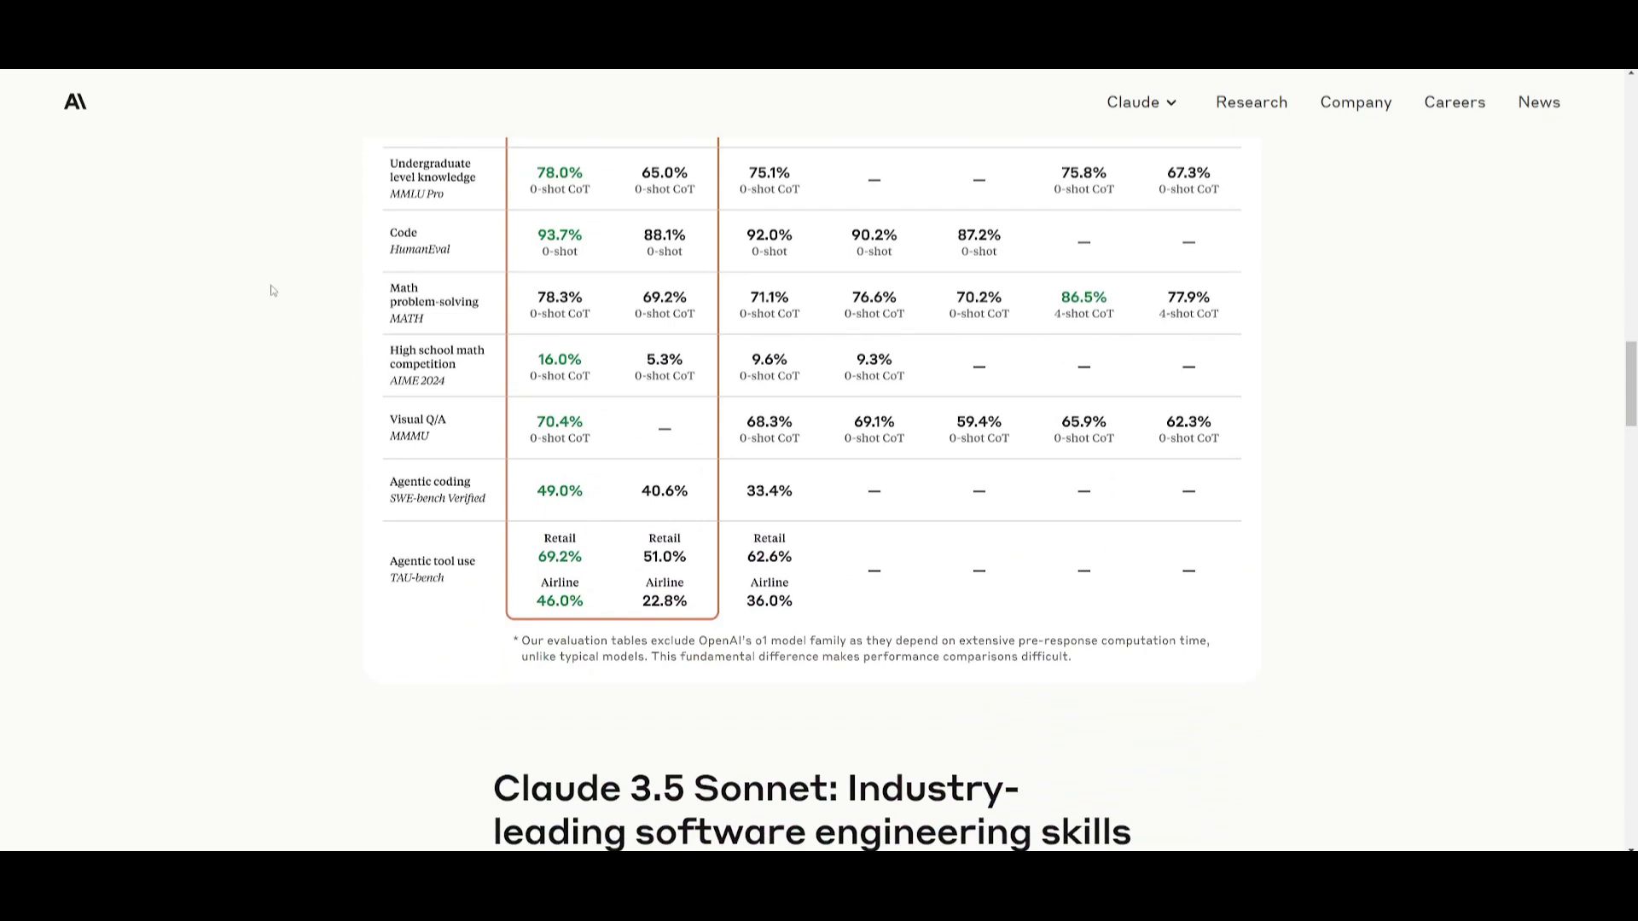
mouse_move(198, 367)
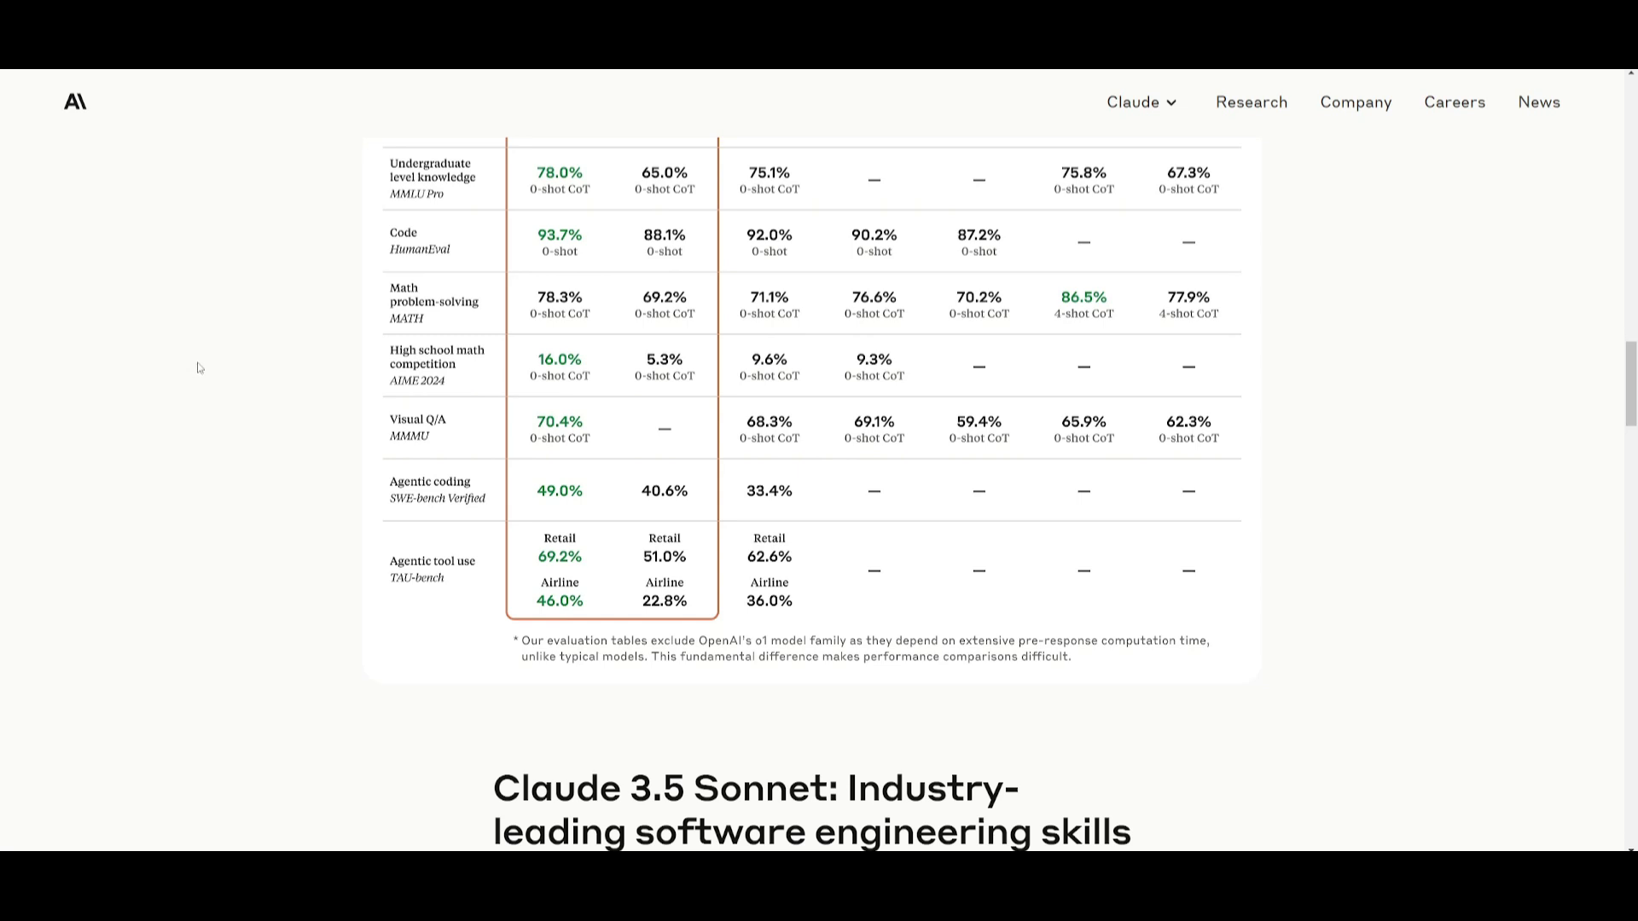
mouse_move(178, 402)
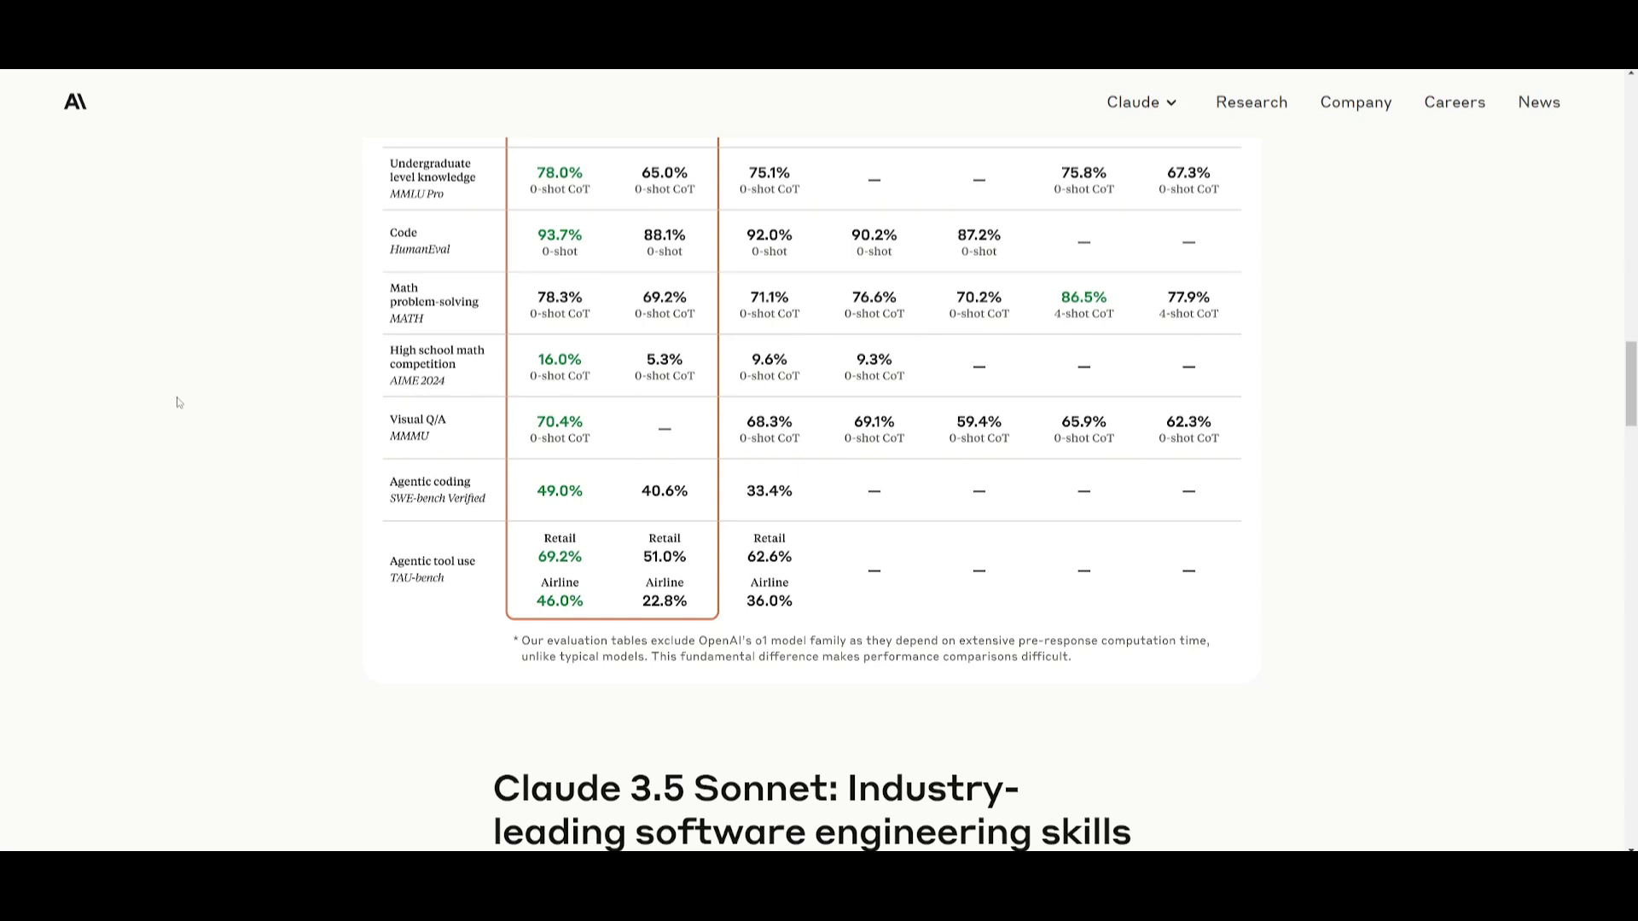
mouse_move(336, 406)
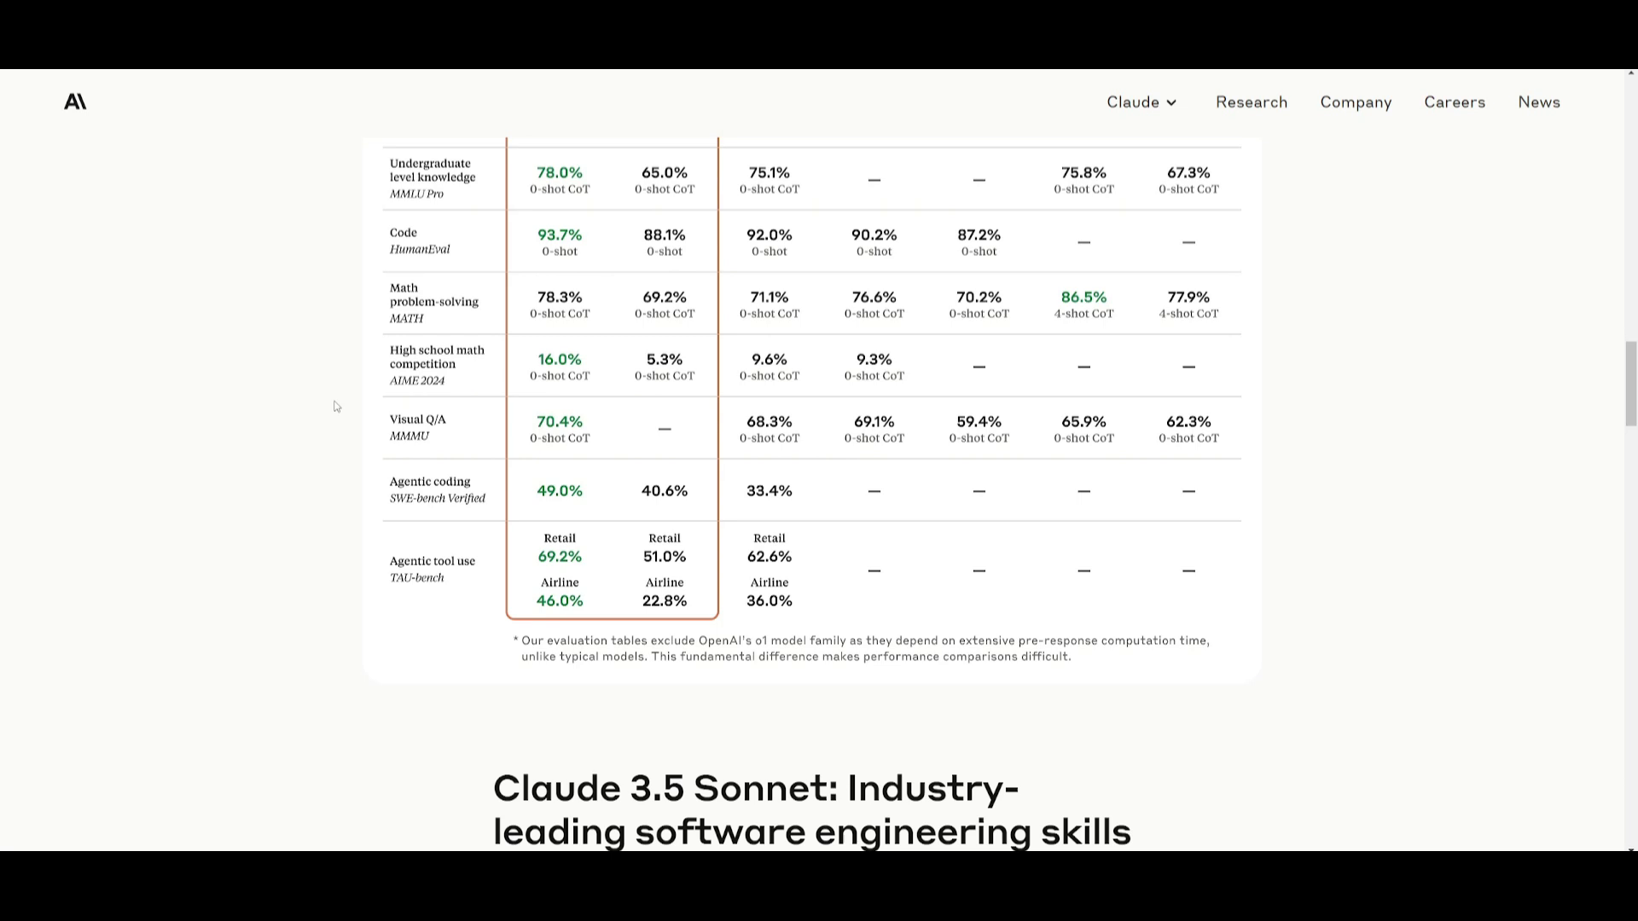
scroll(down, 3)
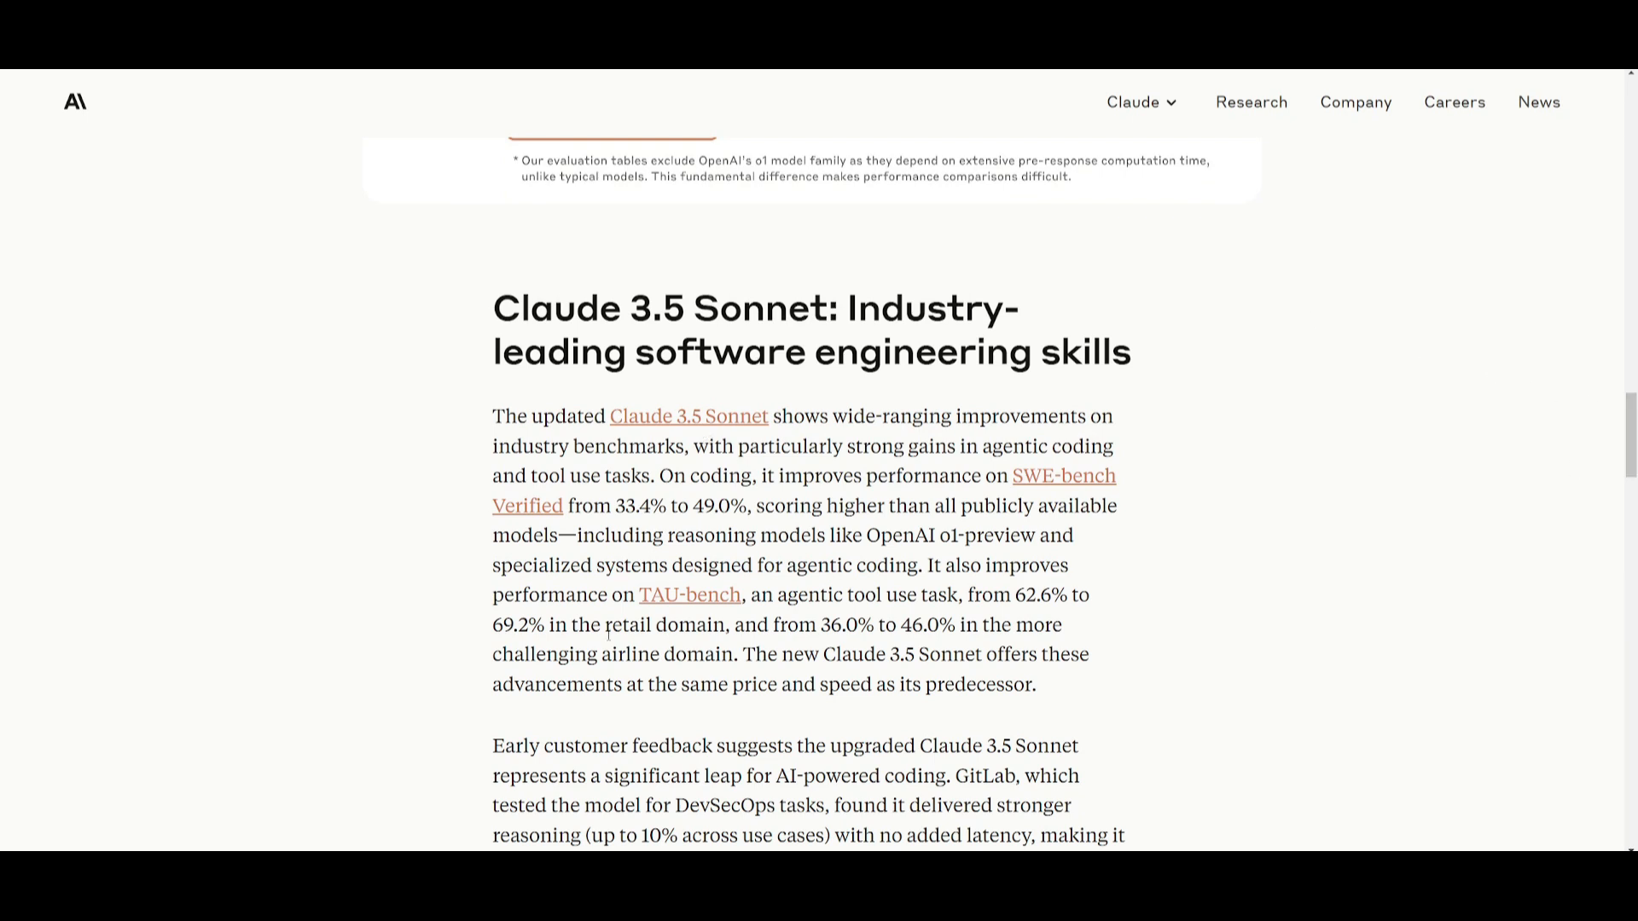
mouse_move(609, 634)
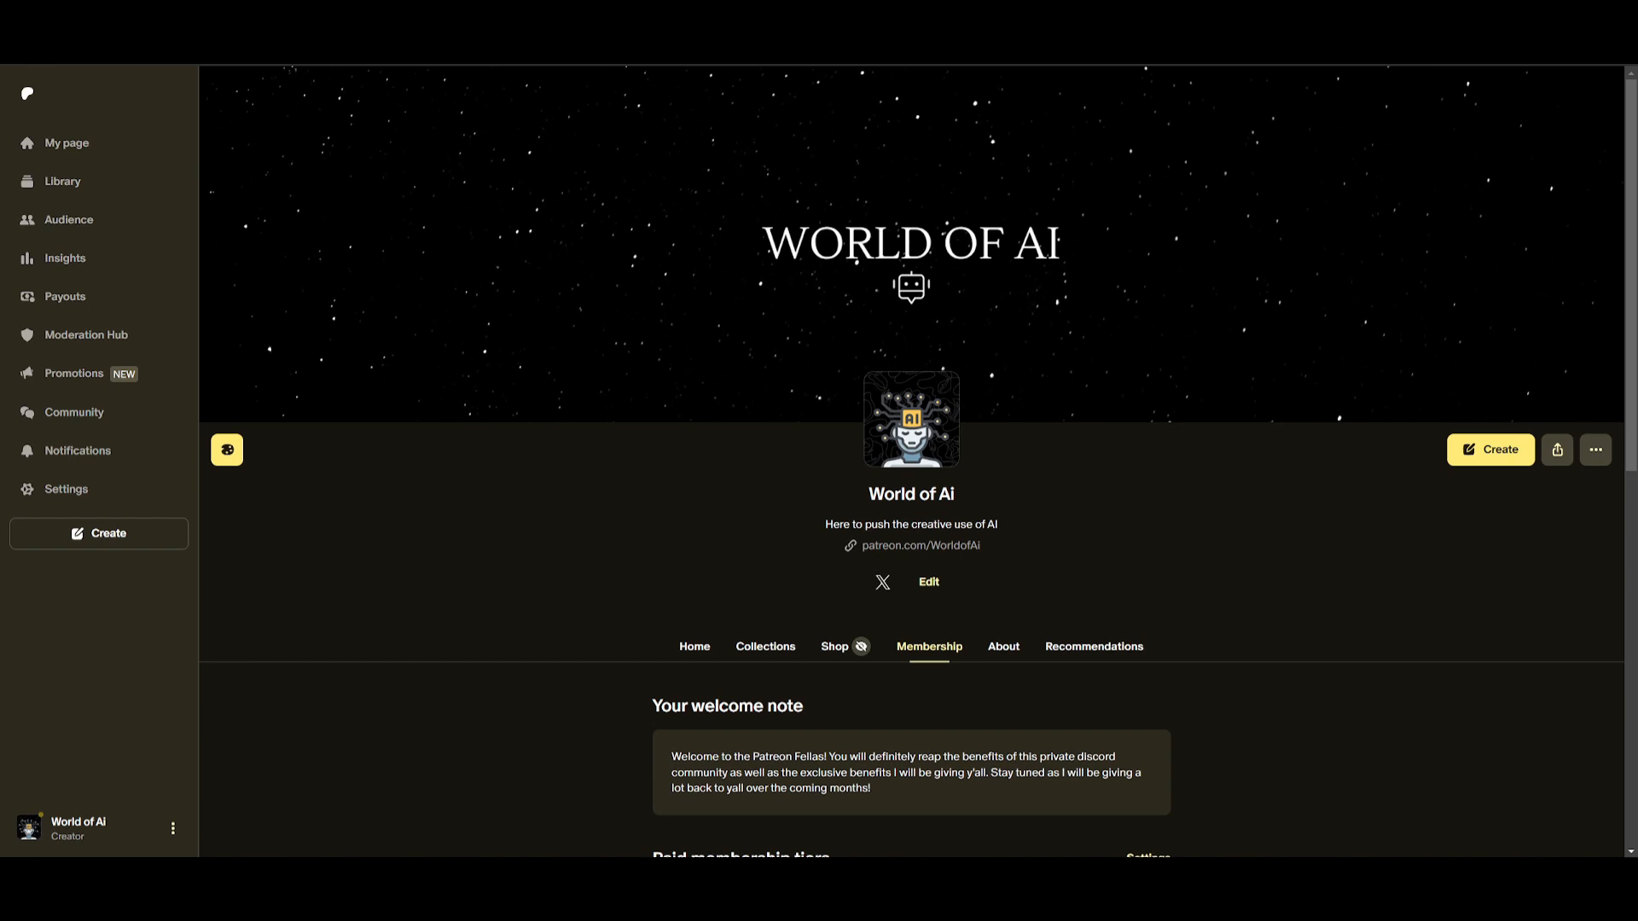
mouse_move(762, 575)
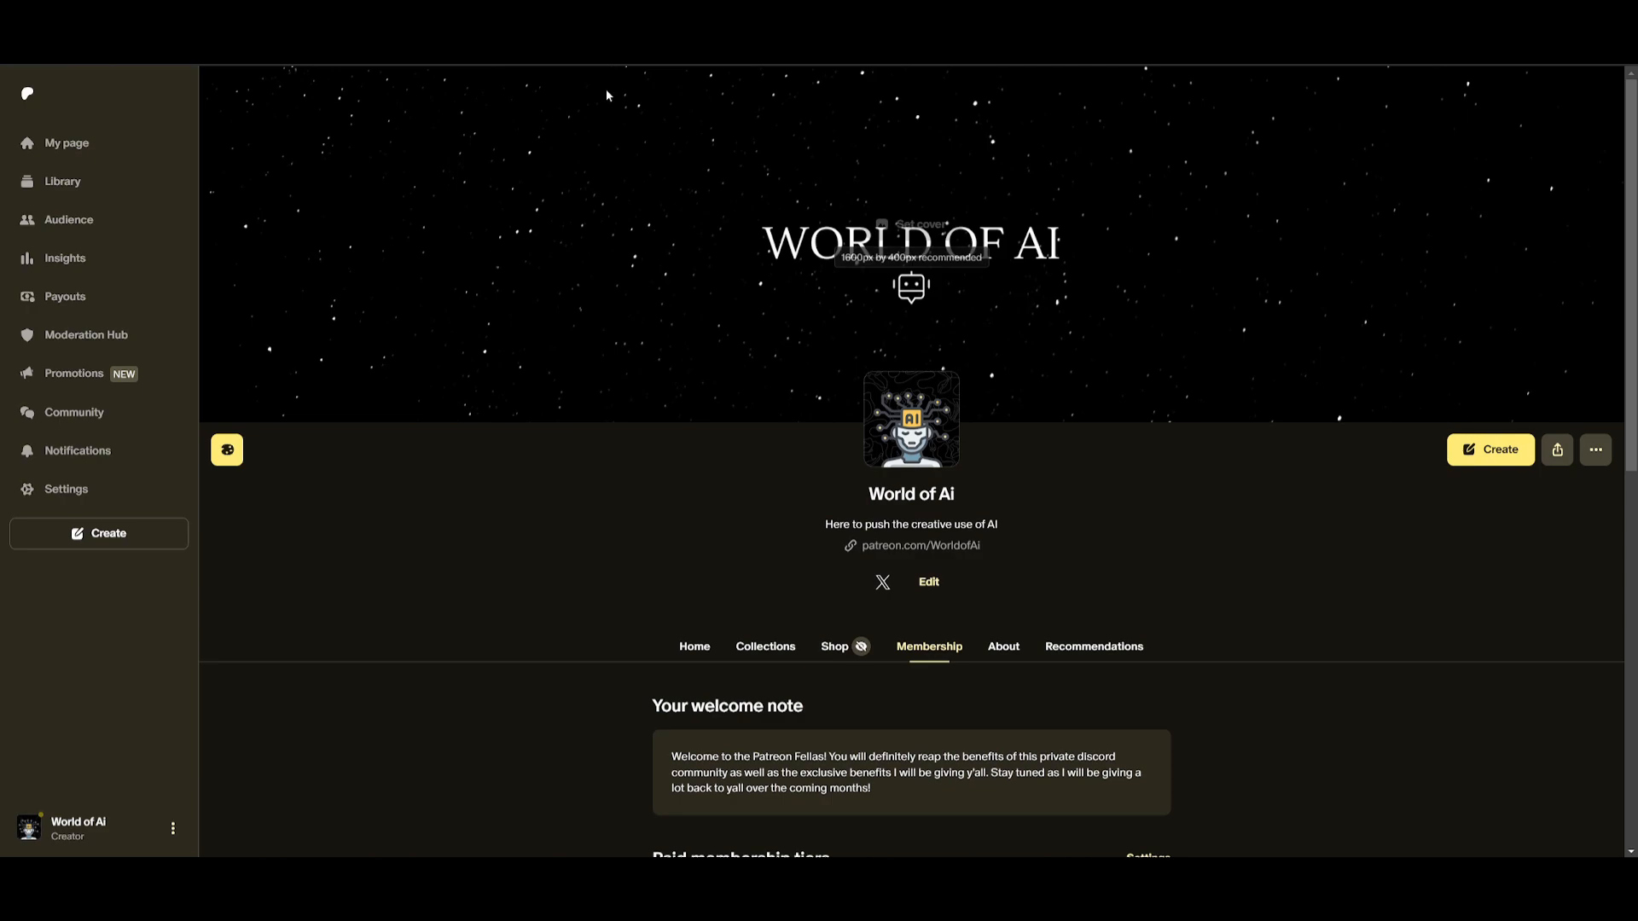
Follow the World of Ai Patreon page's X link to the creator's X profile.
click(881, 582)
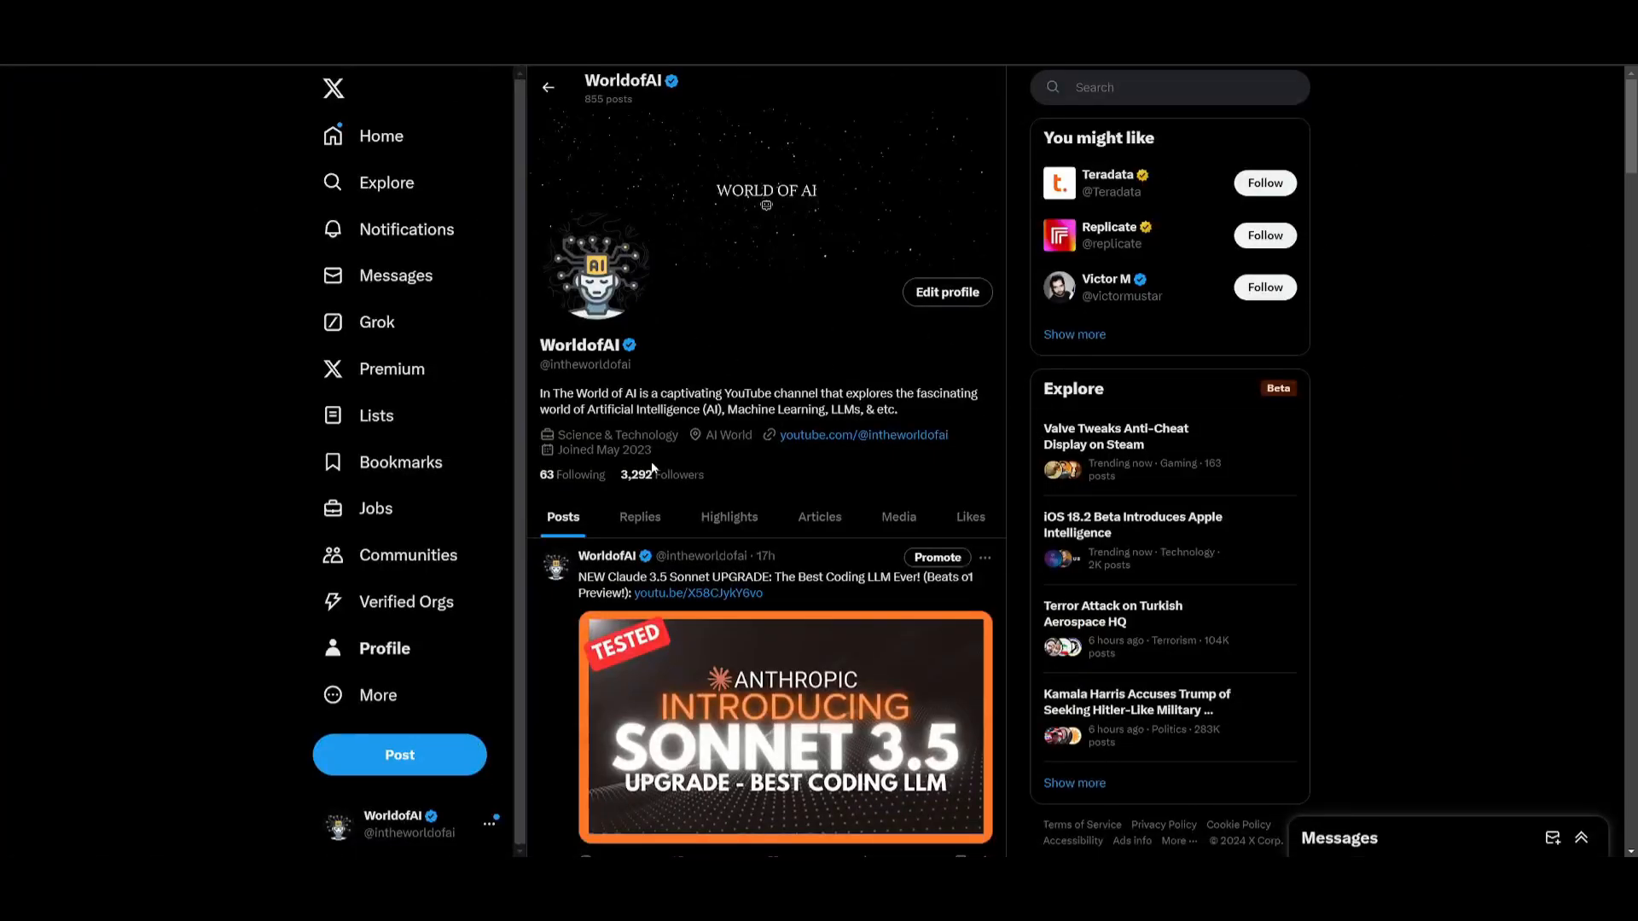
scroll(down, 3)
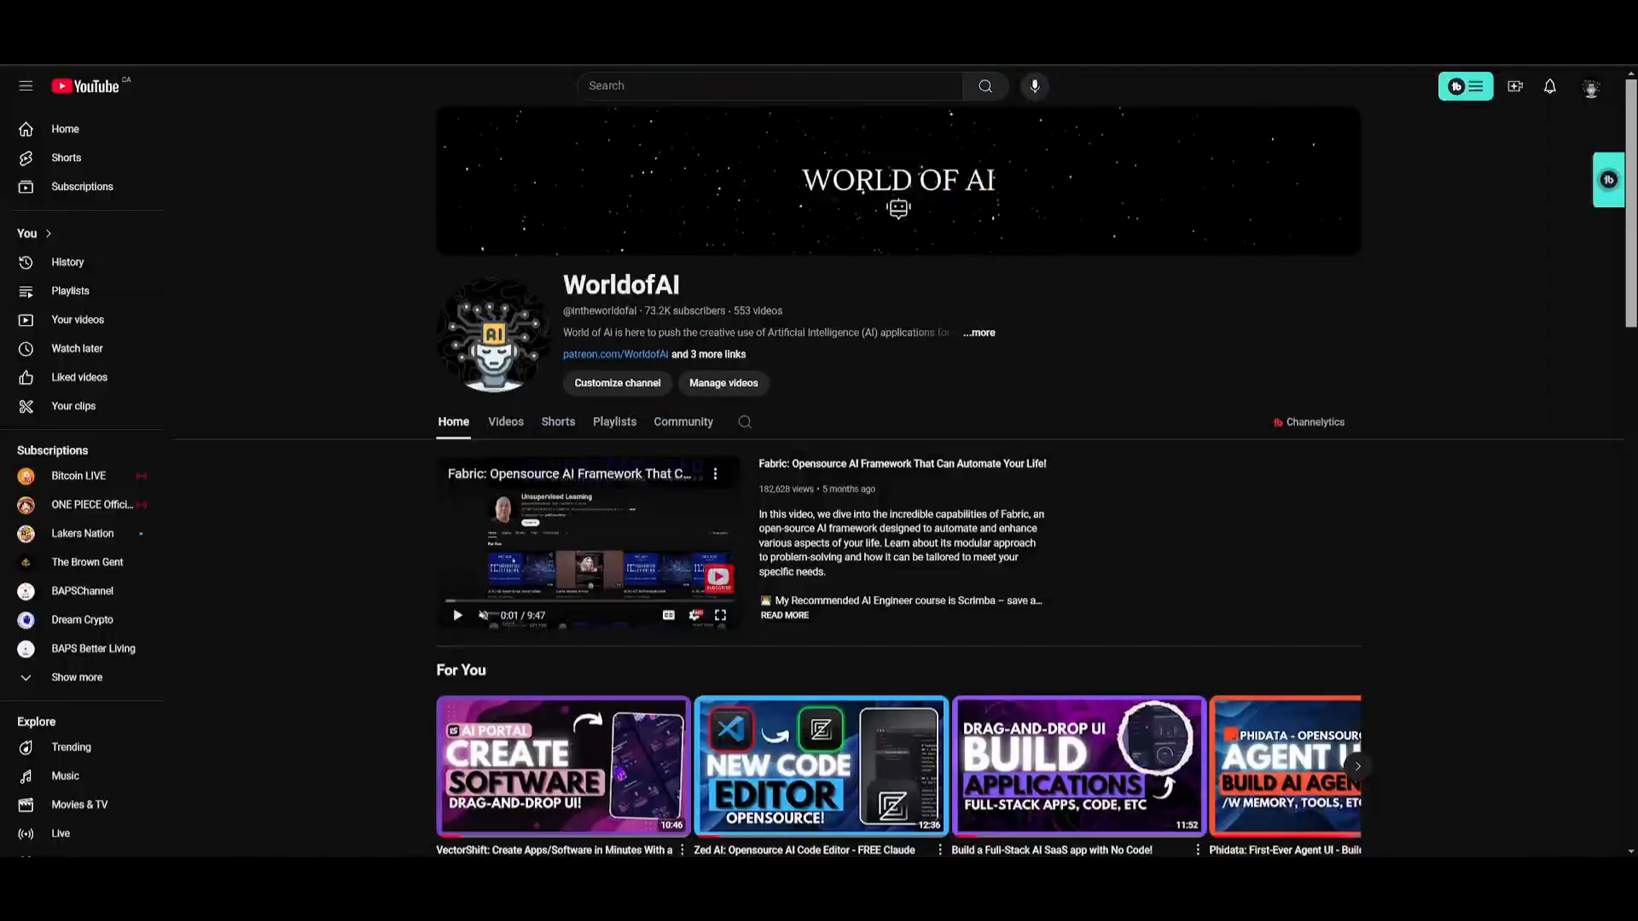
List WorldofAI's uploads newest first and scroll back to two- and three-month-old videos.
click(506, 421)
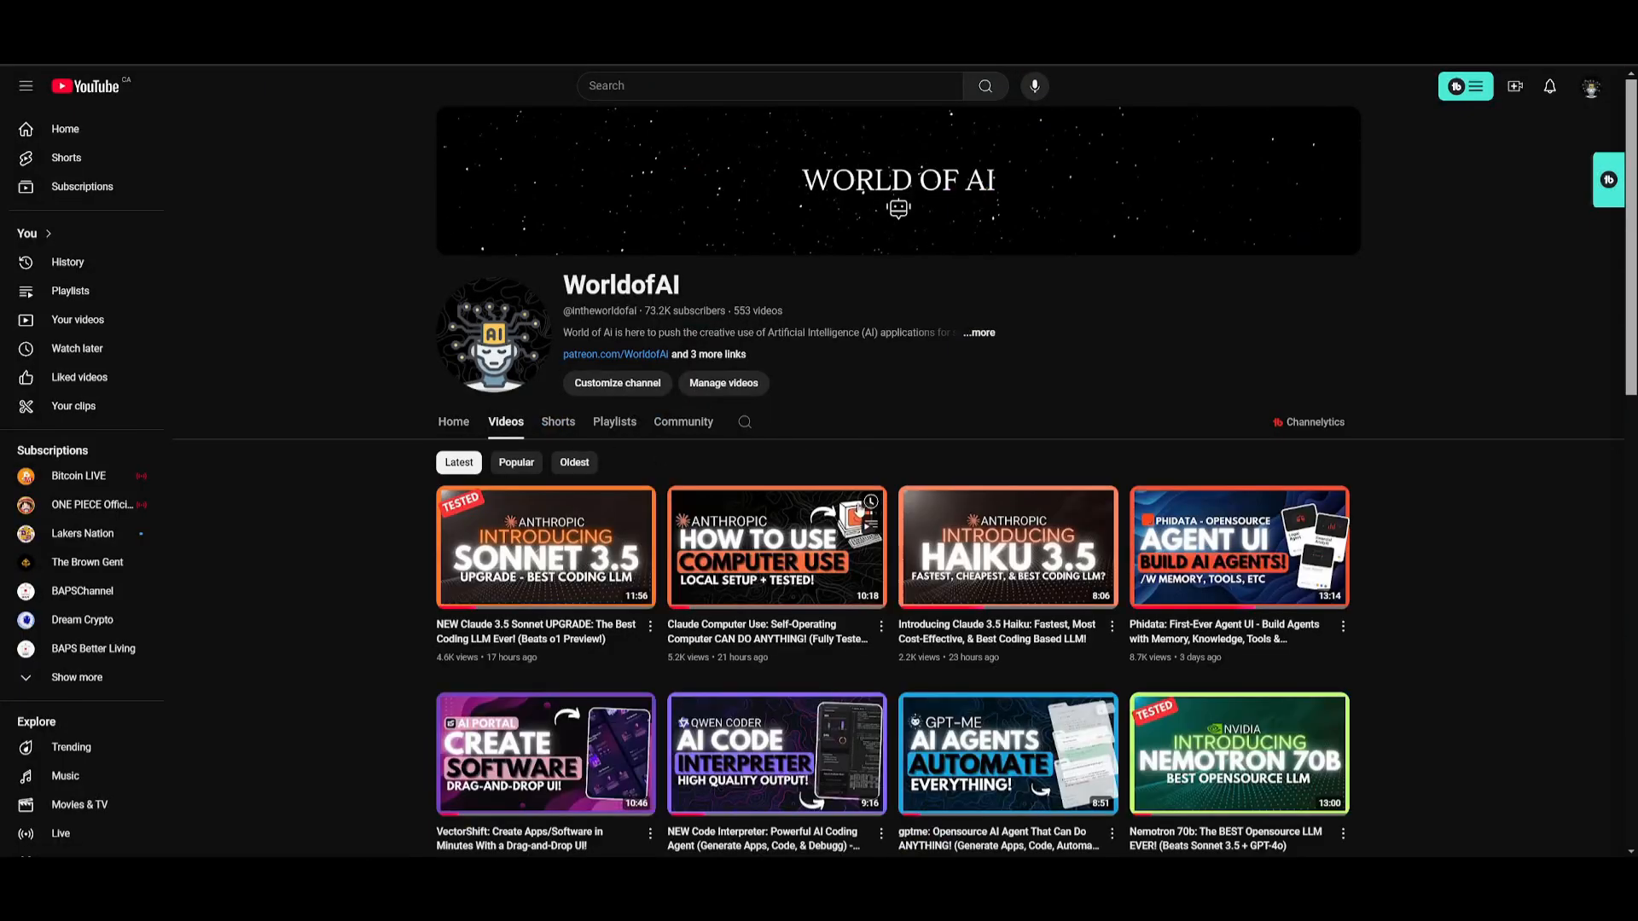
scroll(down, 3)
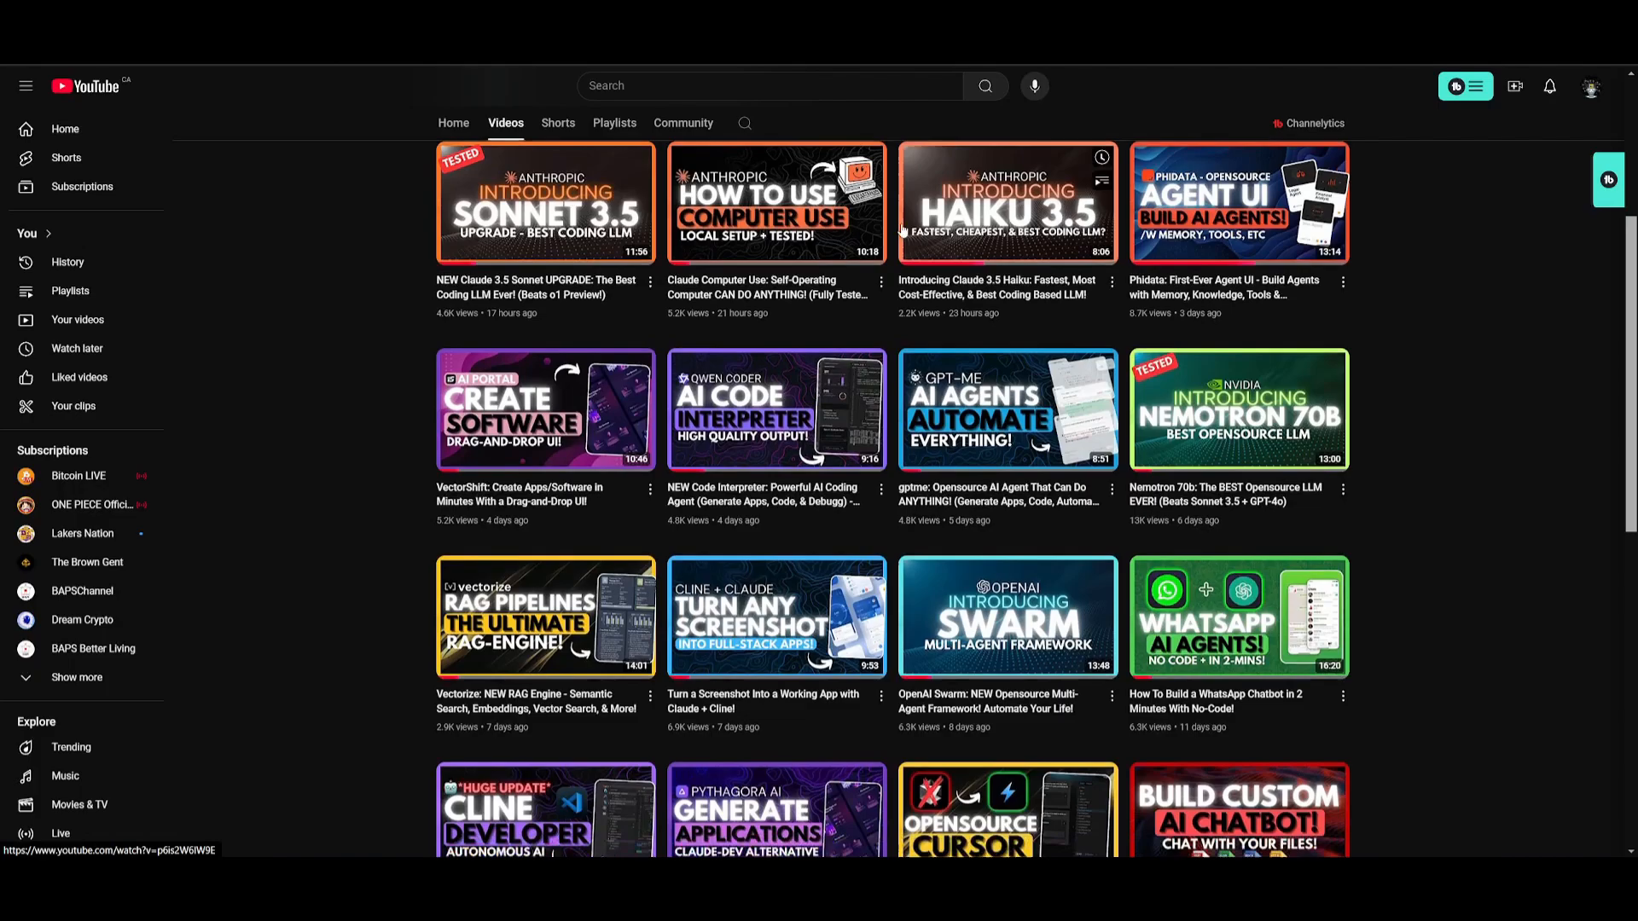
scroll(down, 3)
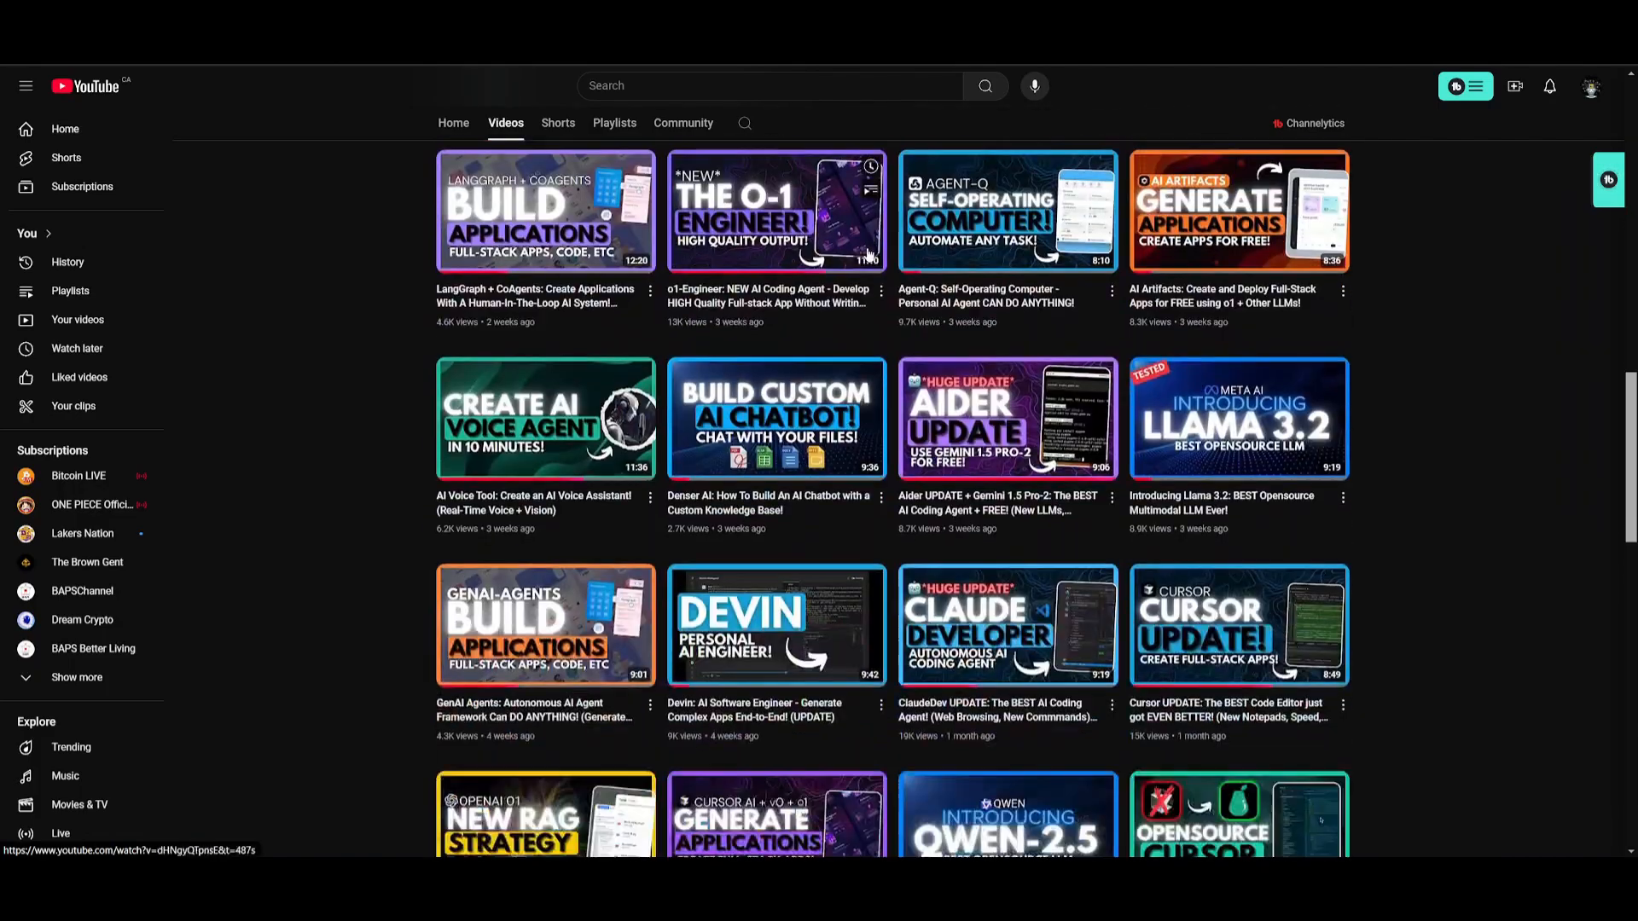
scroll(down, 3)
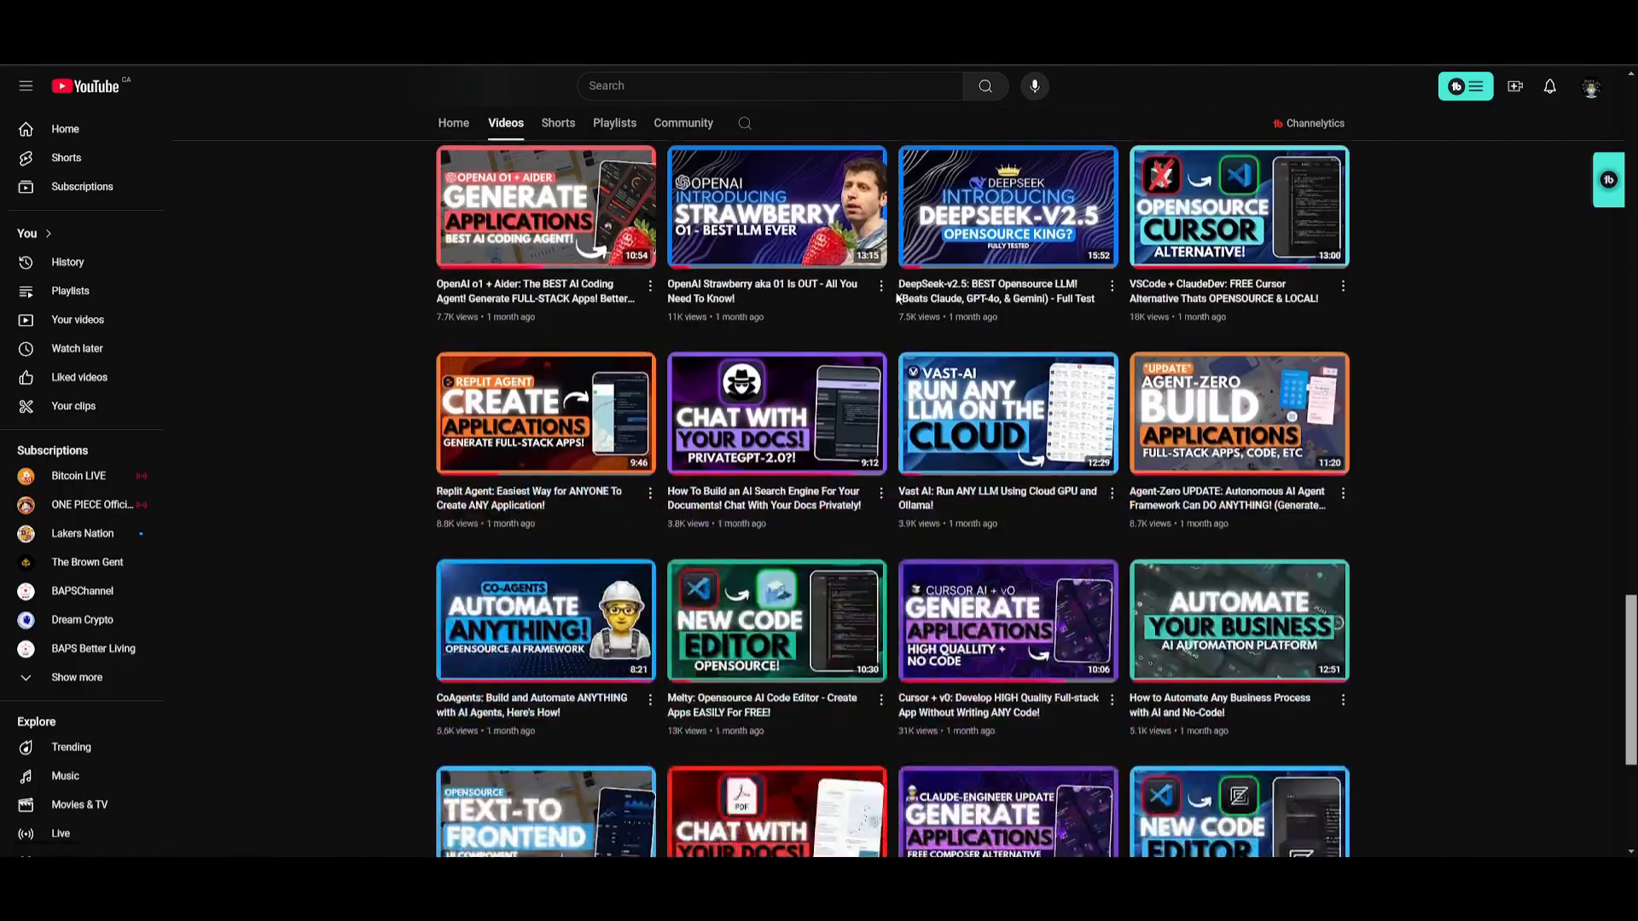
scroll(down, 3)
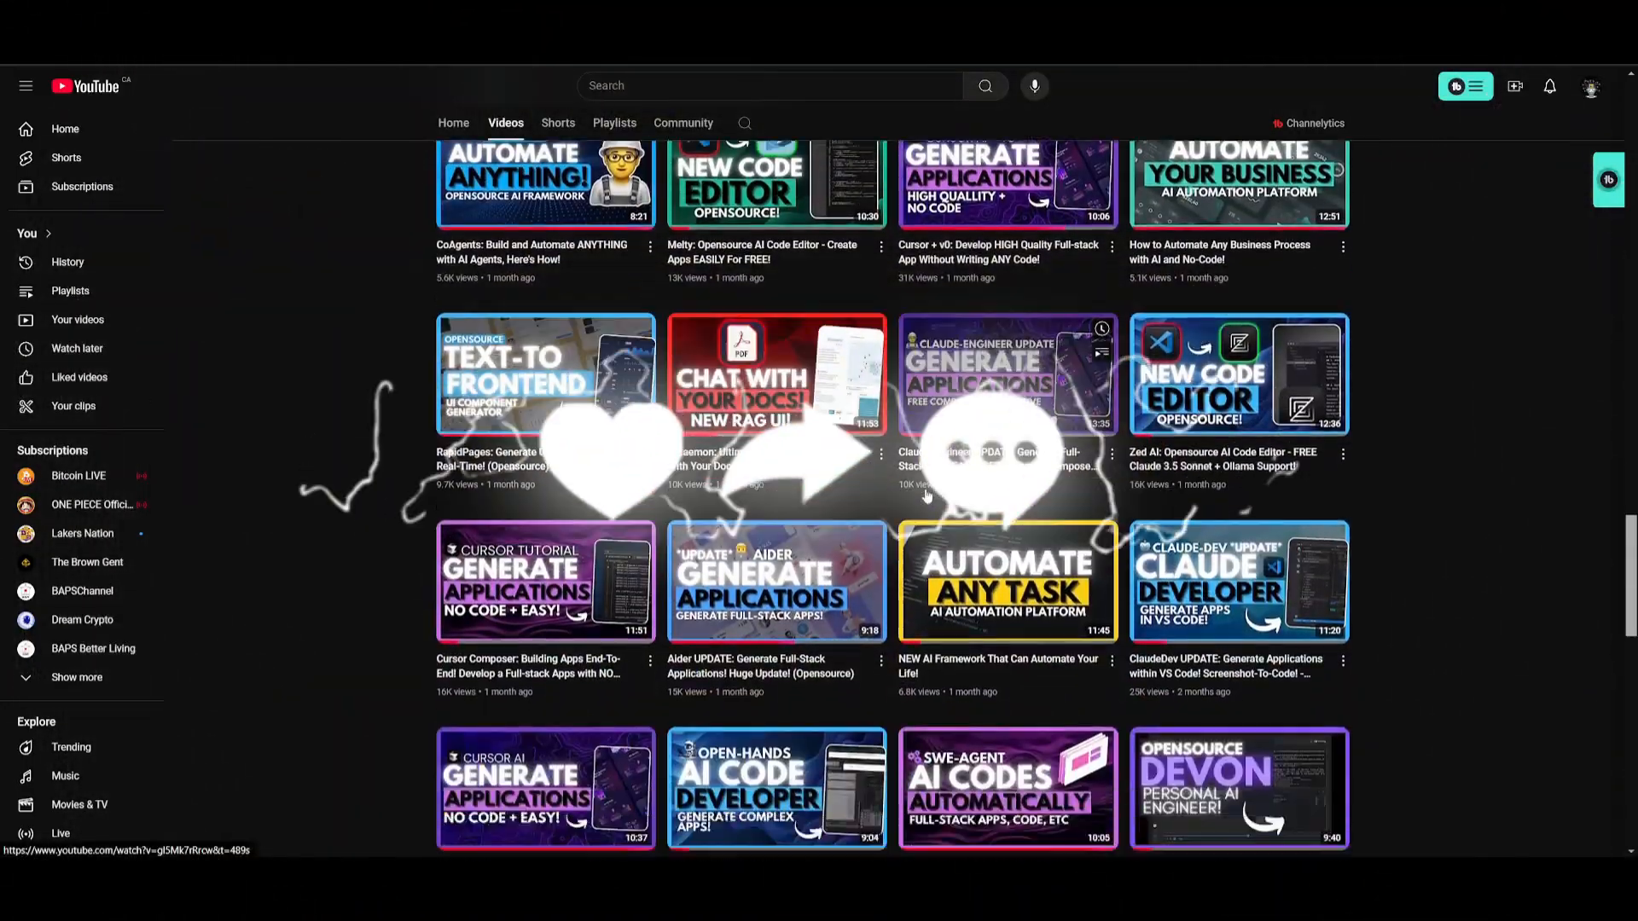
scroll(down, 3)
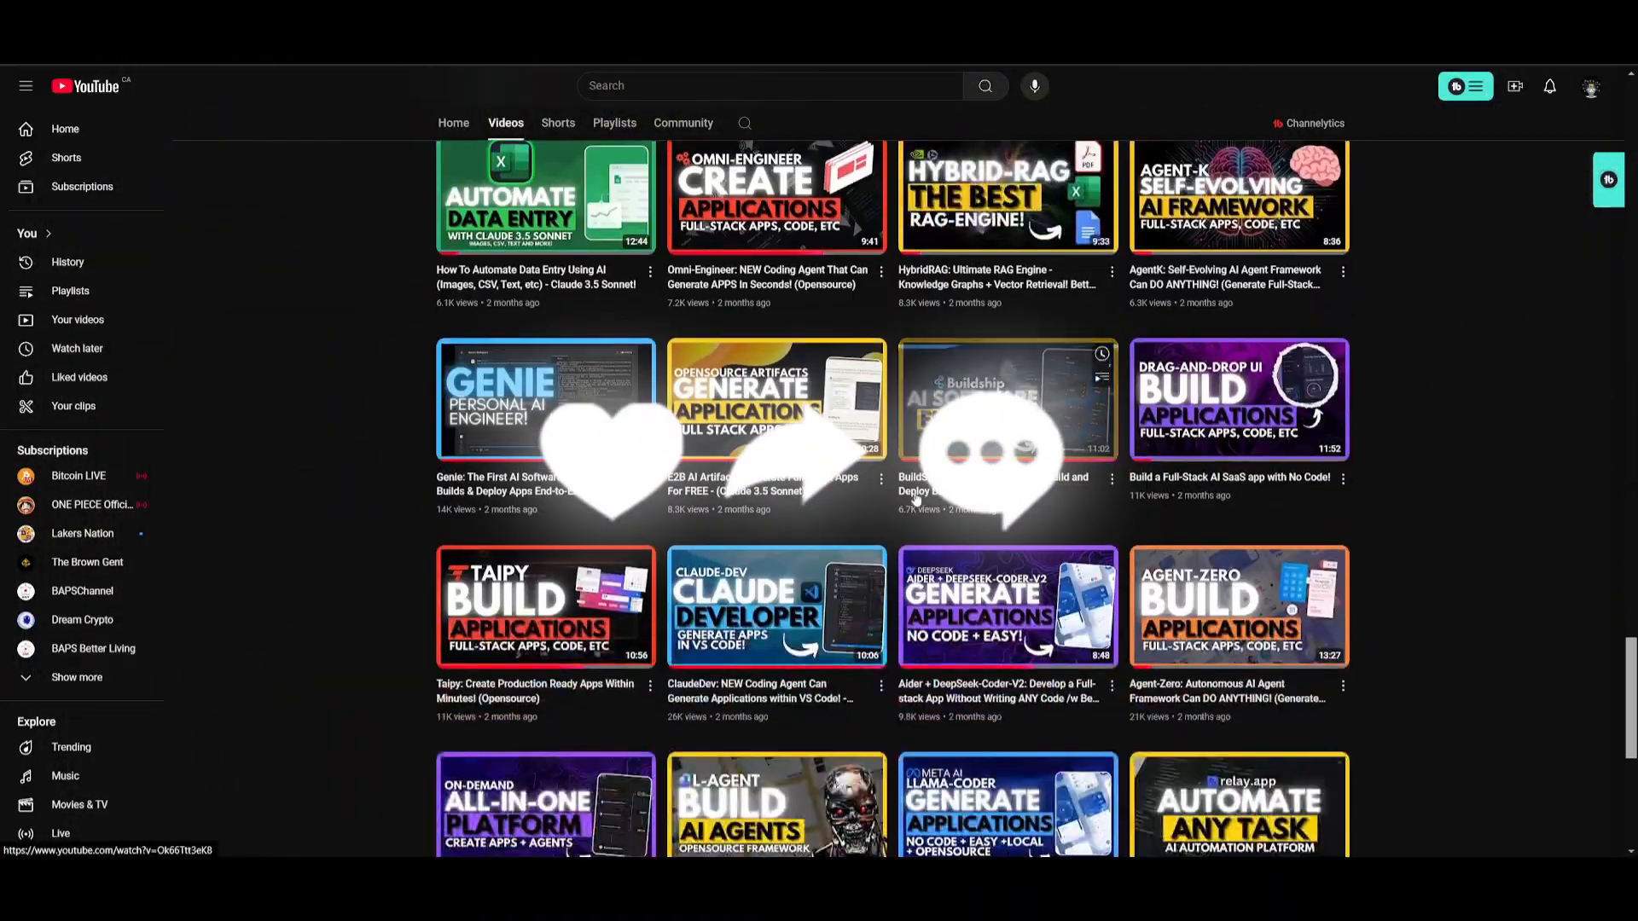
scroll(down, 3)
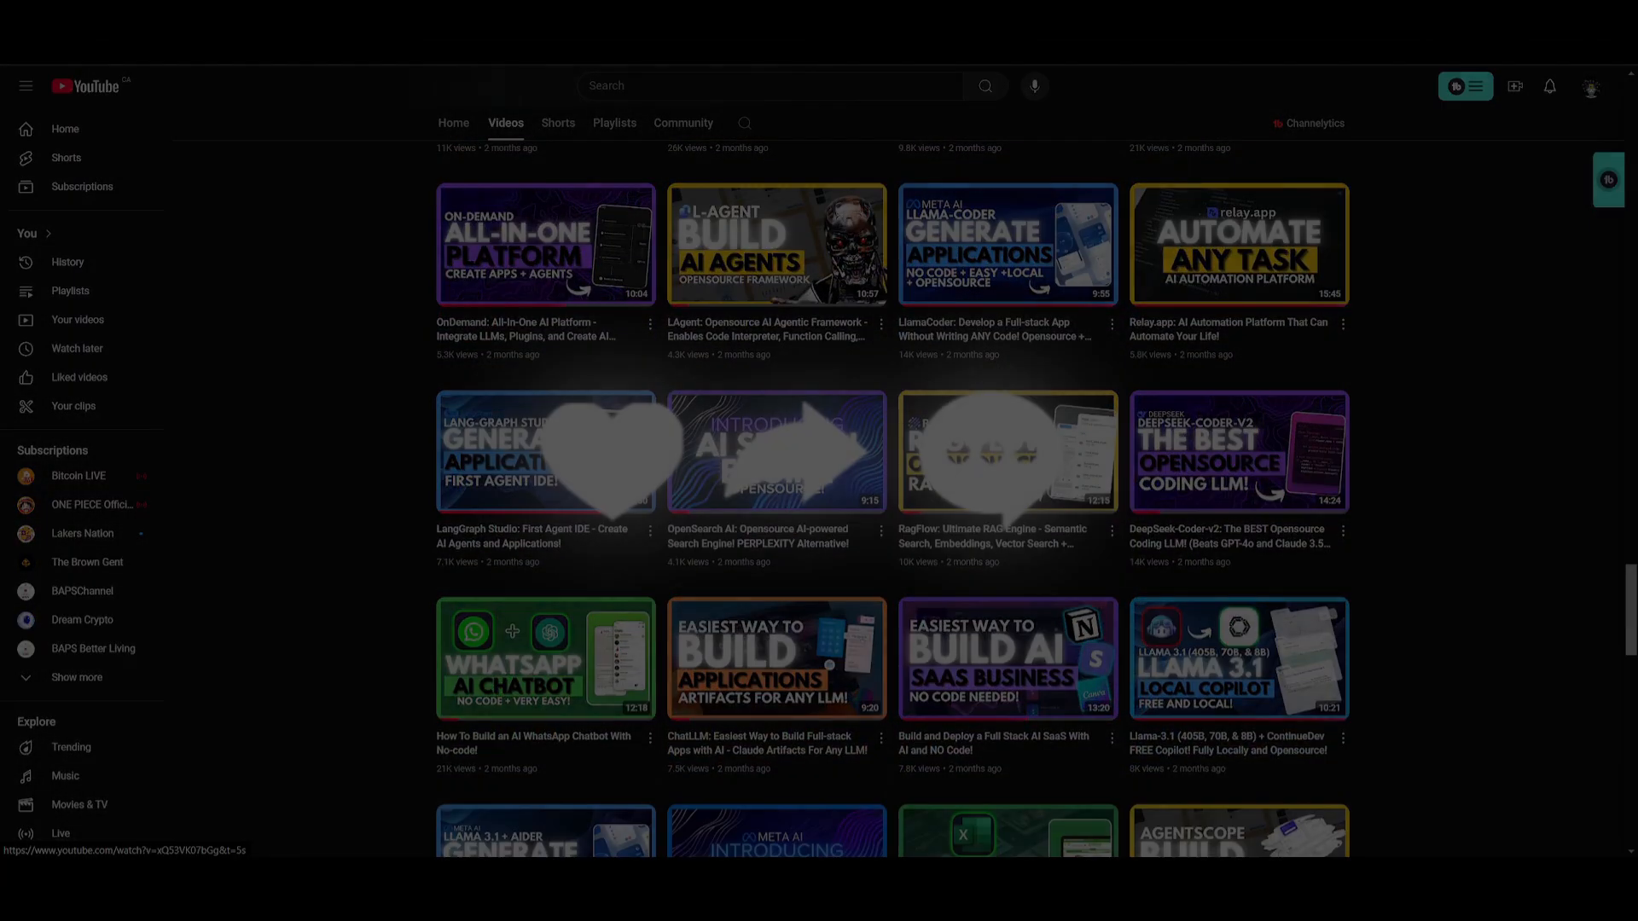